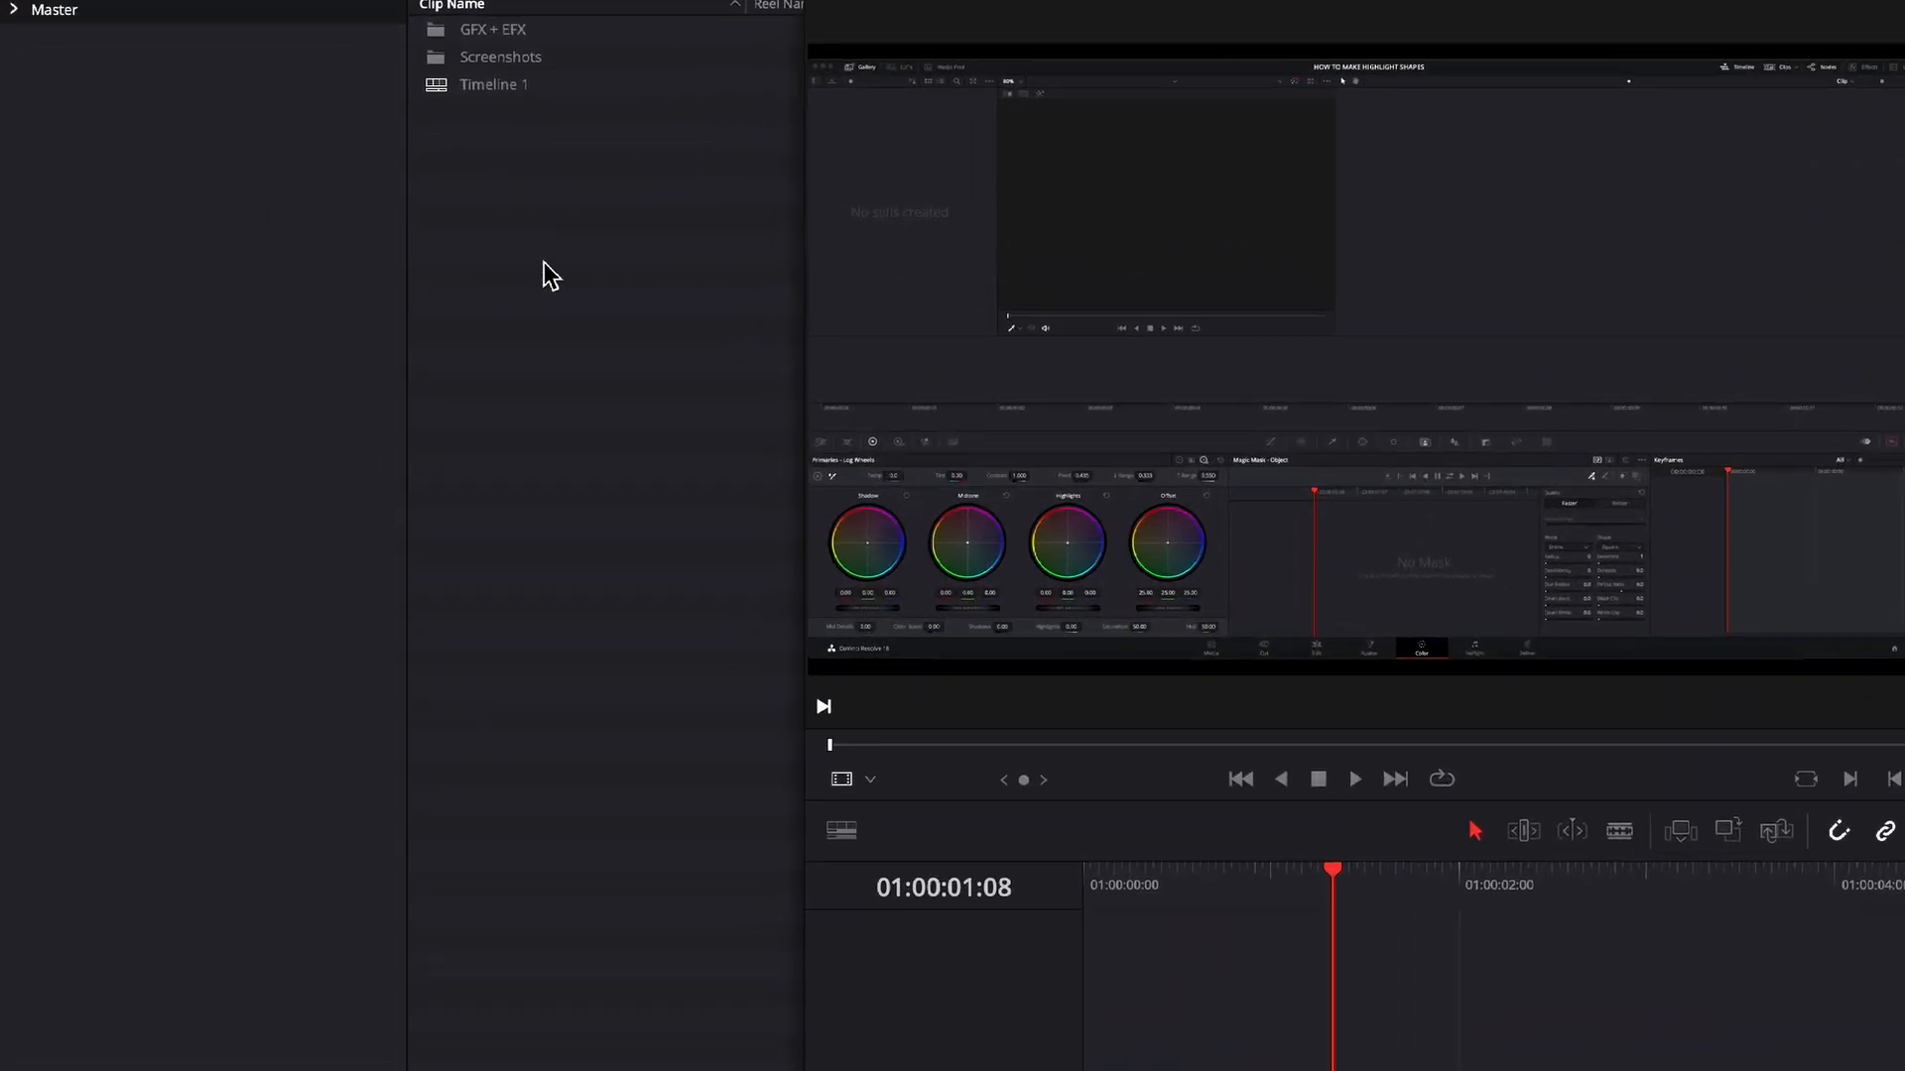
# - Create a new Fusion composition in the media pool named BLUE HIGHLIGHT BOX
pyautogui.rightClick(543, 271)
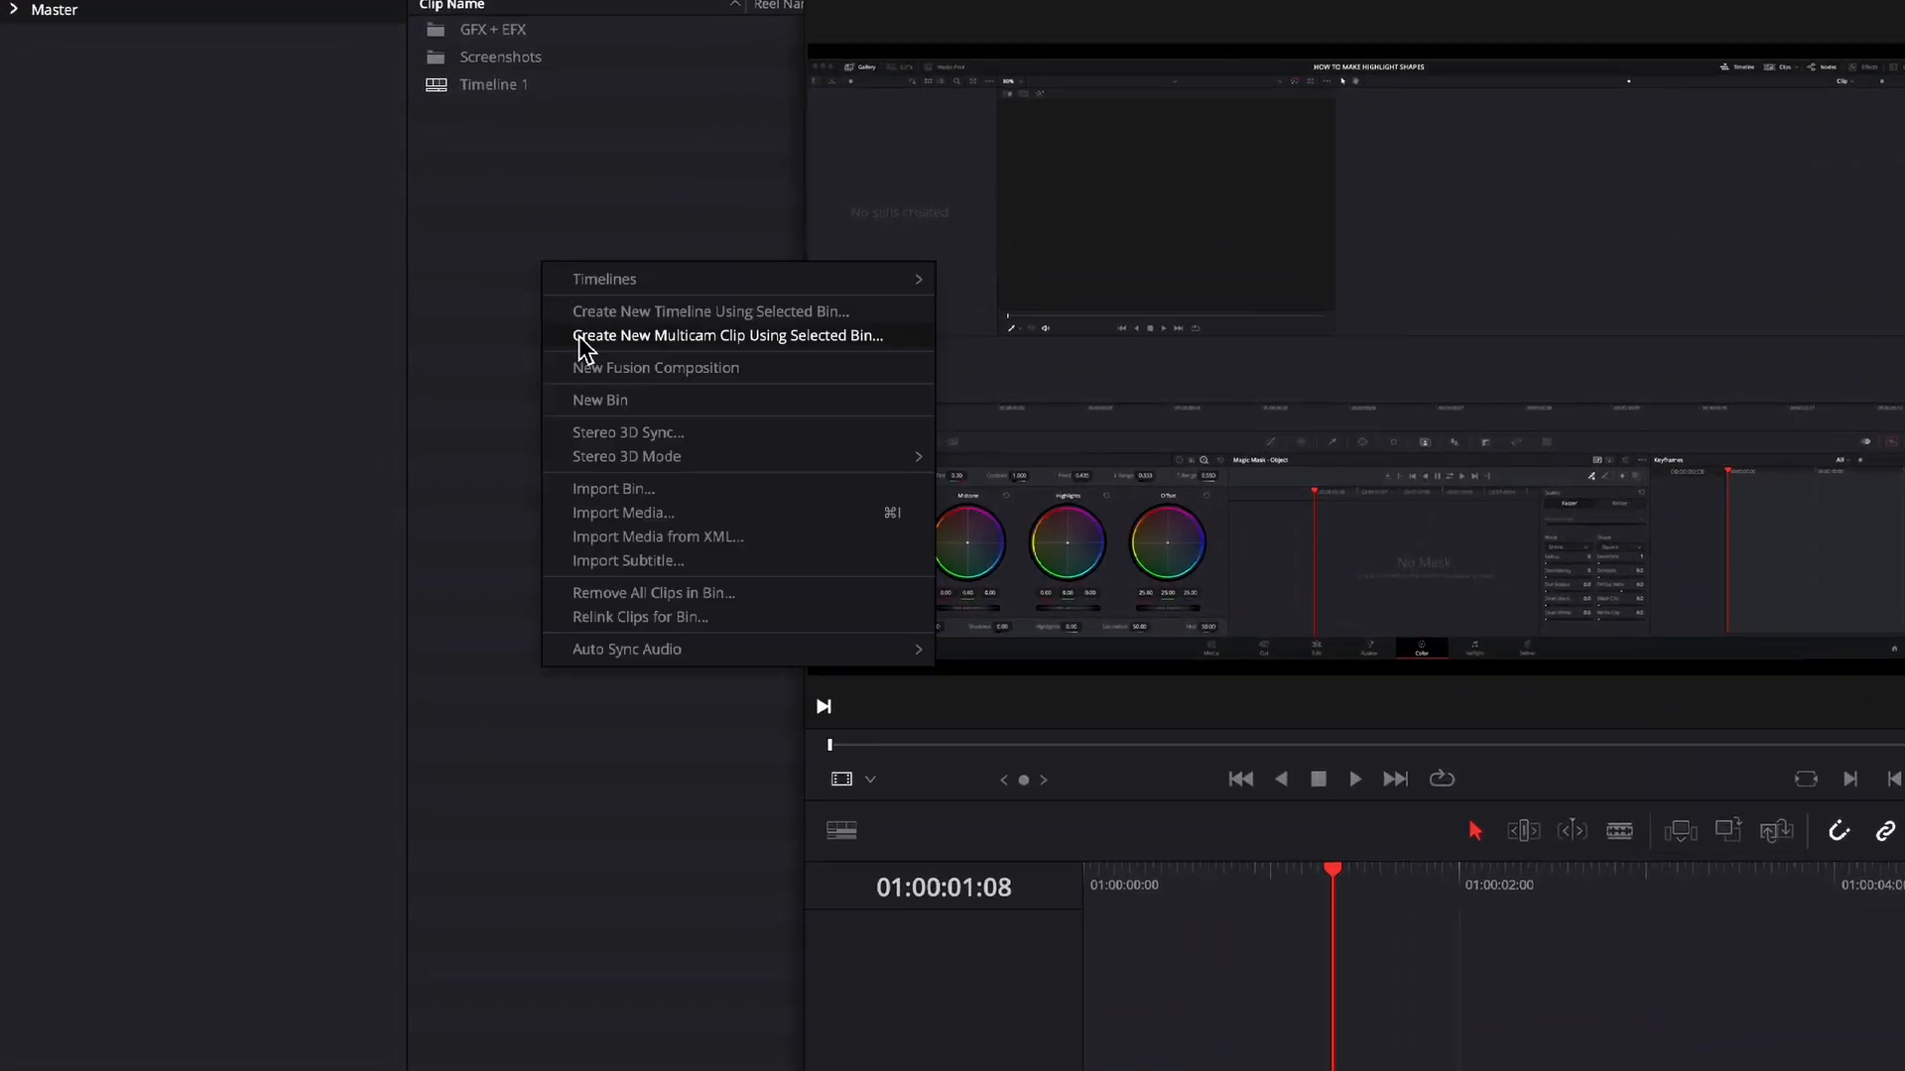
pyautogui.moveTo(657, 367)
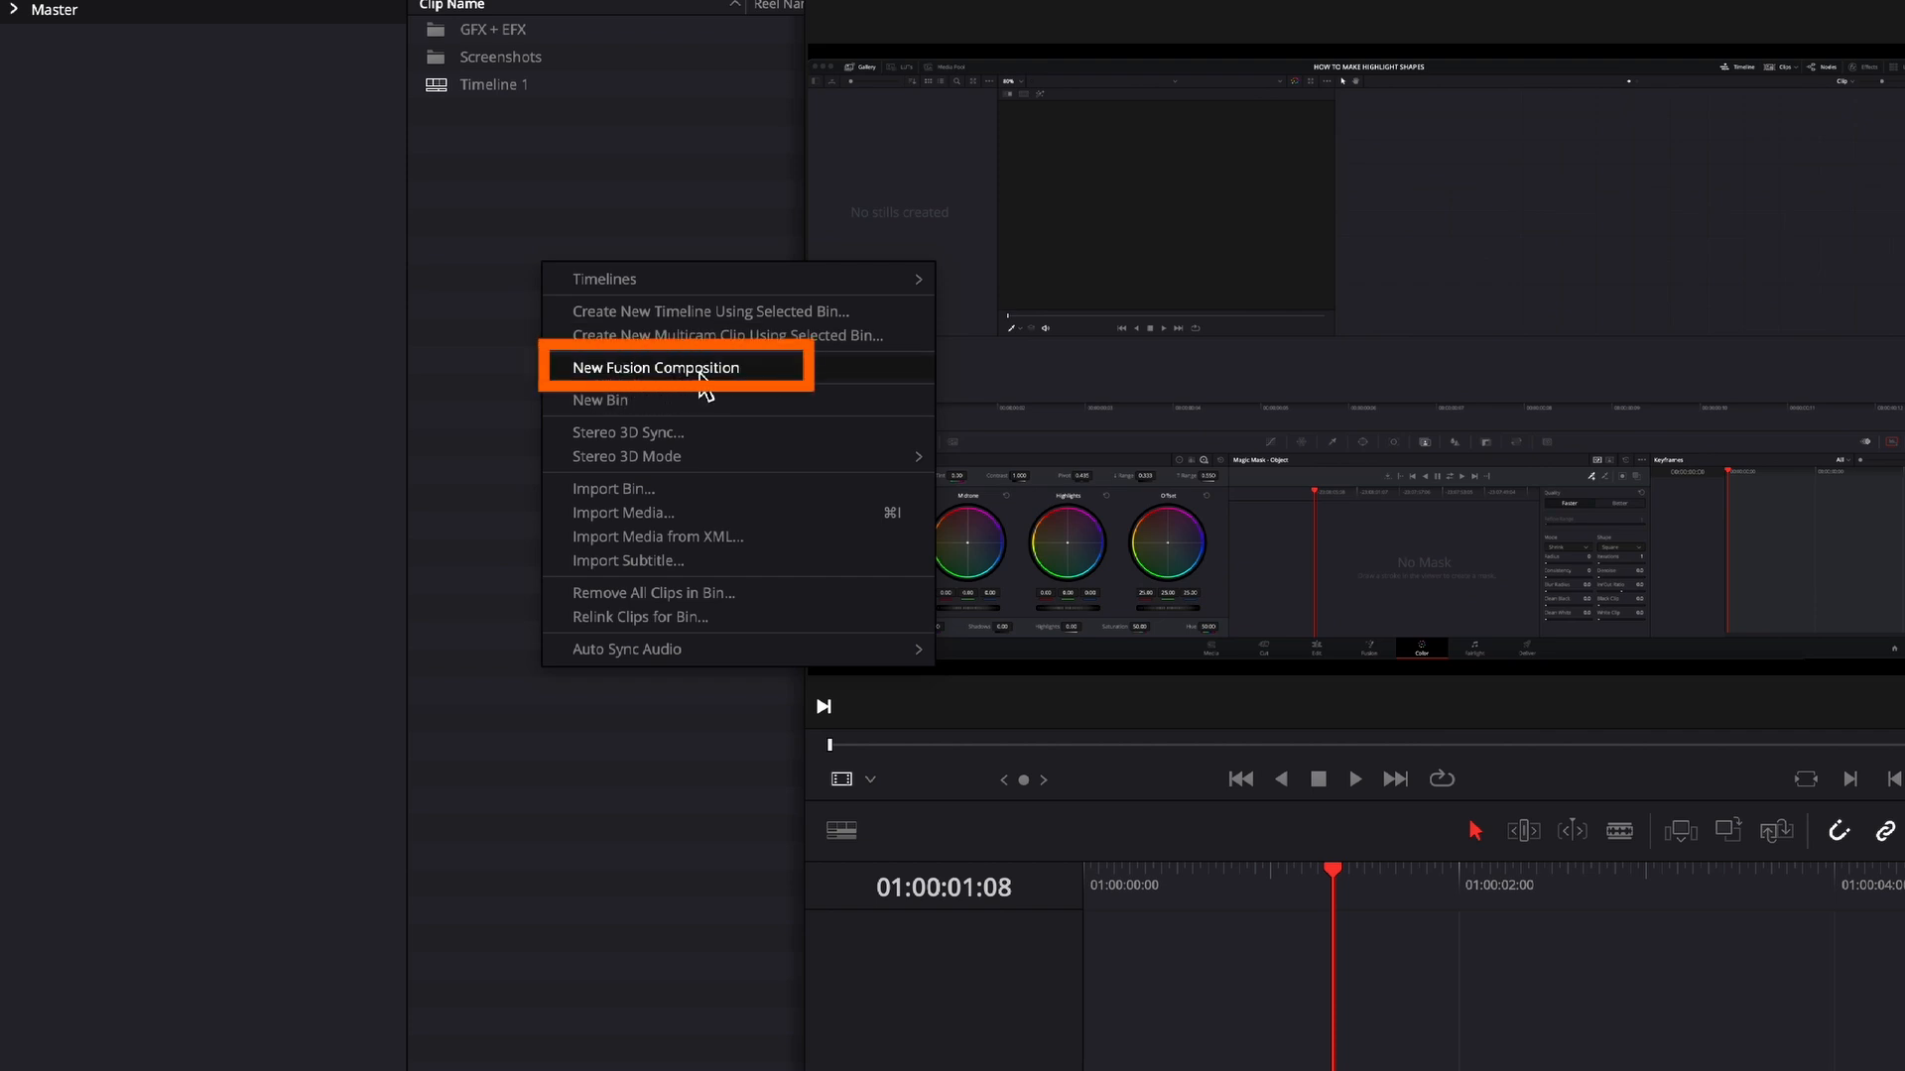
pyautogui.click(653, 367)
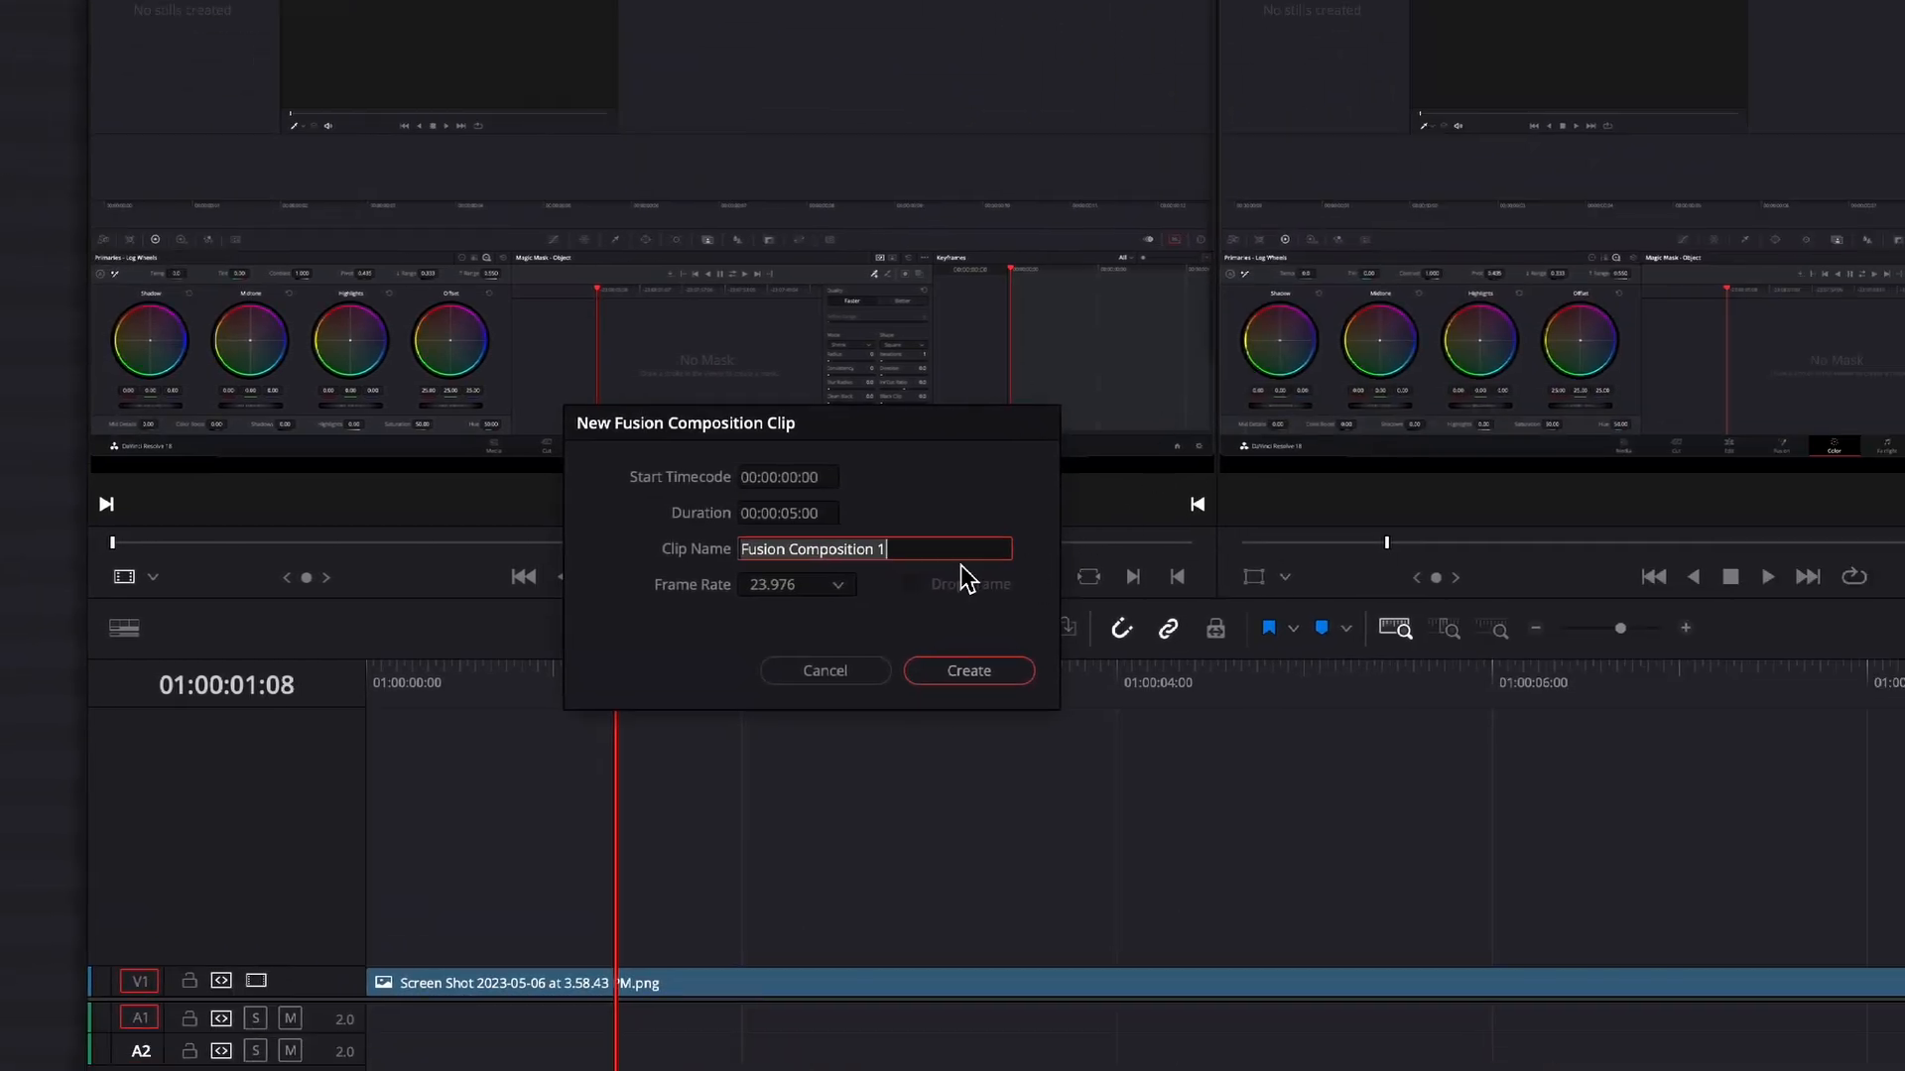
pyautogui.write('BL')
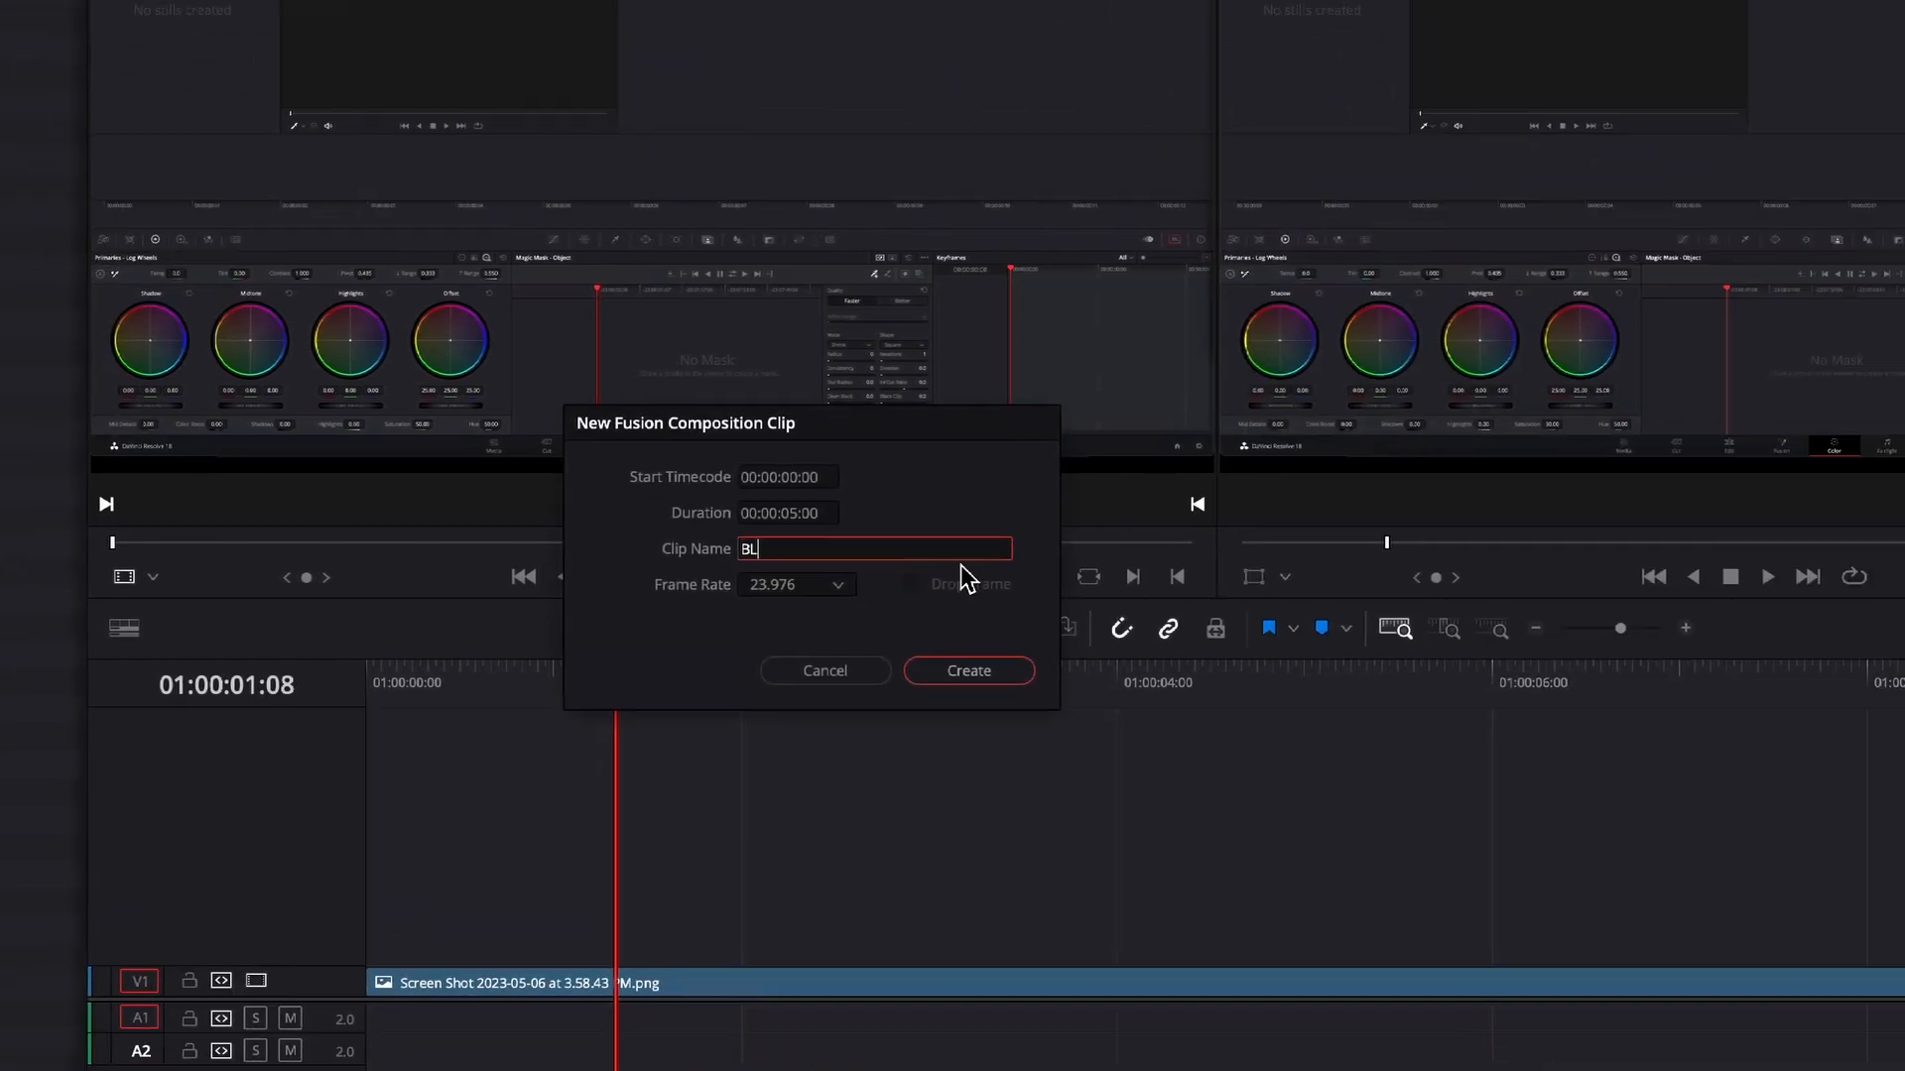
pyautogui.write('UE HIG')
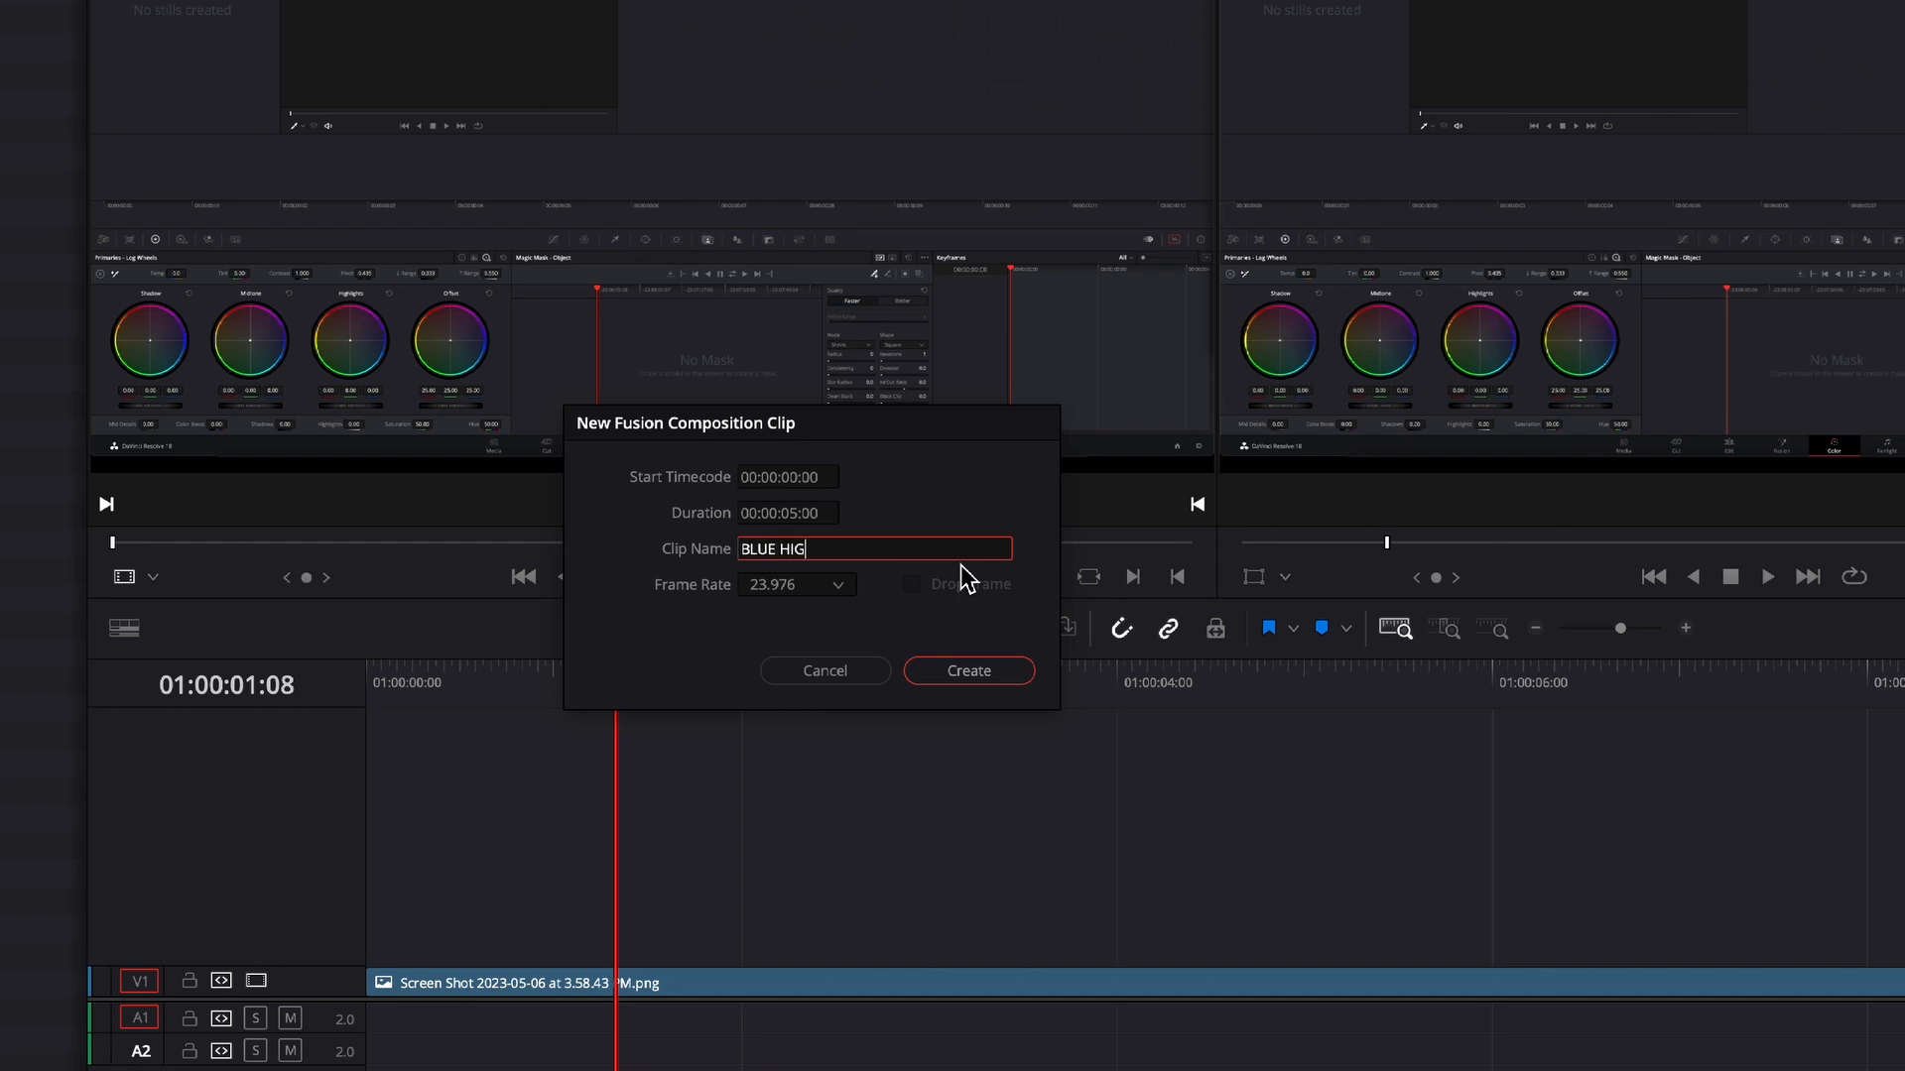
pyautogui.write('LIG')
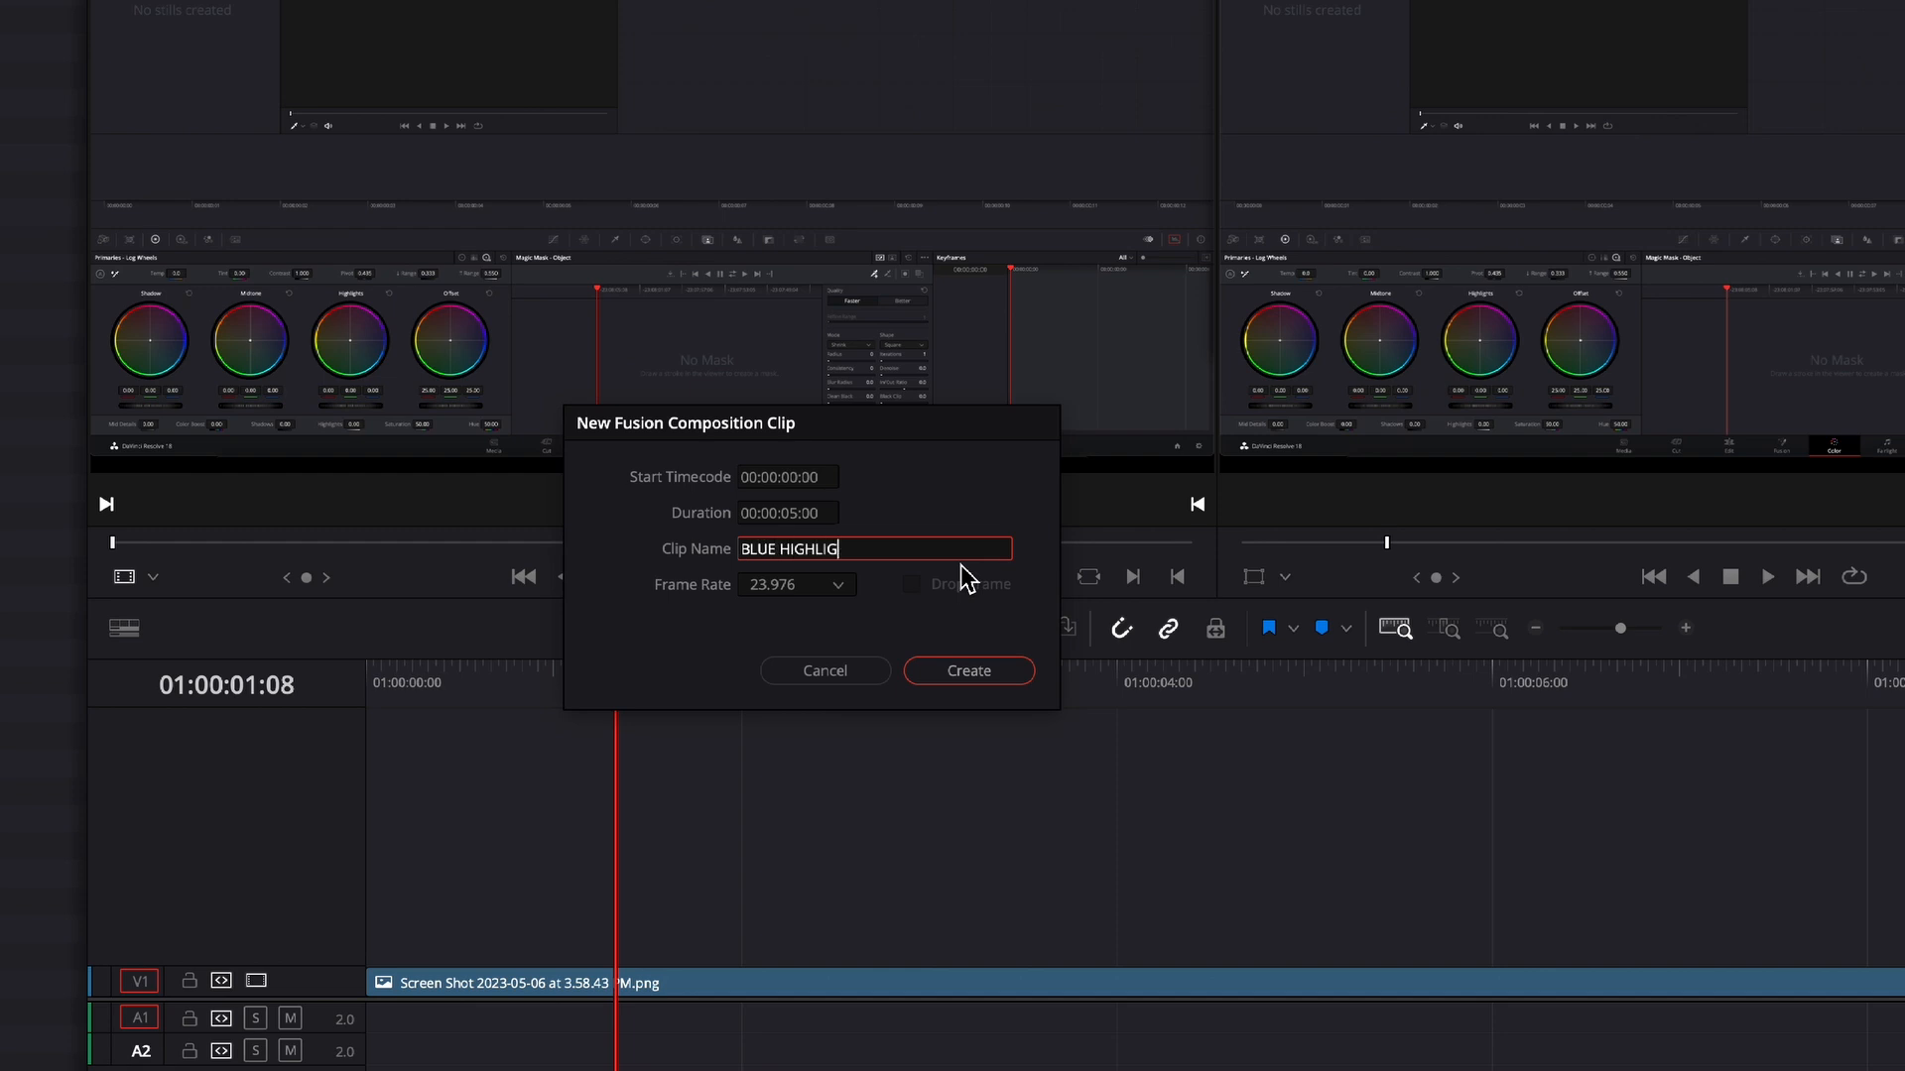
pyautogui.write('HT BOX')
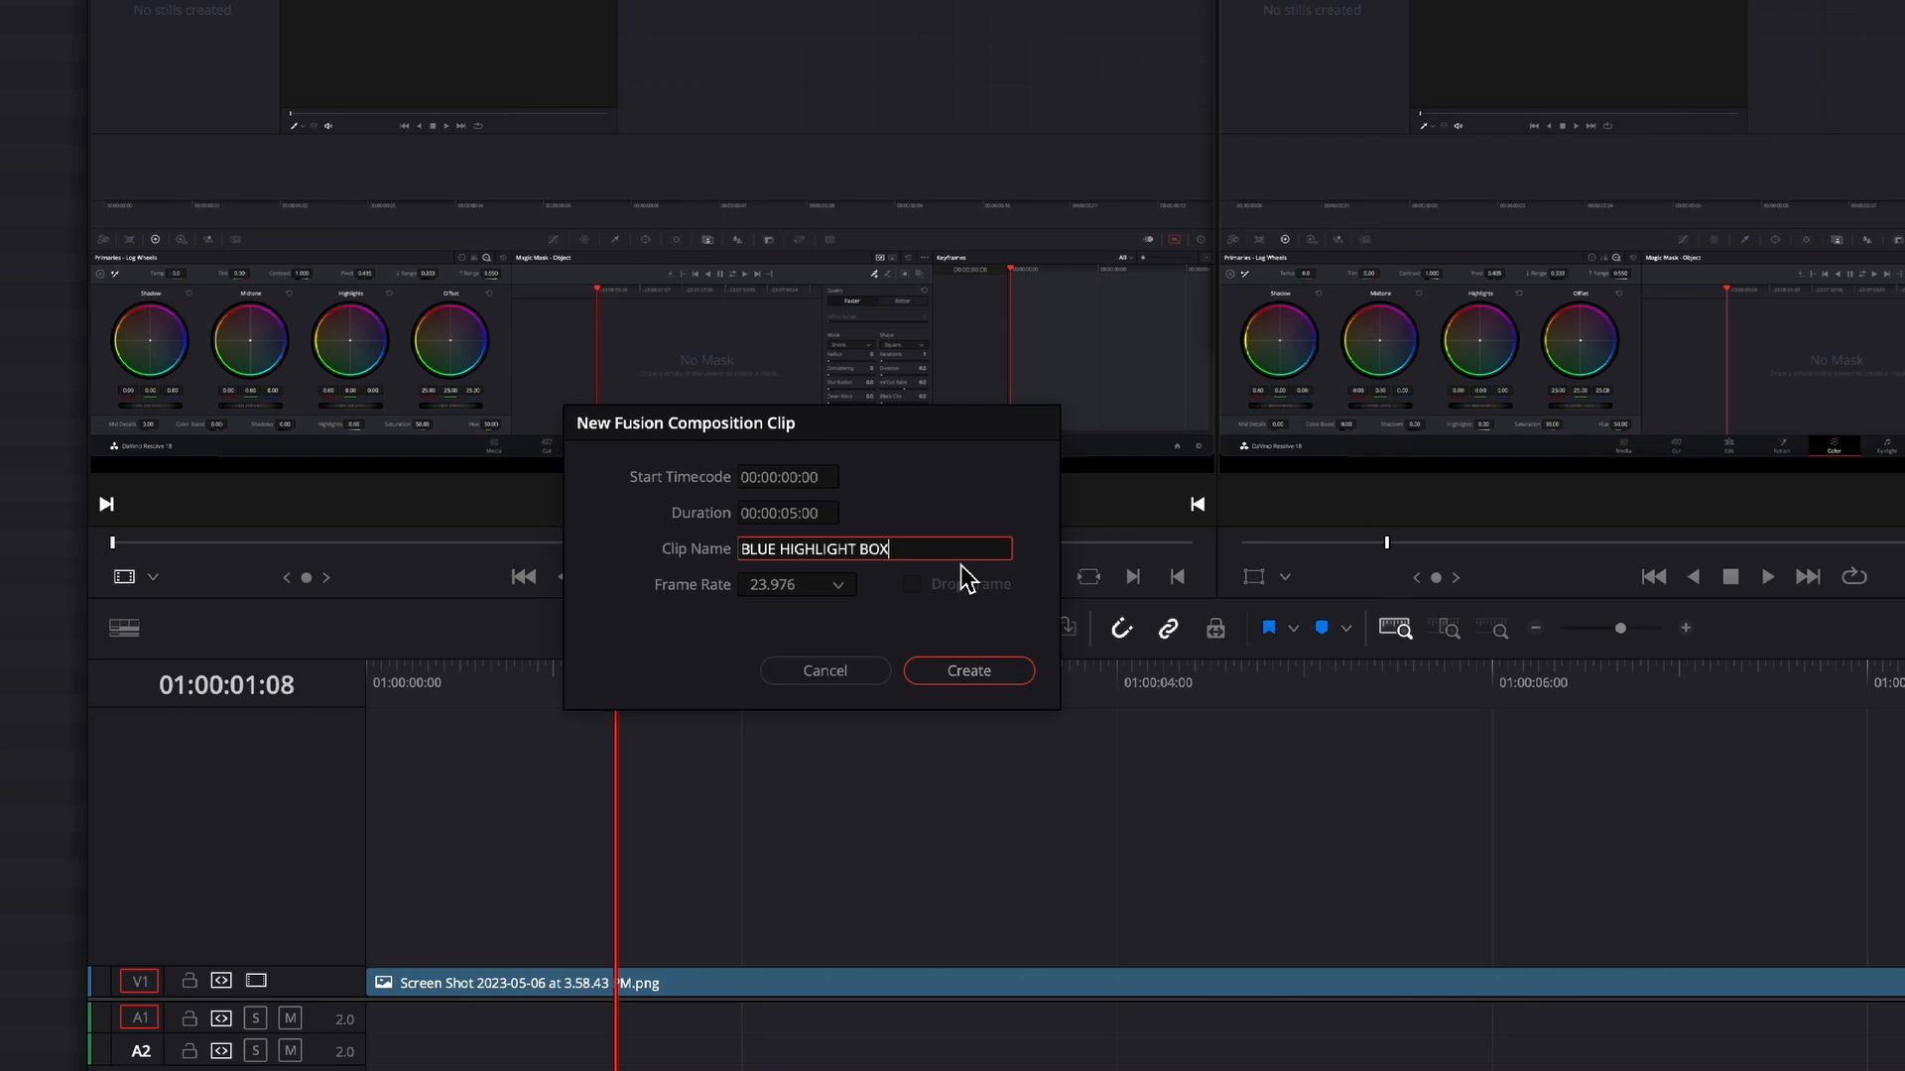
pyautogui.moveTo(836, 621)
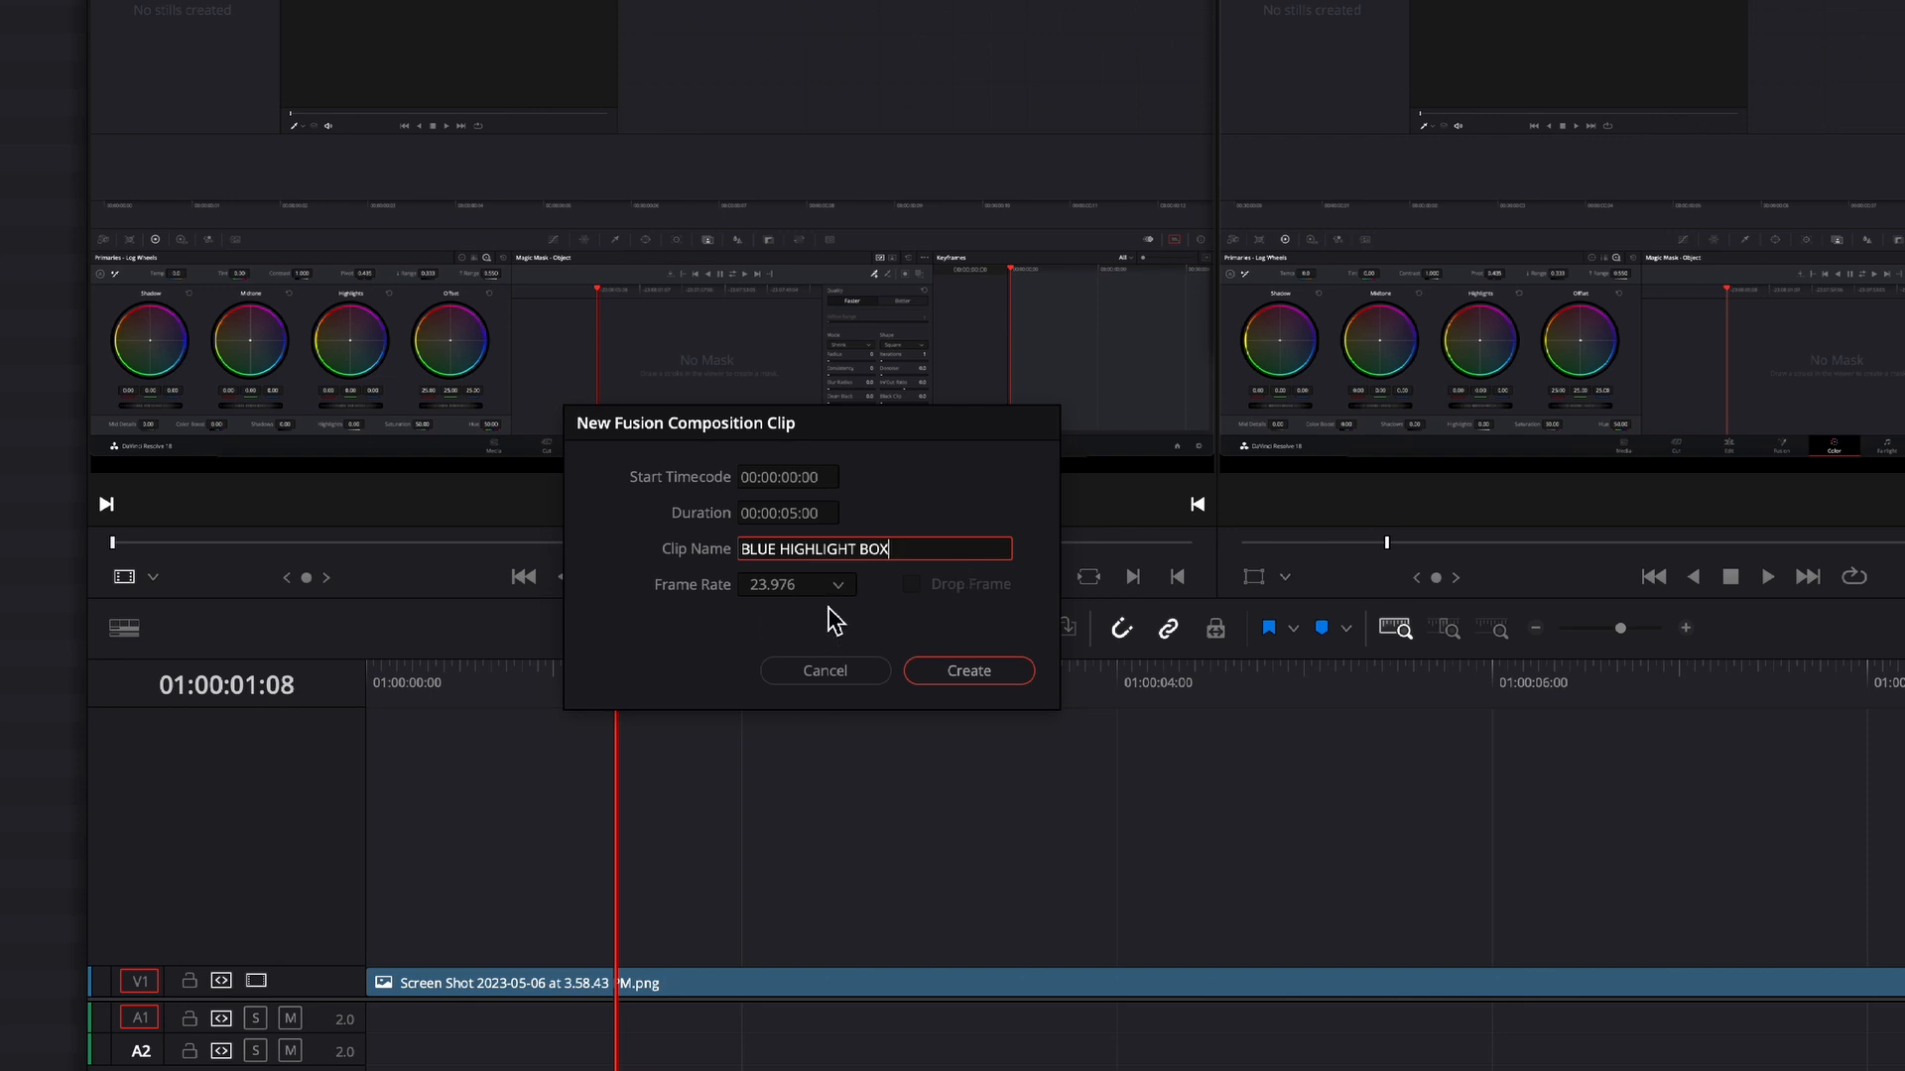
pyautogui.moveTo(807, 540)
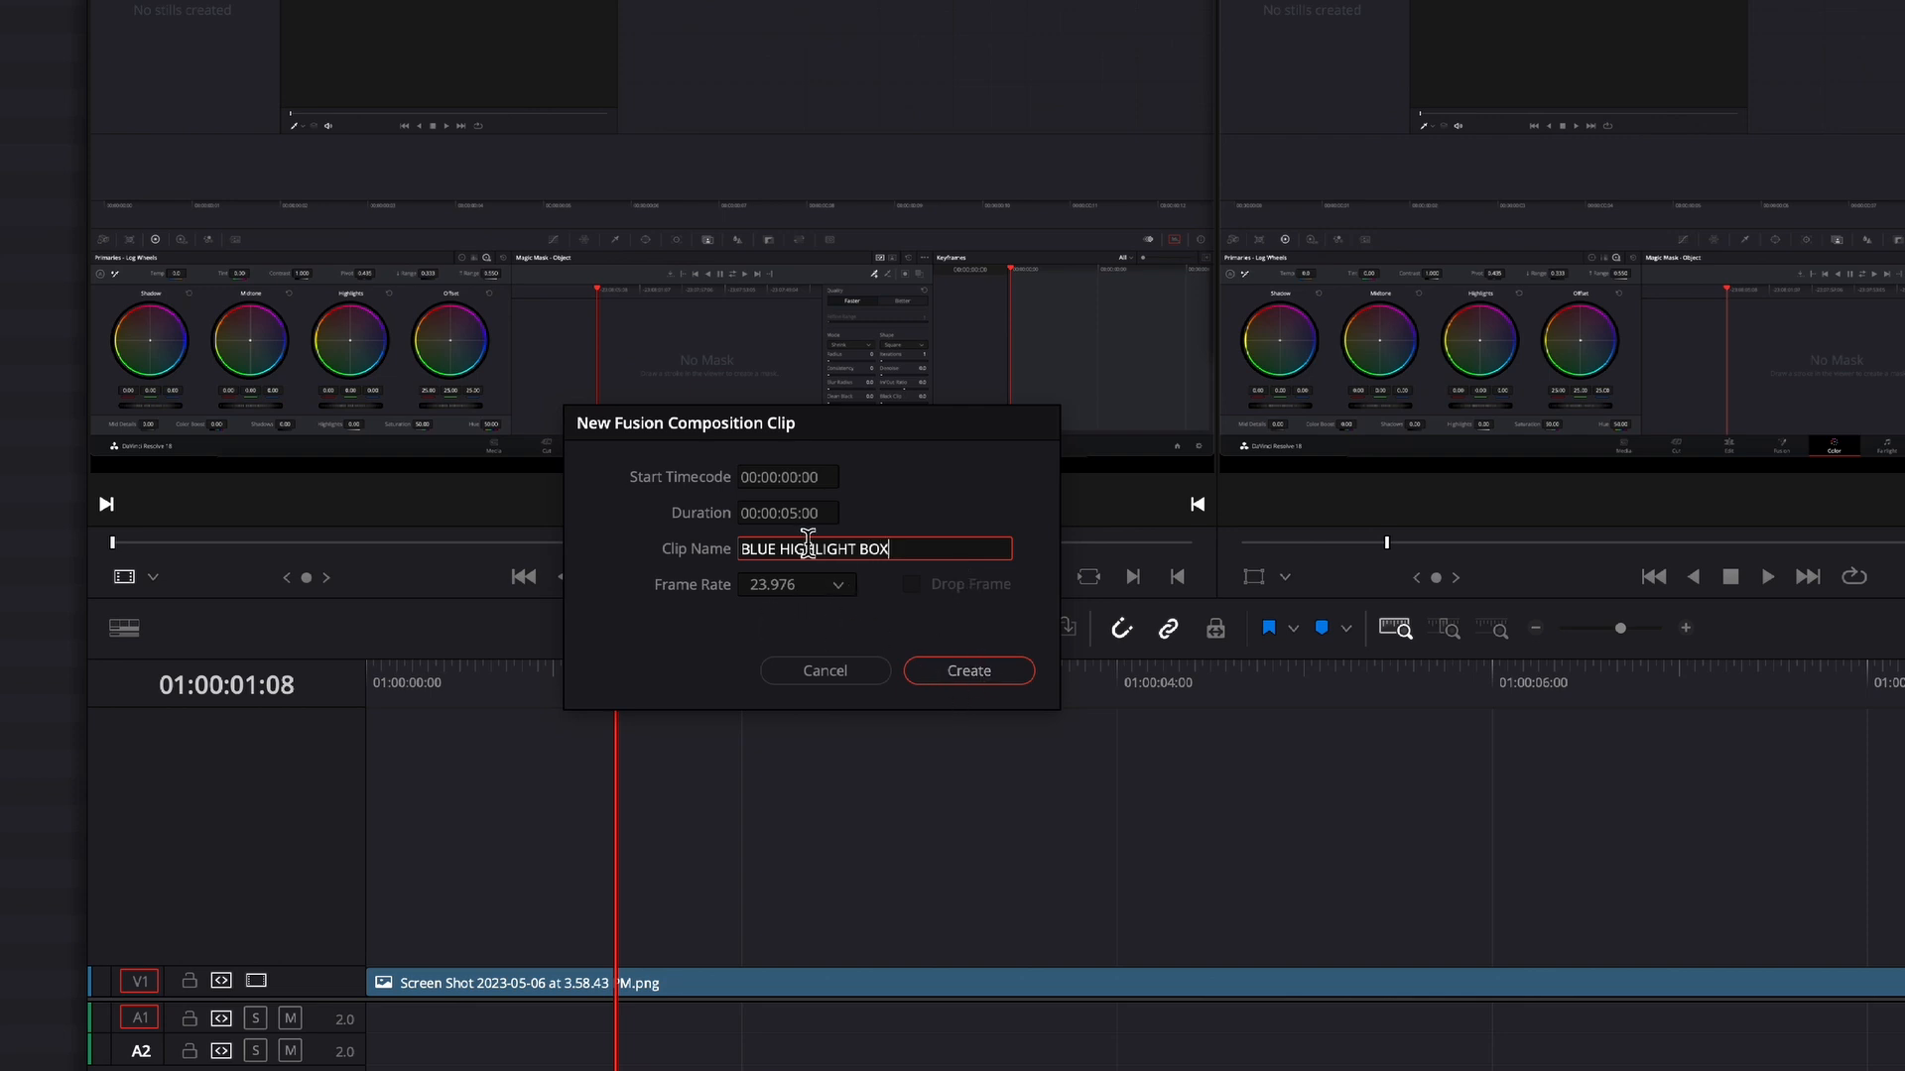
pyautogui.moveTo(841, 539)
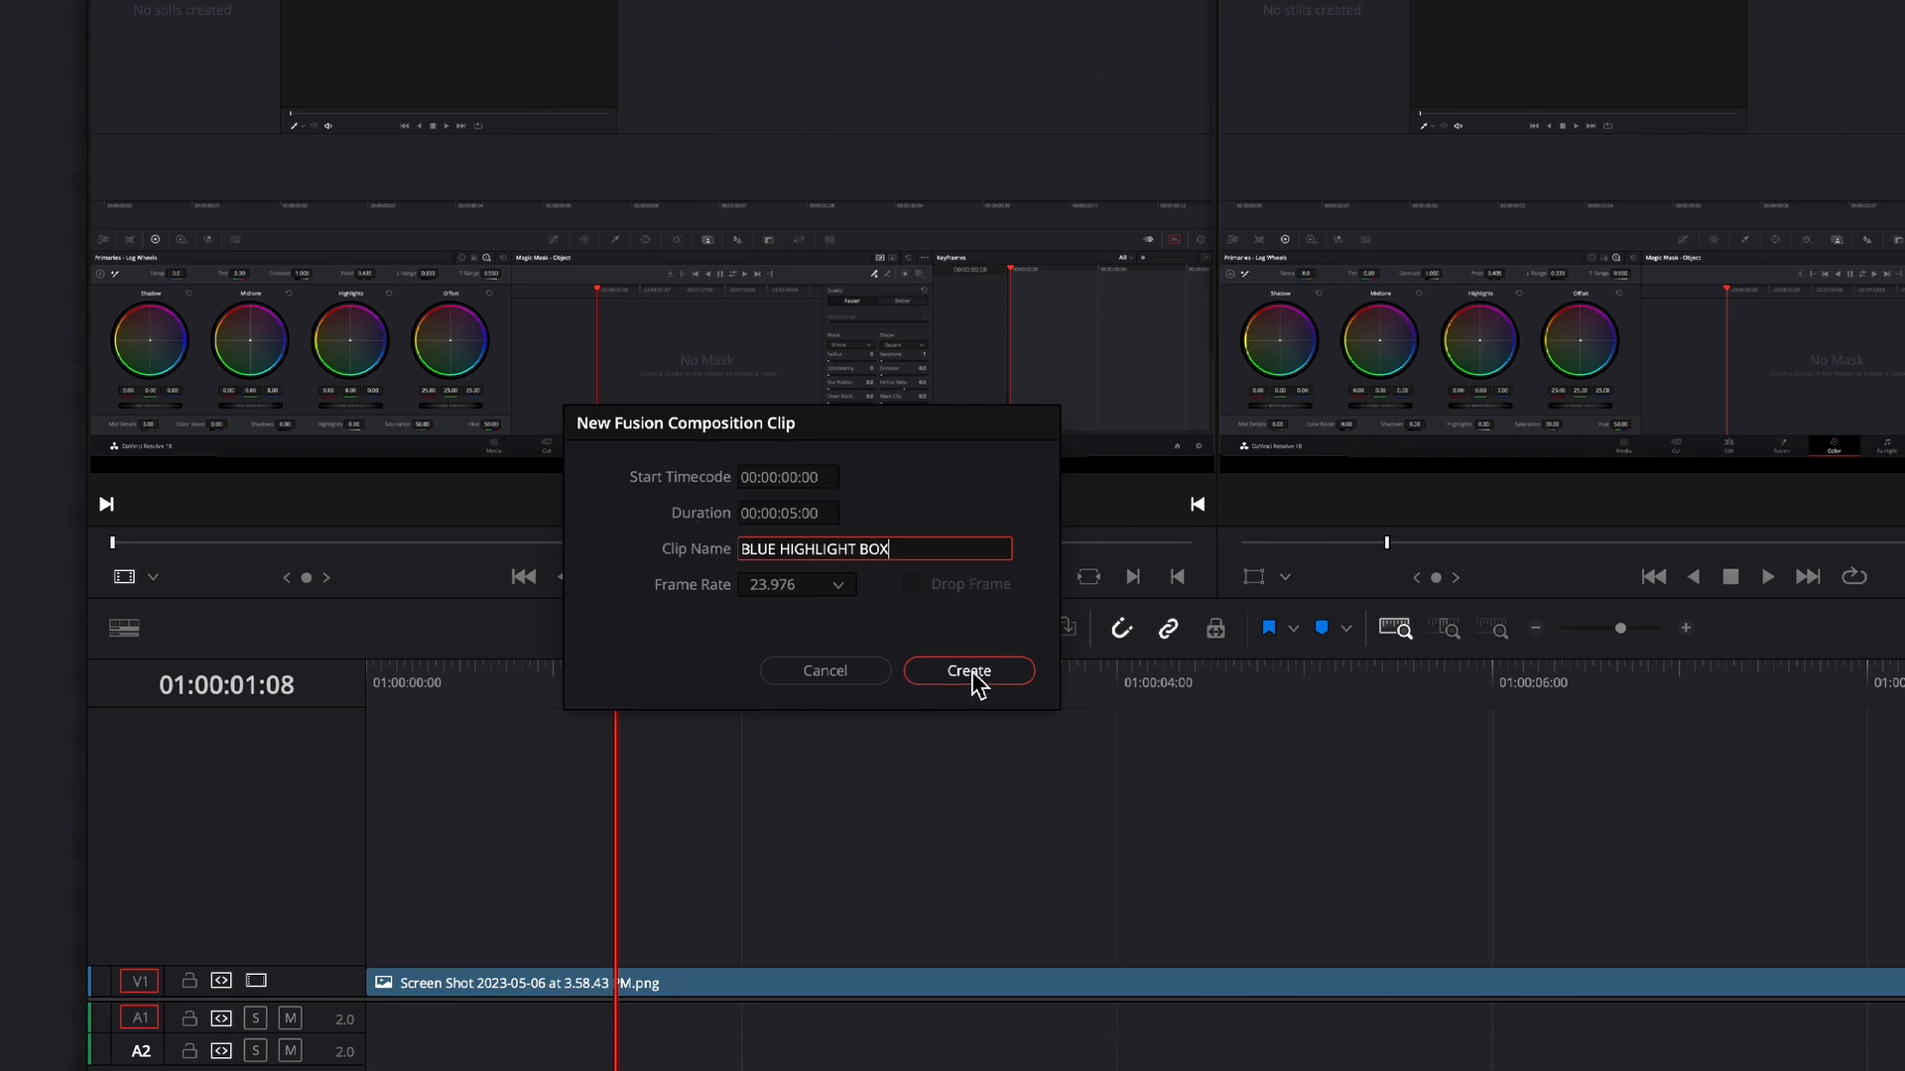
pyautogui.click(968, 671)
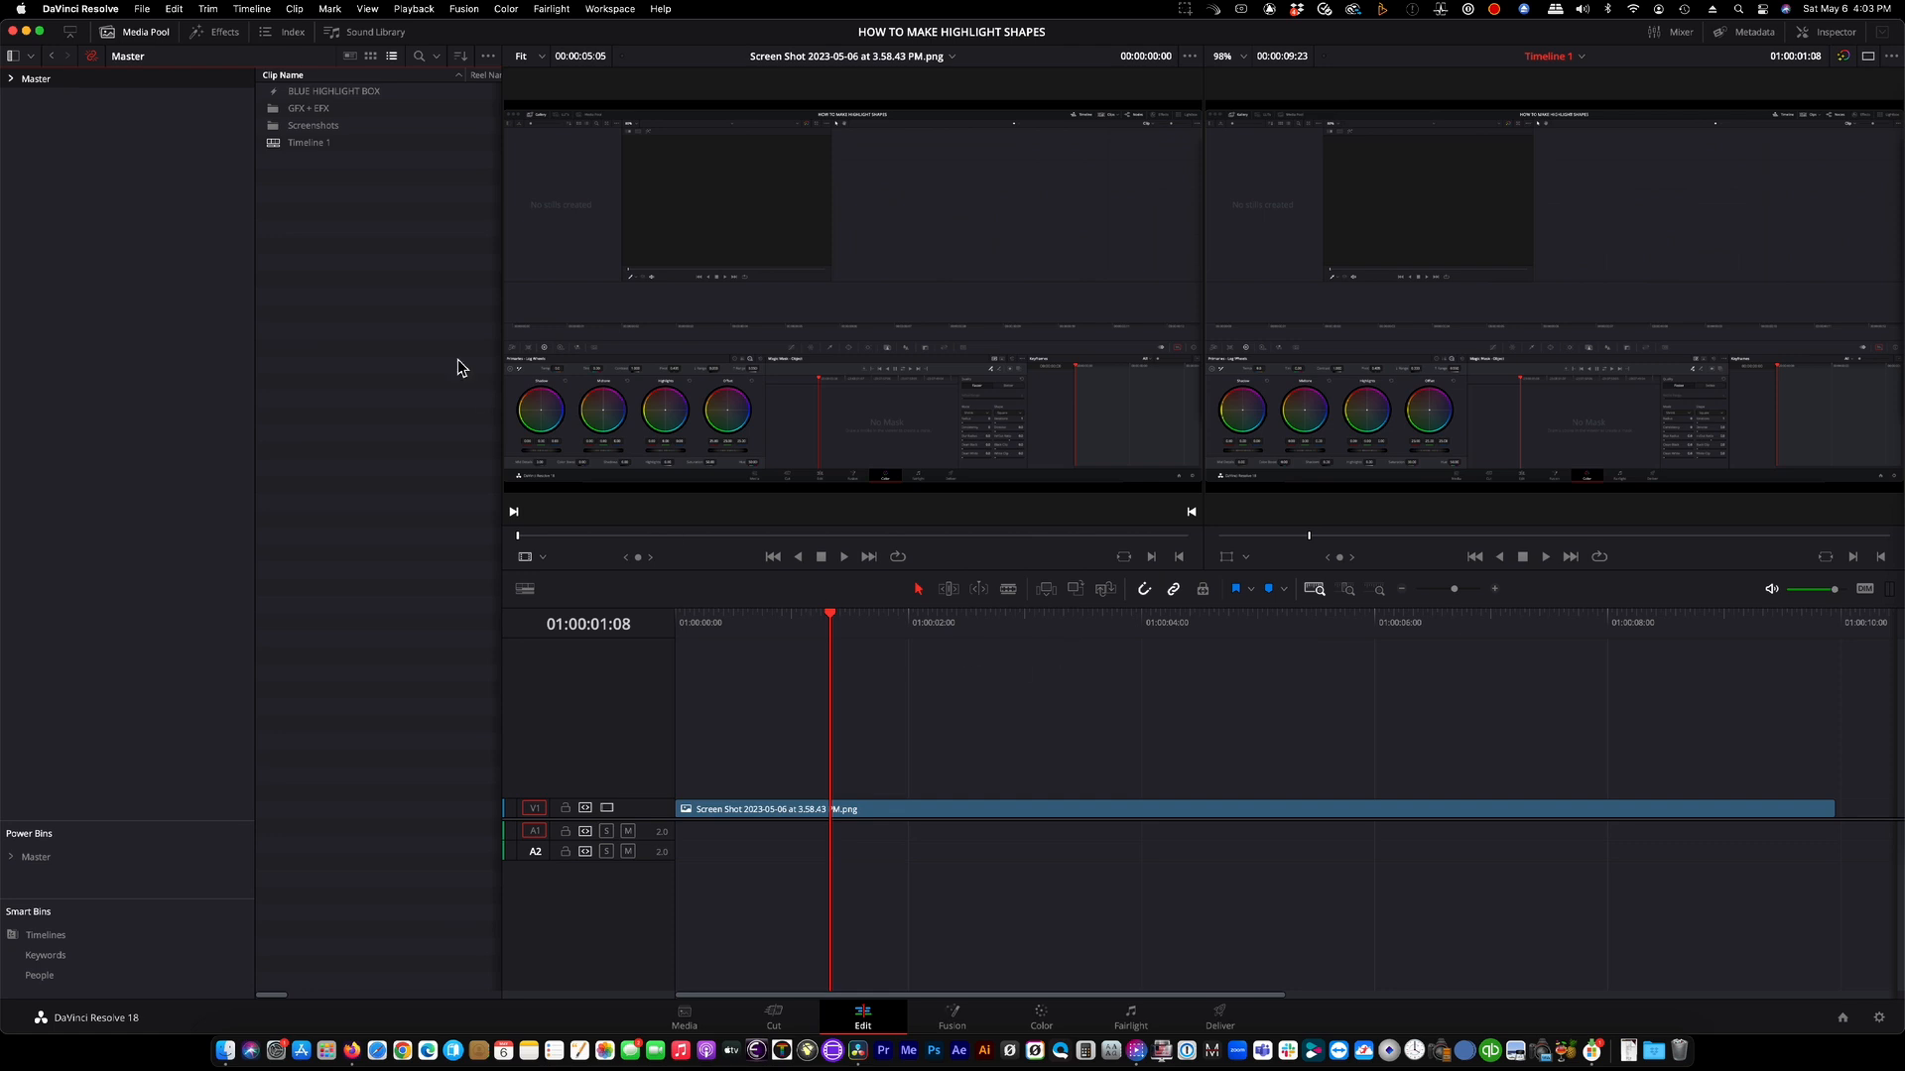
pyautogui.moveTo(375, 104)
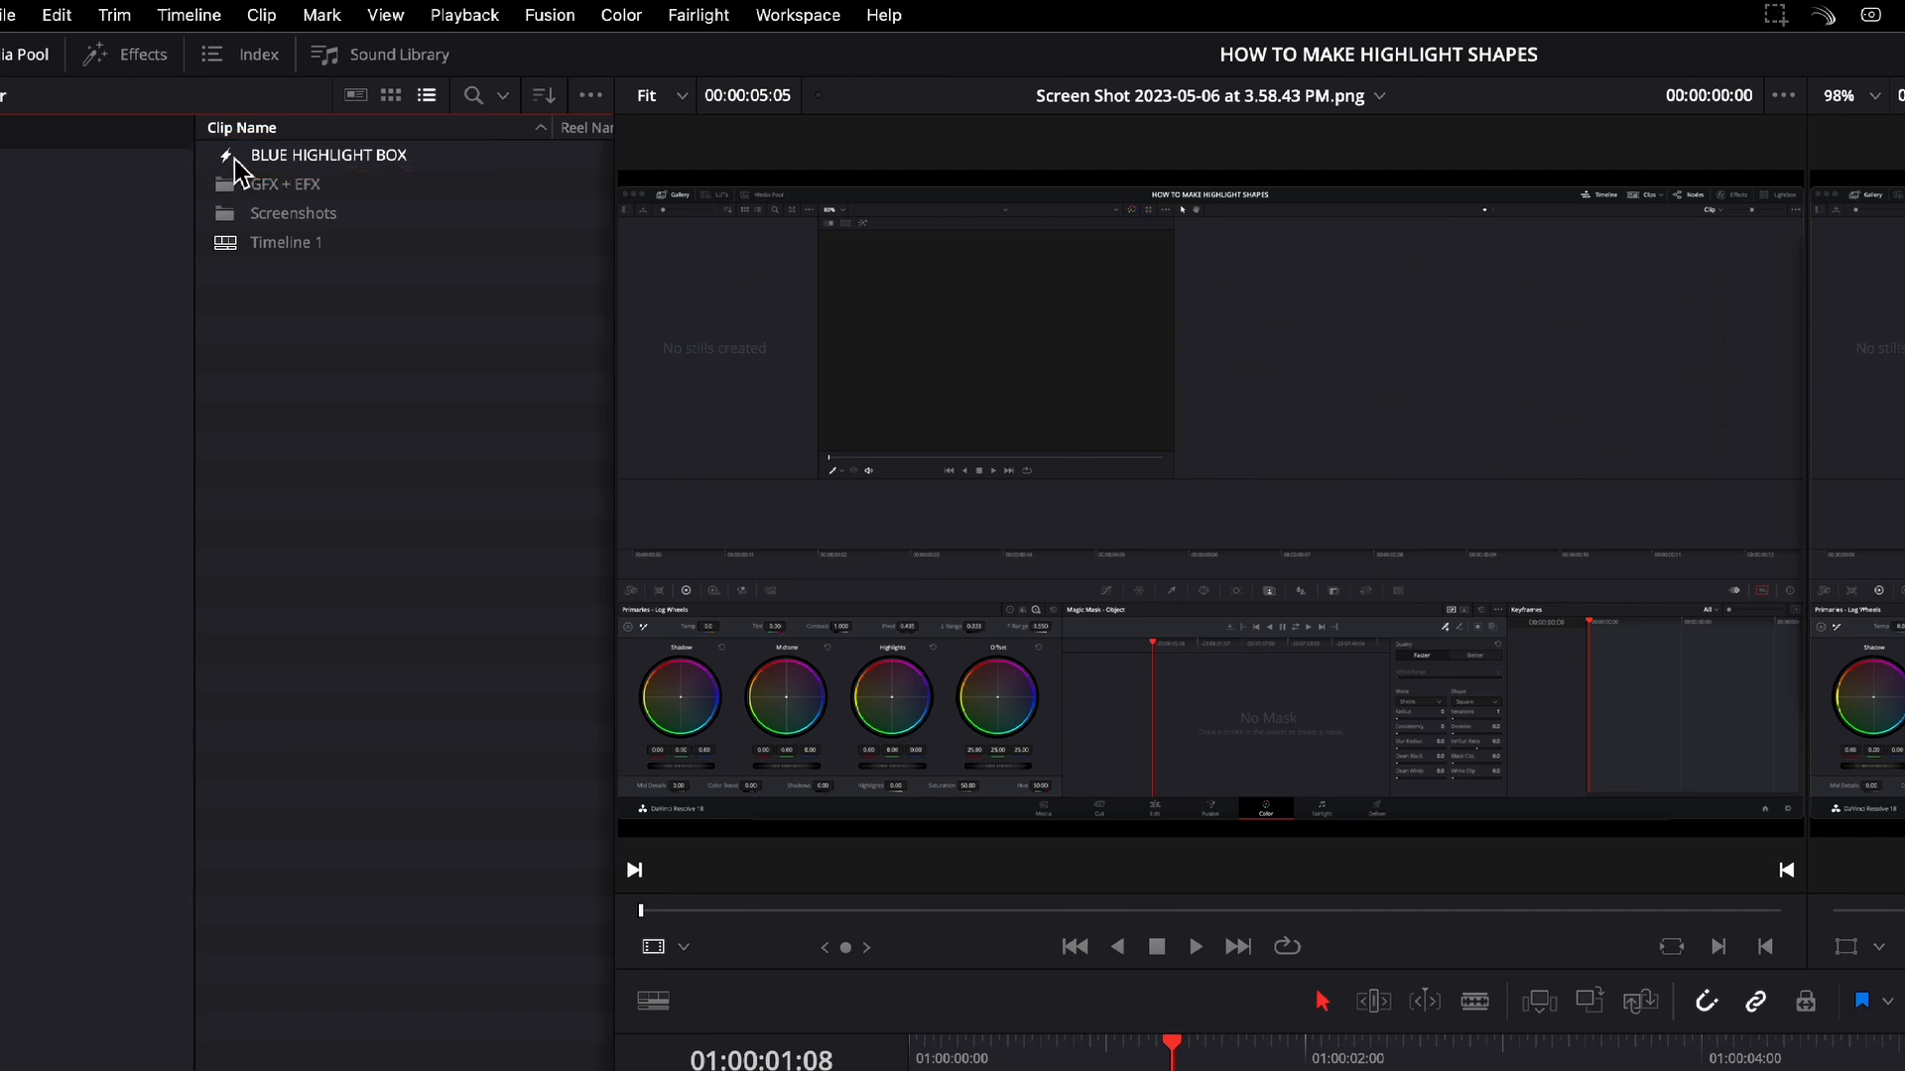
# - Add a Background node wired to MediaOut1 and set its colour to solid blue
pyautogui.click(953, 1018)
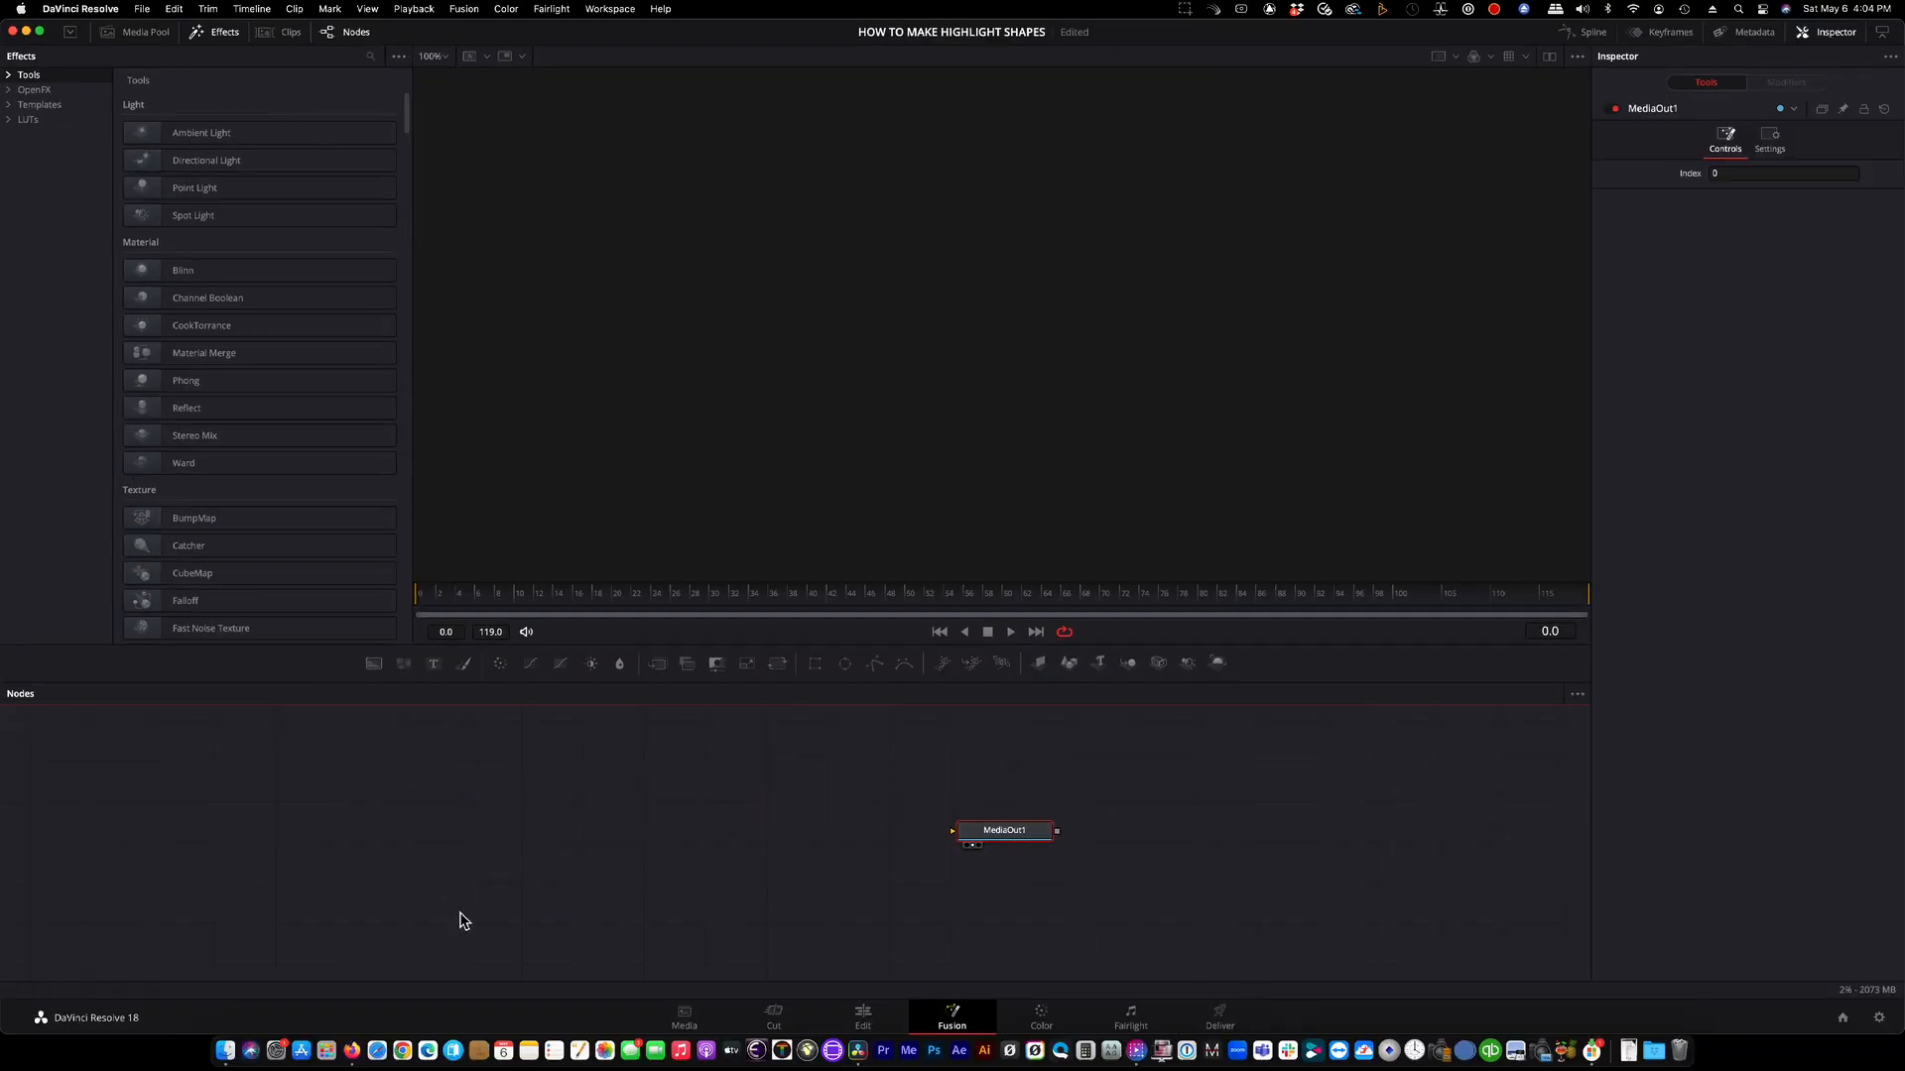
pyautogui.moveTo(712, 859)
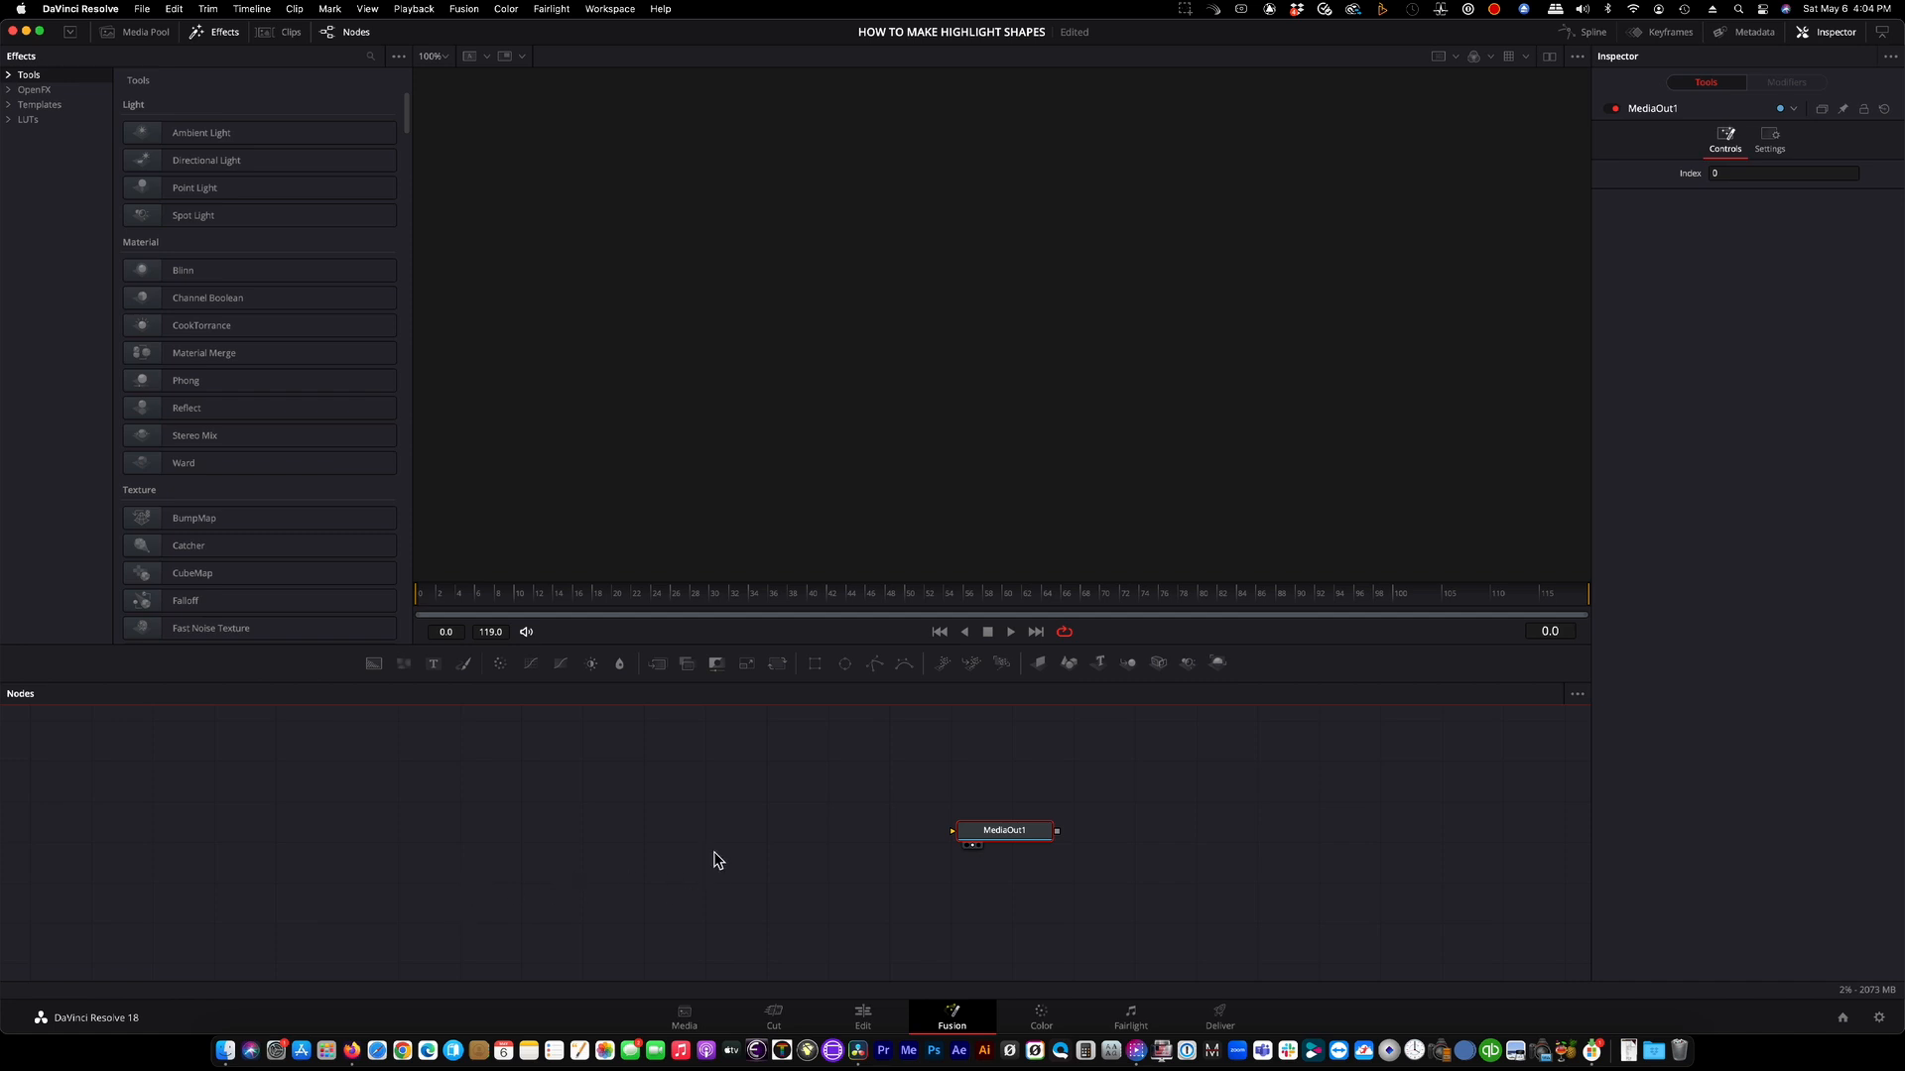
pyautogui.moveTo(351, 51)
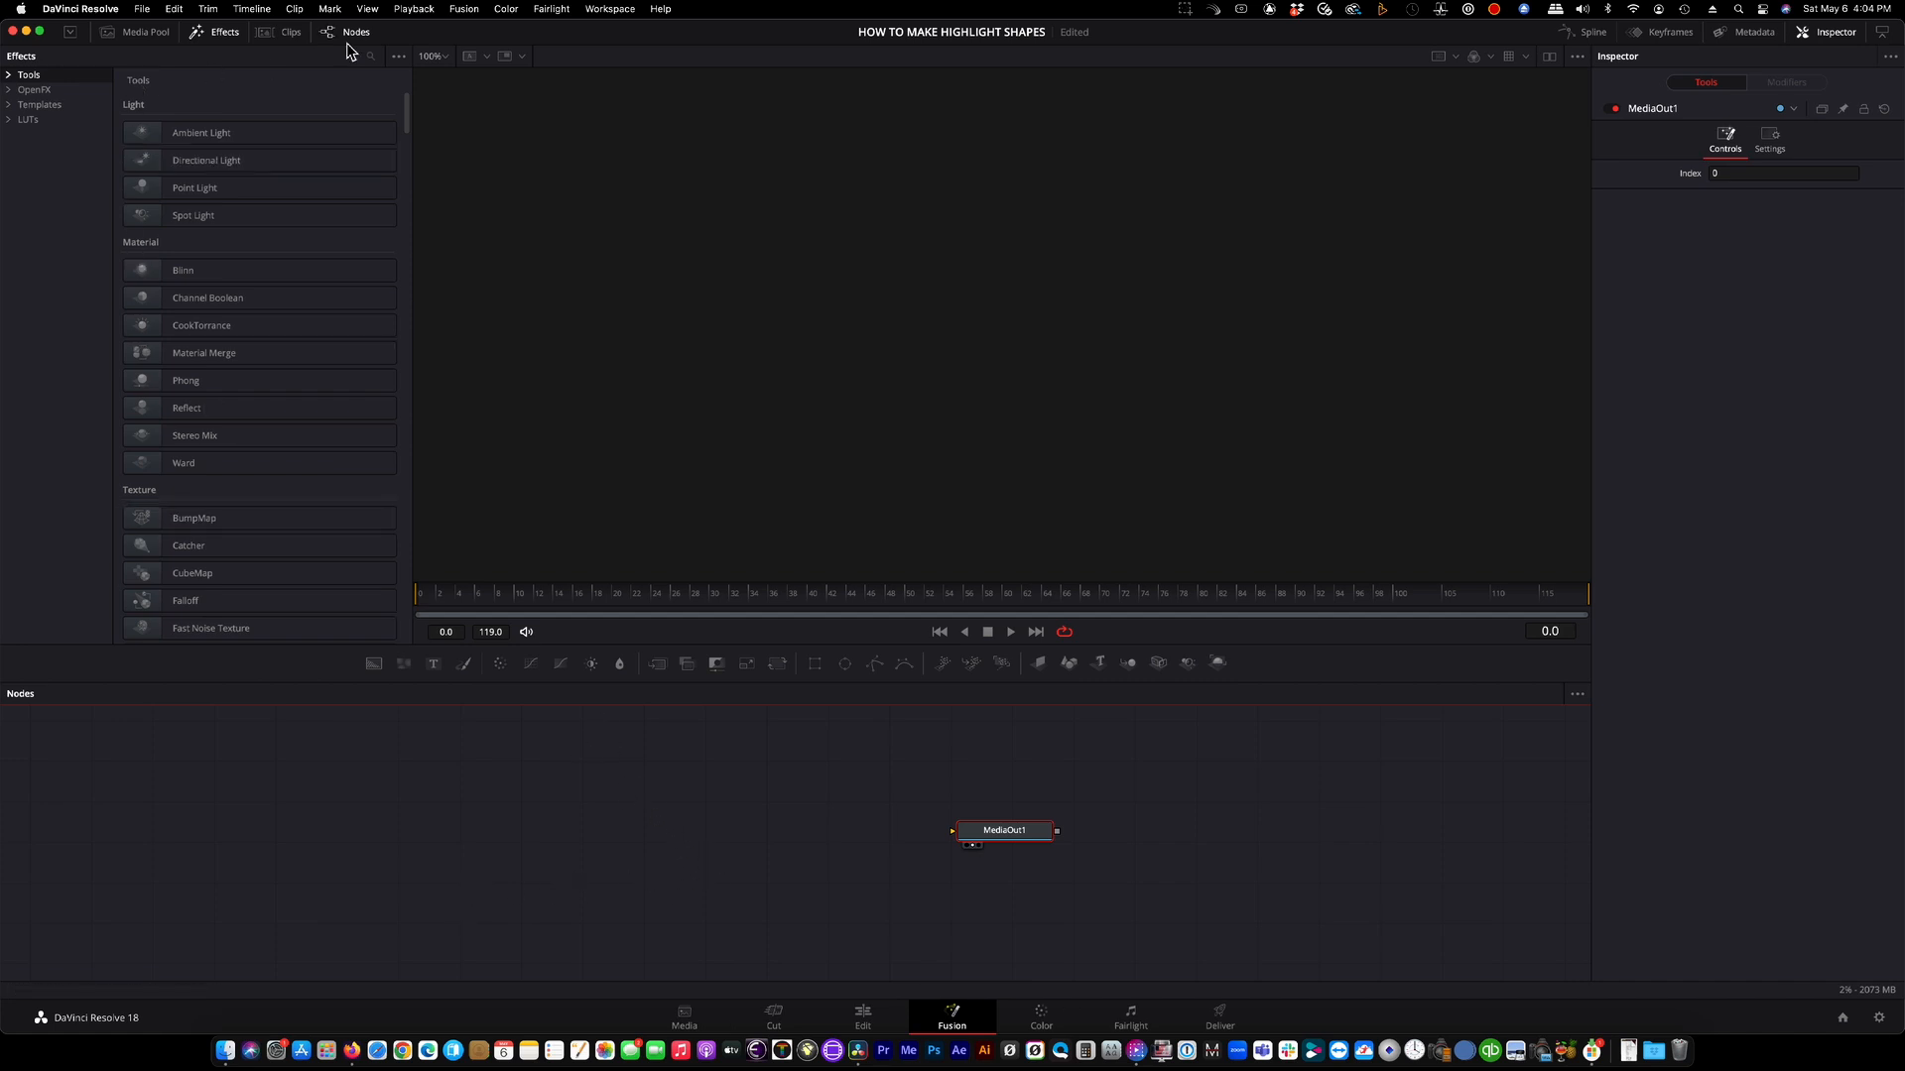
pyautogui.click(371, 55)
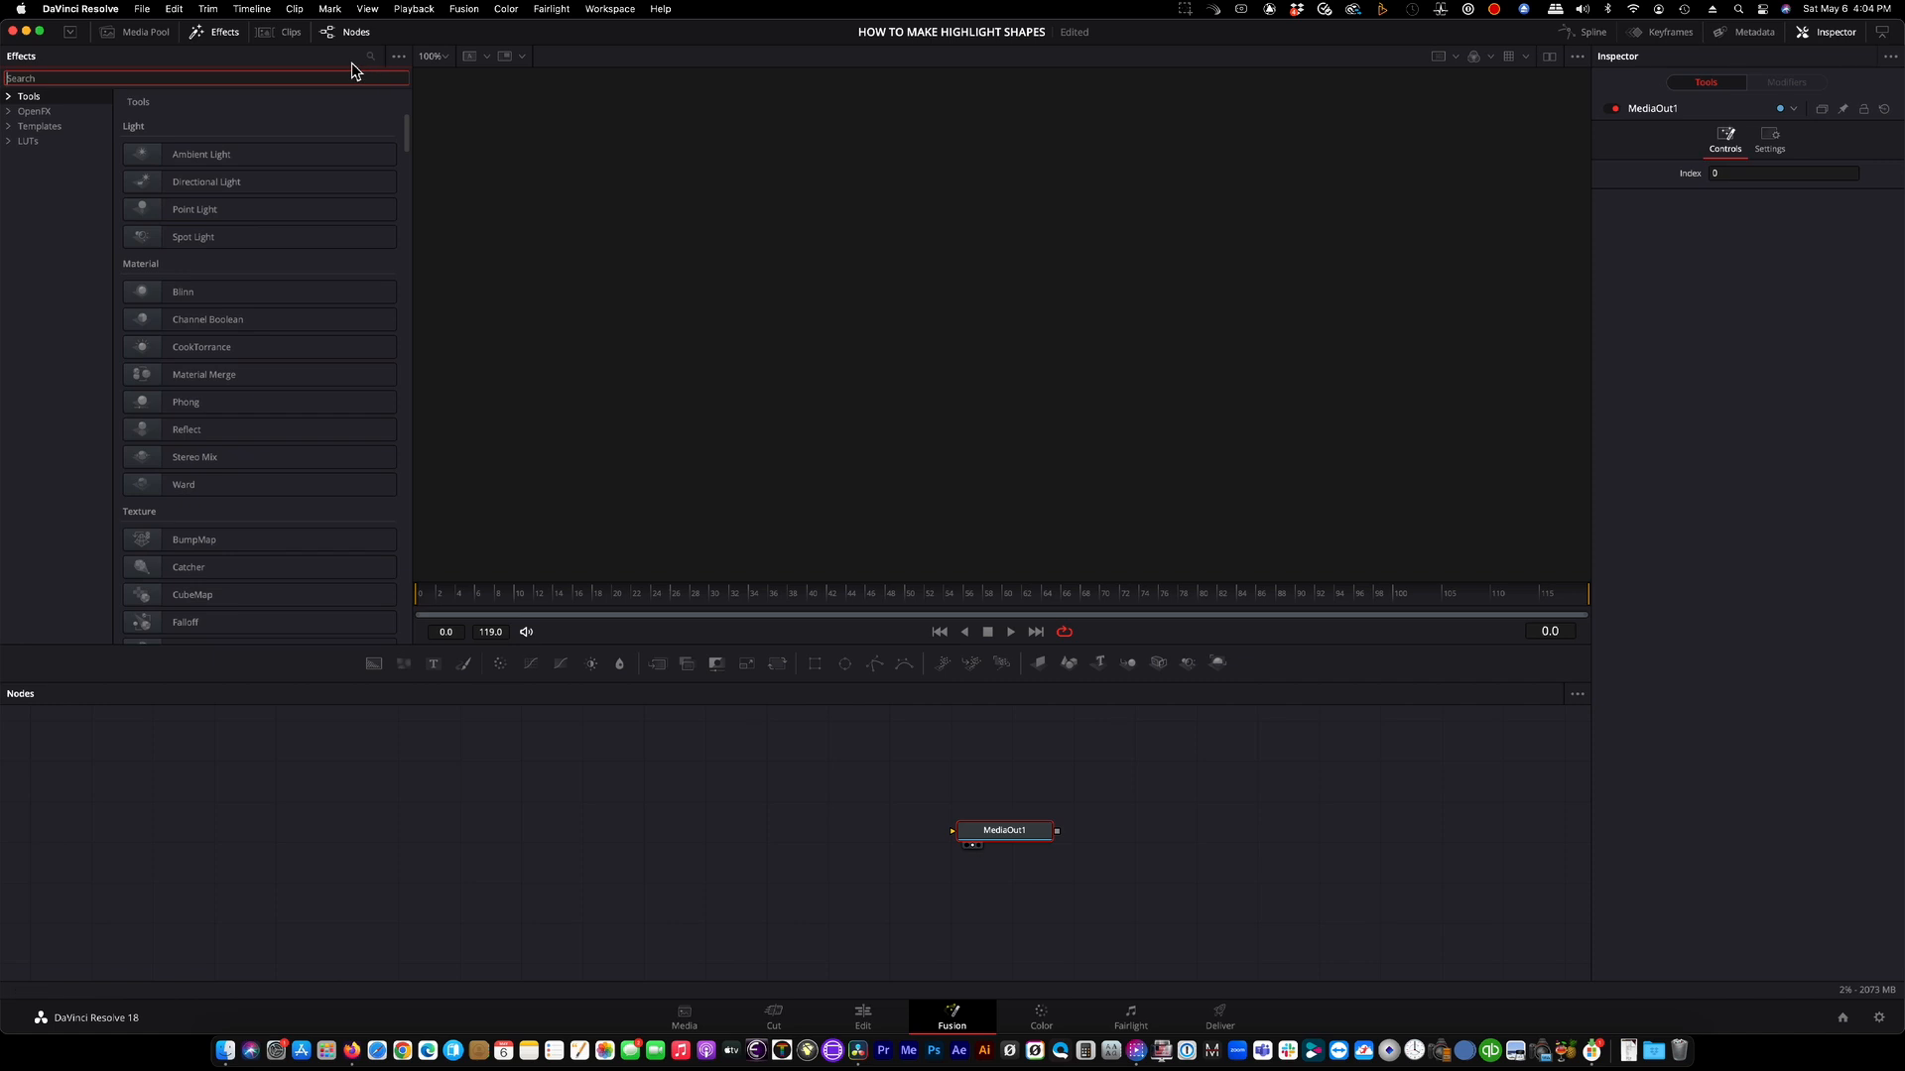
pyautogui.write('back')
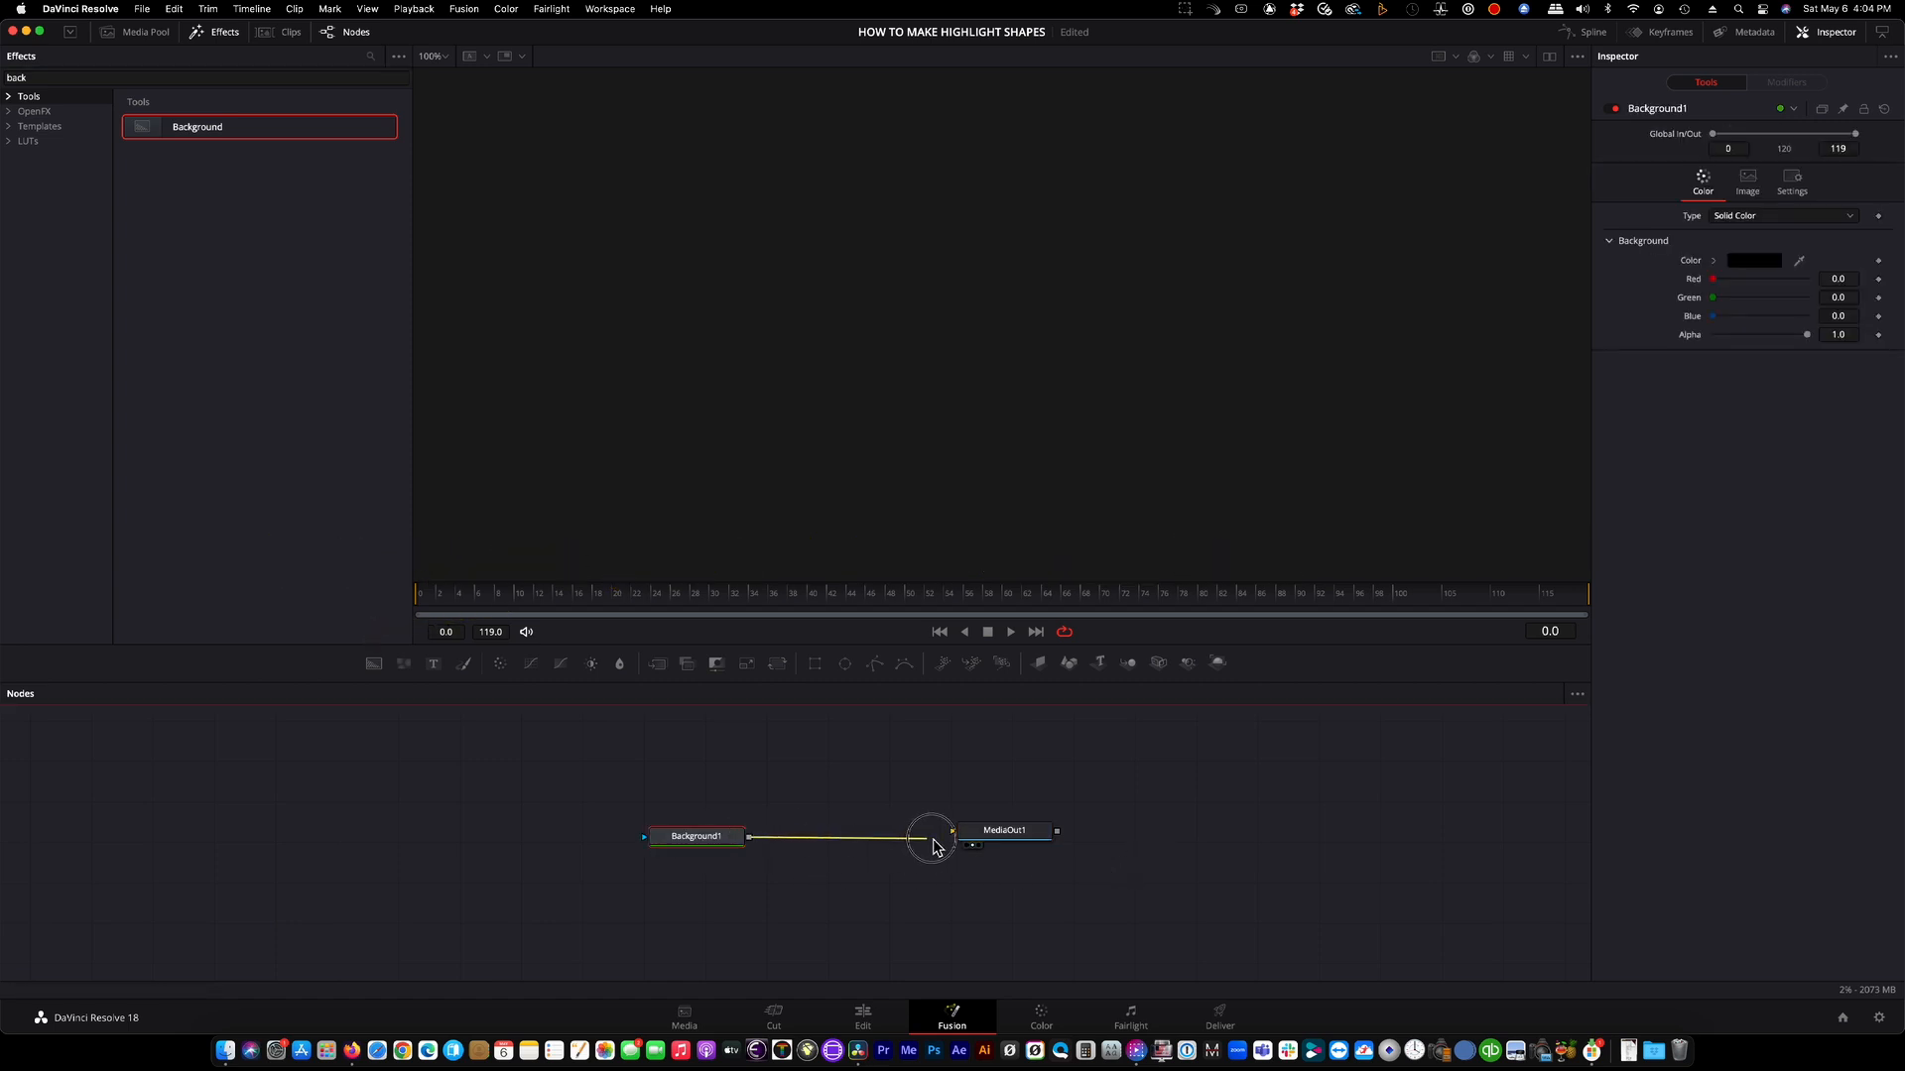
pyautogui.click(696, 835)
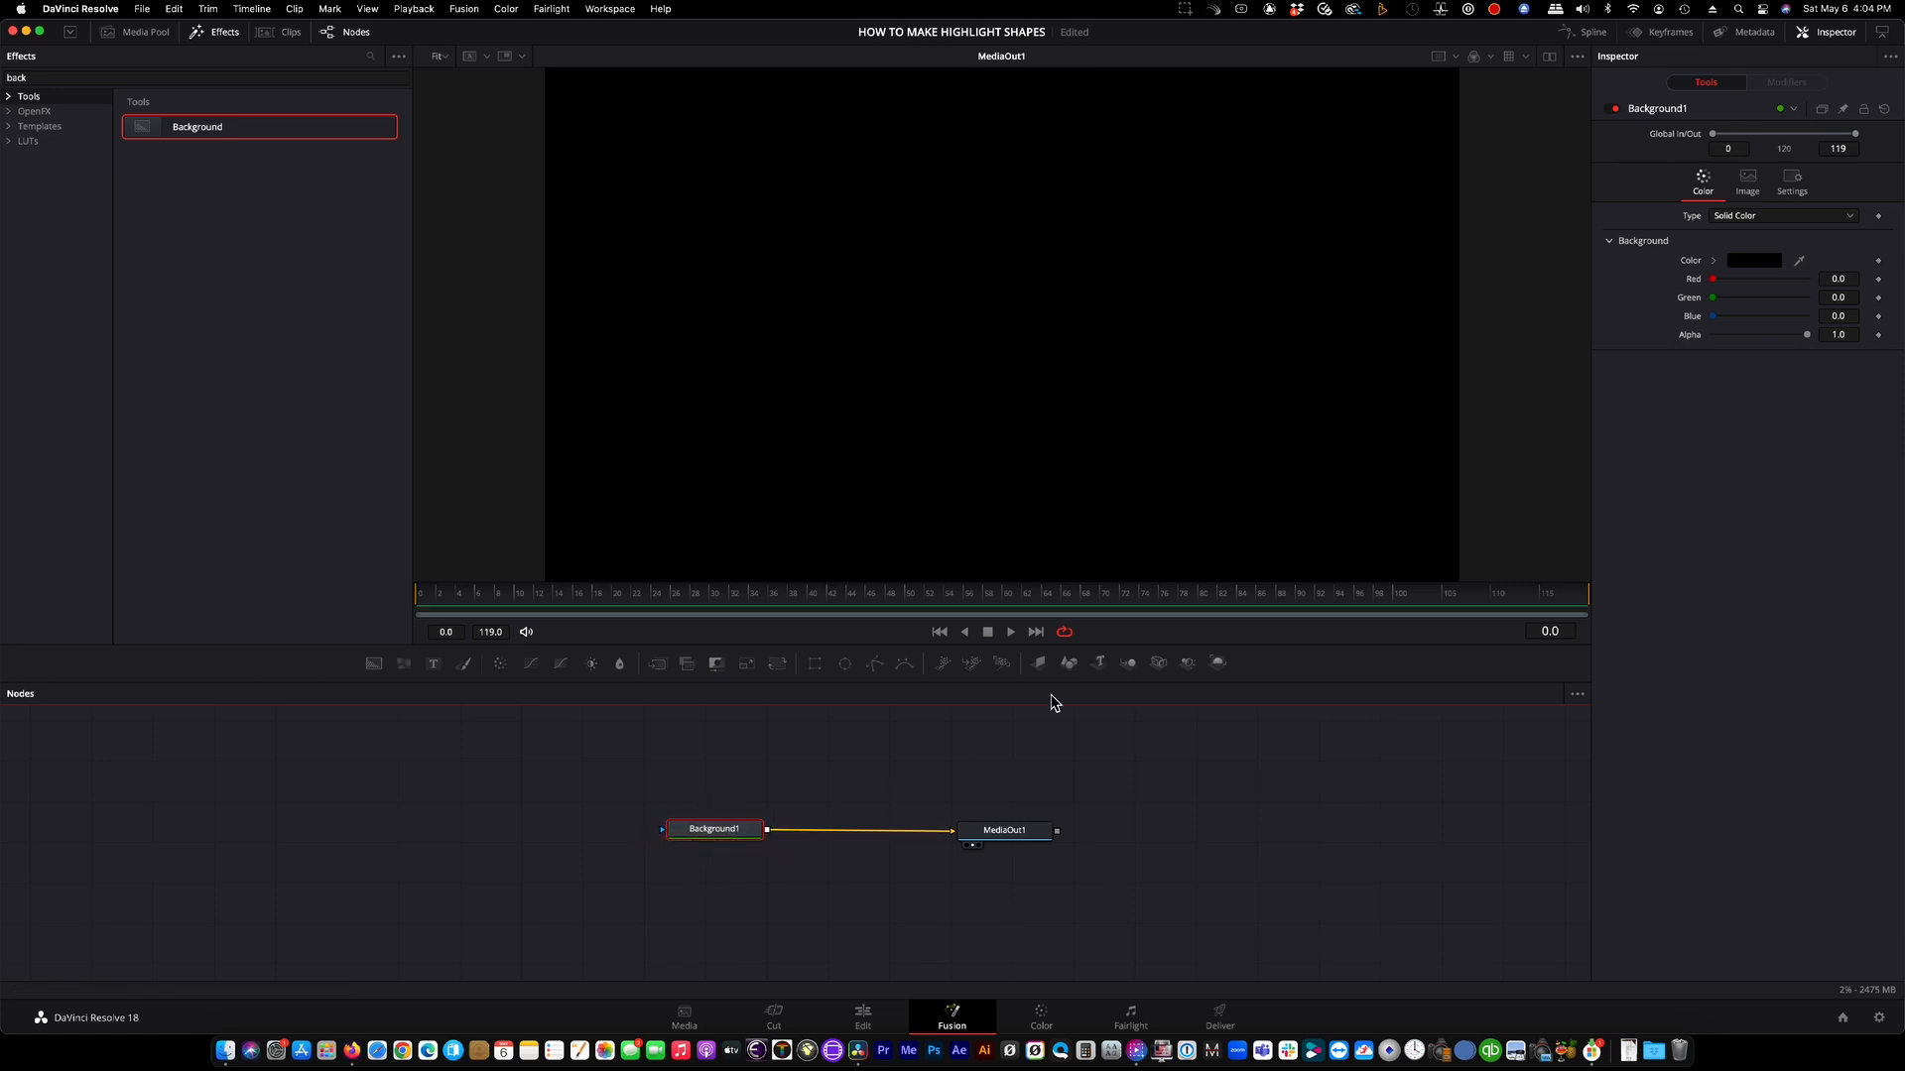
pyautogui.click(1752, 260)
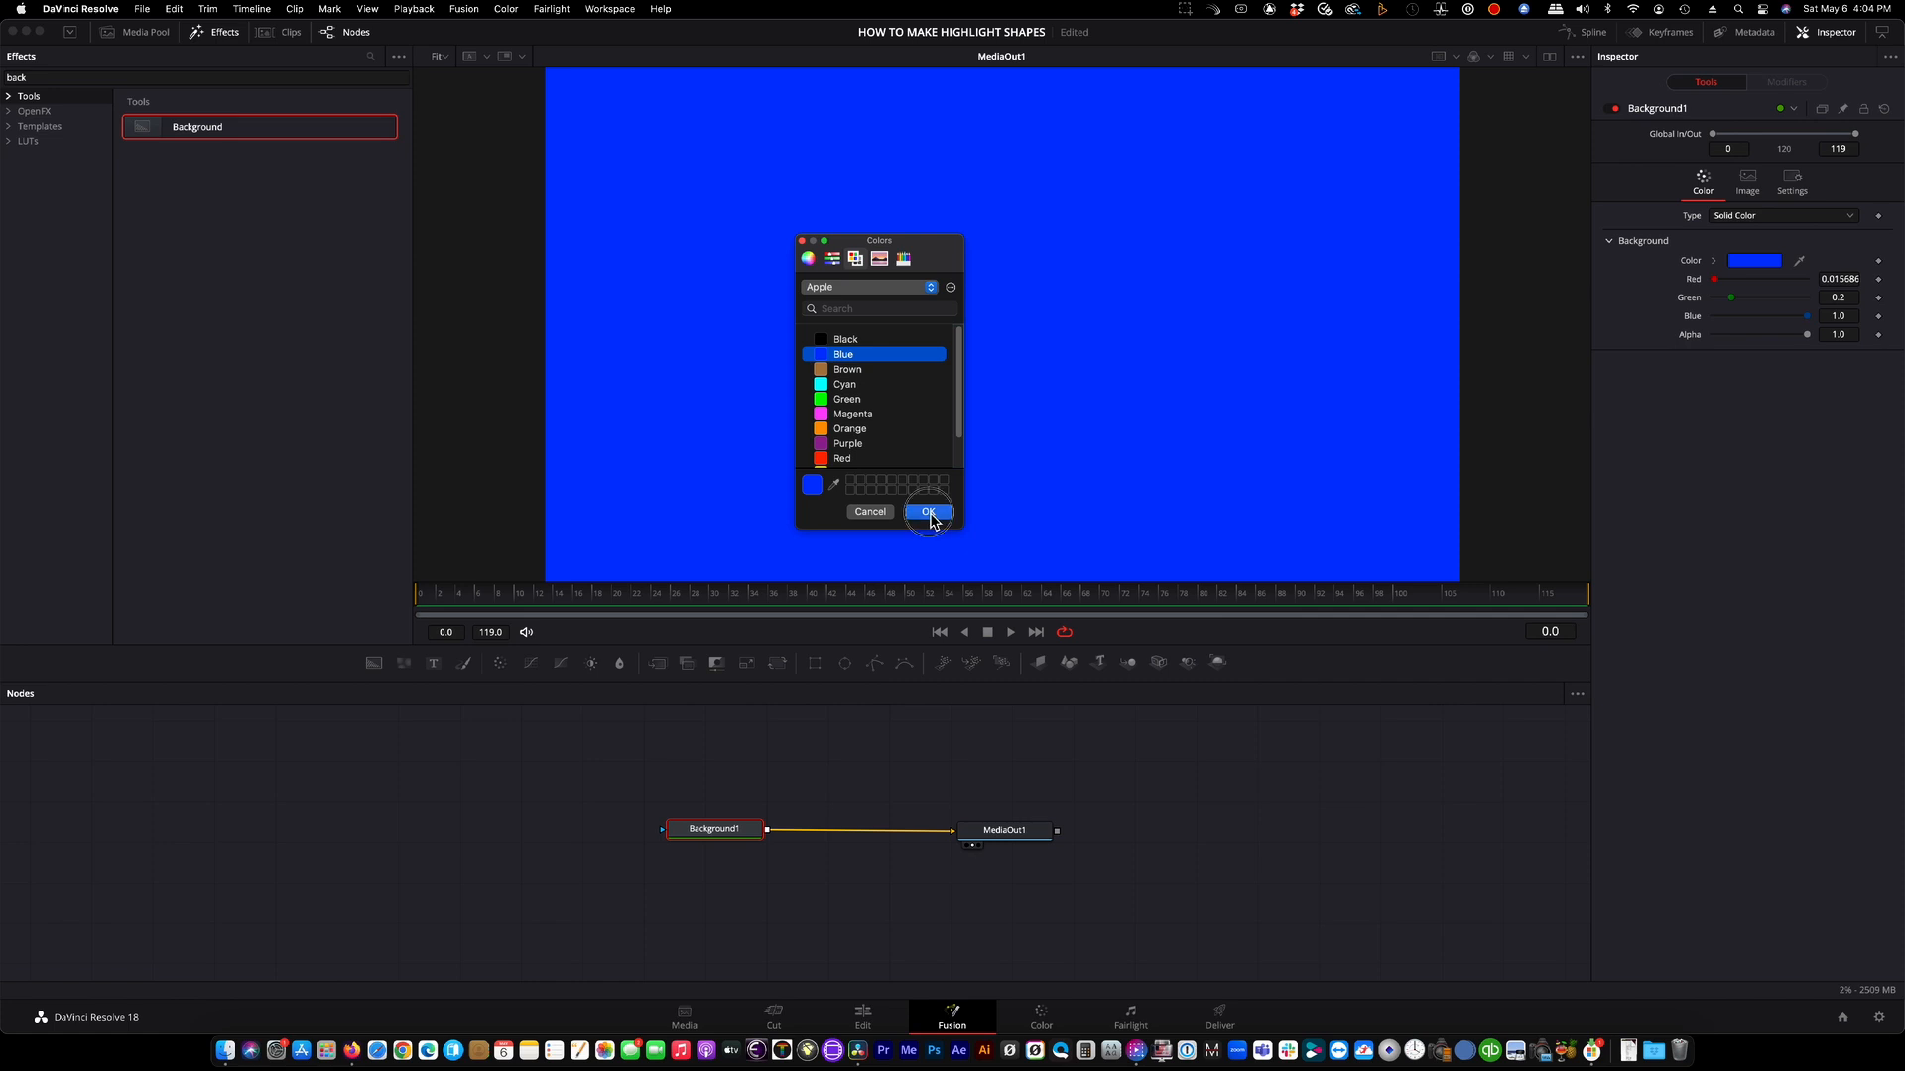
pyautogui.click(929, 512)
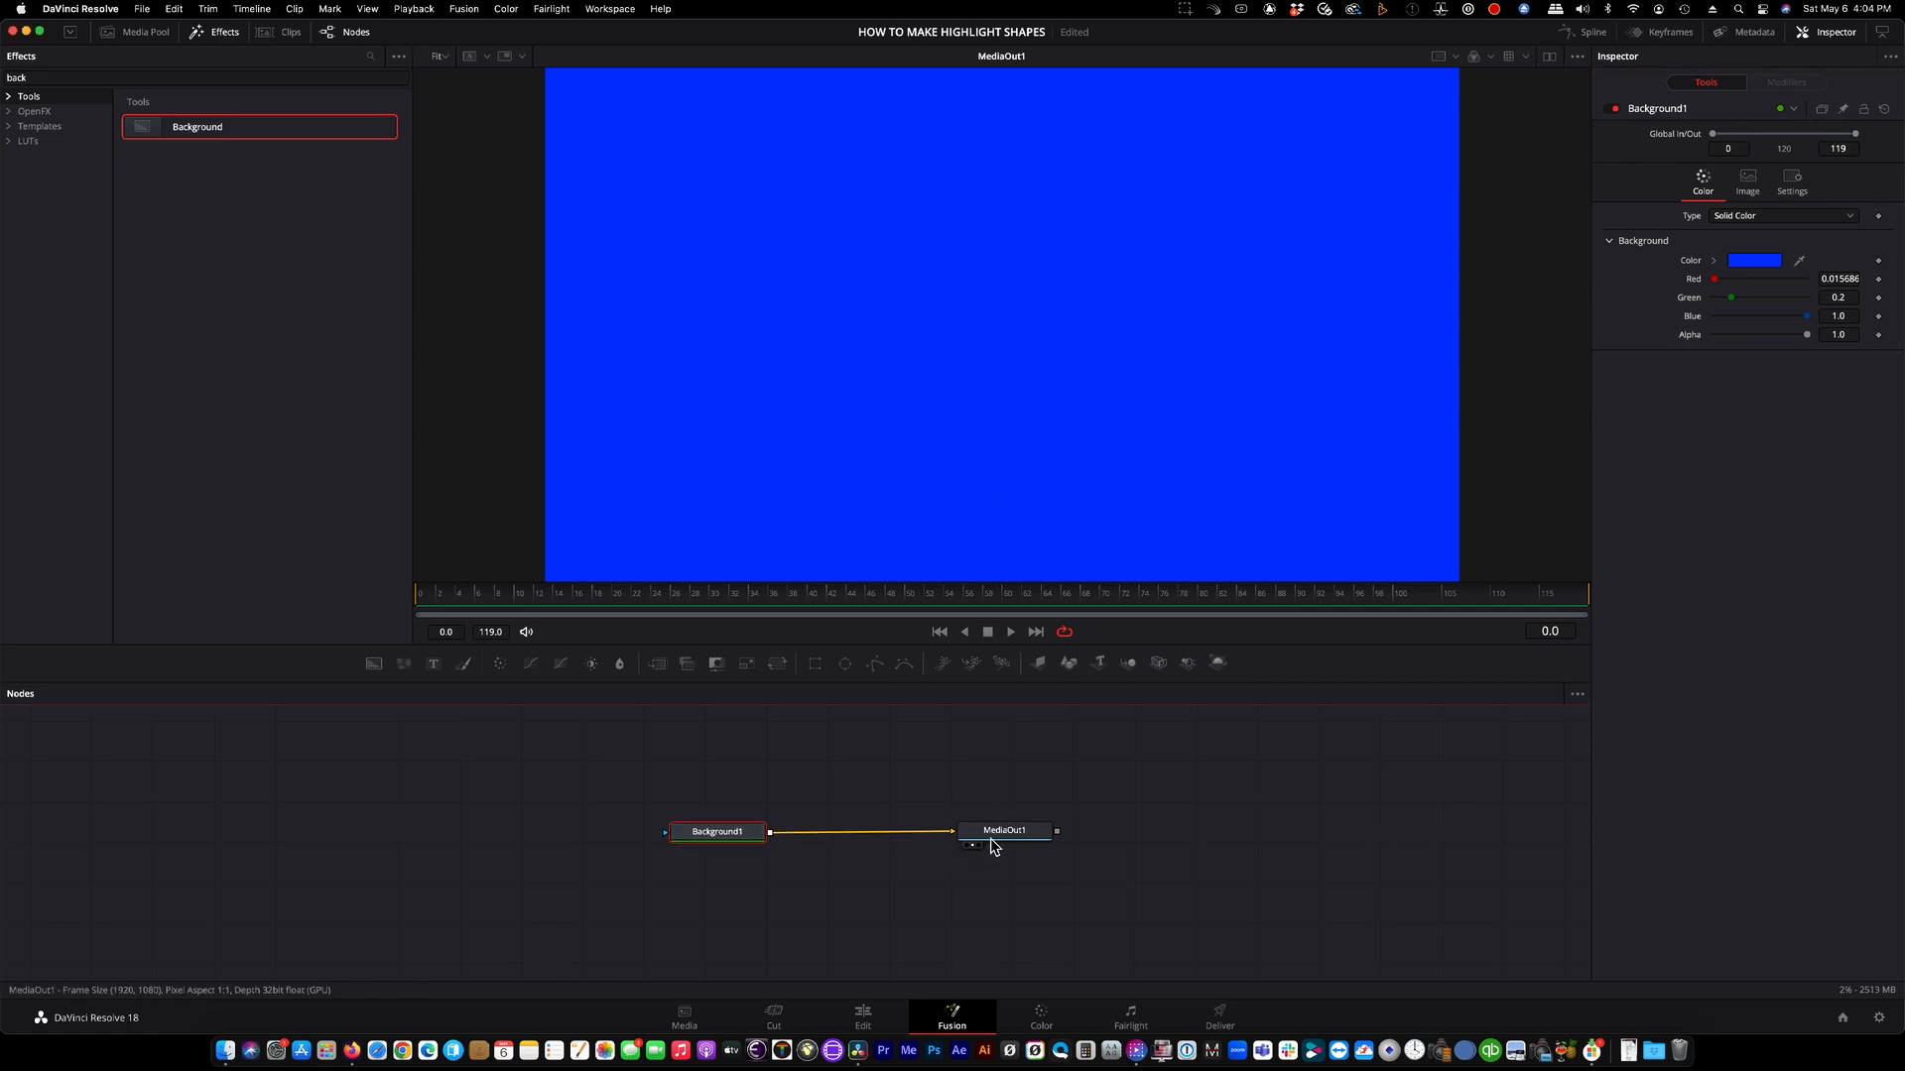
pyautogui.click(1000, 831)
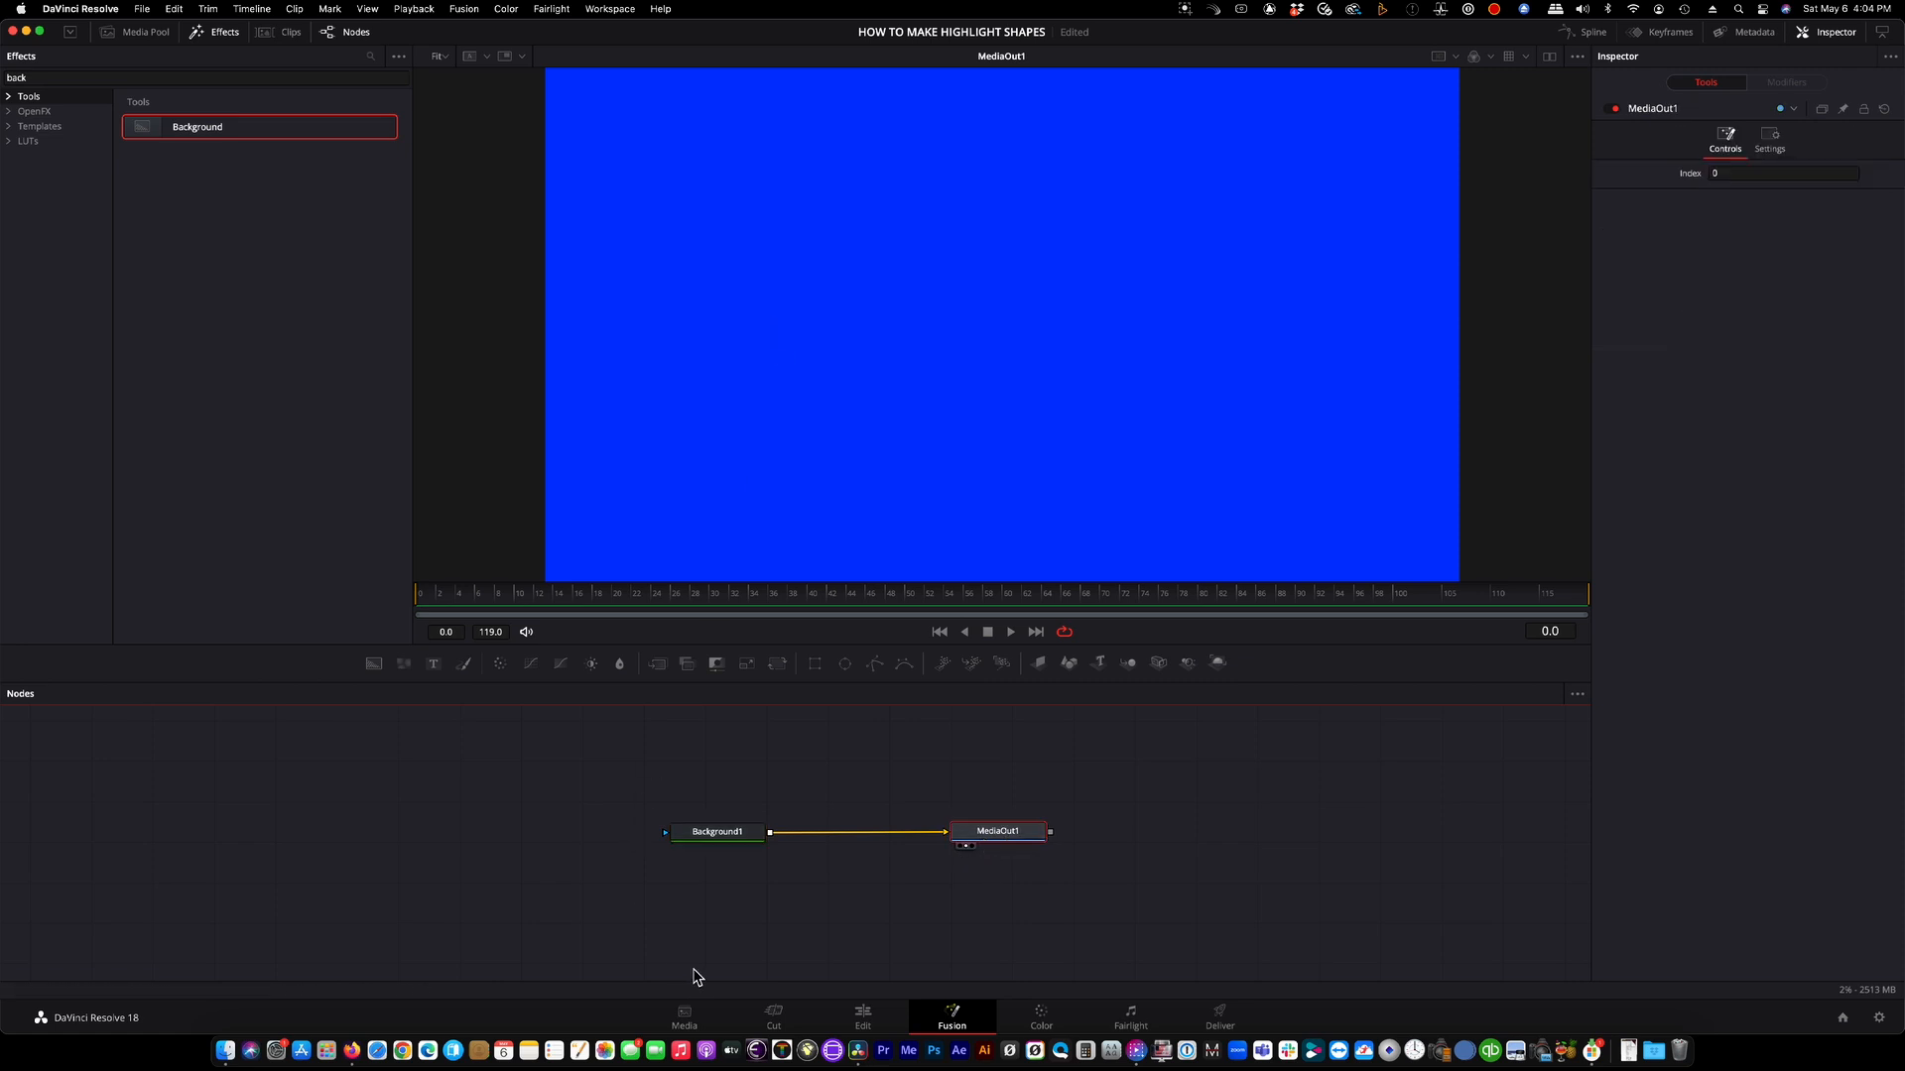
pyautogui.moveTo(576, 744)
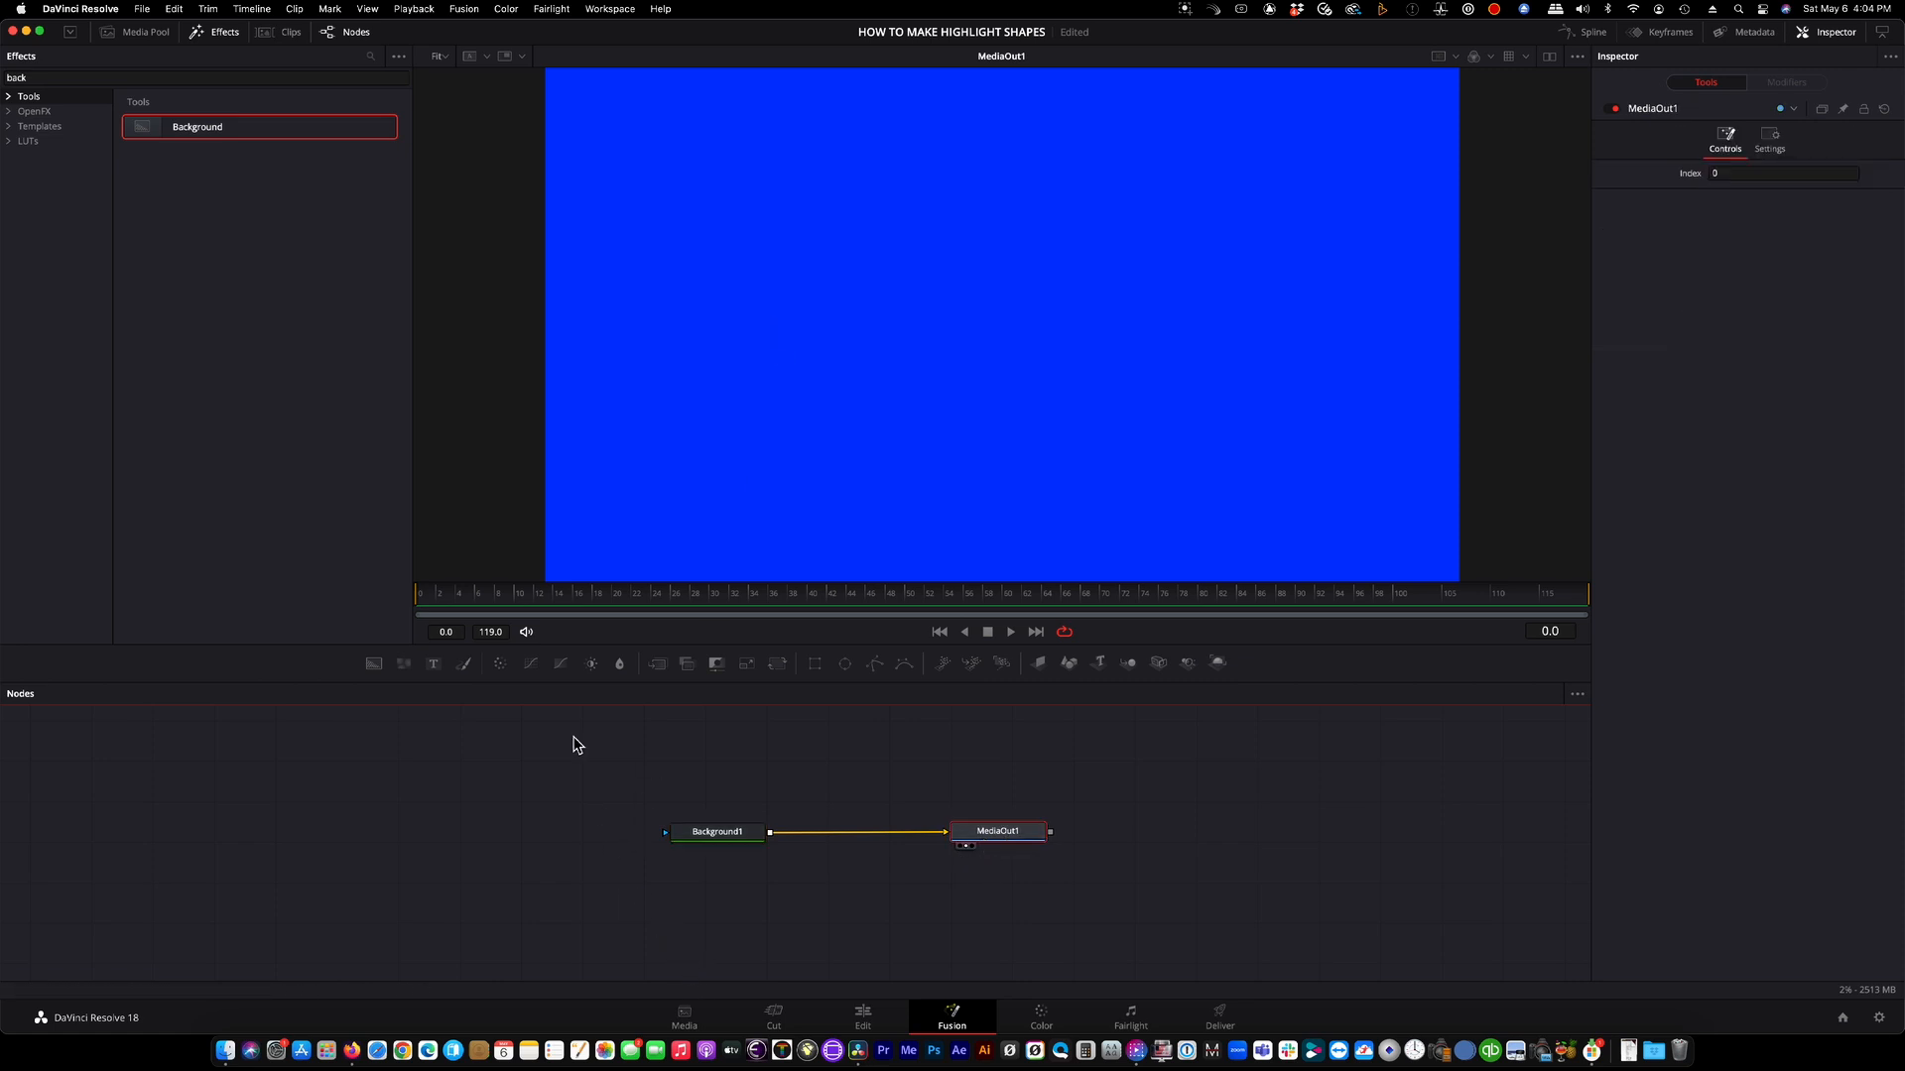
pyautogui.moveTo(492, 810)
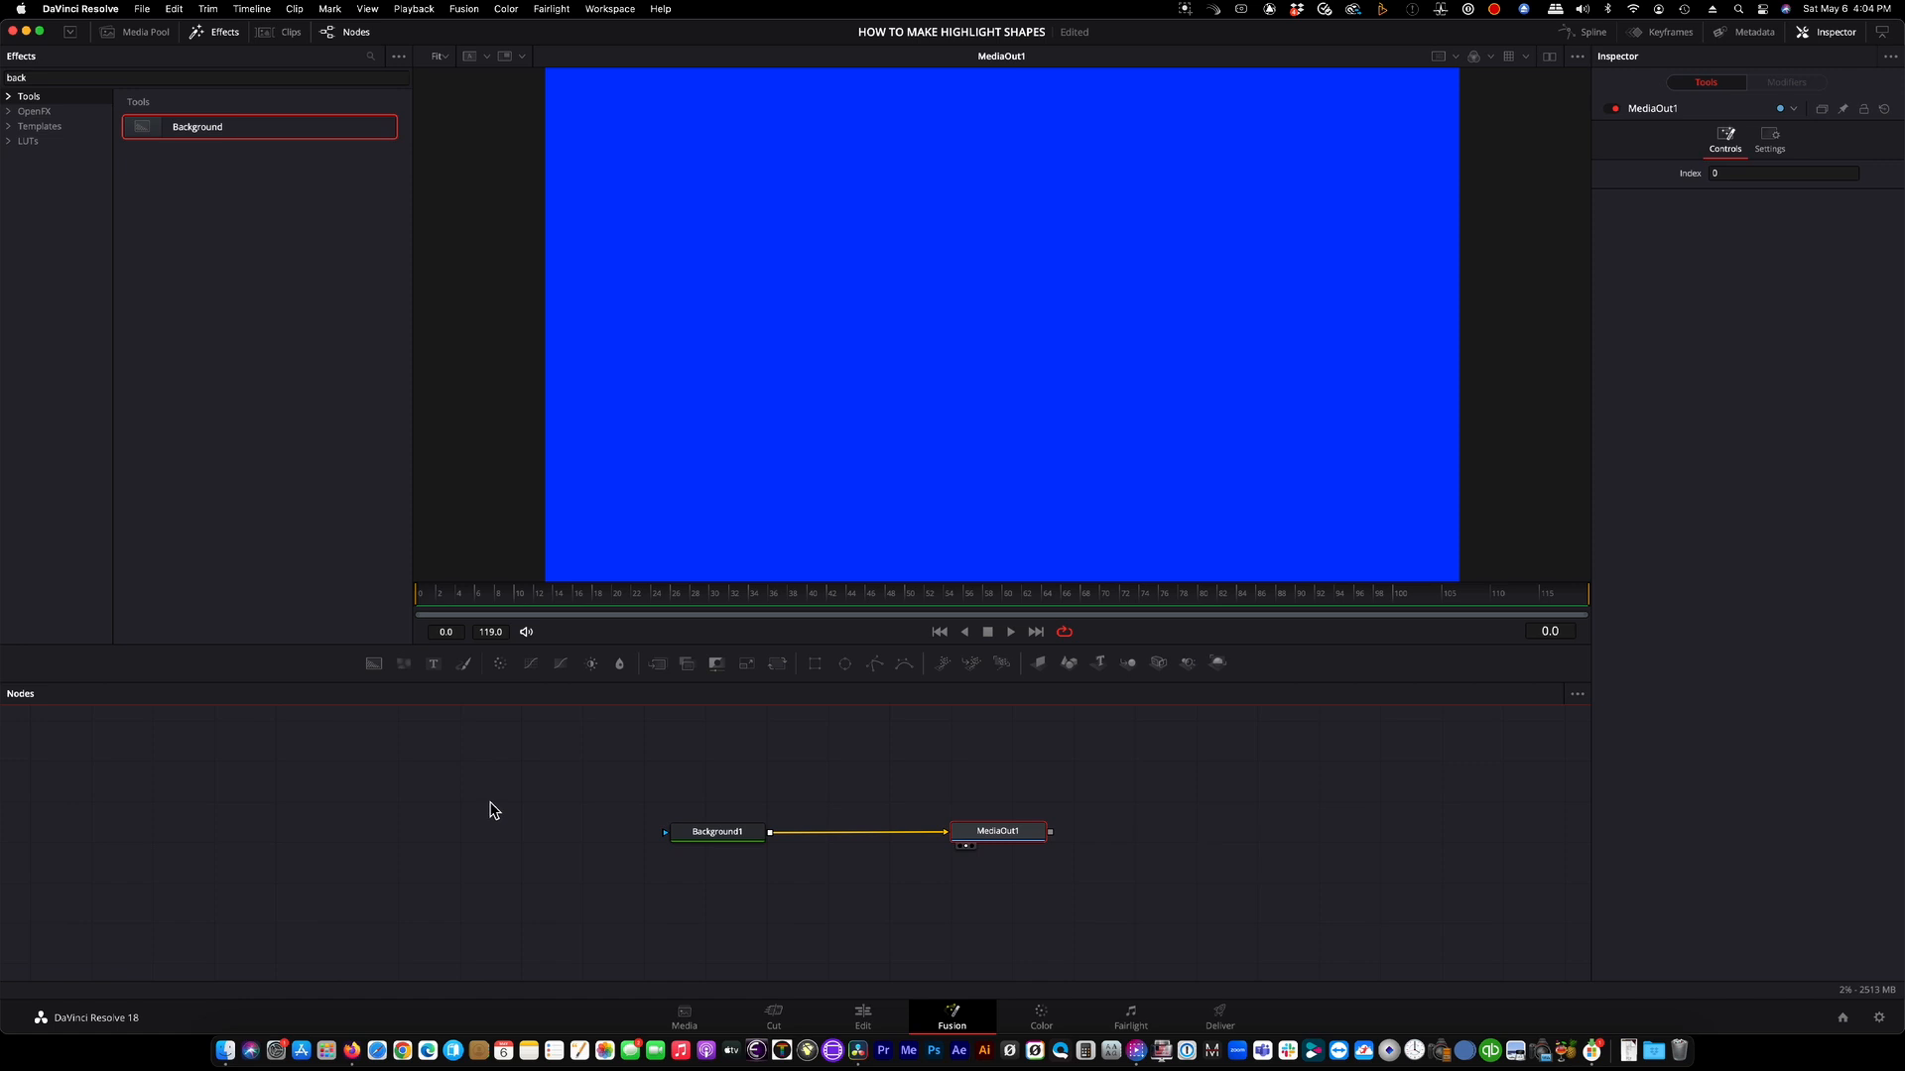
pyautogui.moveTo(575, 795)
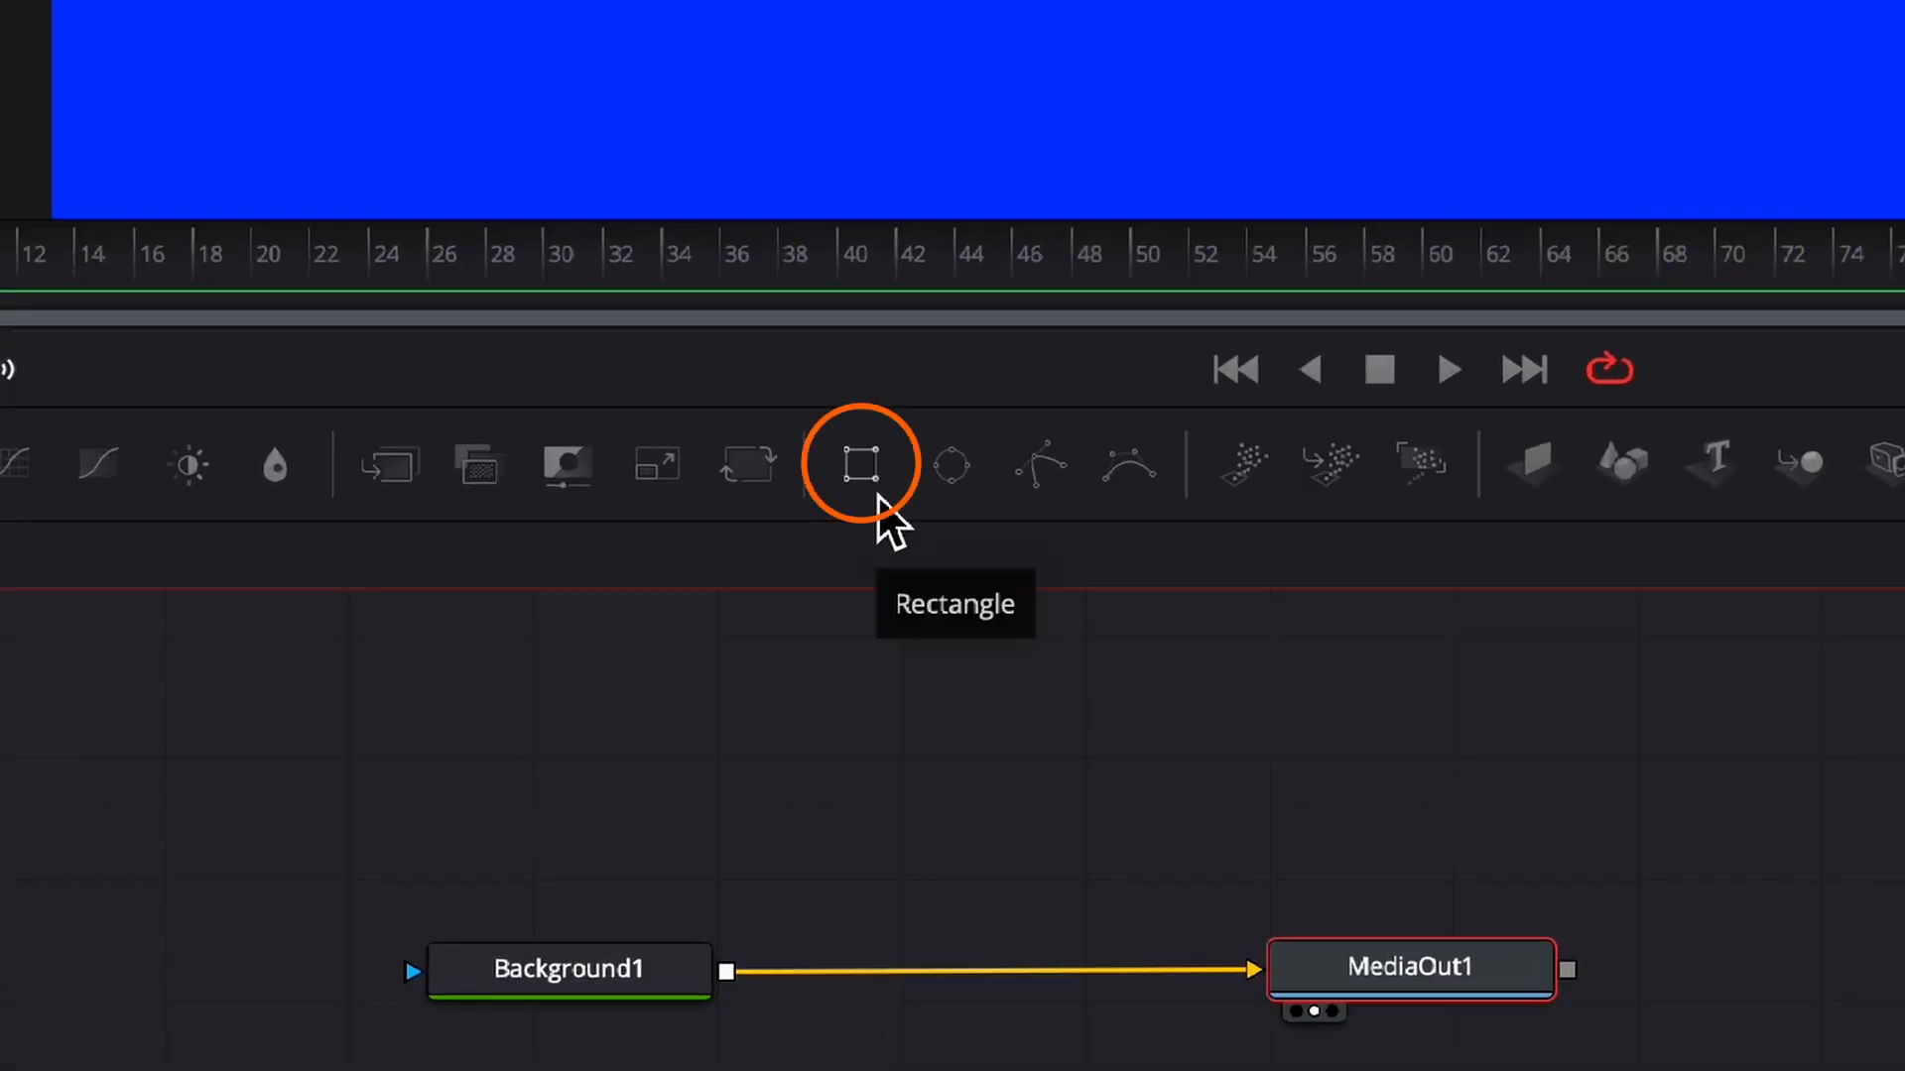
pyautogui.moveTo(887, 521)
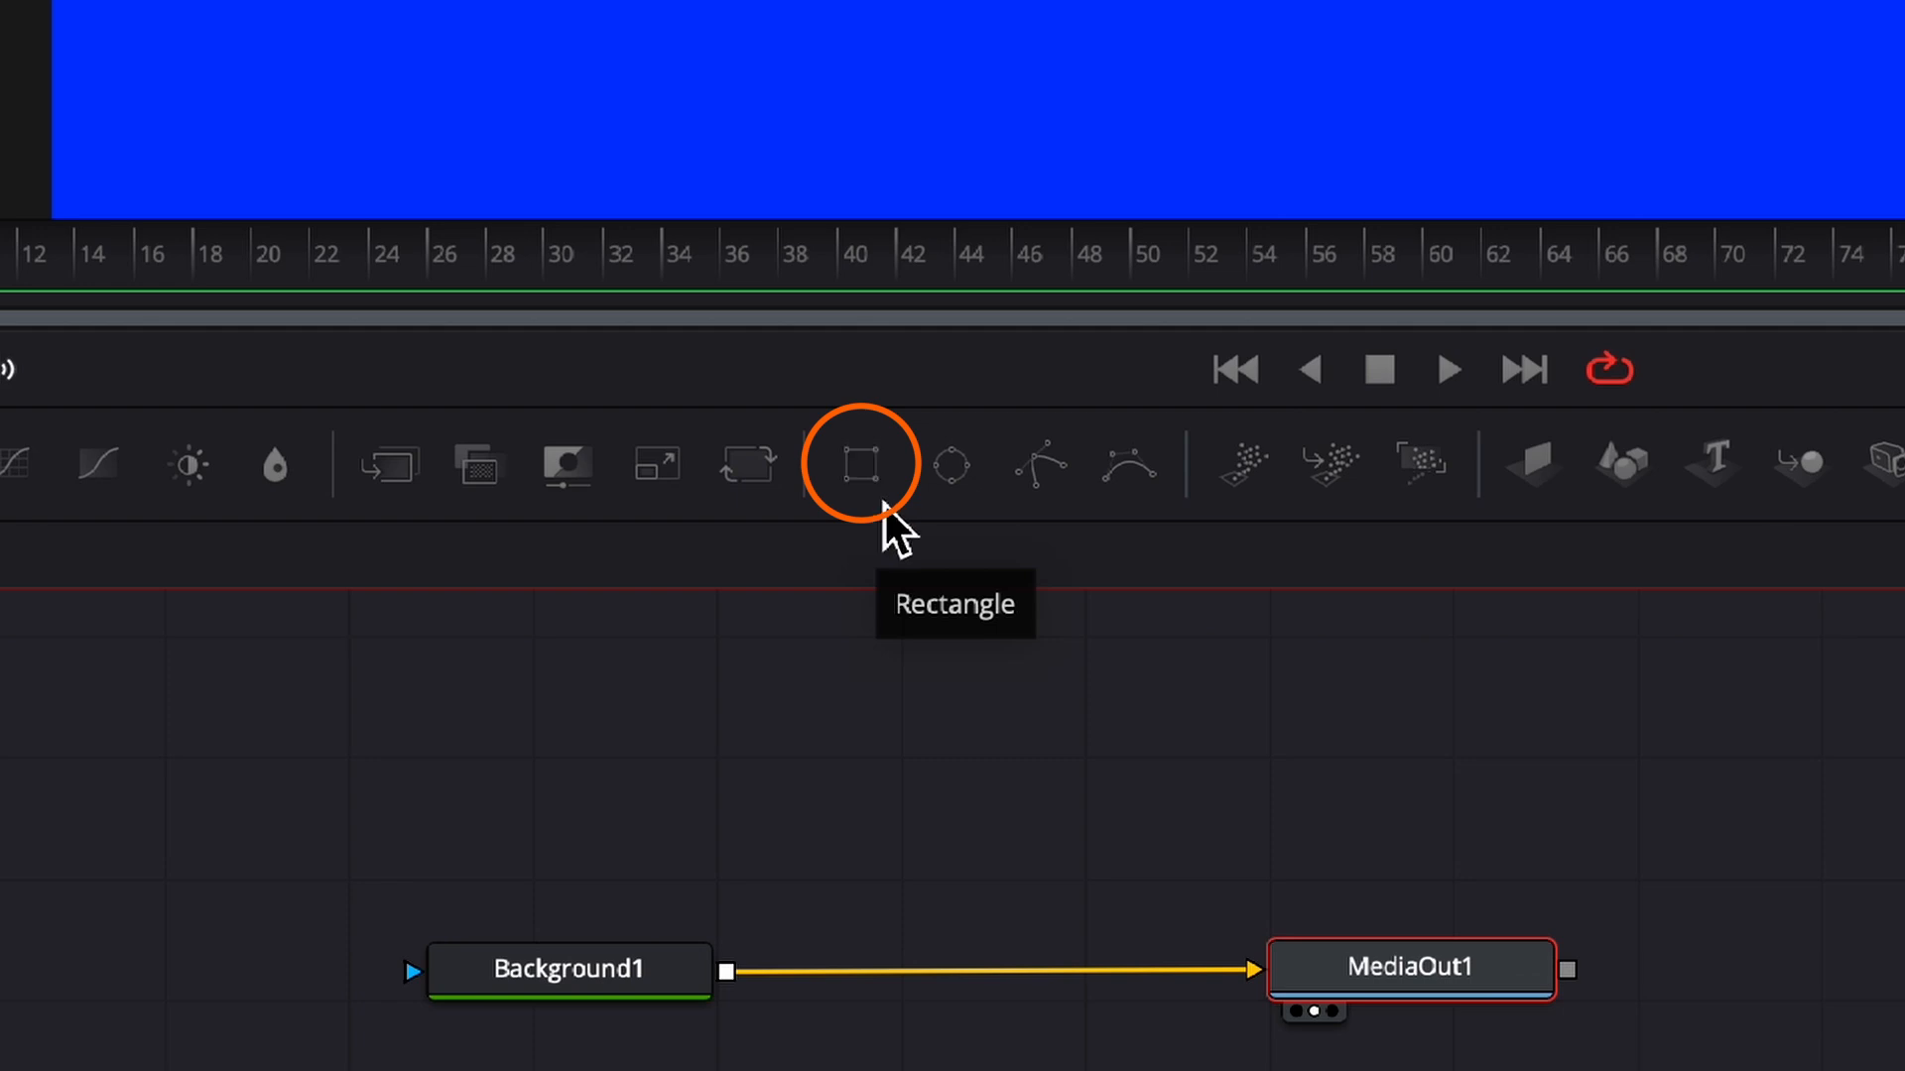
pyautogui.moveTo(869, 498)
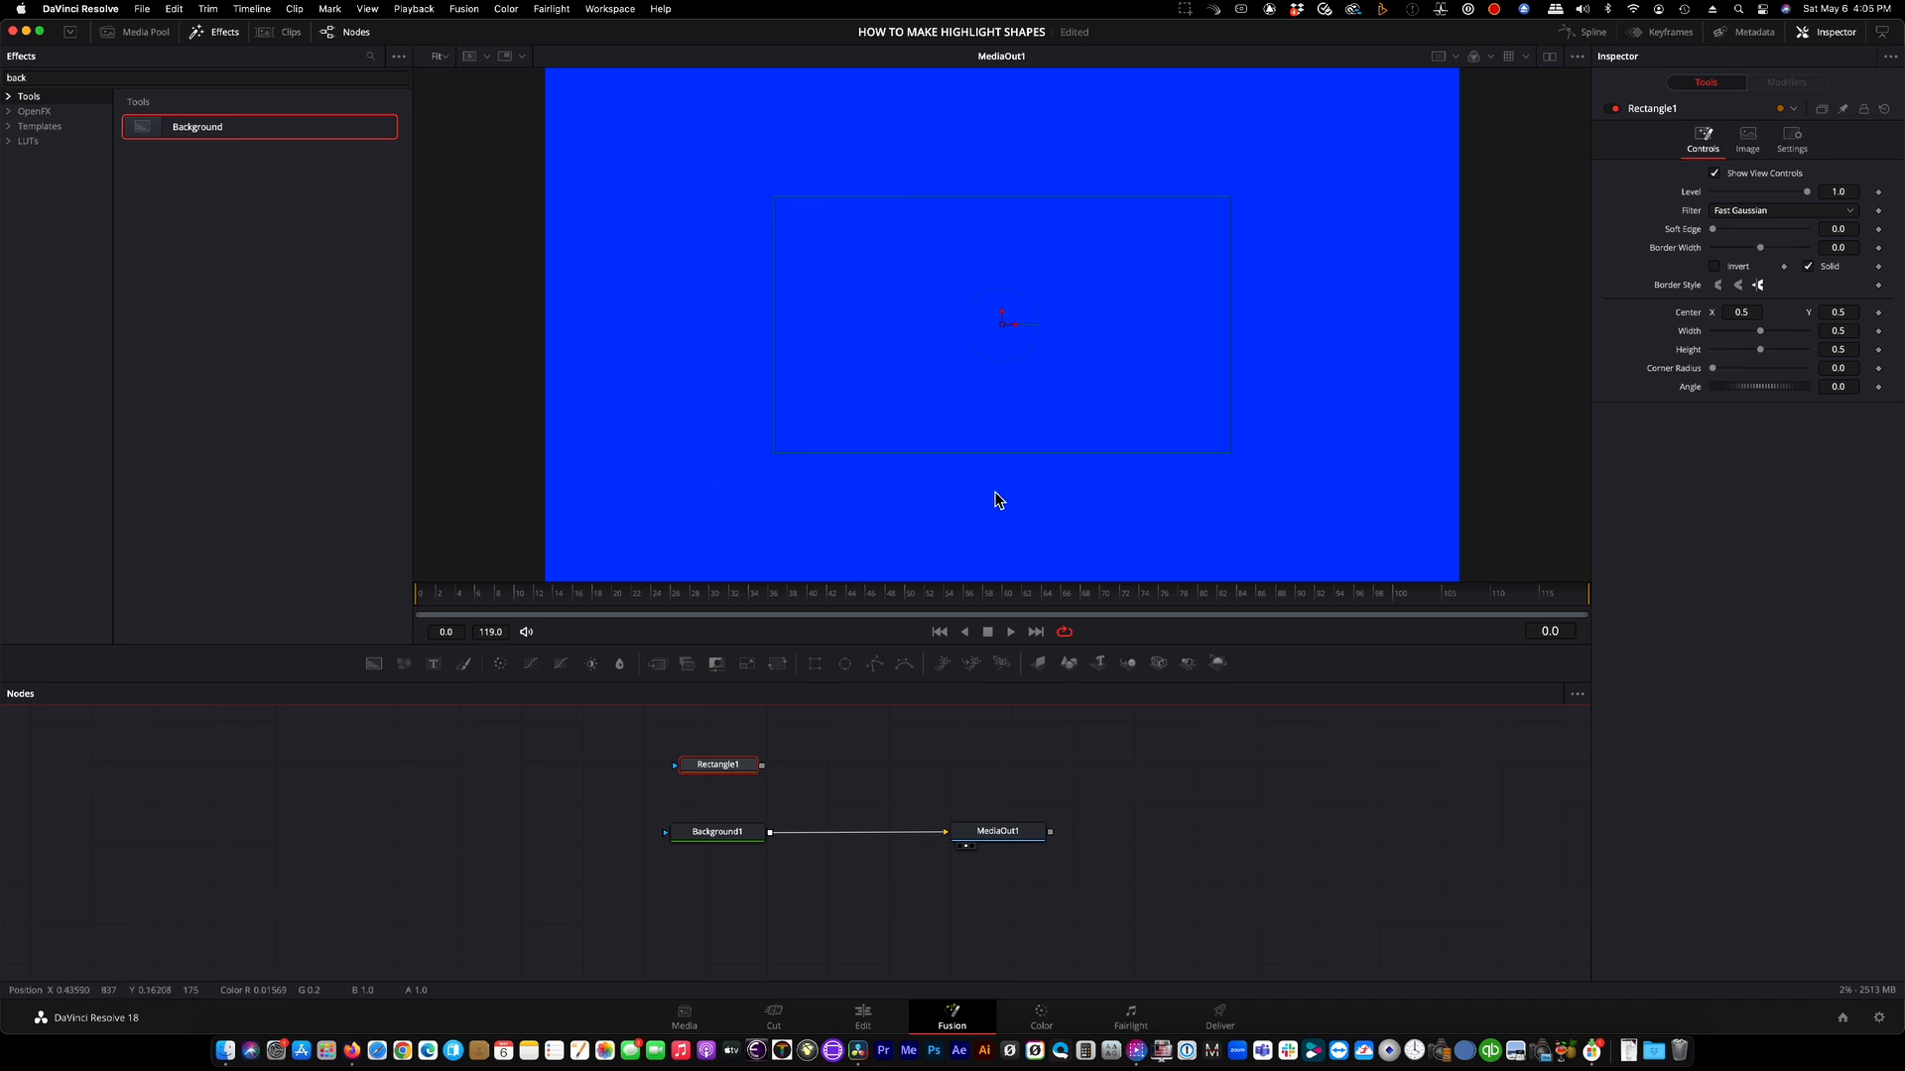
pyautogui.moveTo(1142, 597)
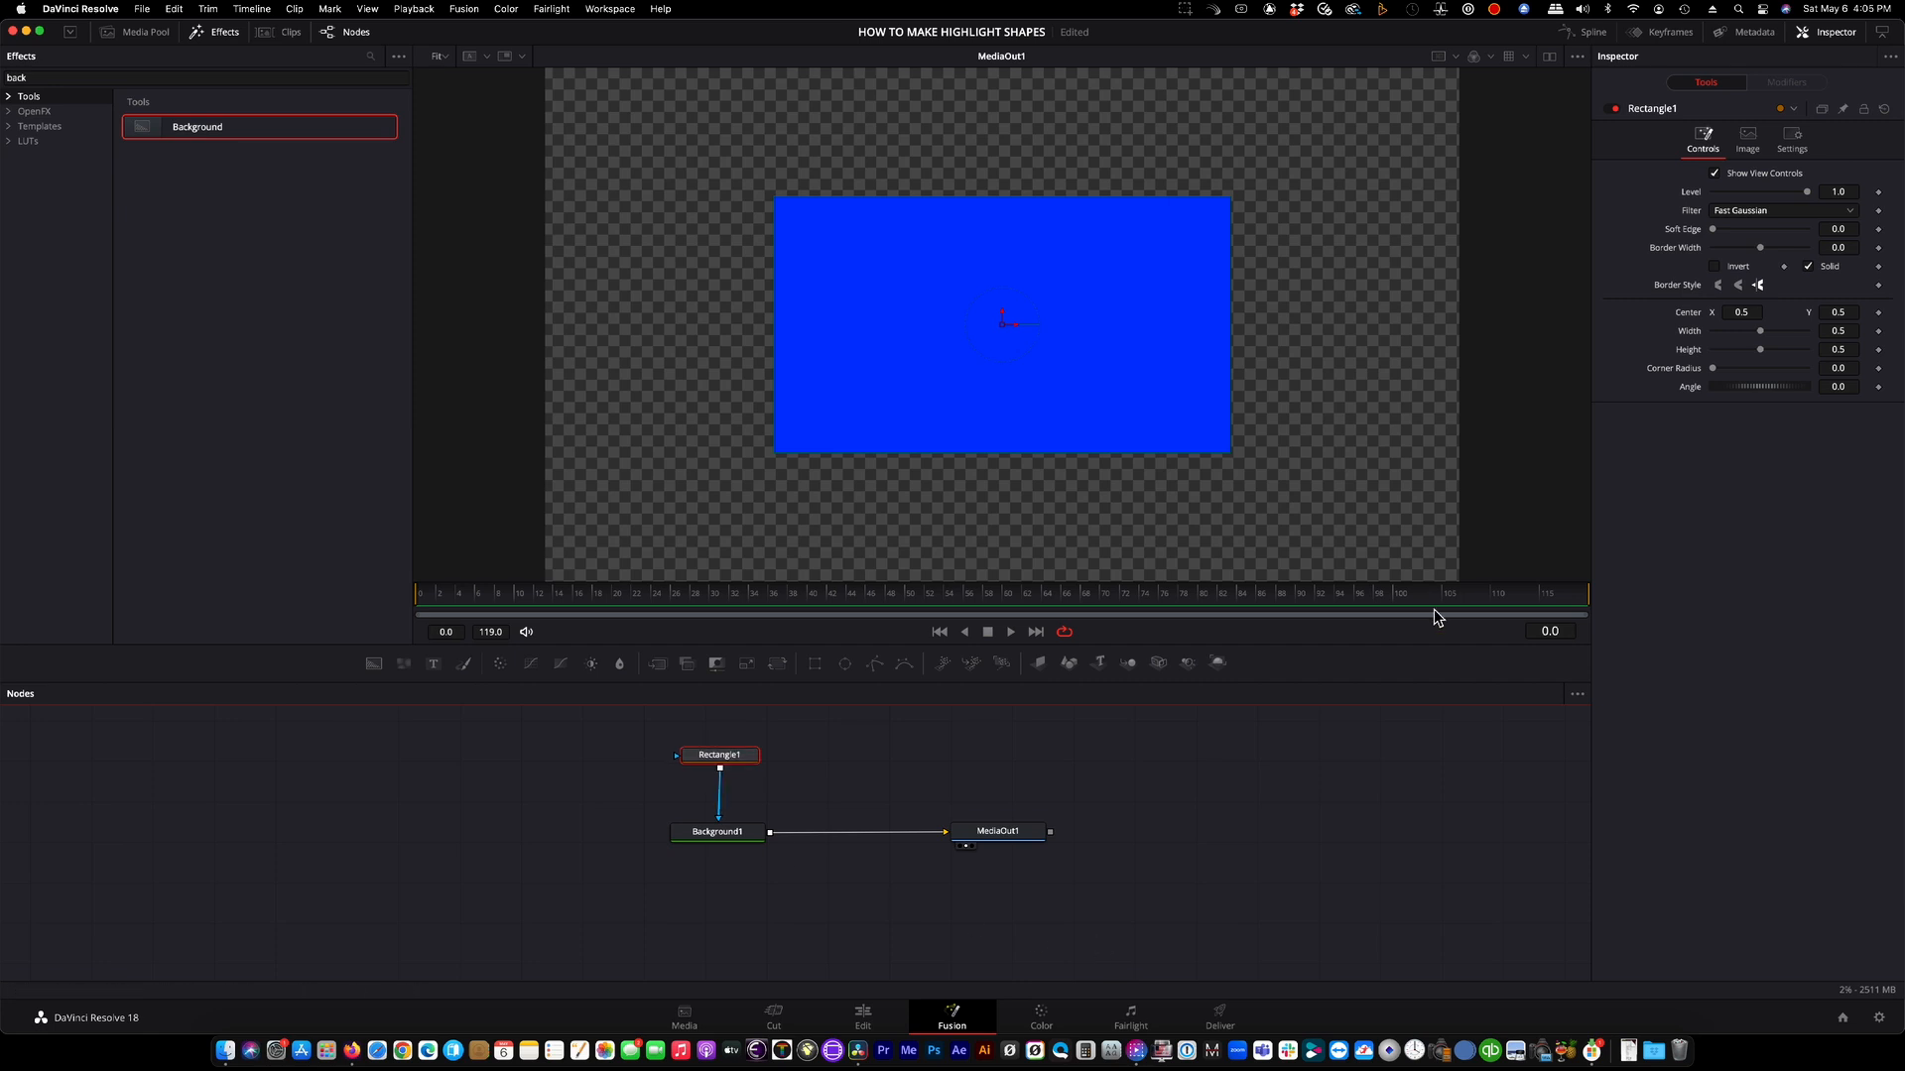
pyautogui.moveTo(1581, 841)
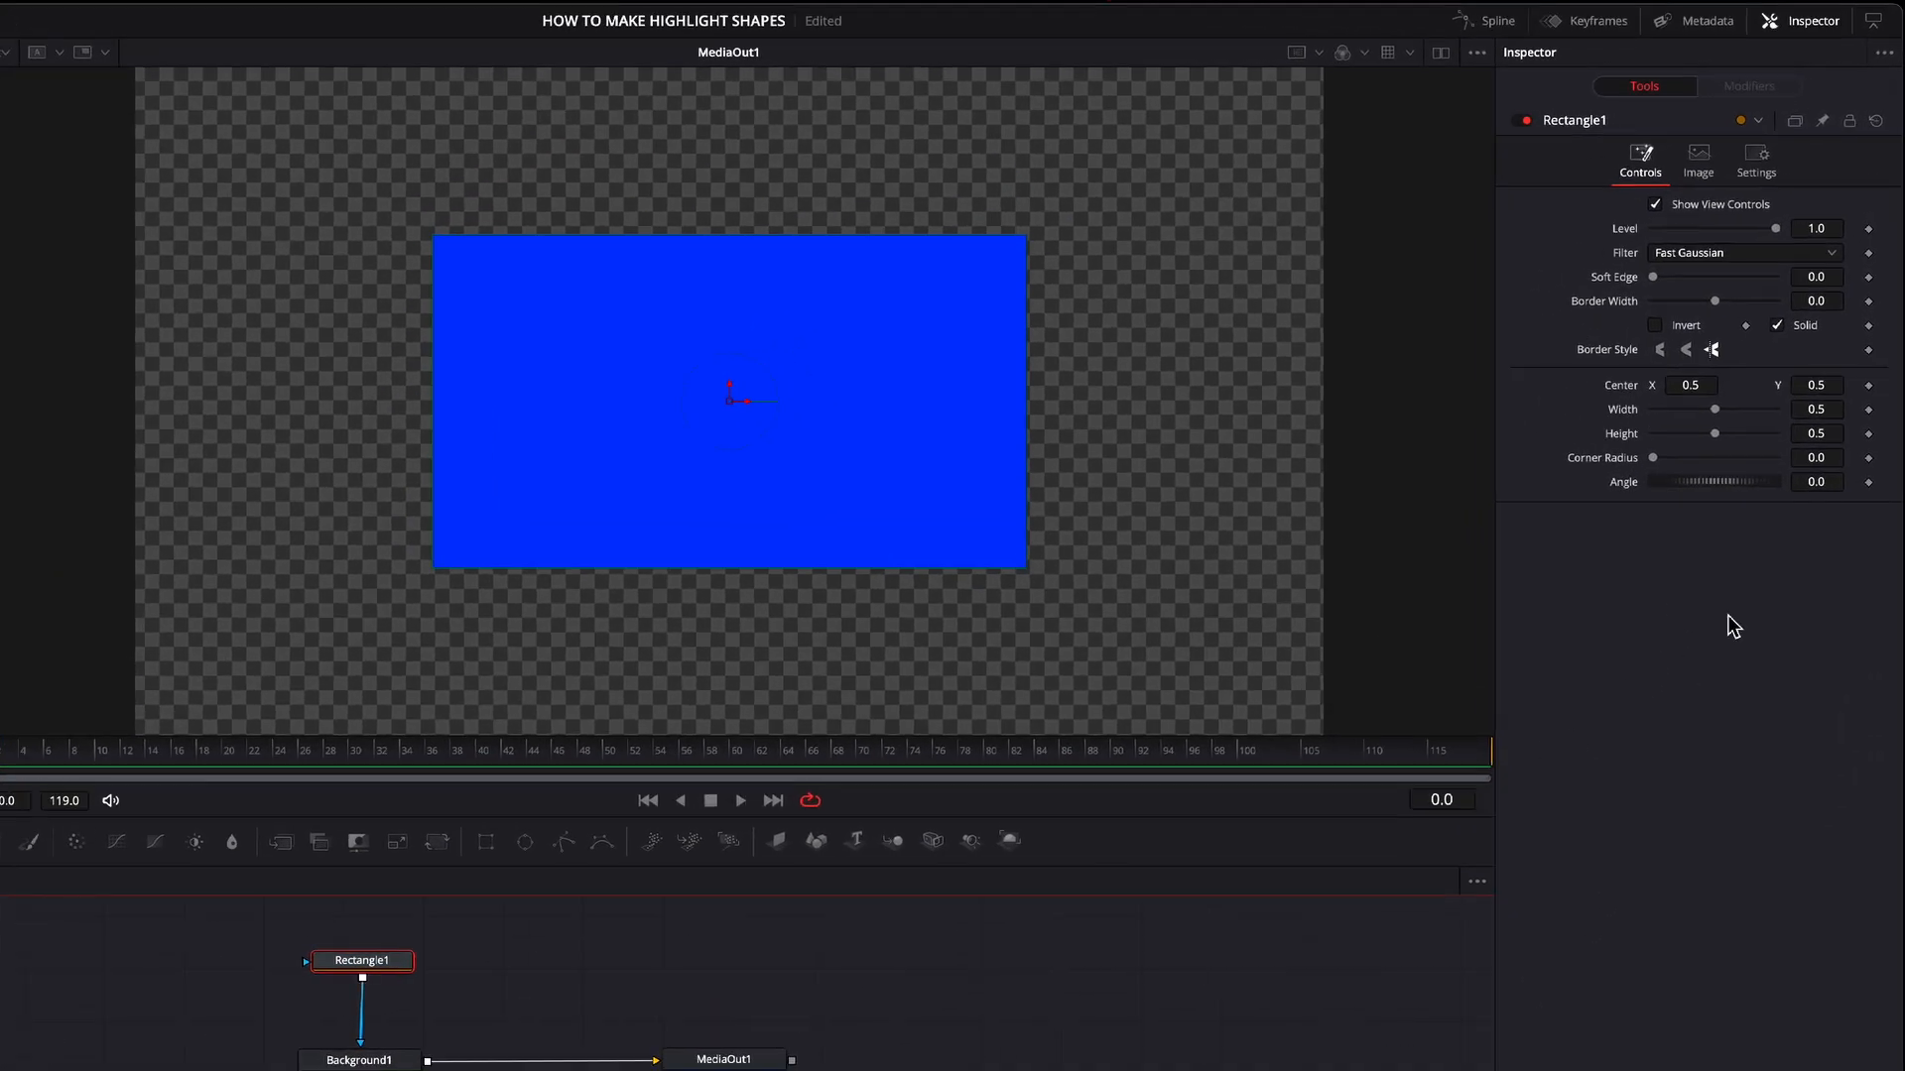
pyautogui.moveTo(1813, 343)
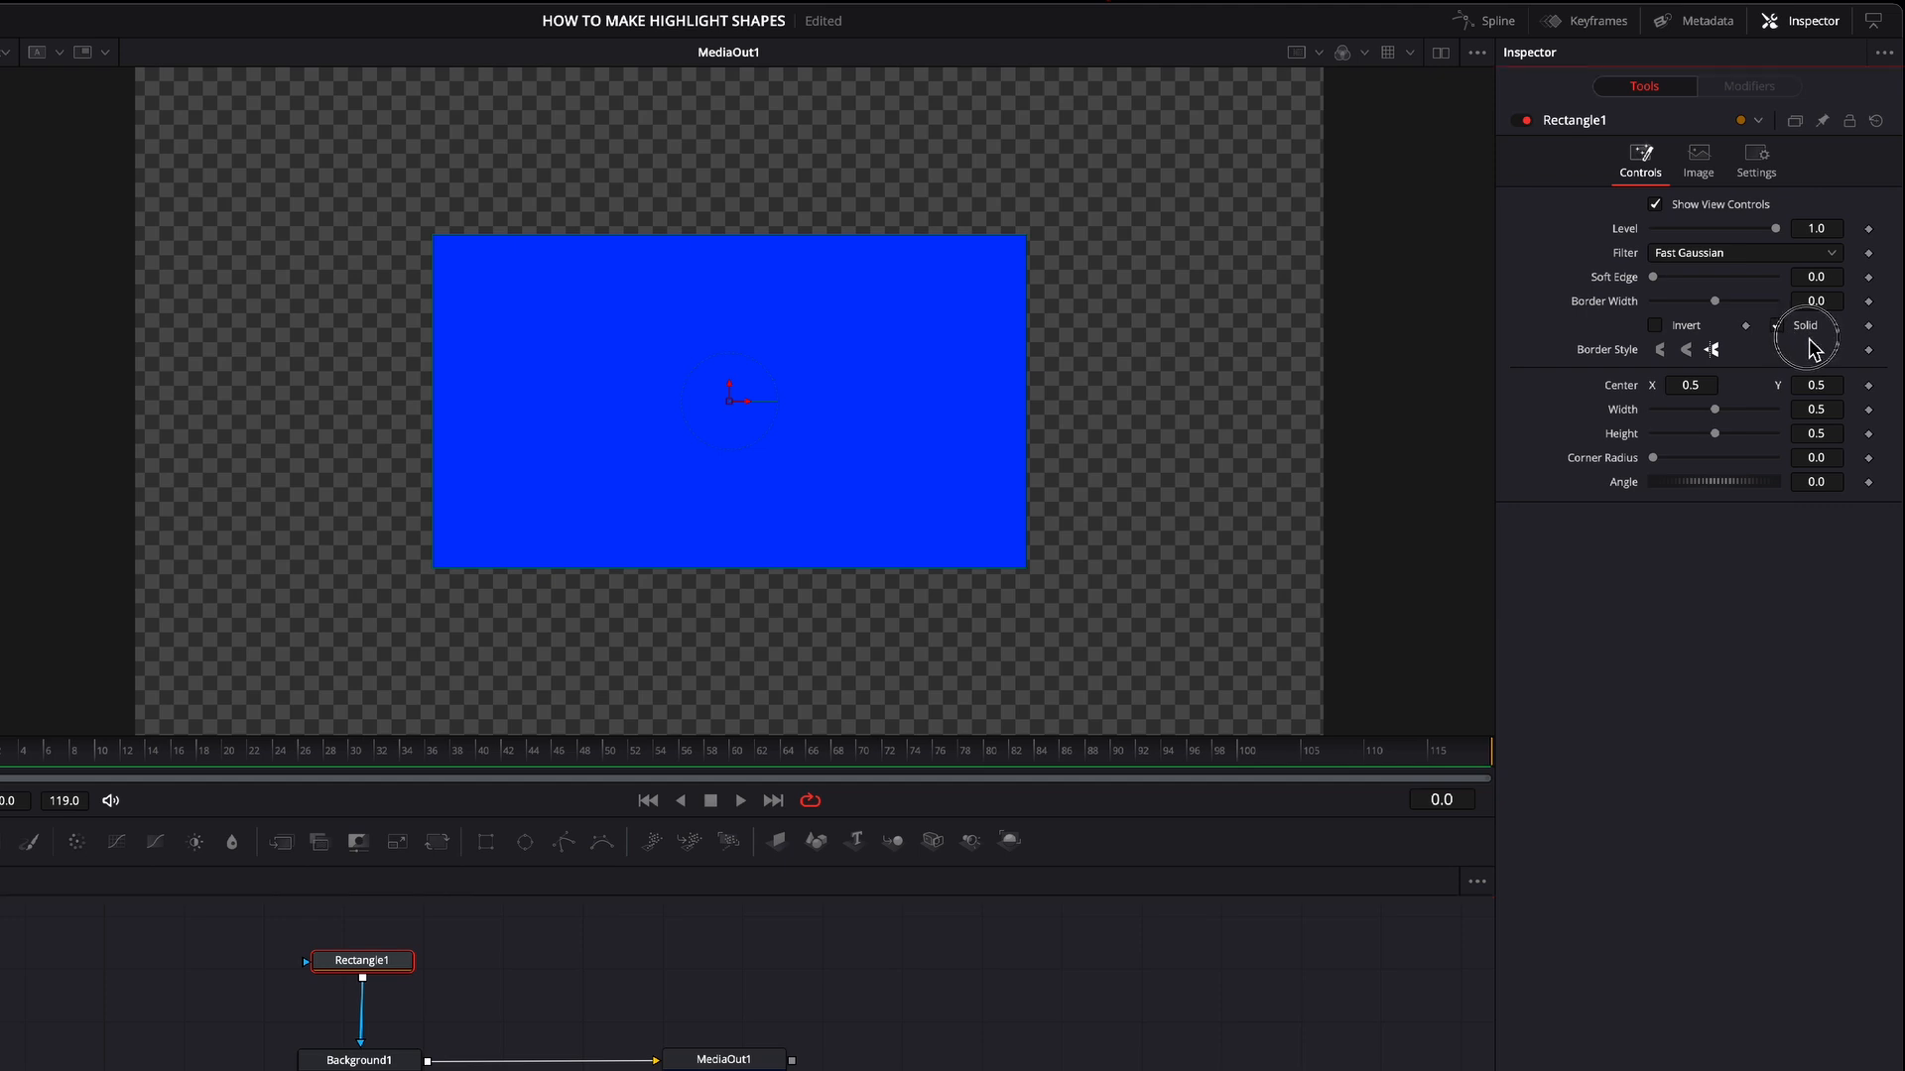
# - Set Rectangle1 Border Width to 0.01 so only a thin box outline remains
pyautogui.click(1803, 325)
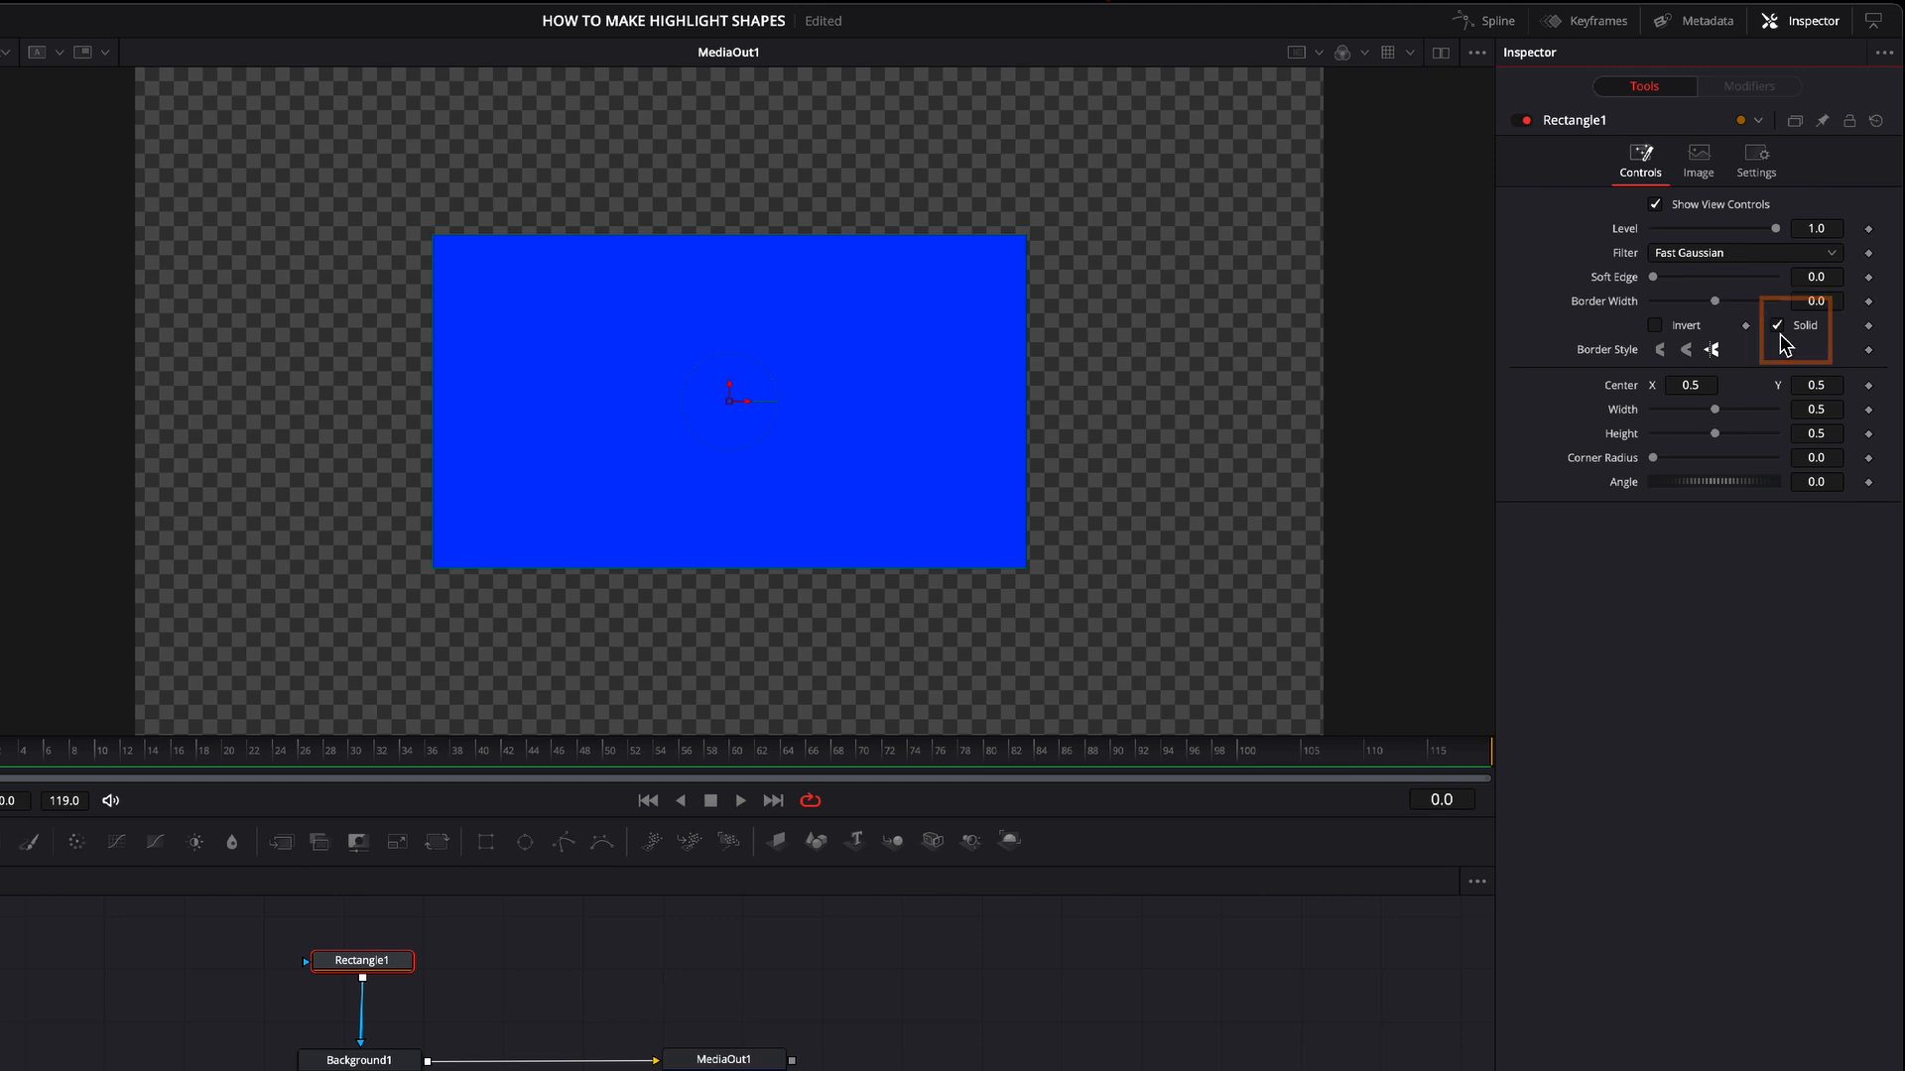
pyautogui.click(1775, 325)
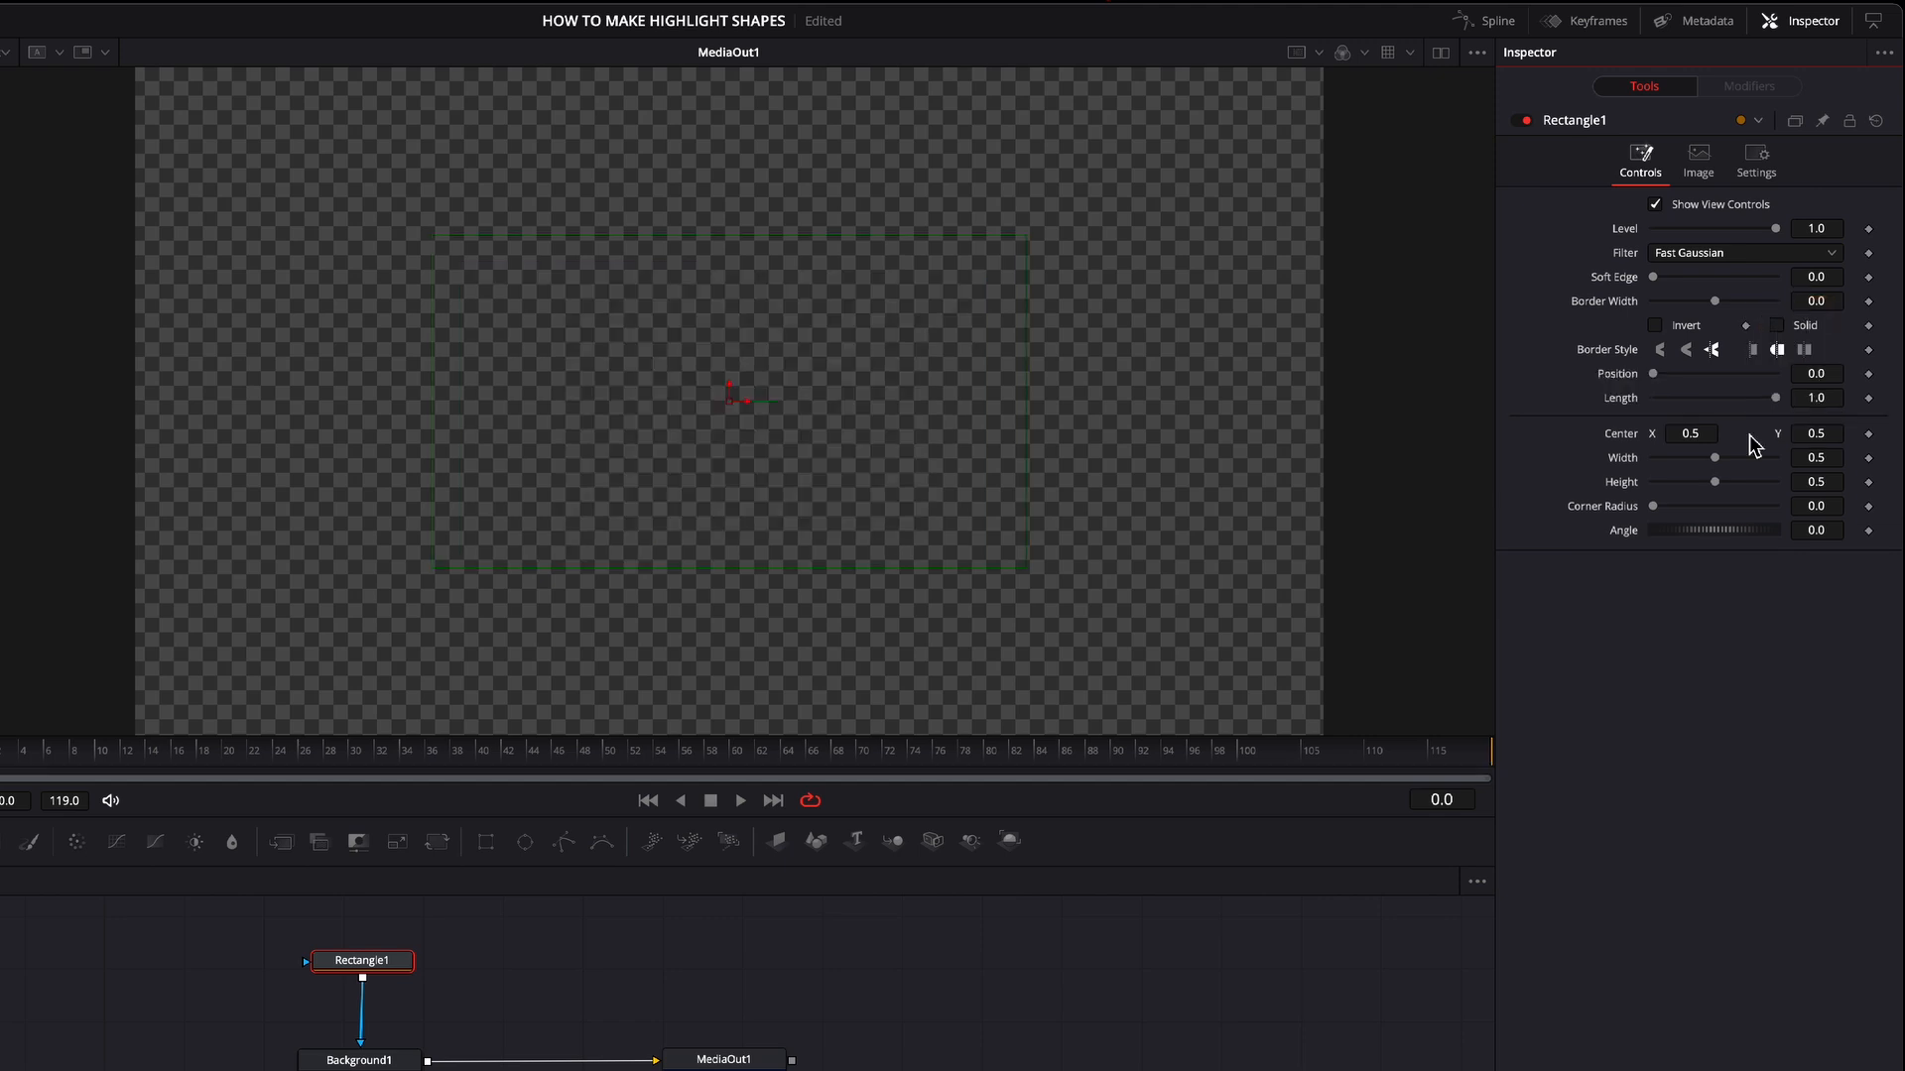
pyautogui.moveTo(1574, 853)
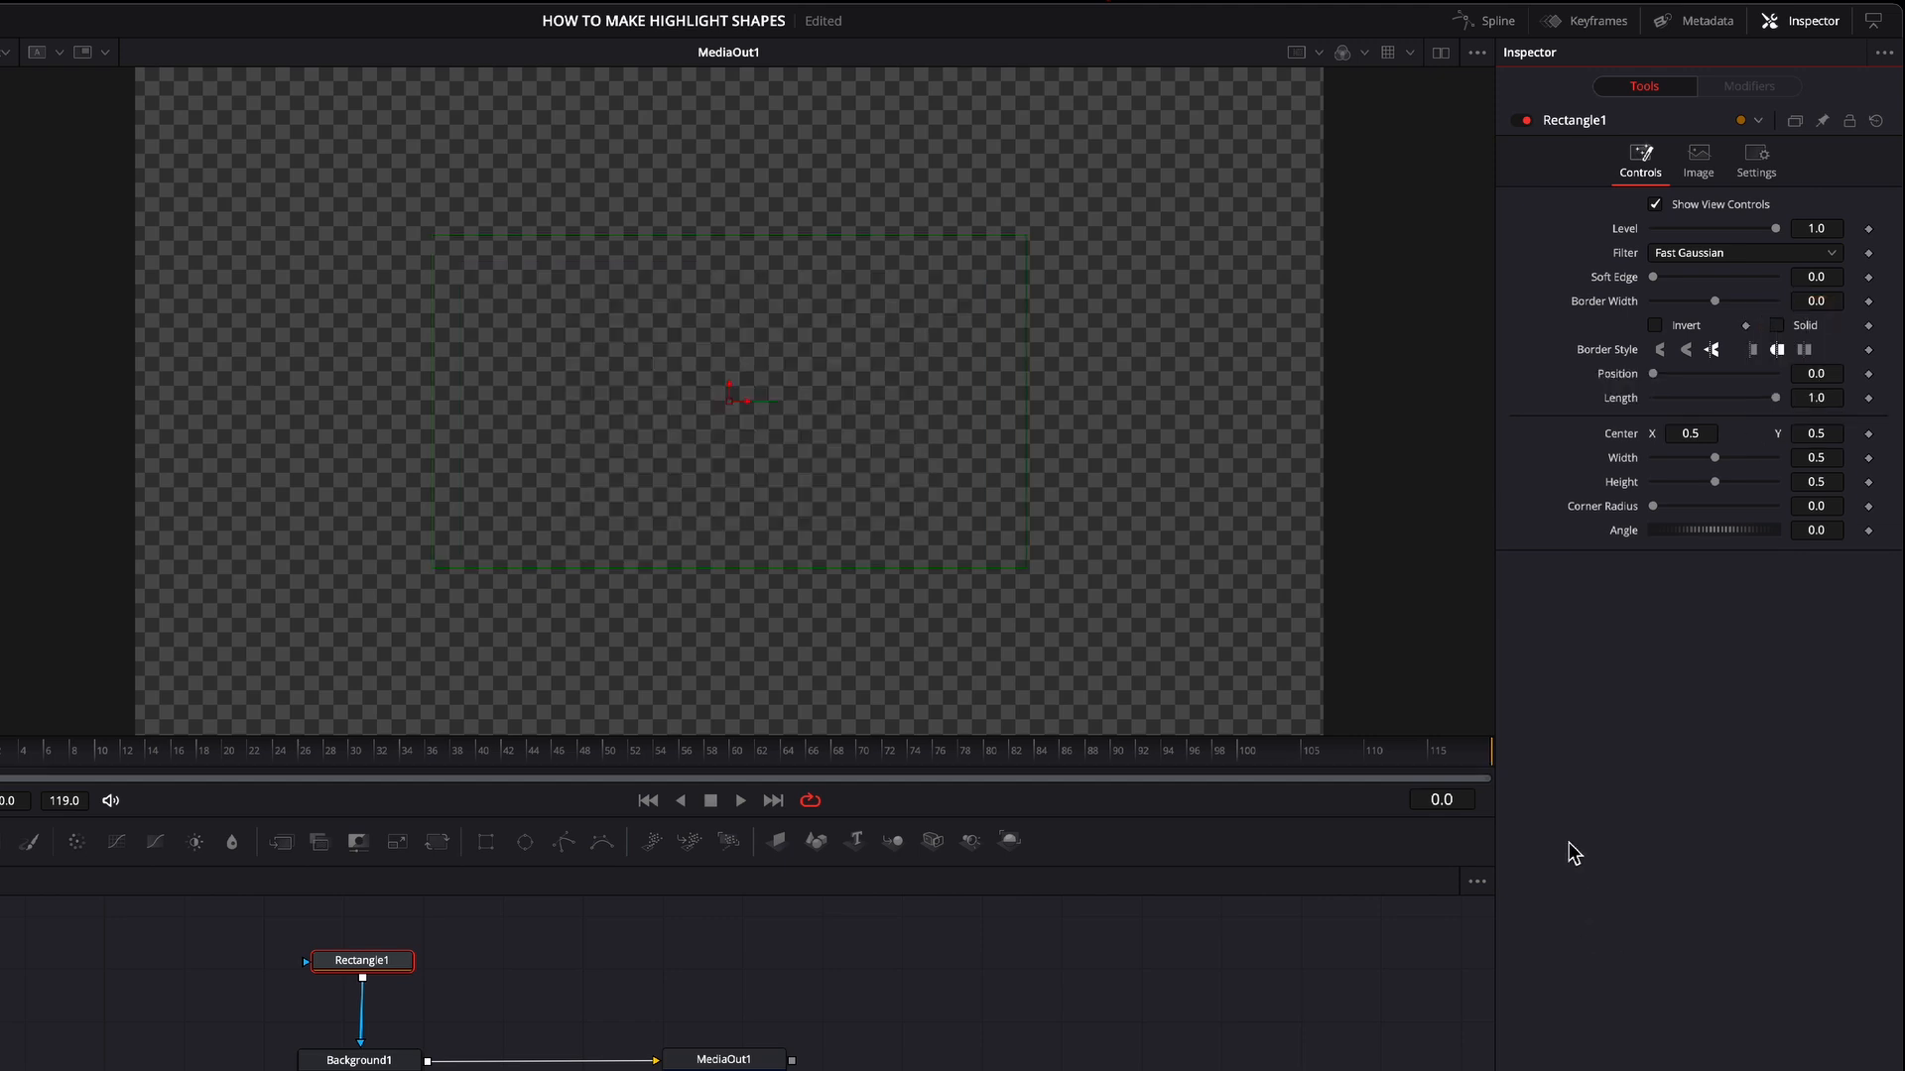
pyautogui.moveTo(1609, 319)
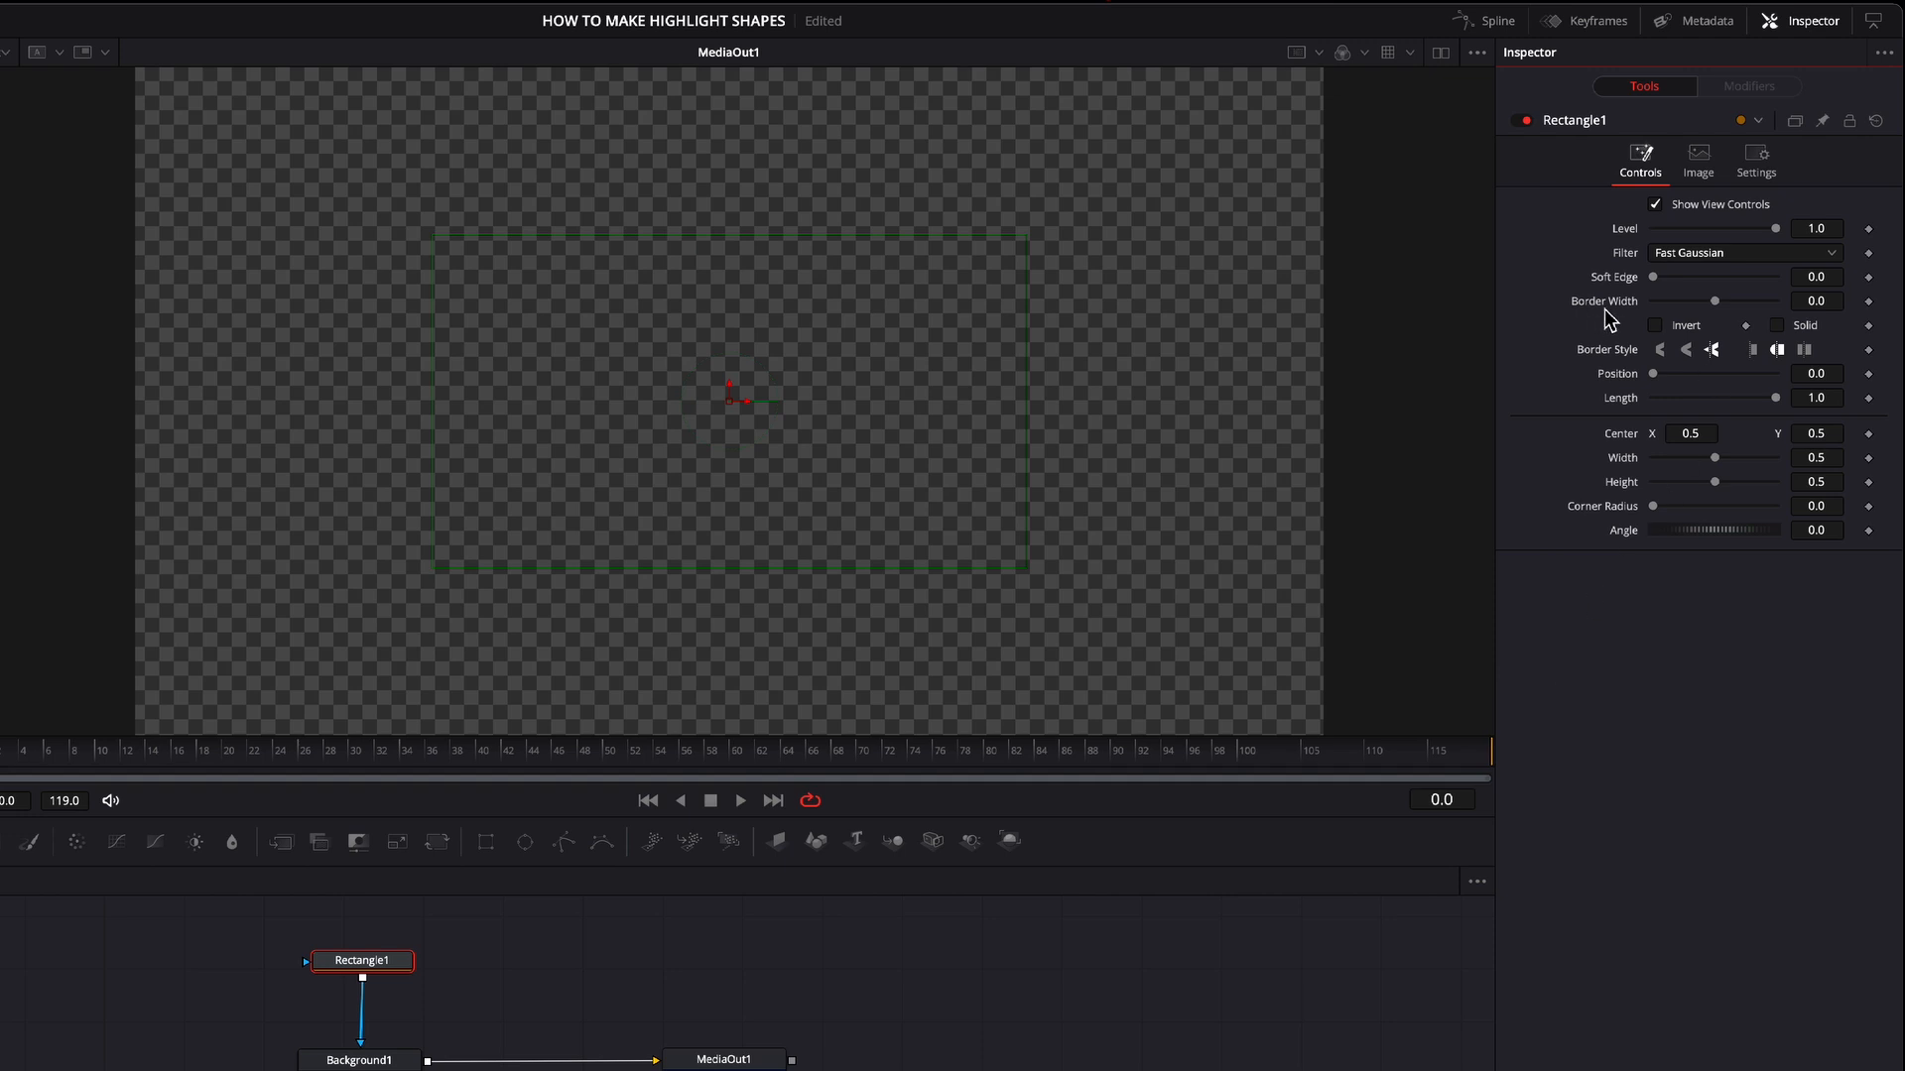
pyautogui.moveTo(1649, 318)
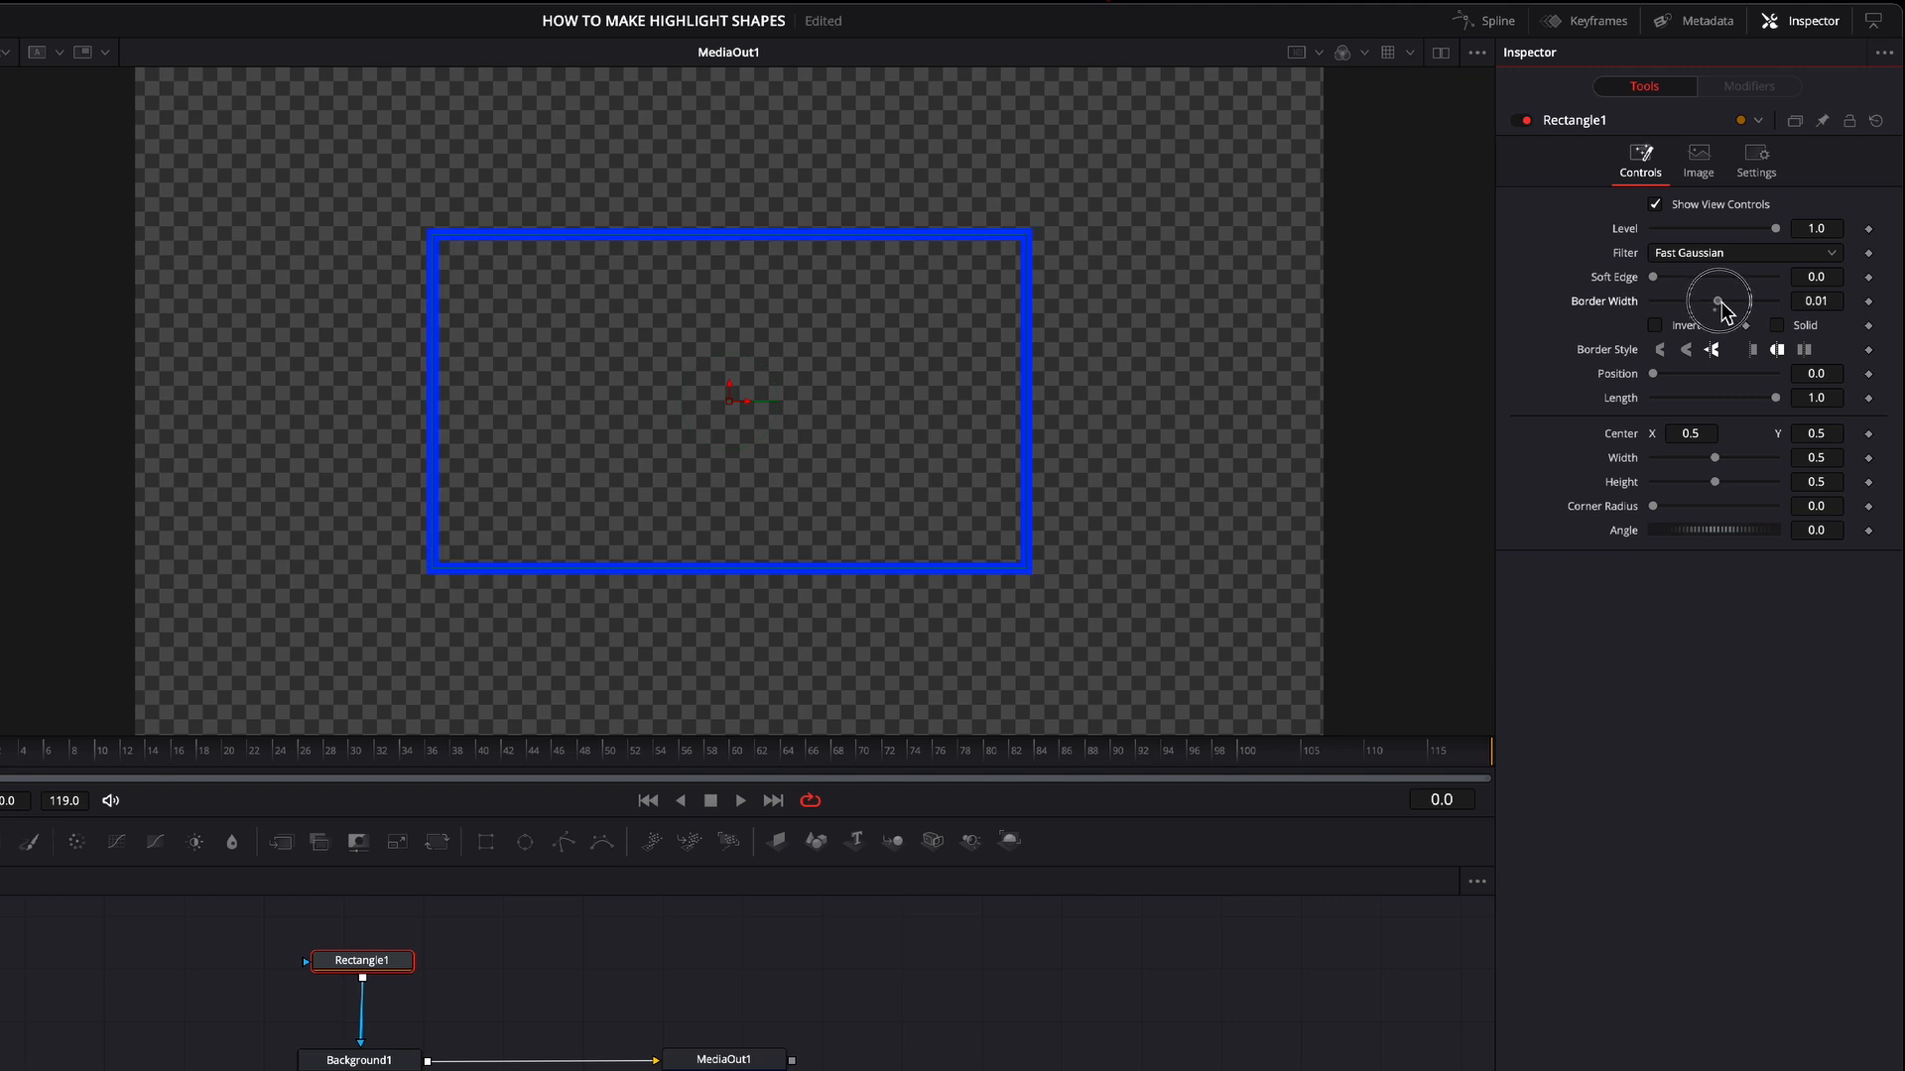
pyautogui.moveTo(1734, 474)
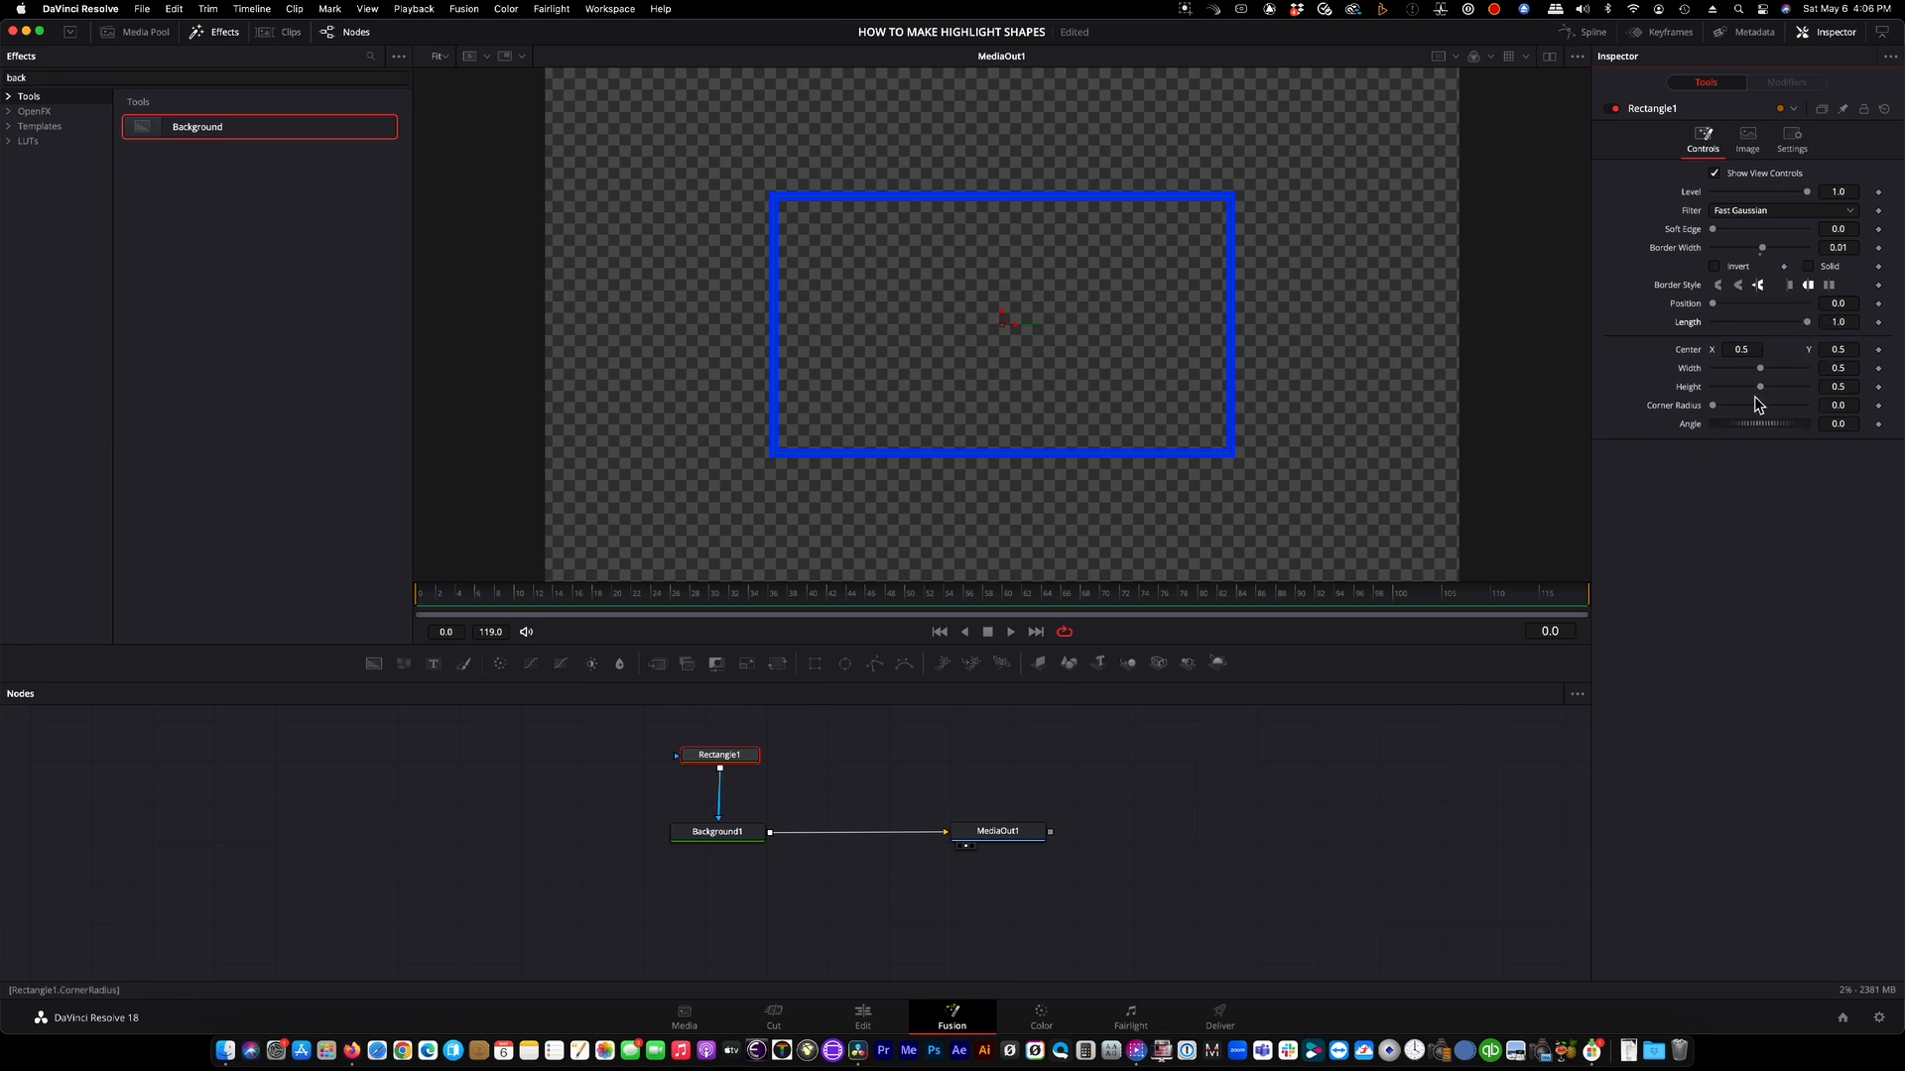
pyautogui.moveTo(1233, 817)
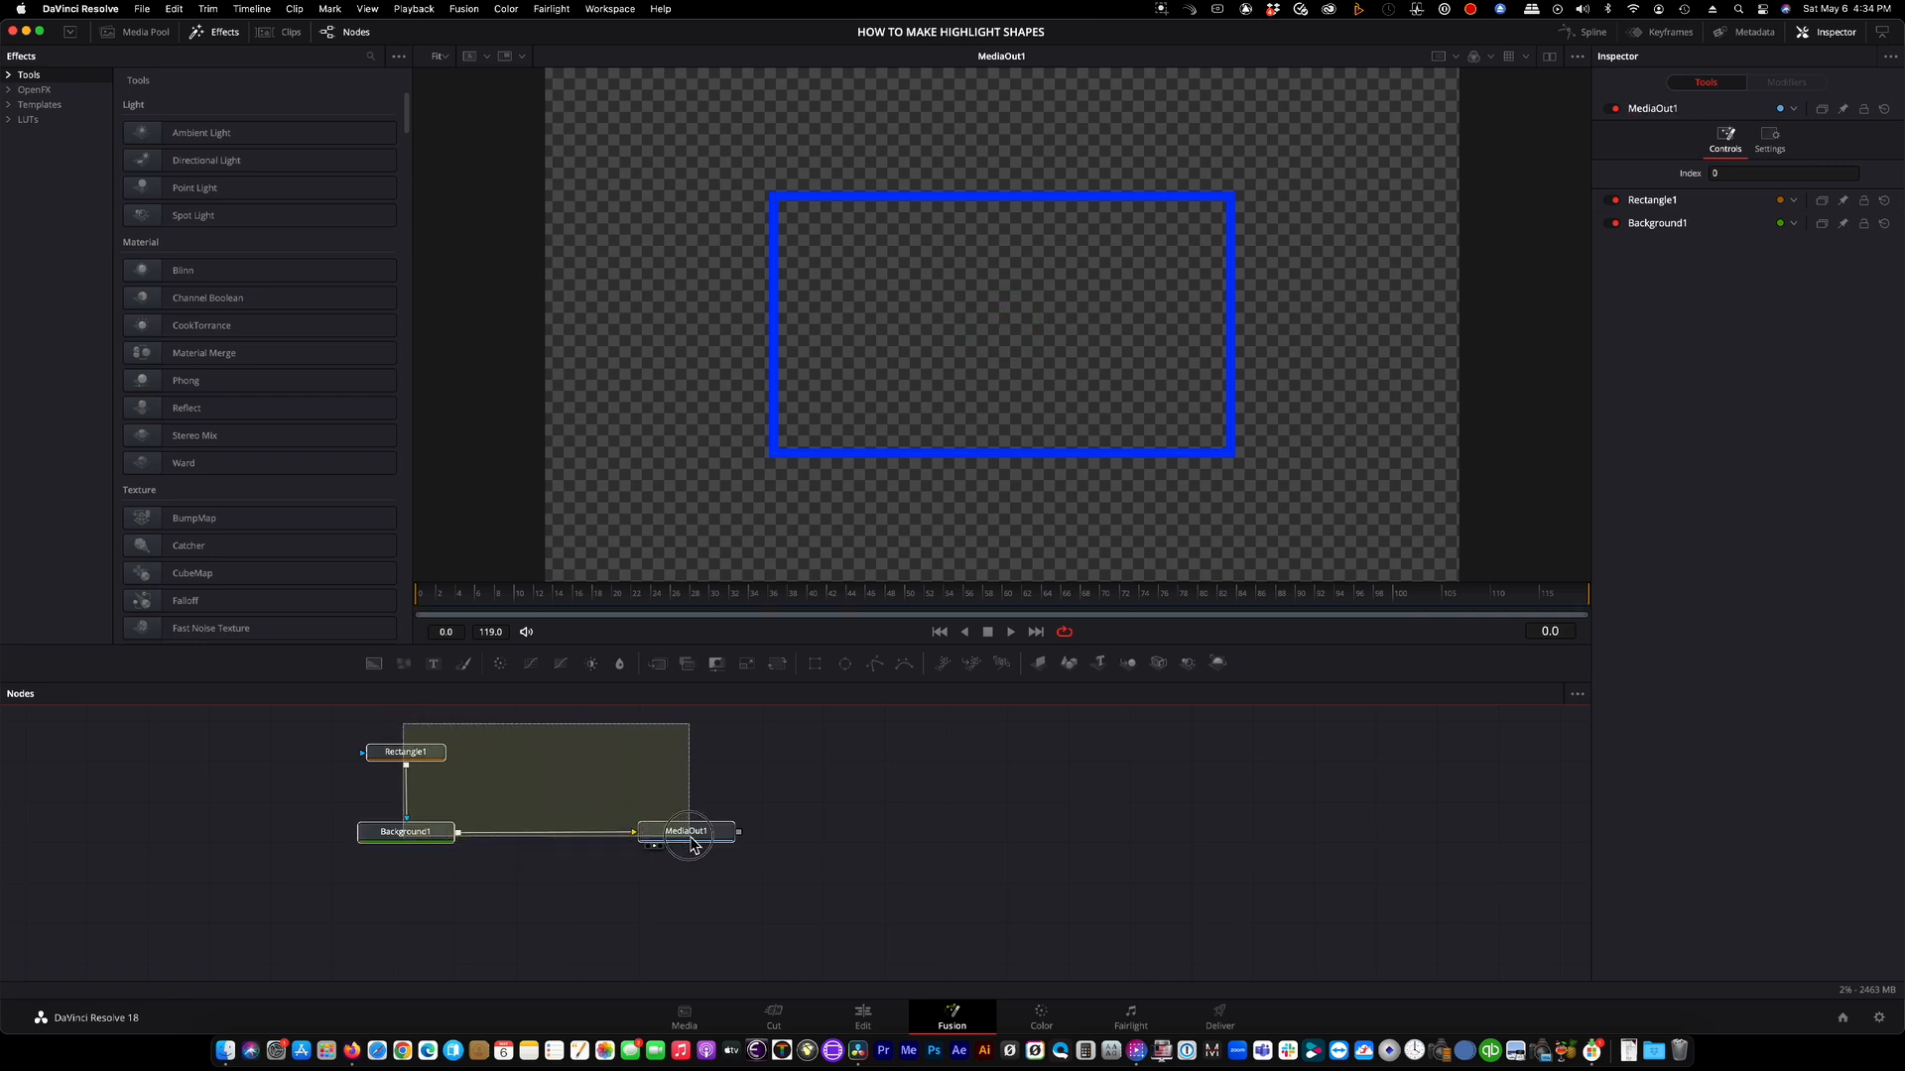
# - Create a macro named [SLP] BLUE HIGHLIGHT BOX exposing Rectangle1's mask, shape and border width controls
pyautogui.rightClick(686, 831)
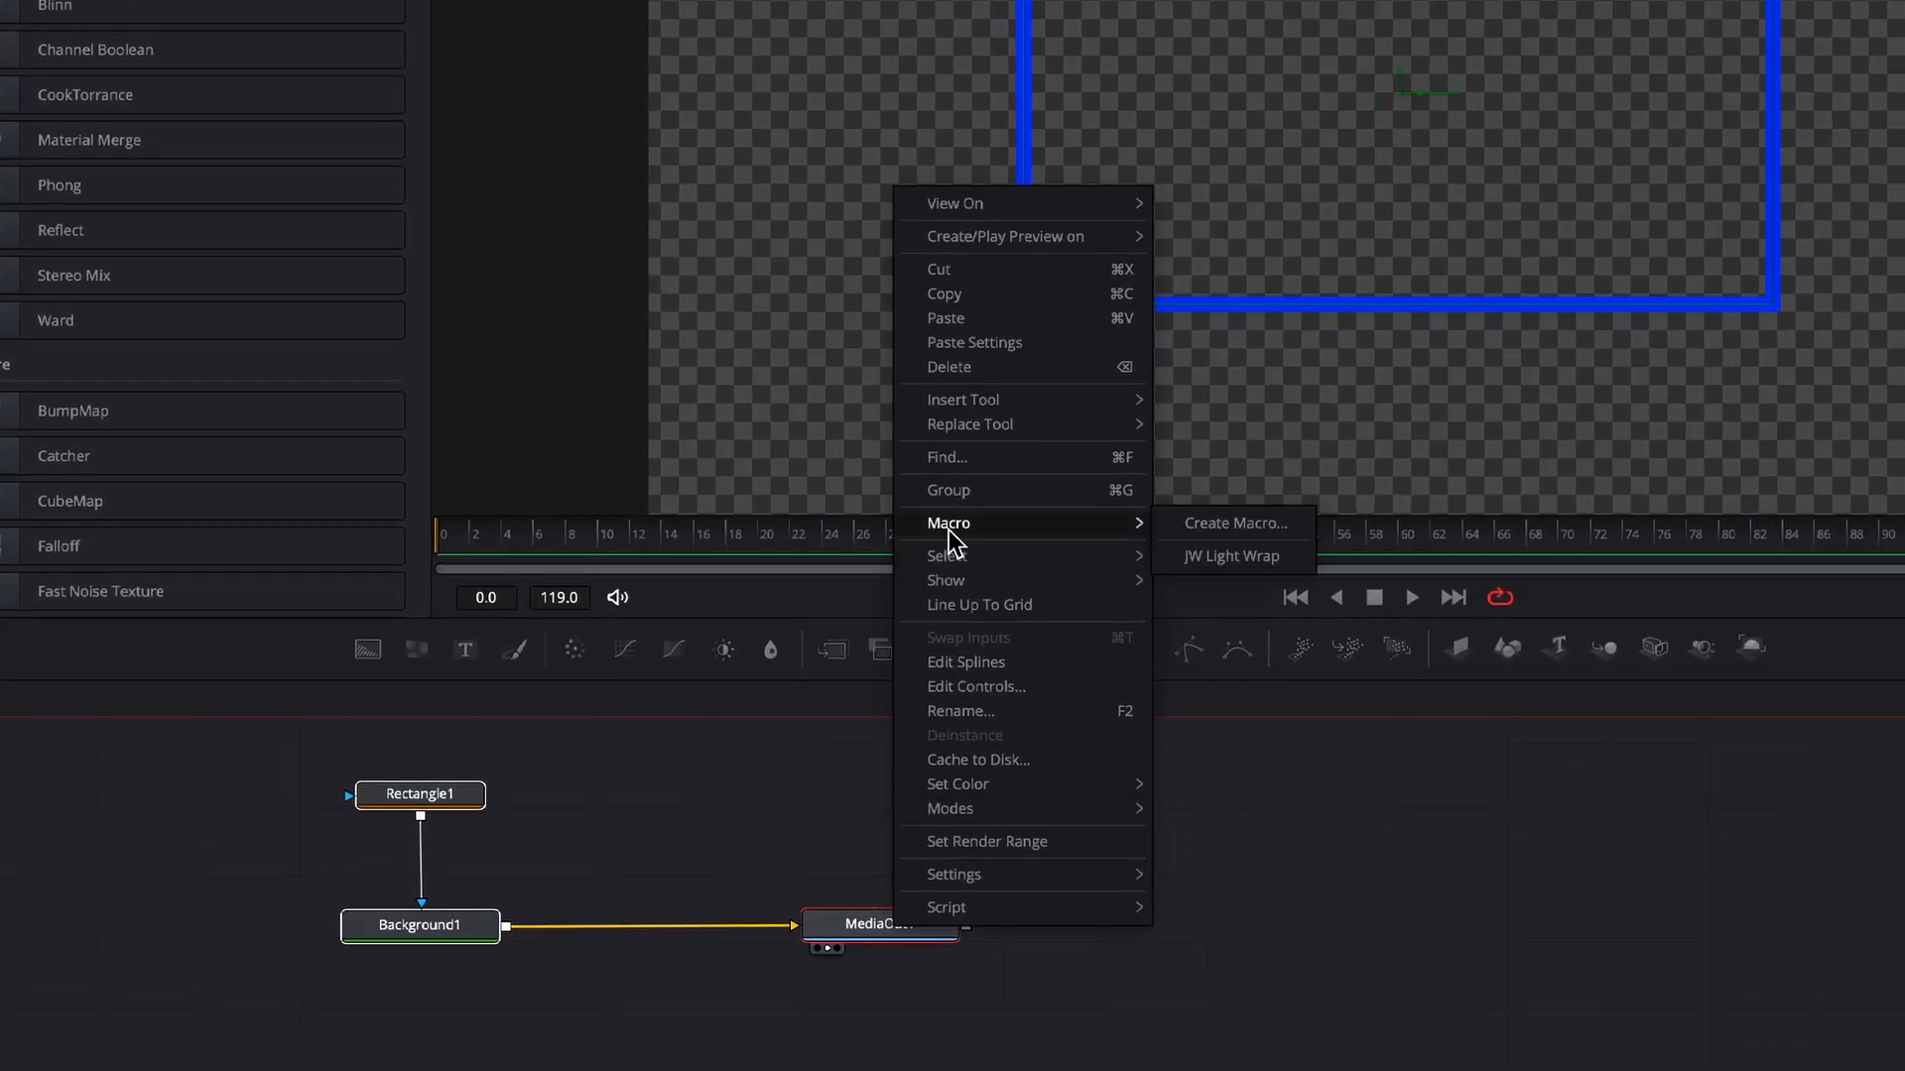
pyautogui.moveTo(1254, 540)
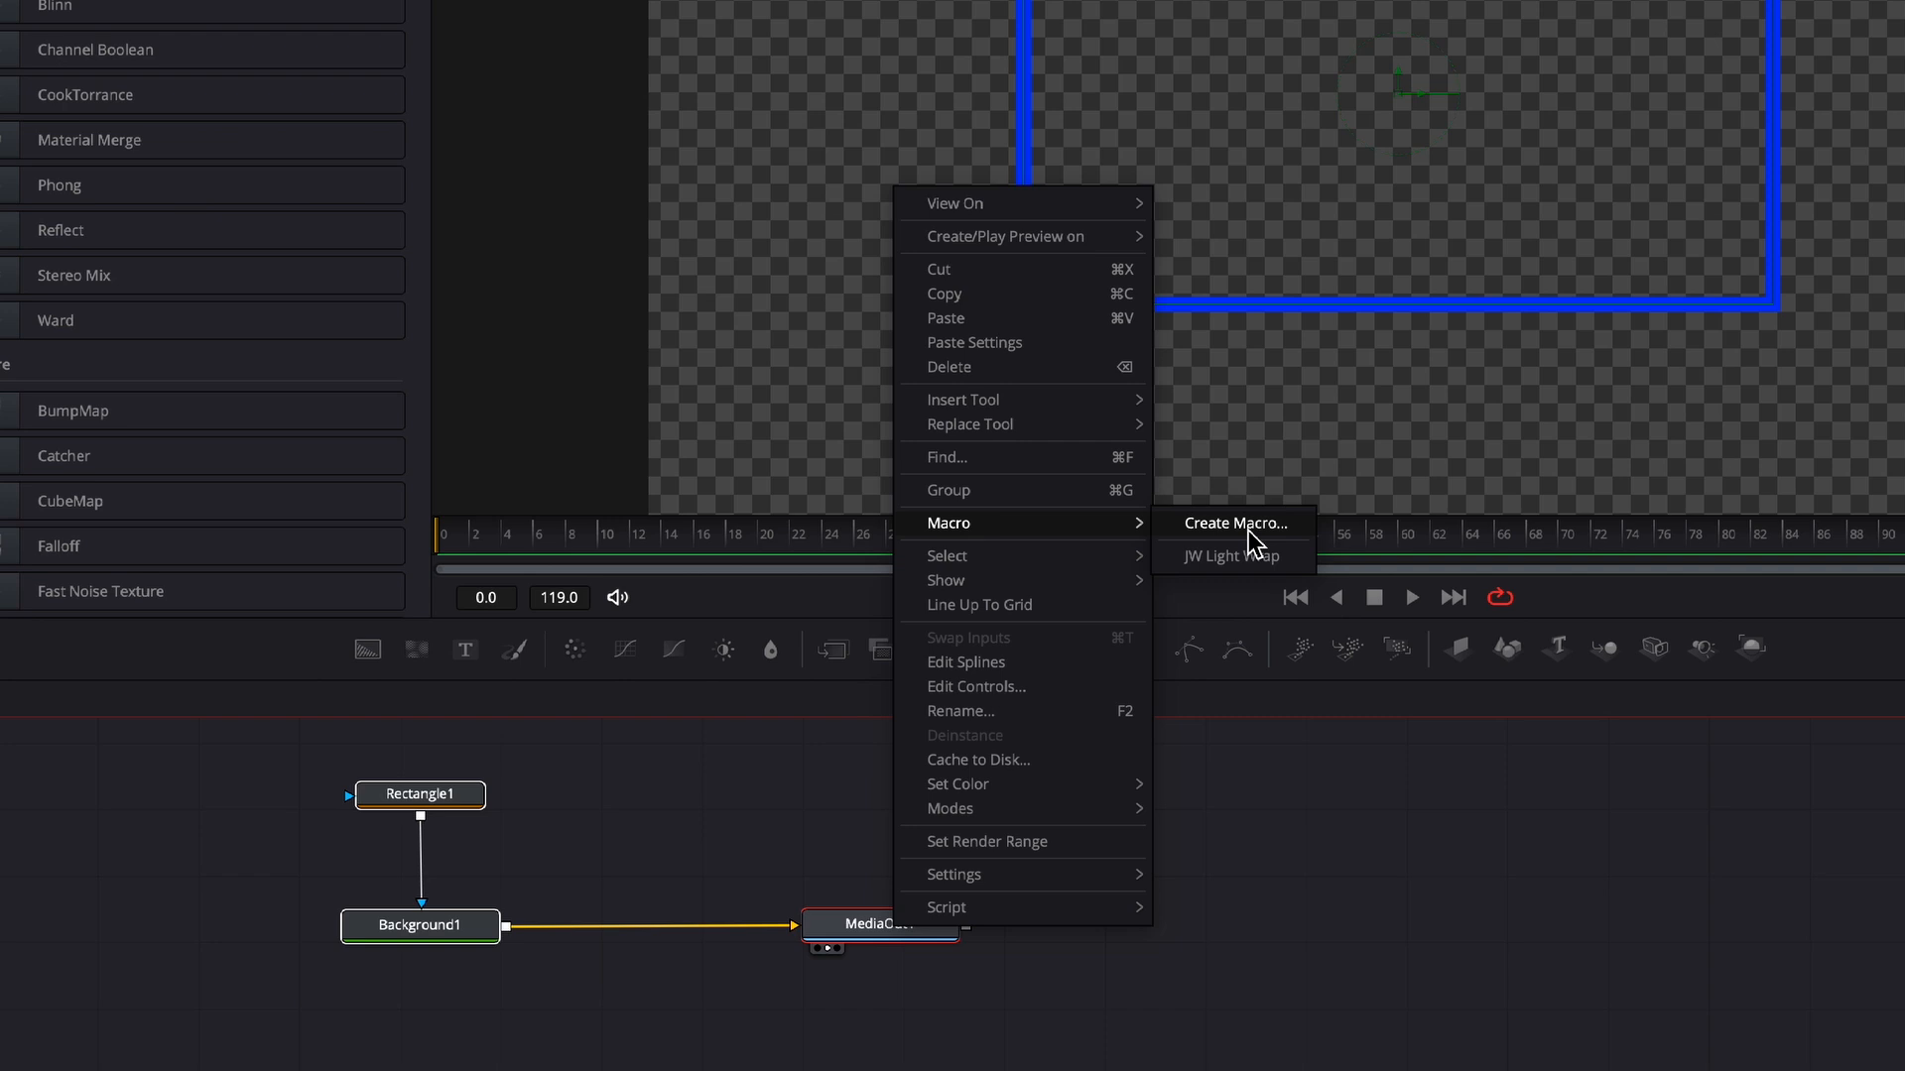
pyautogui.click(1230, 522)
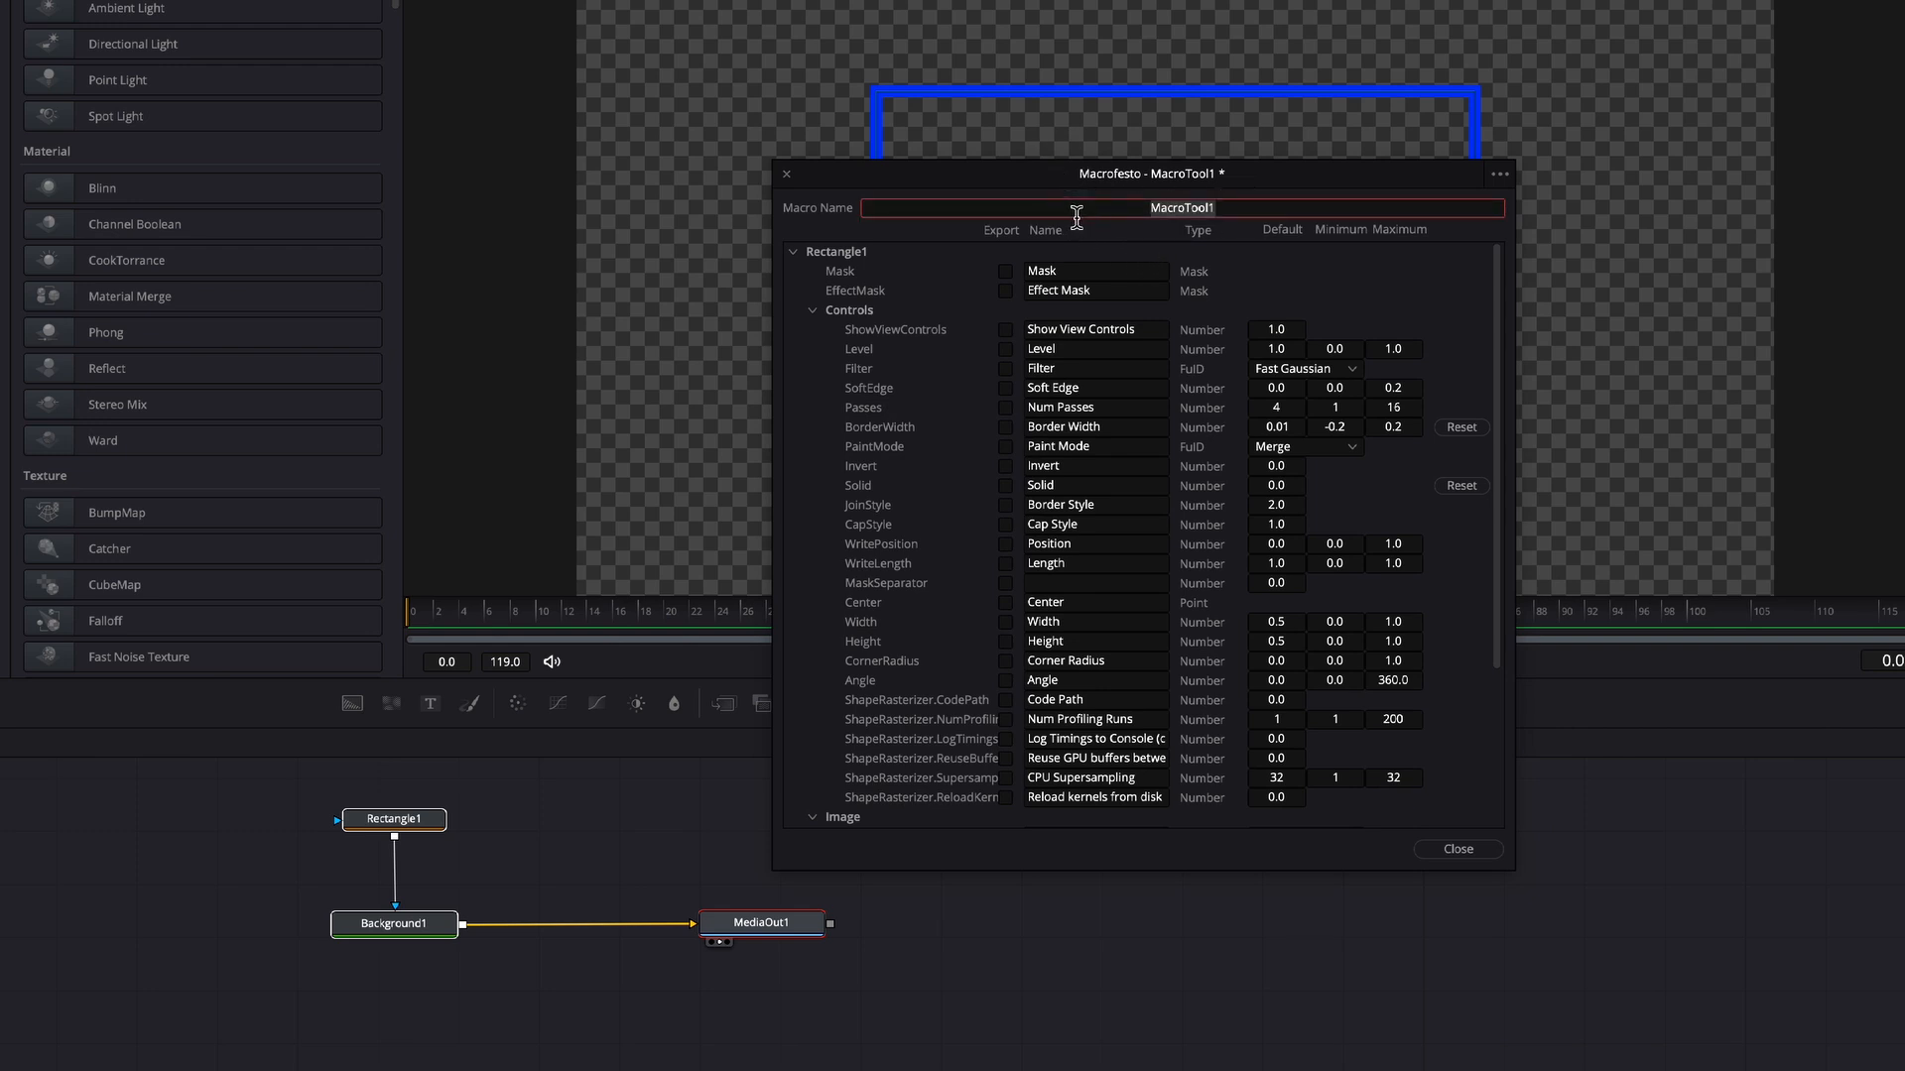
pyautogui.write('[SLP')
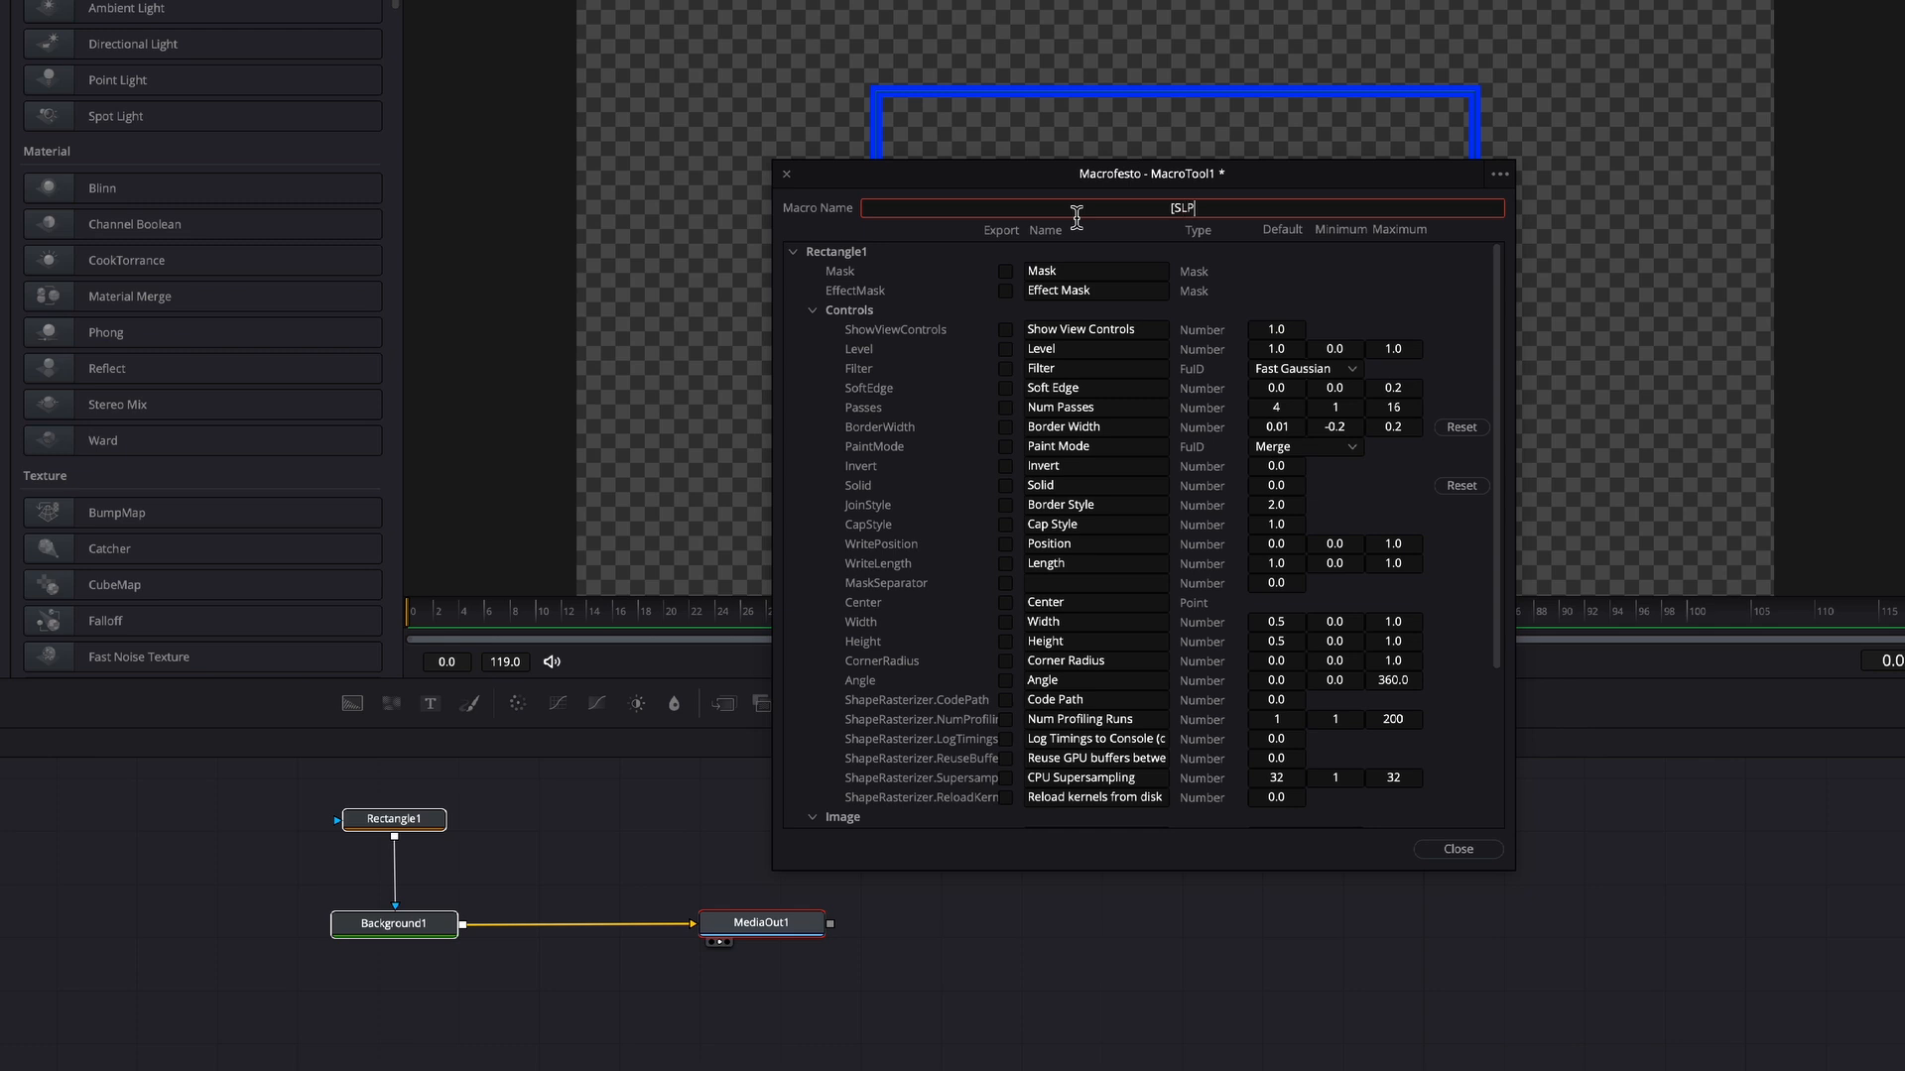
pyautogui.write('BLUE')
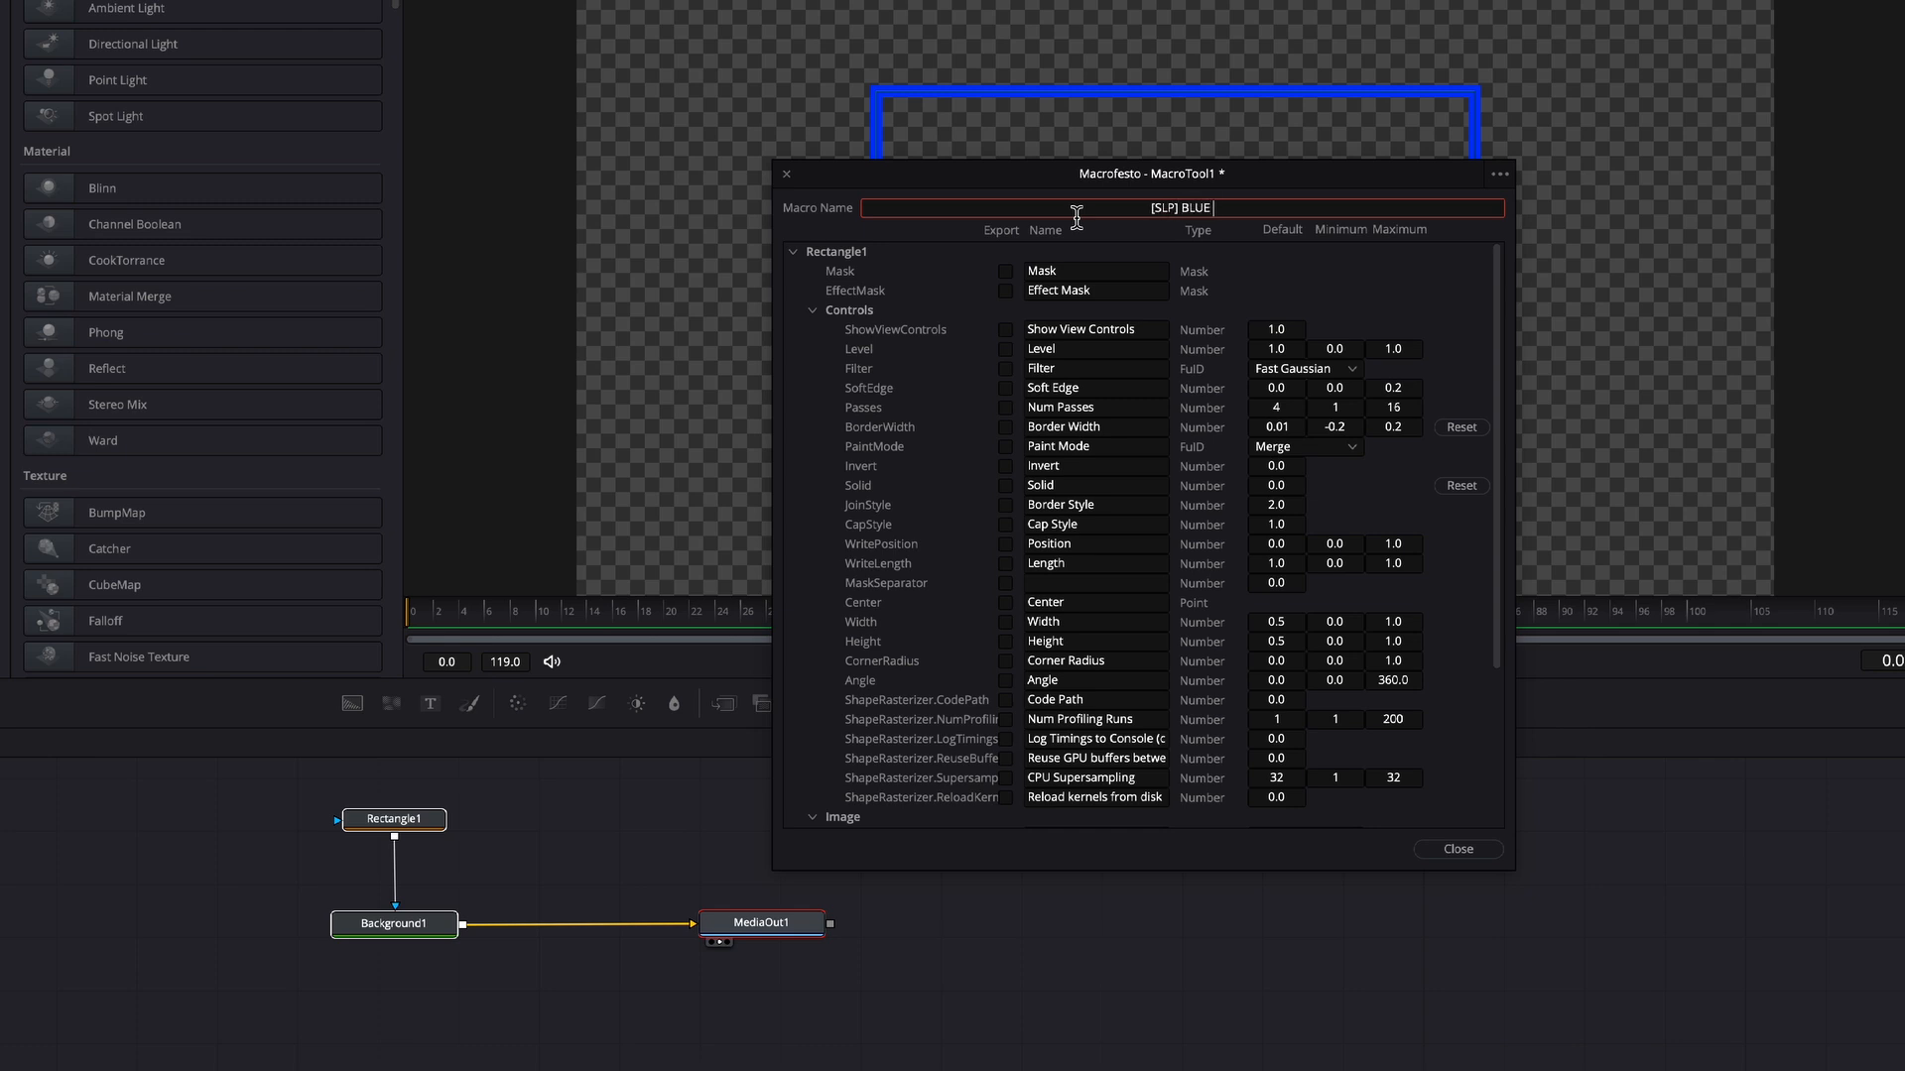
pyautogui.write('HIGHLIGHT BOX')
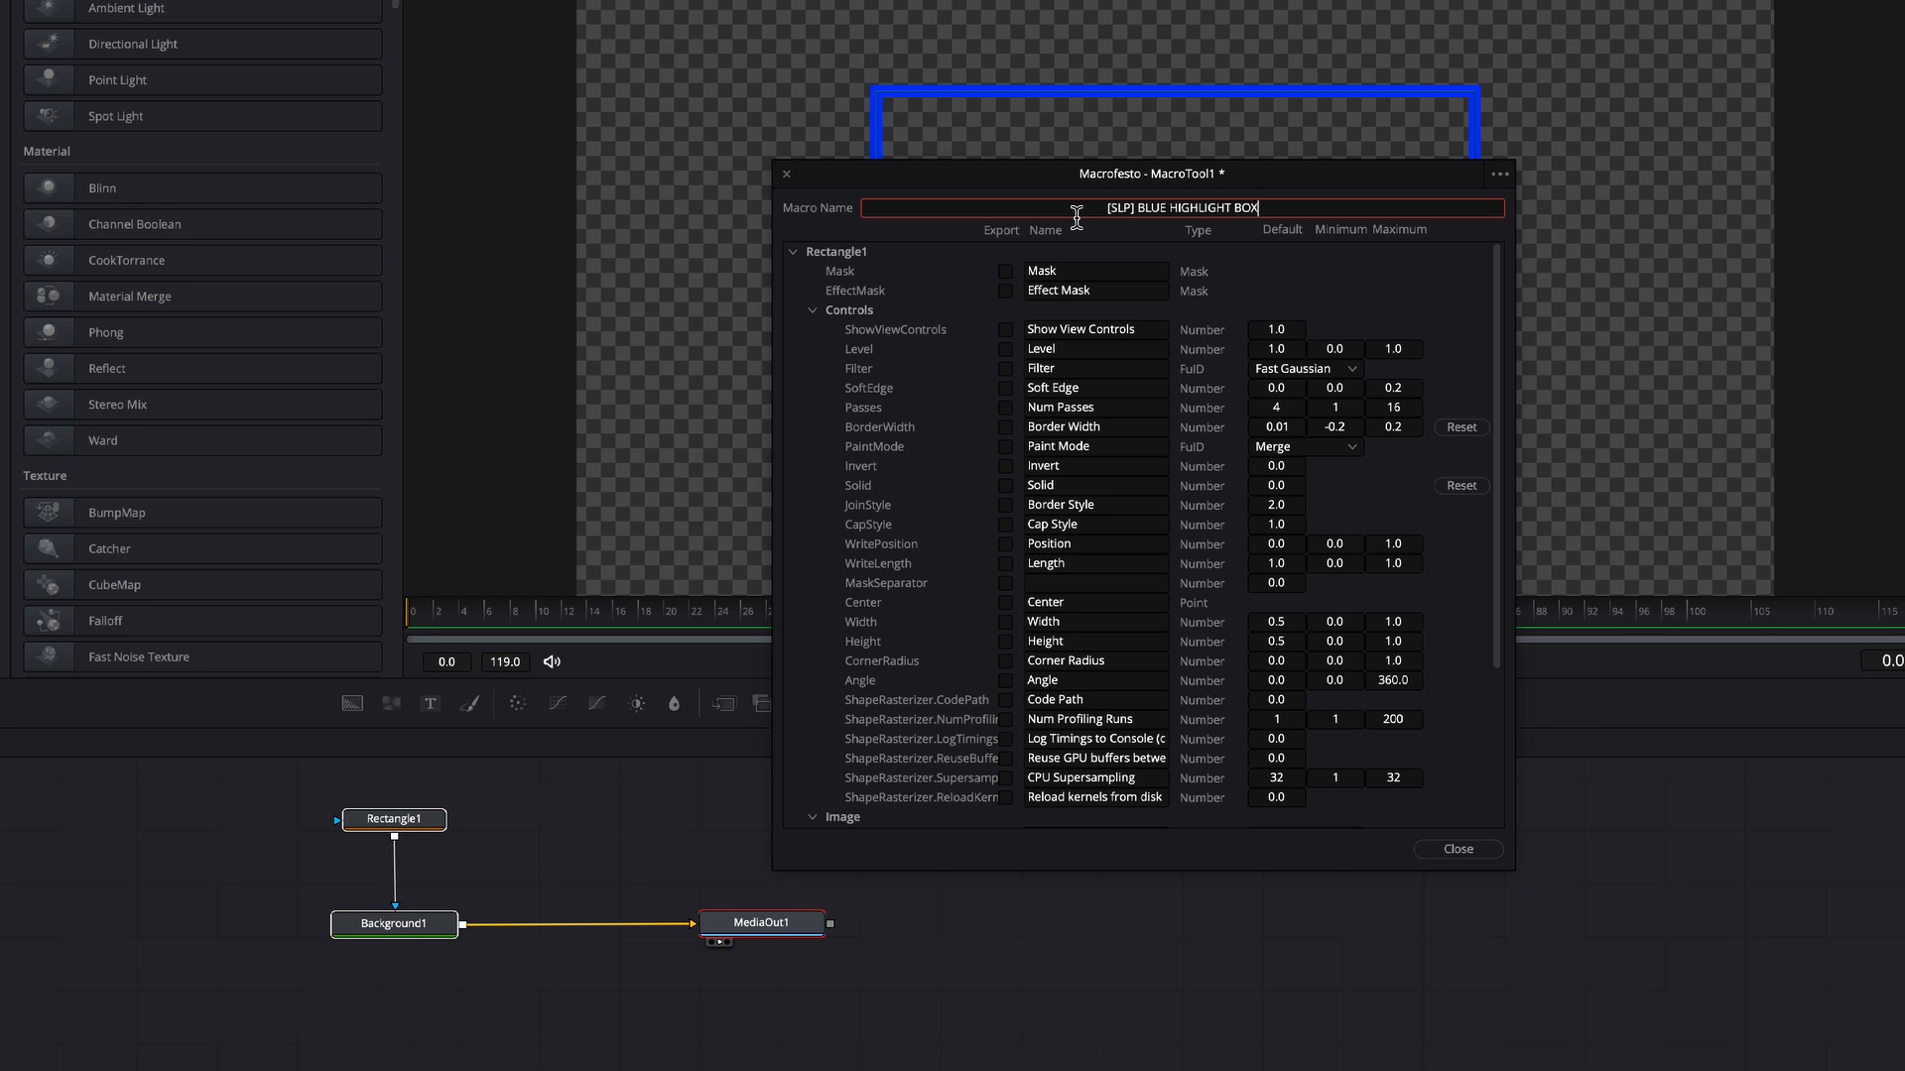
pyautogui.moveTo(976, 268)
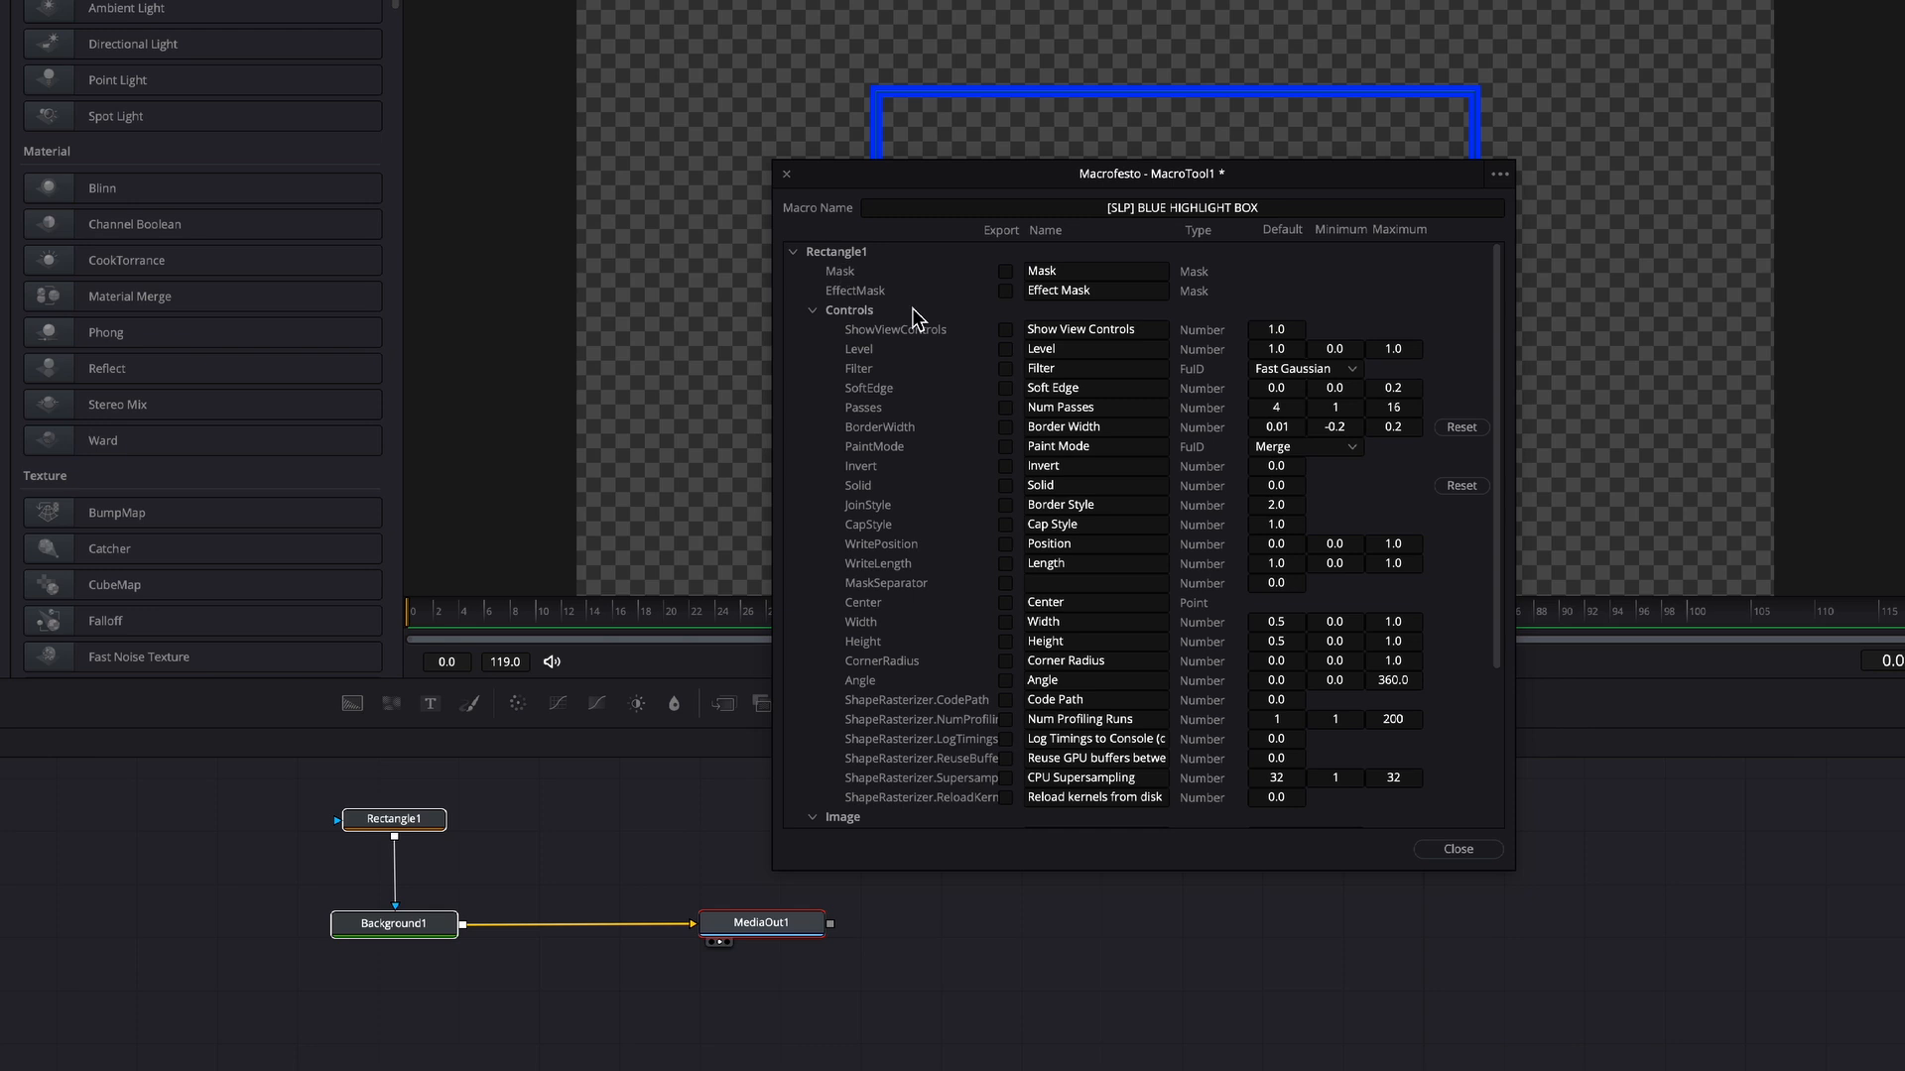
pyautogui.click(1004, 290)
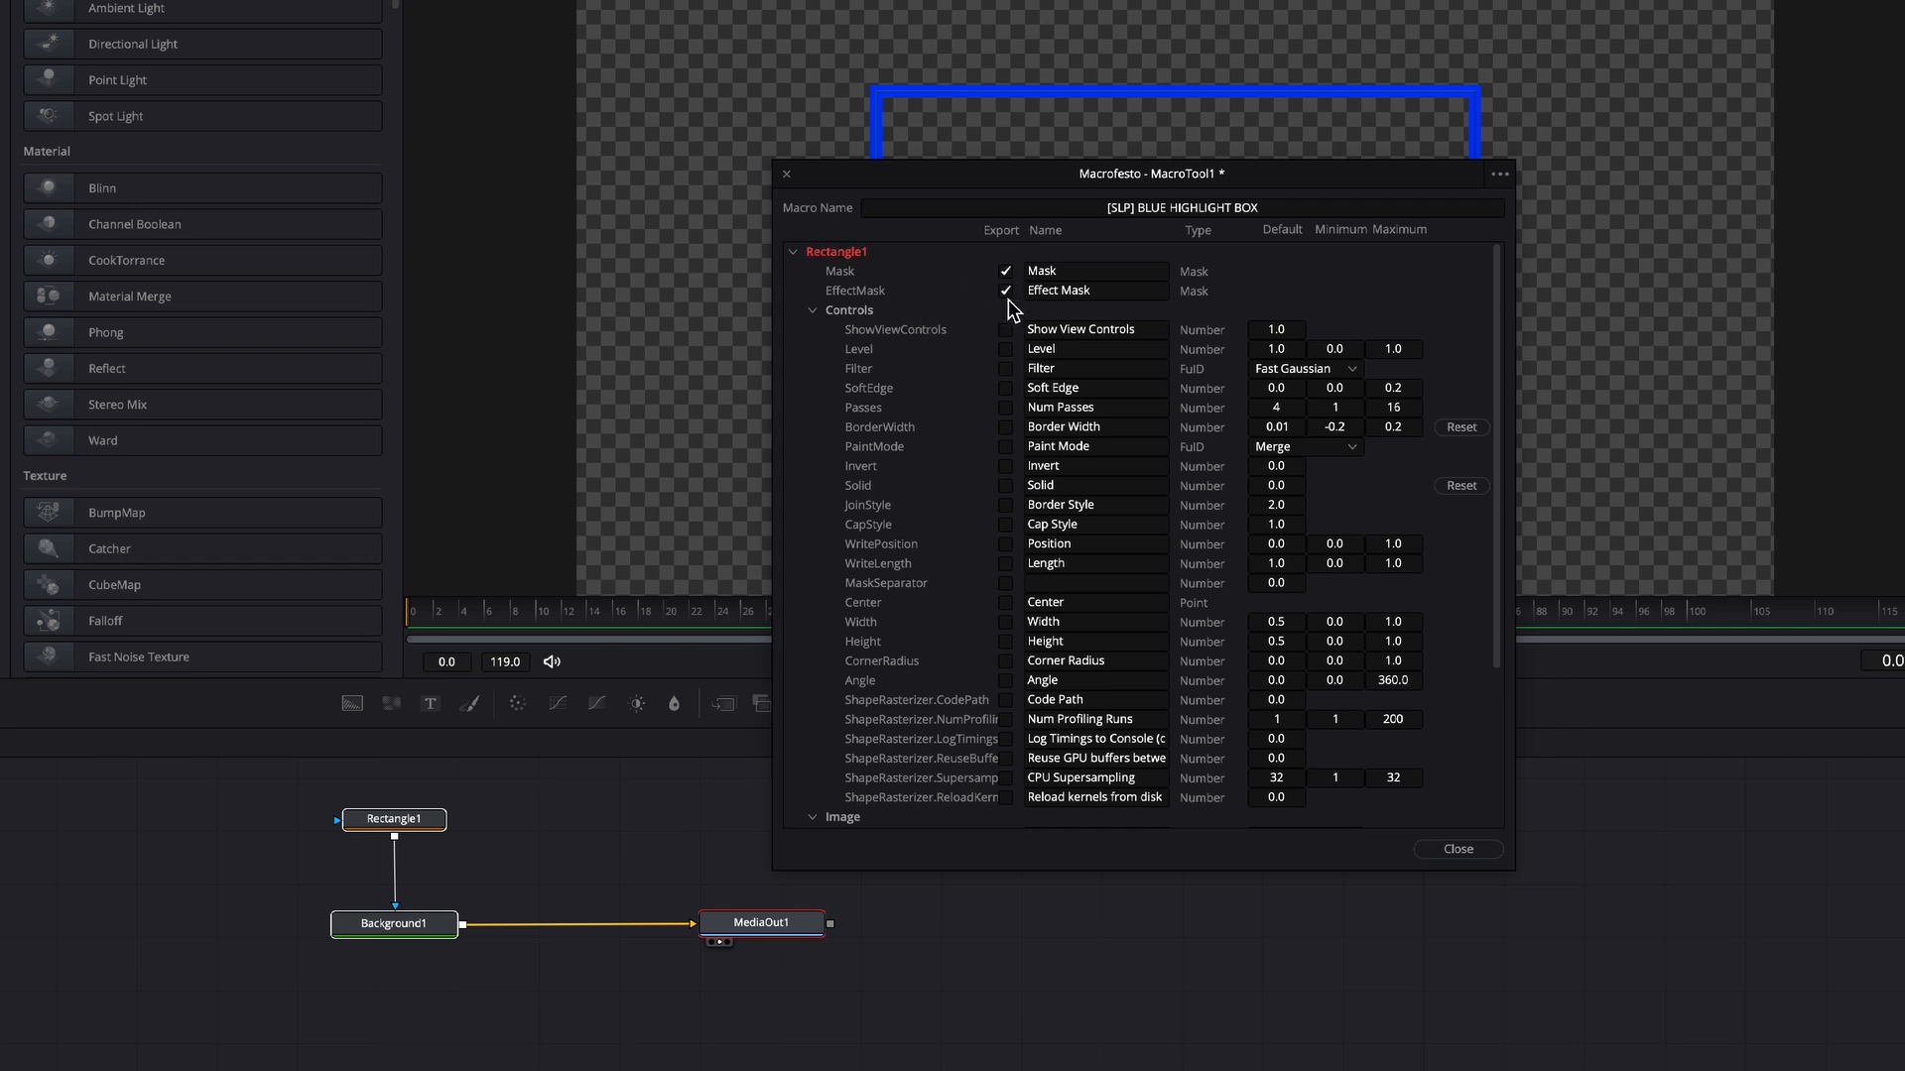
pyautogui.click(1006, 329)
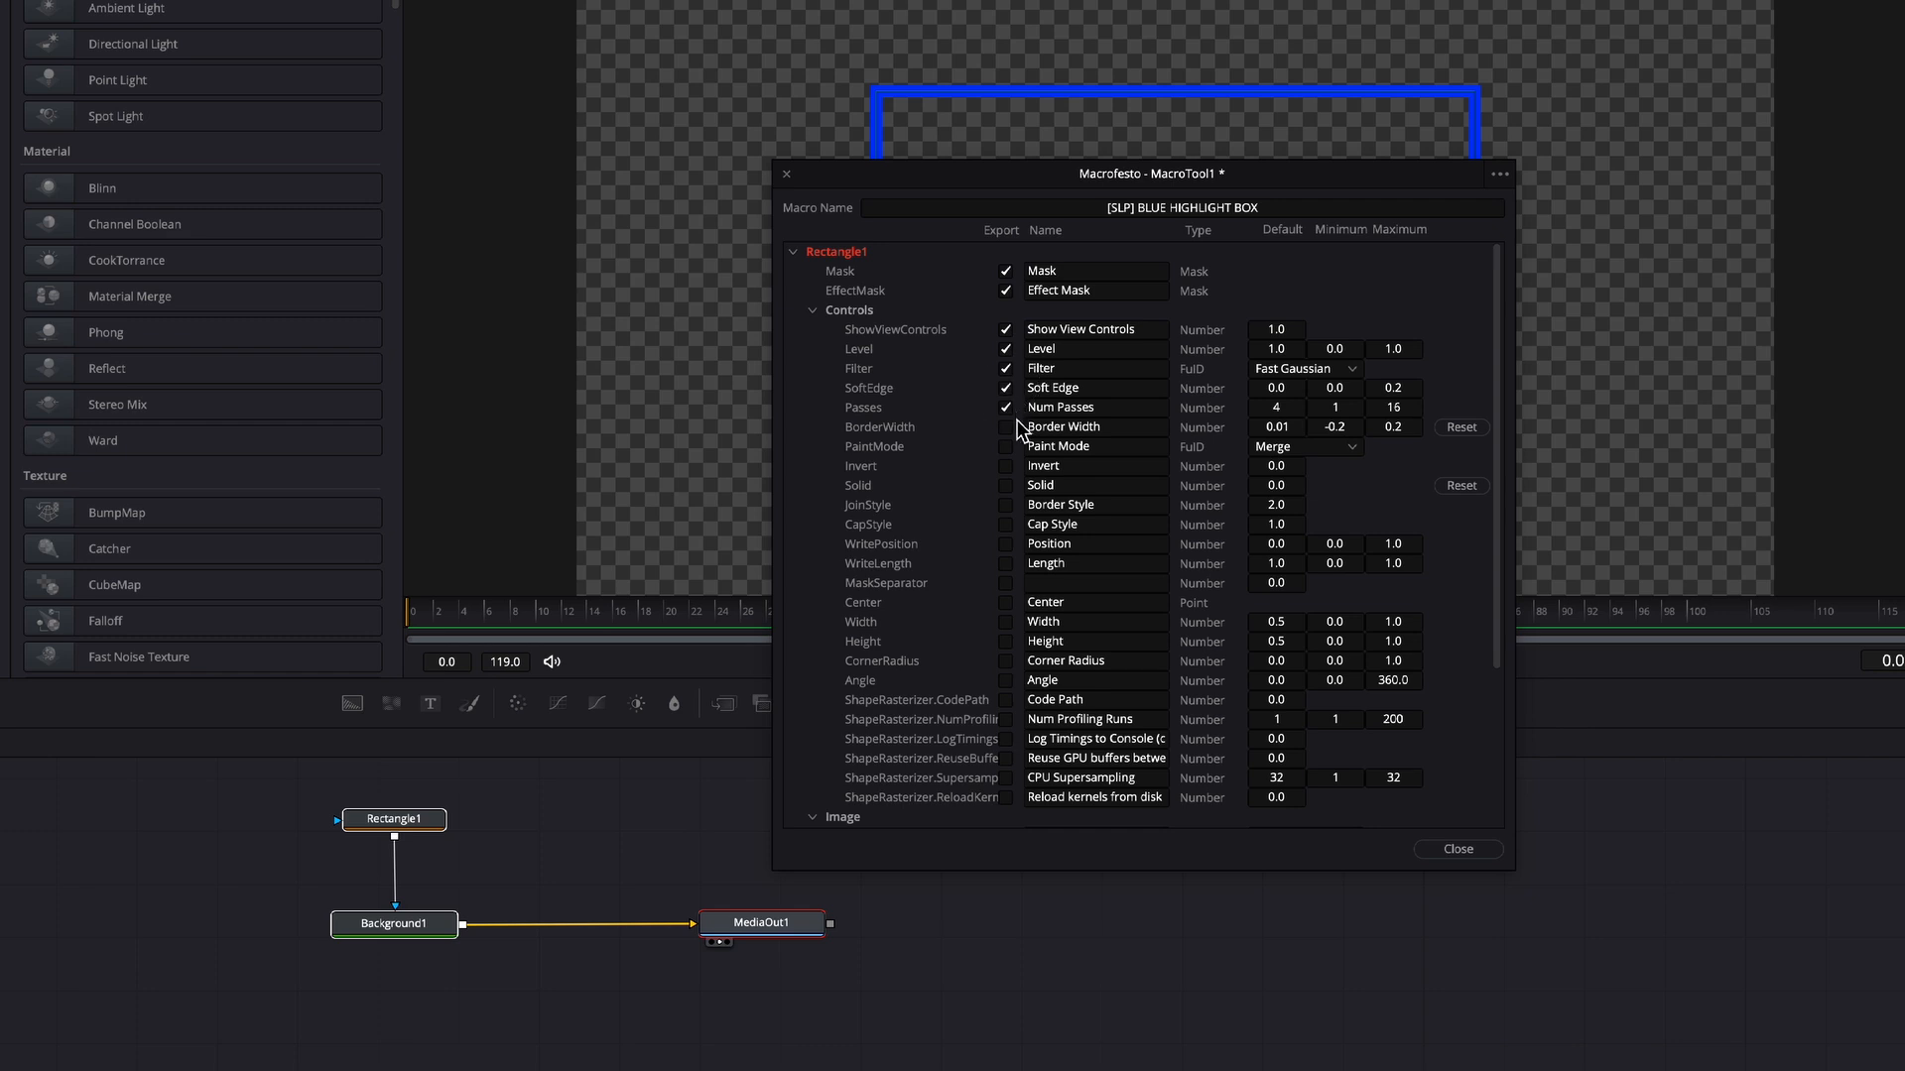
pyautogui.click(1005, 407)
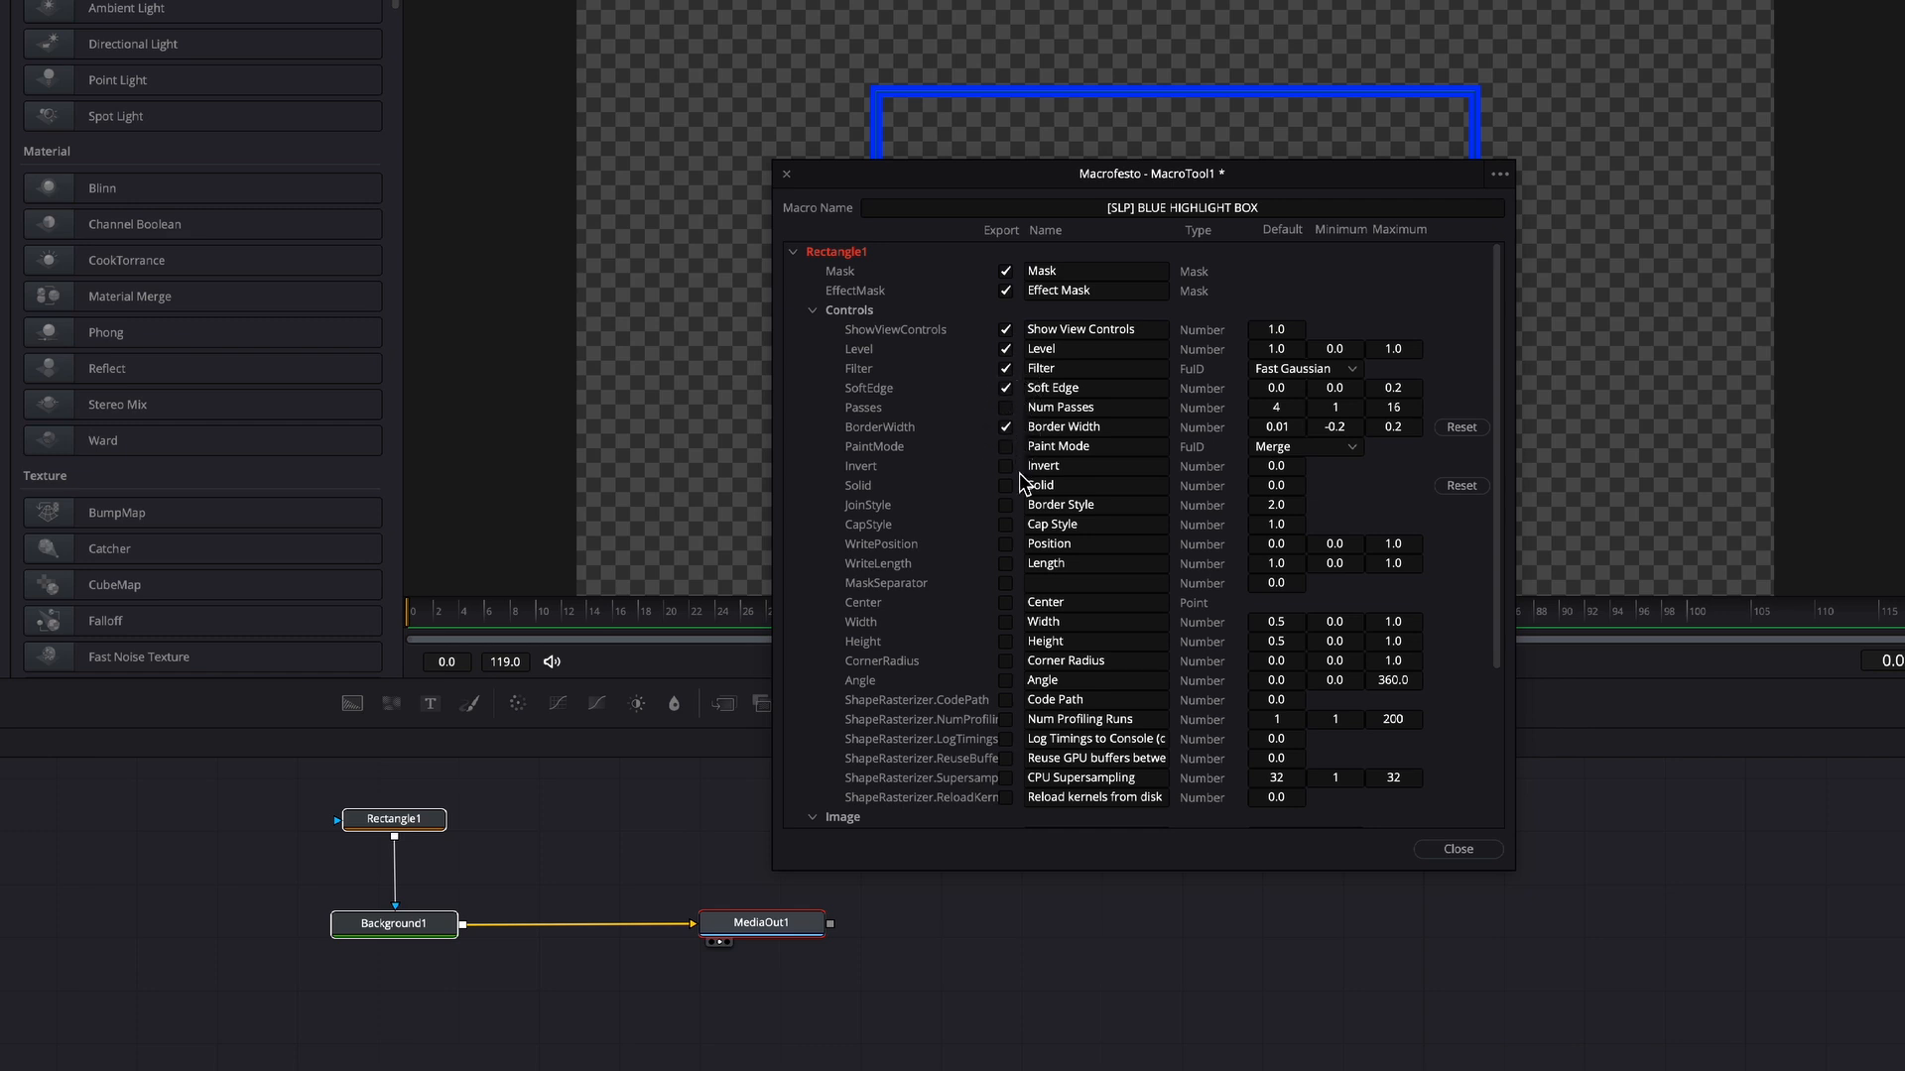
pyautogui.moveTo(1015, 478)
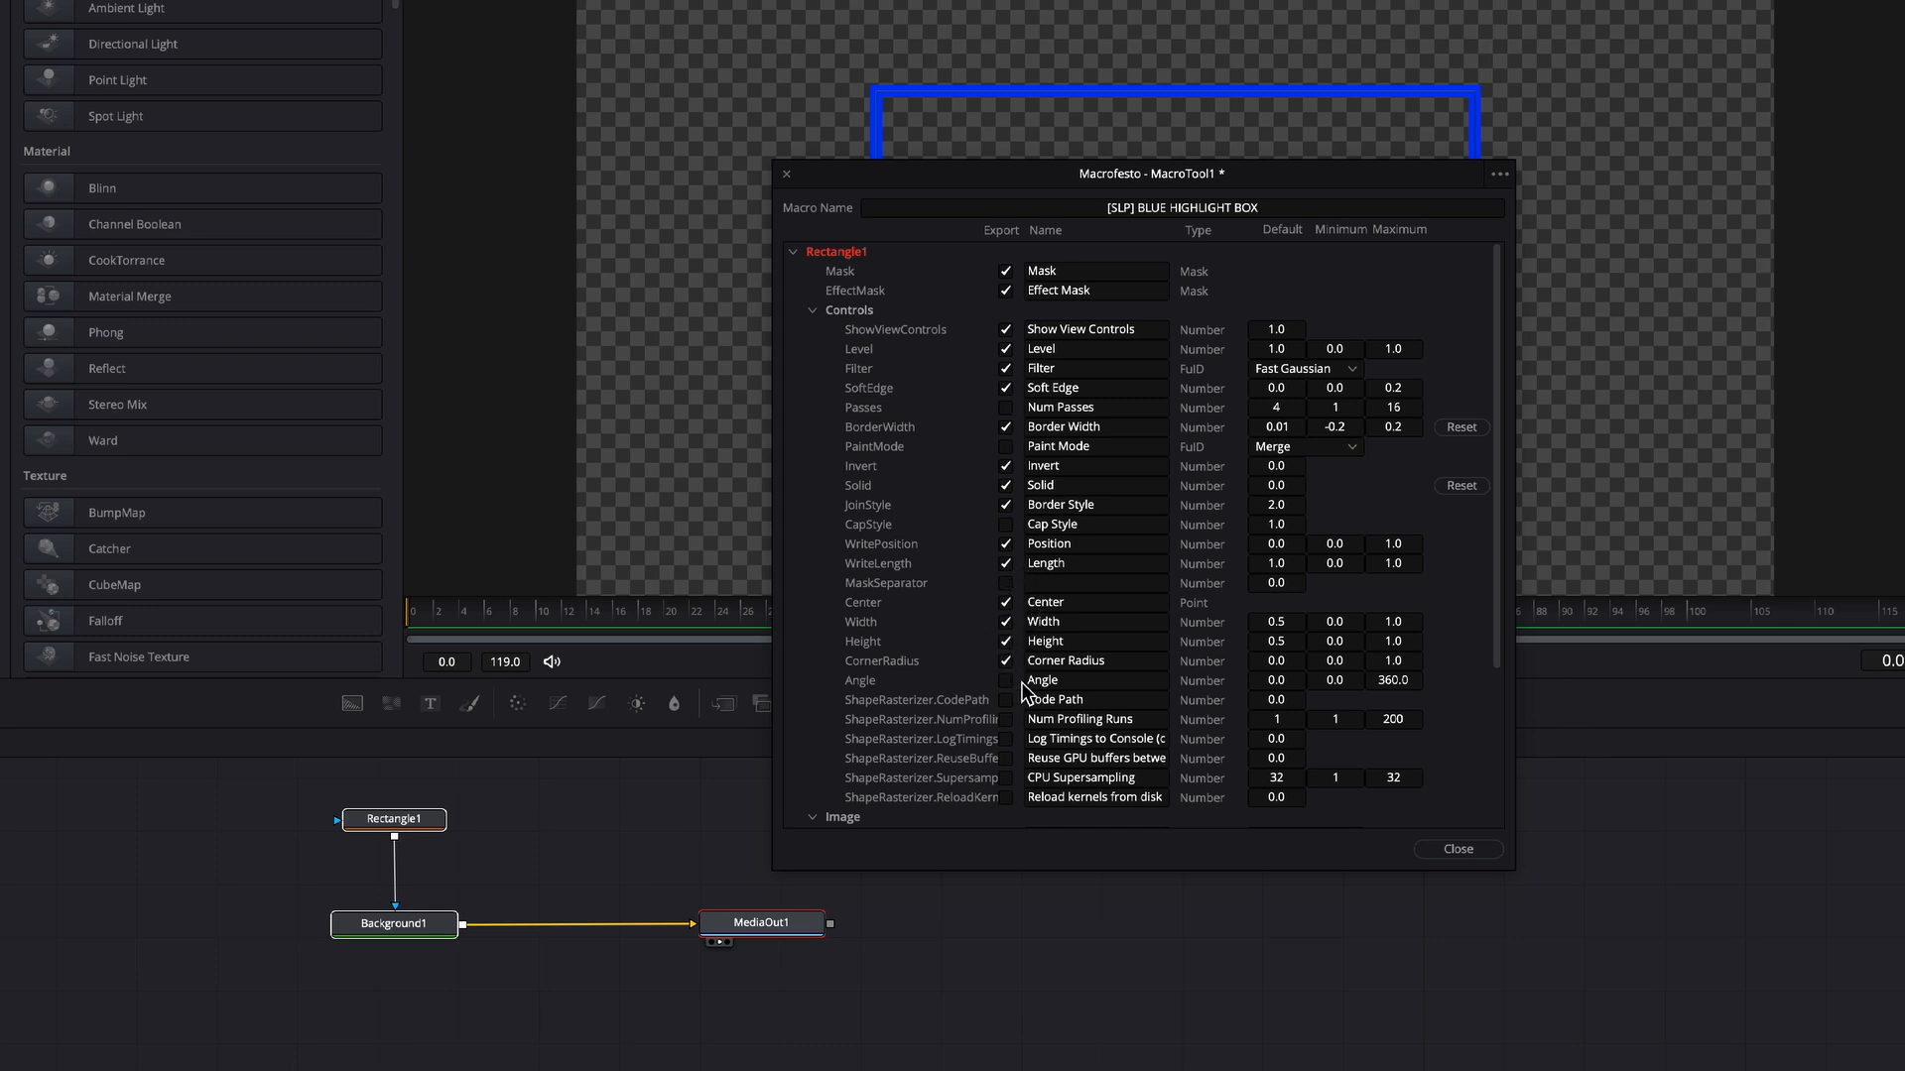
# - Expose Background1's colour channels, corner colours and sub-pixel setting, then close the macro editor
pyautogui.scroll(-3)
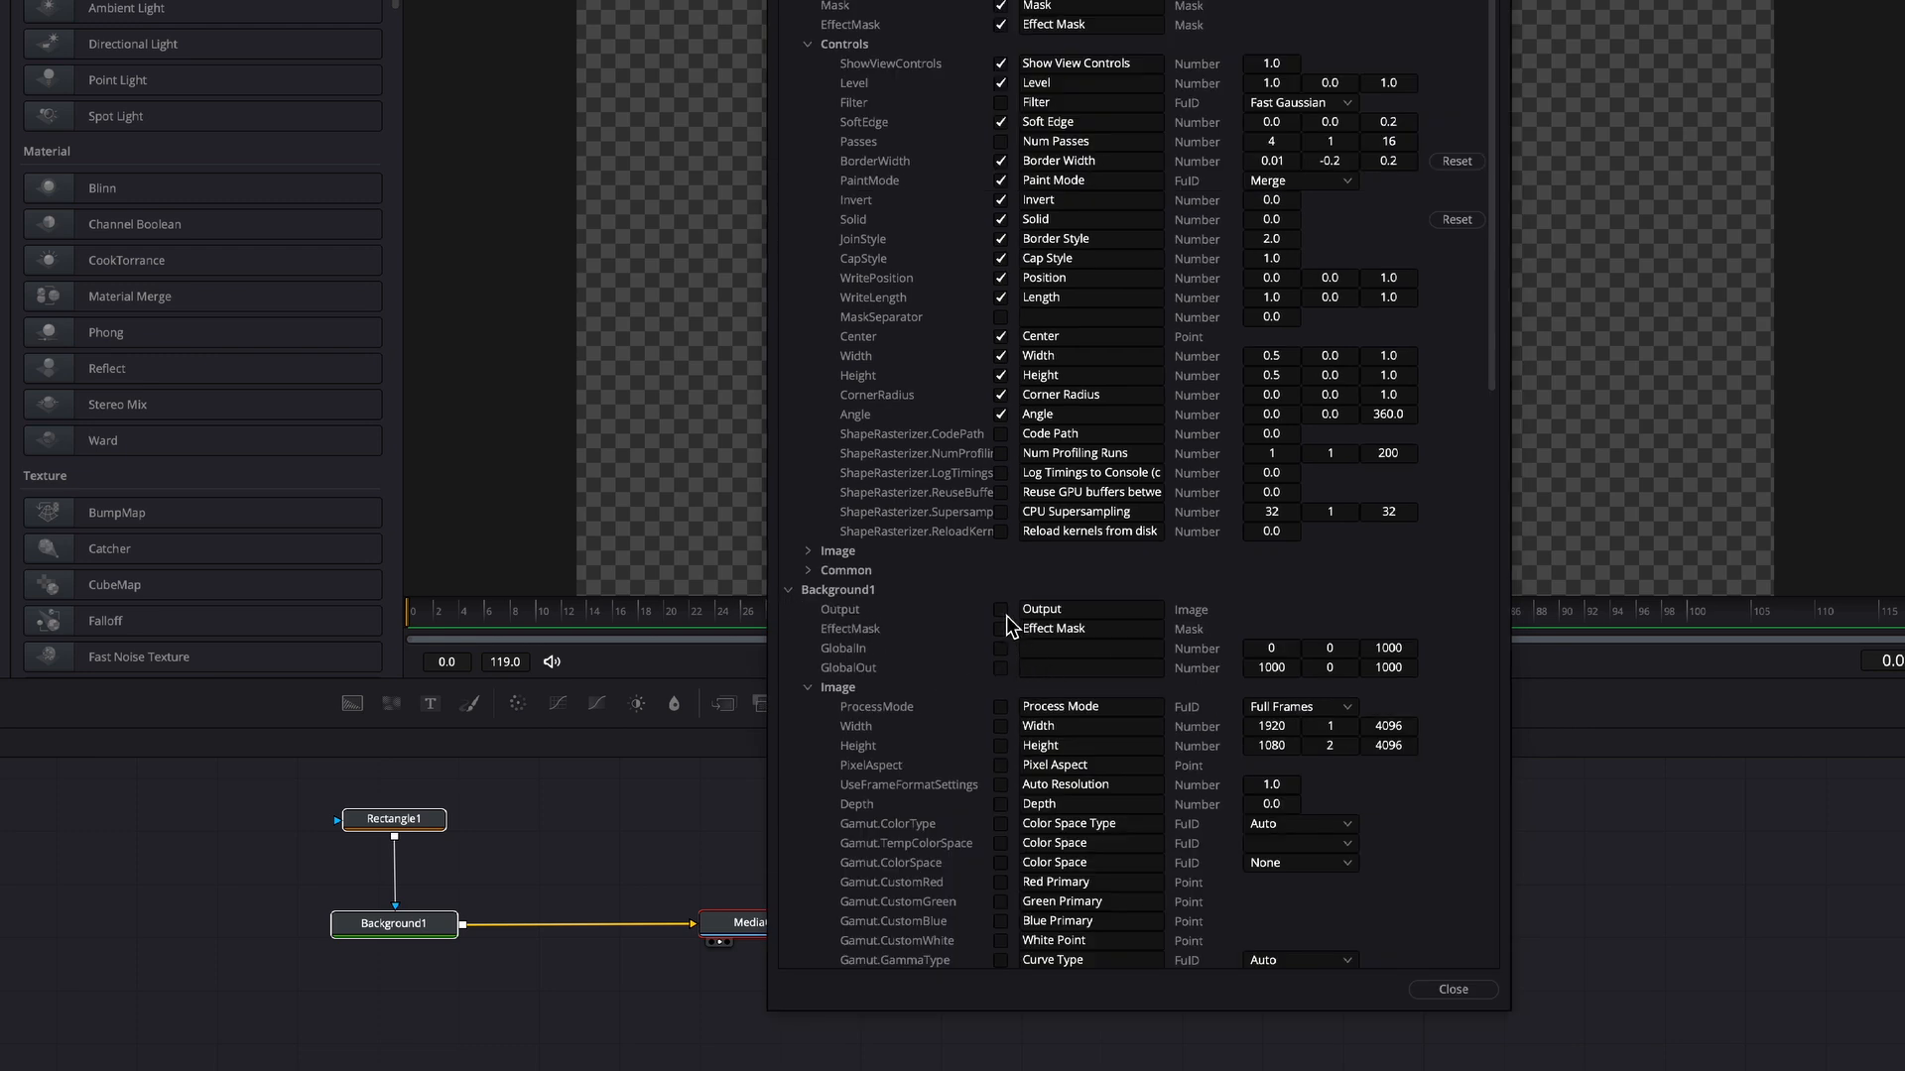
pyautogui.scroll(-3)
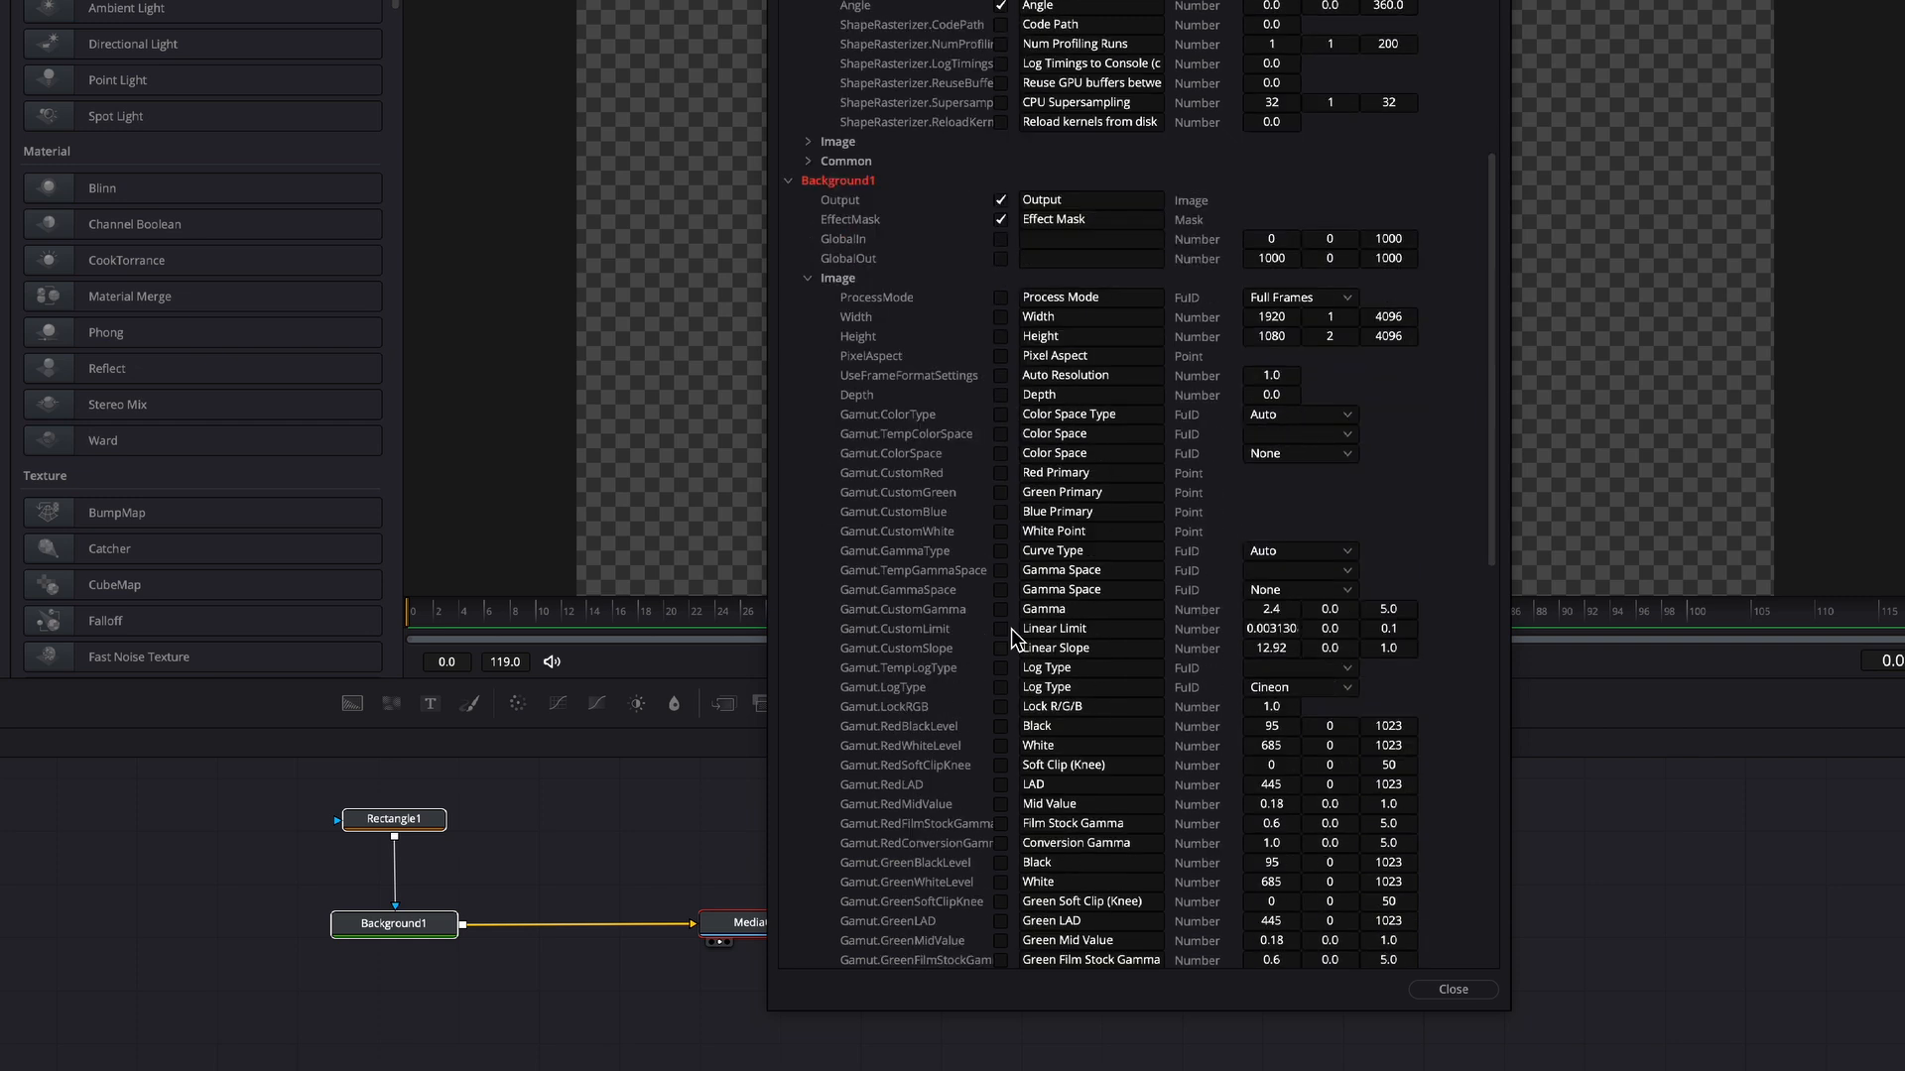
pyautogui.scroll(-3)
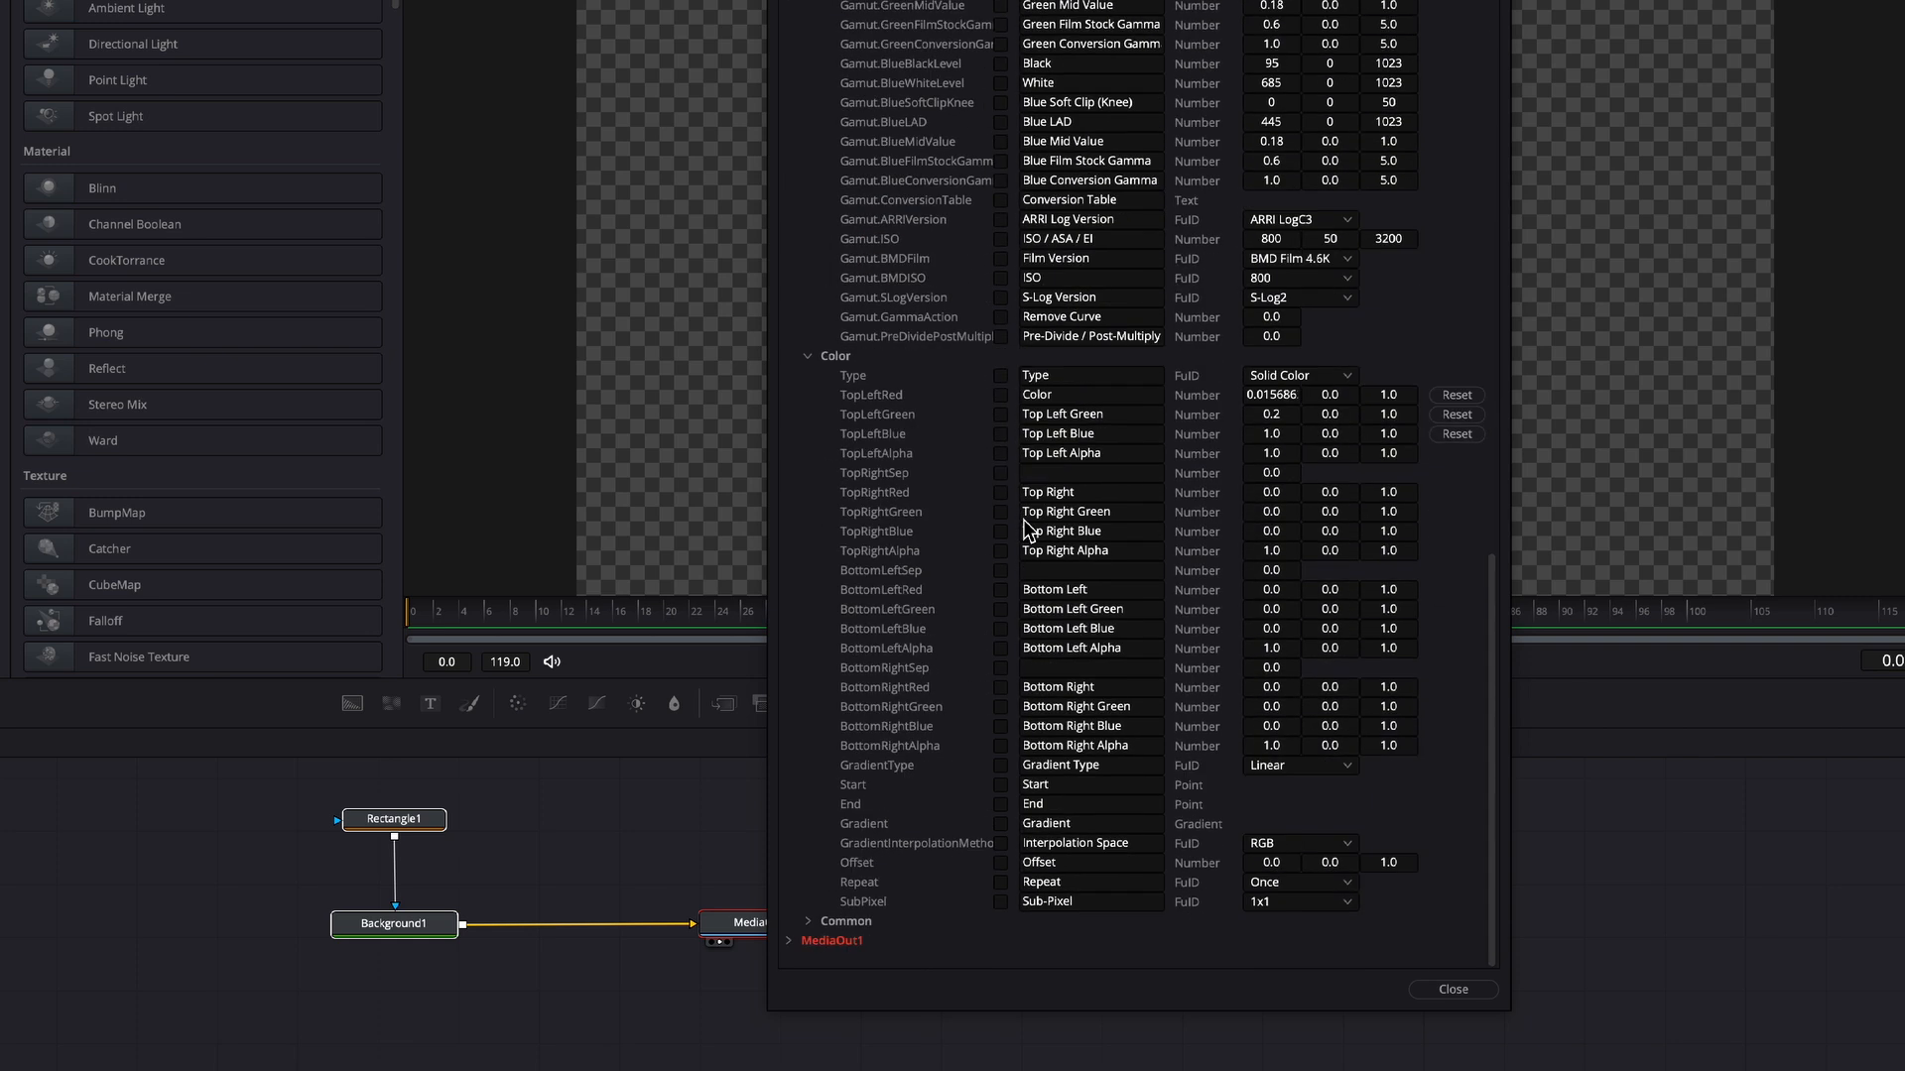
pyautogui.moveTo(1014, 395)
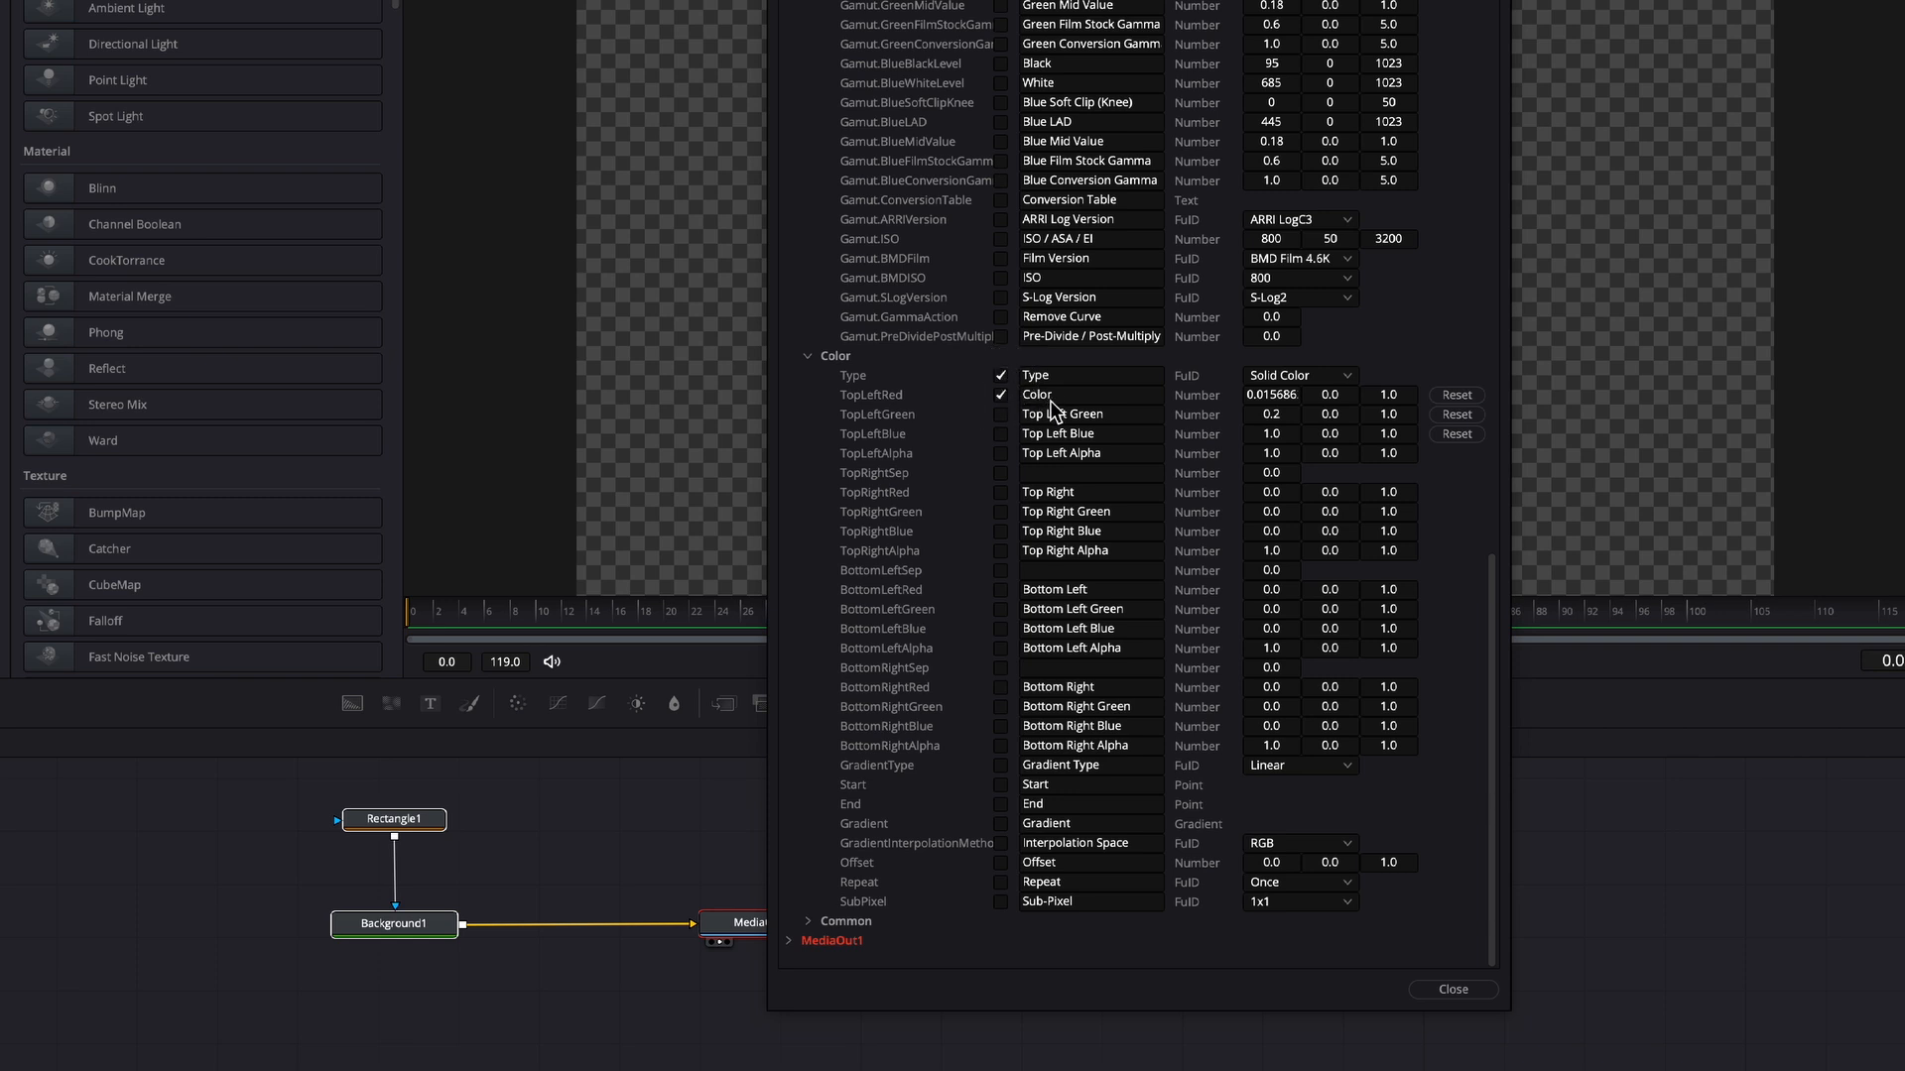
pyautogui.click(1000, 435)
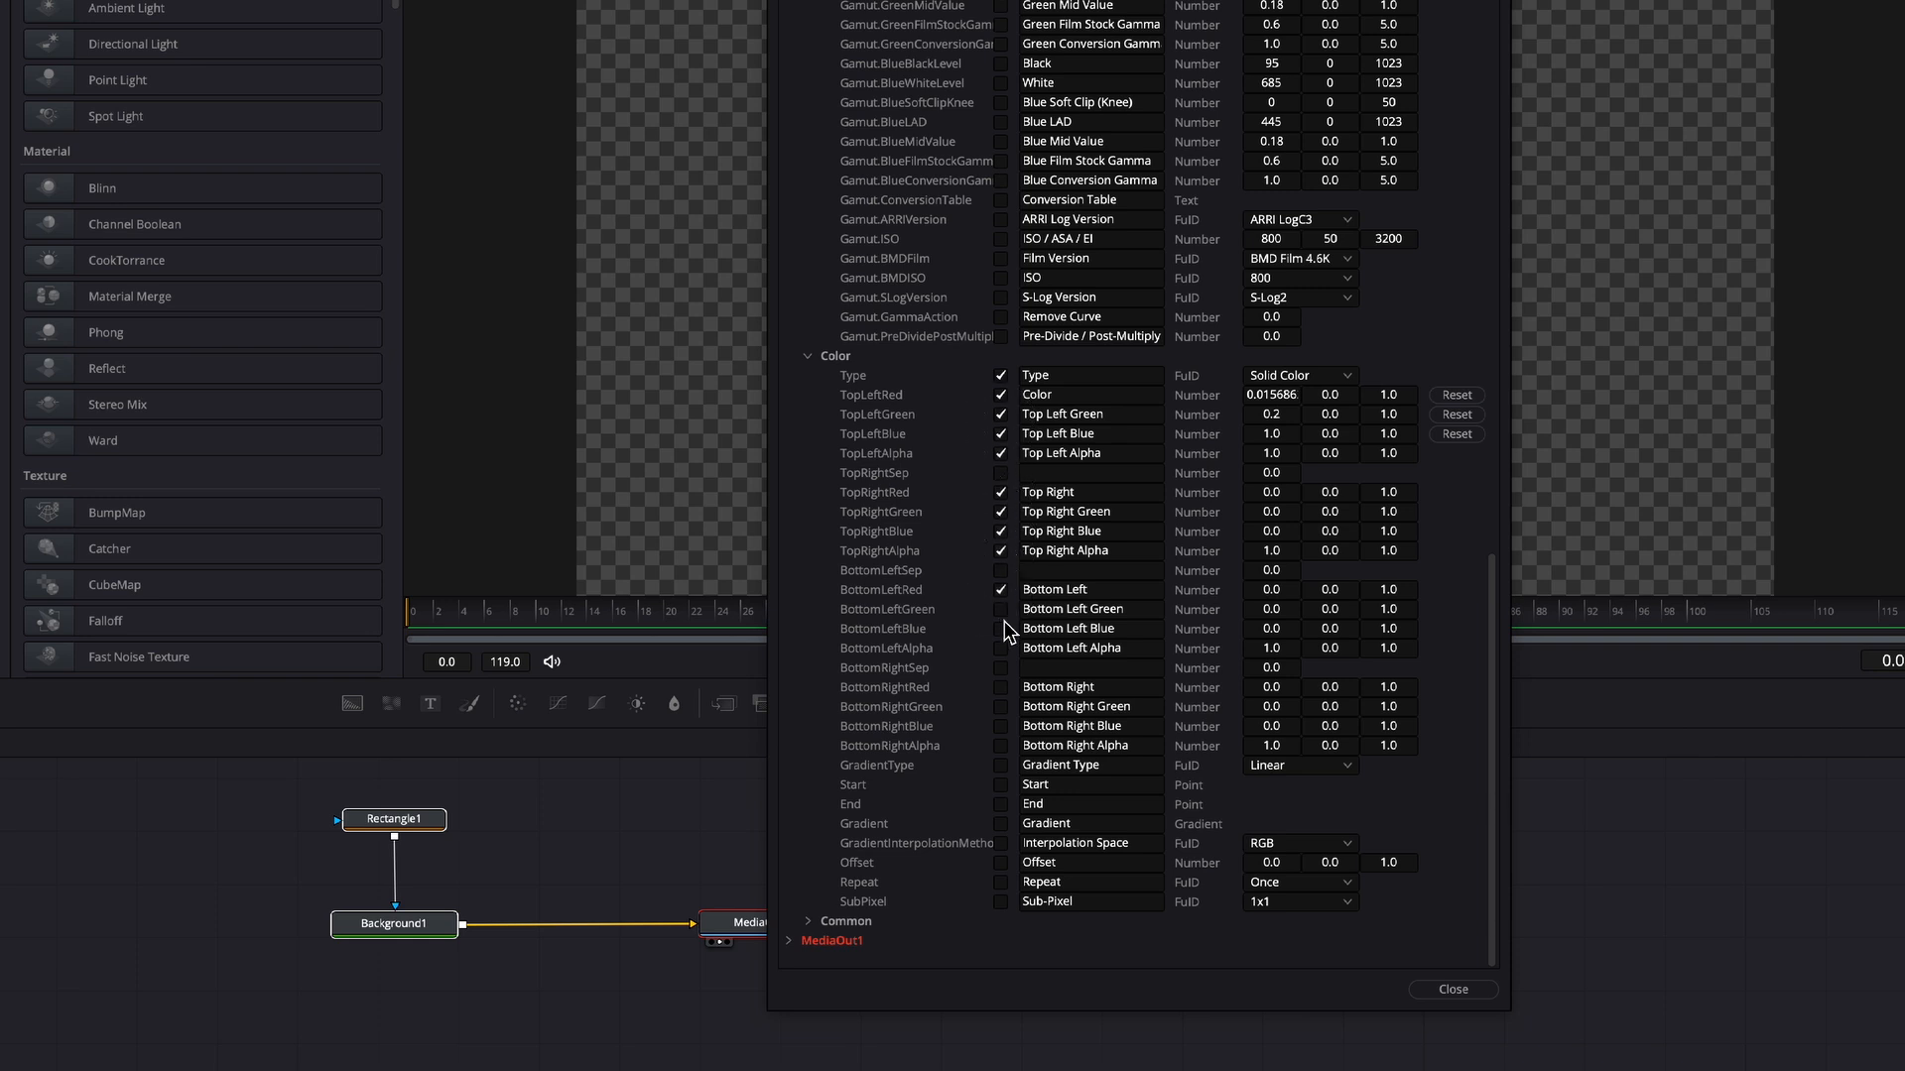
pyautogui.click(1000, 629)
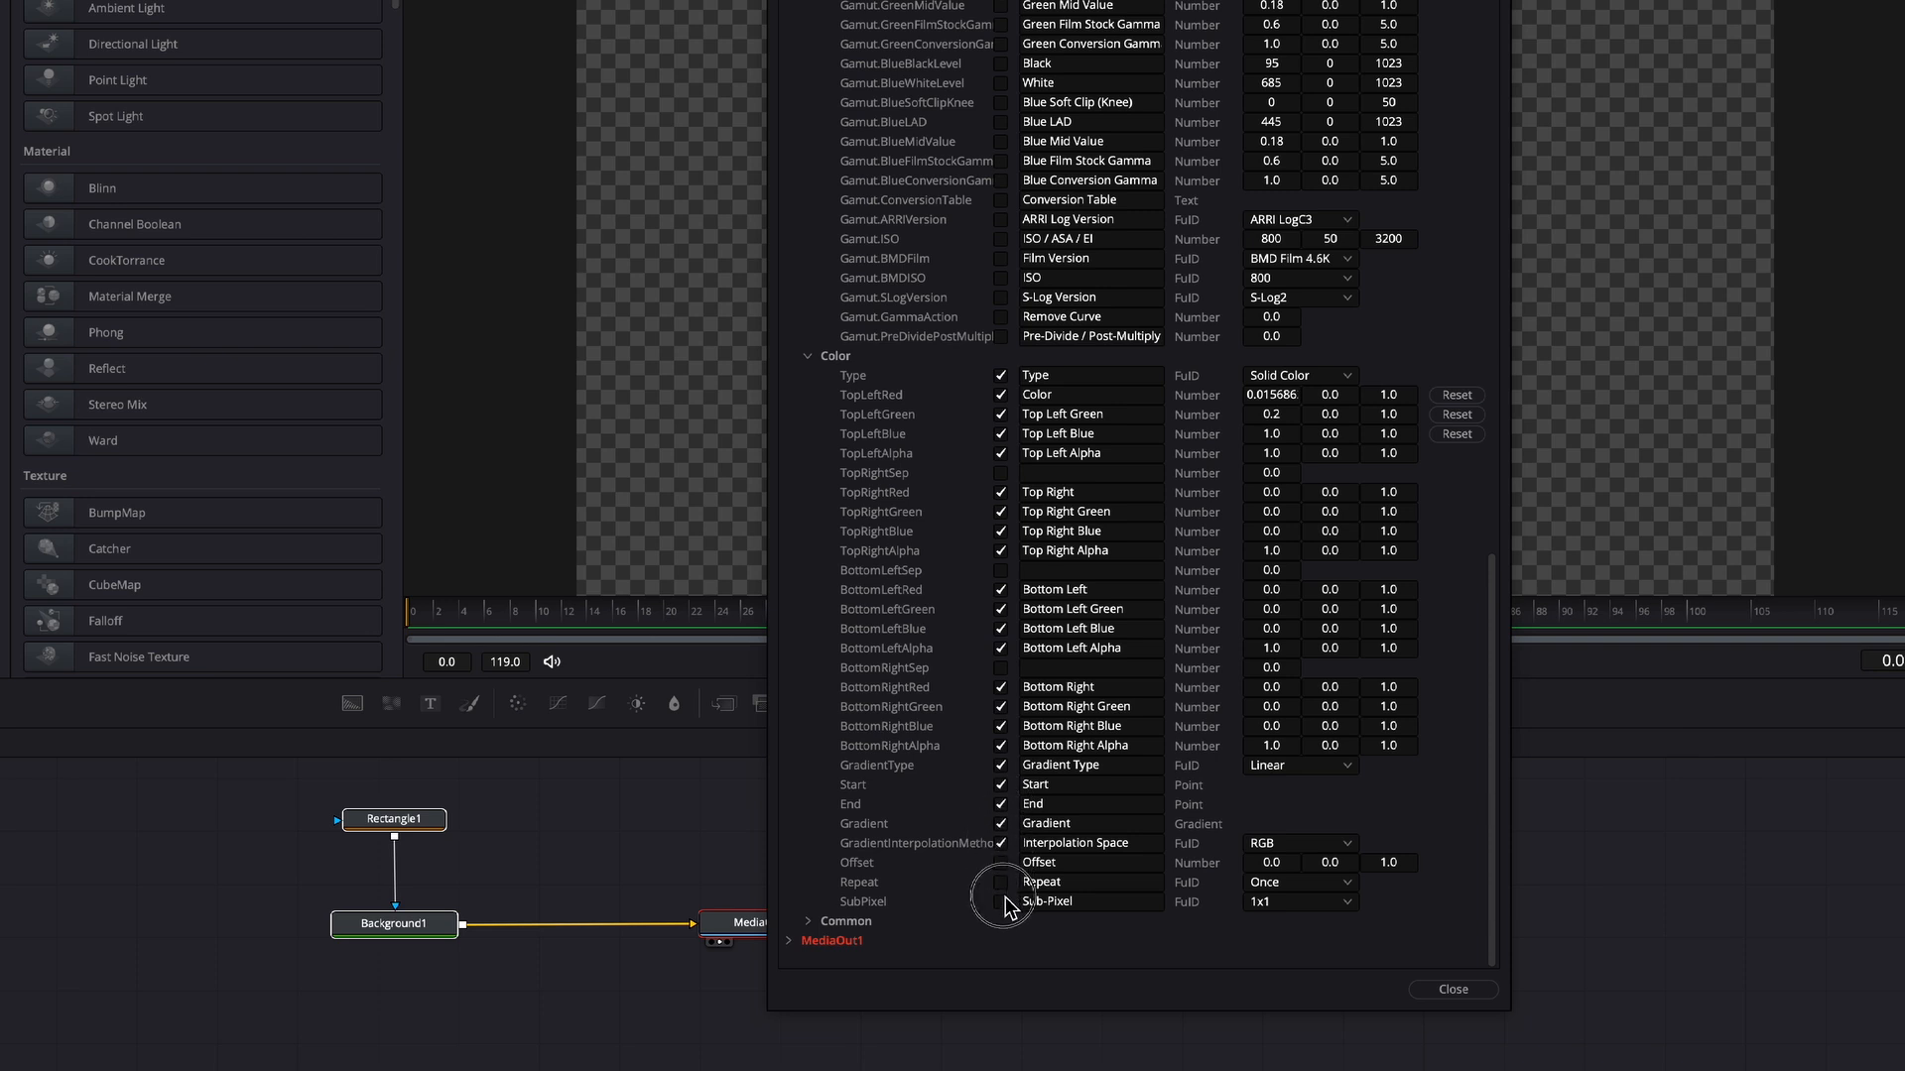
pyautogui.click(1000, 883)
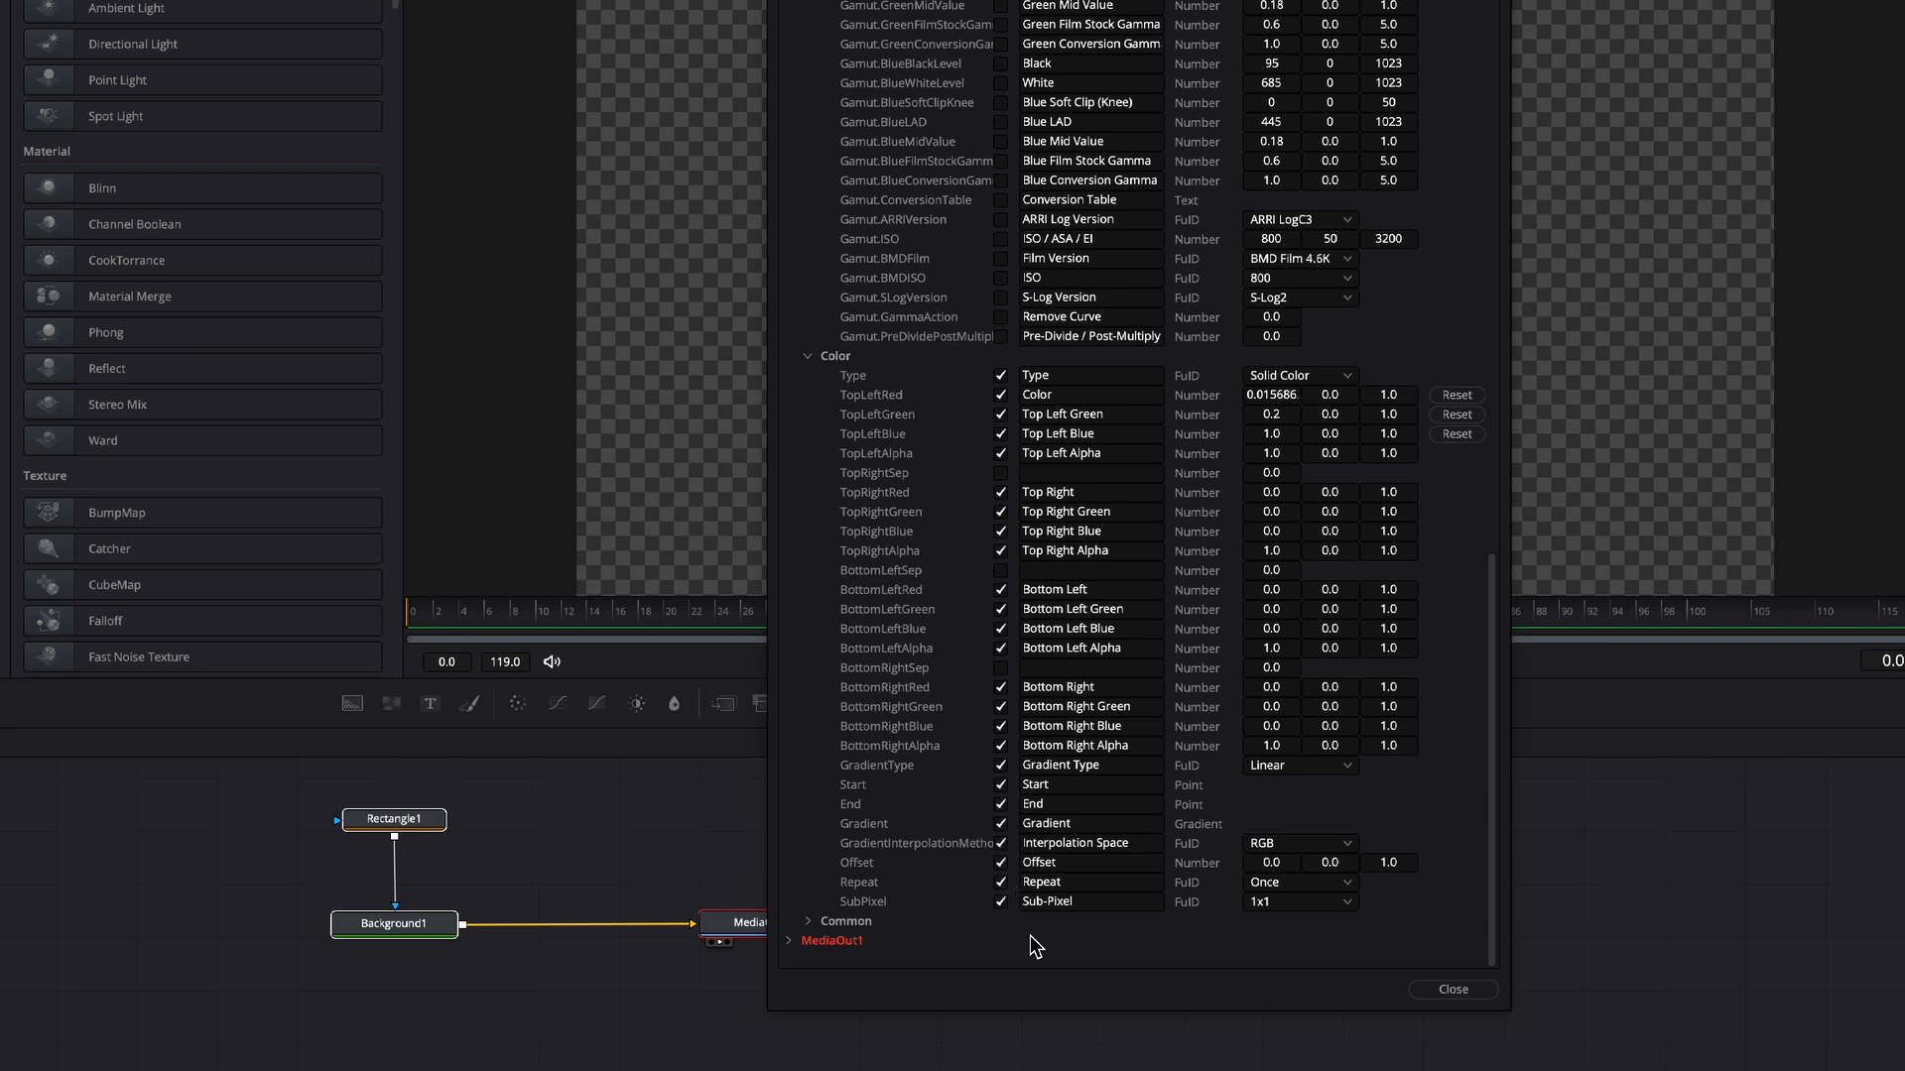
pyautogui.scroll(-3)
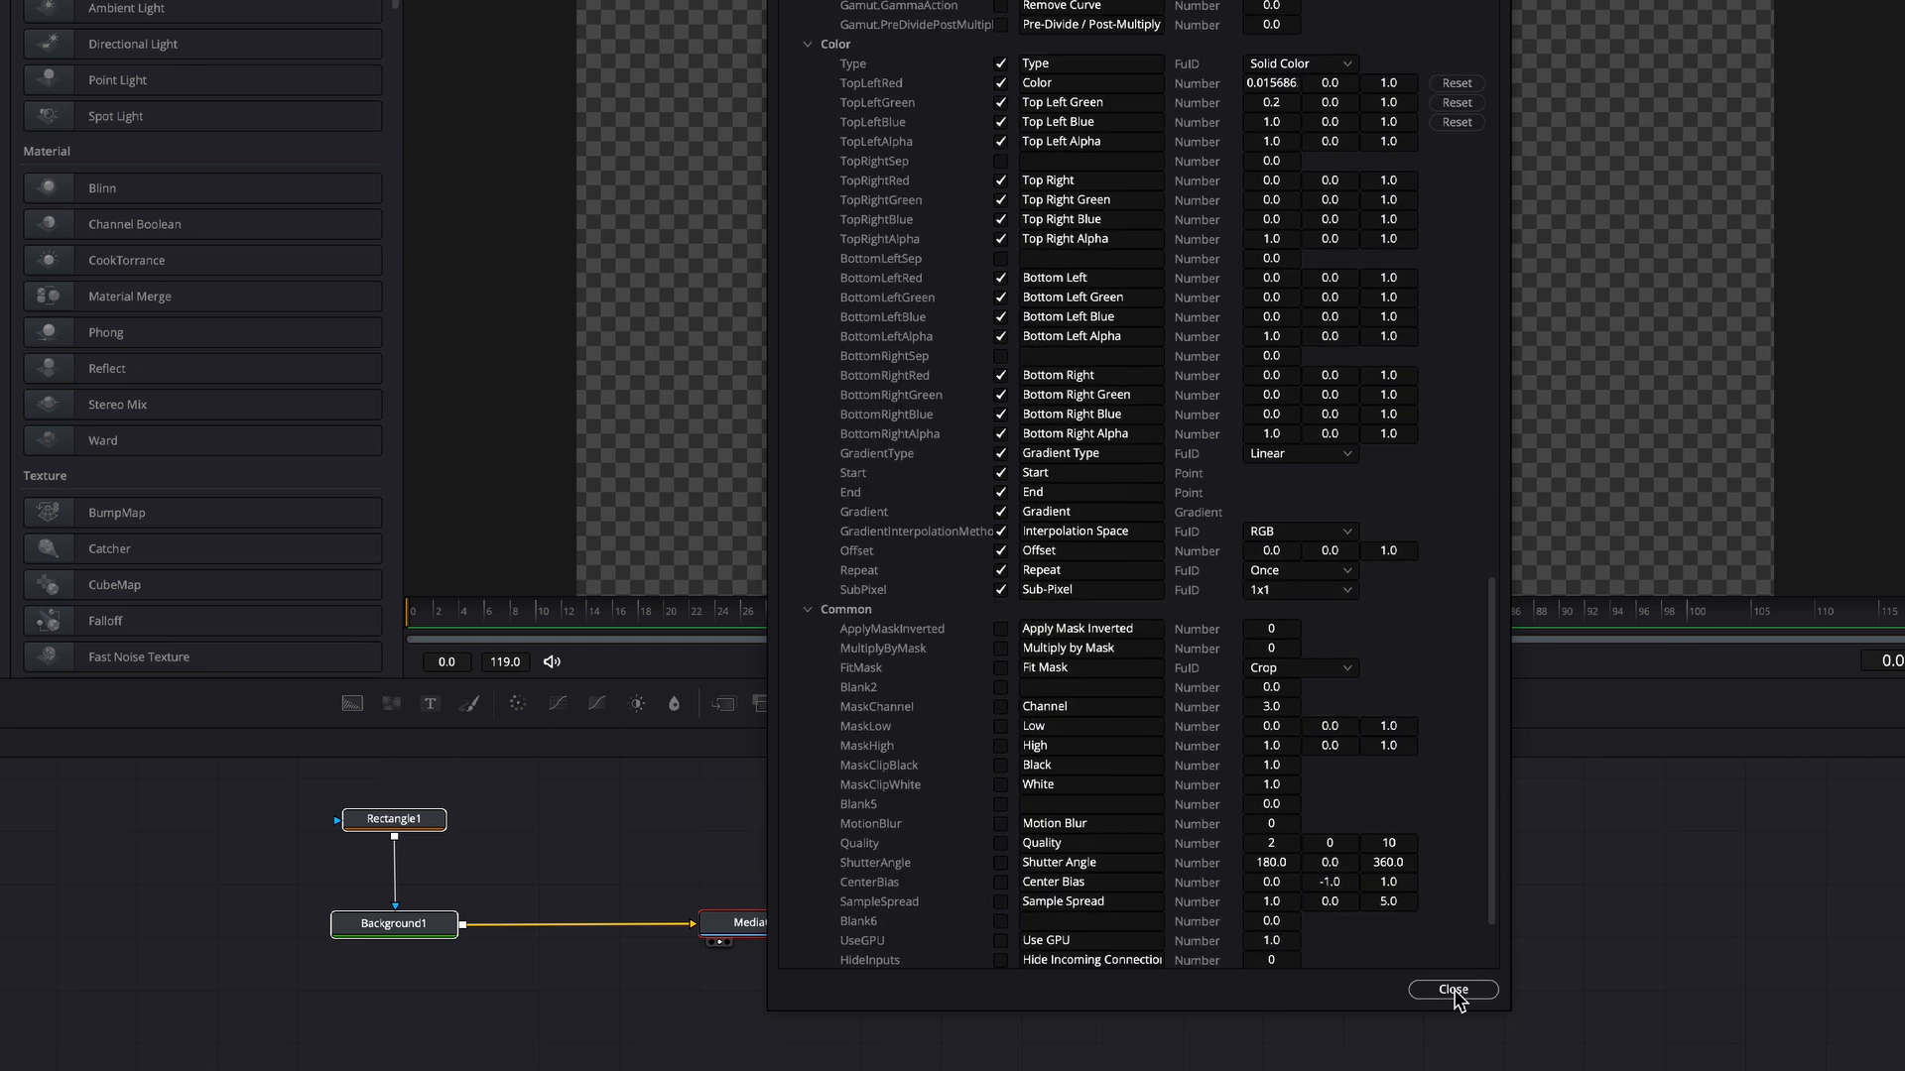
pyautogui.click(1453, 988)
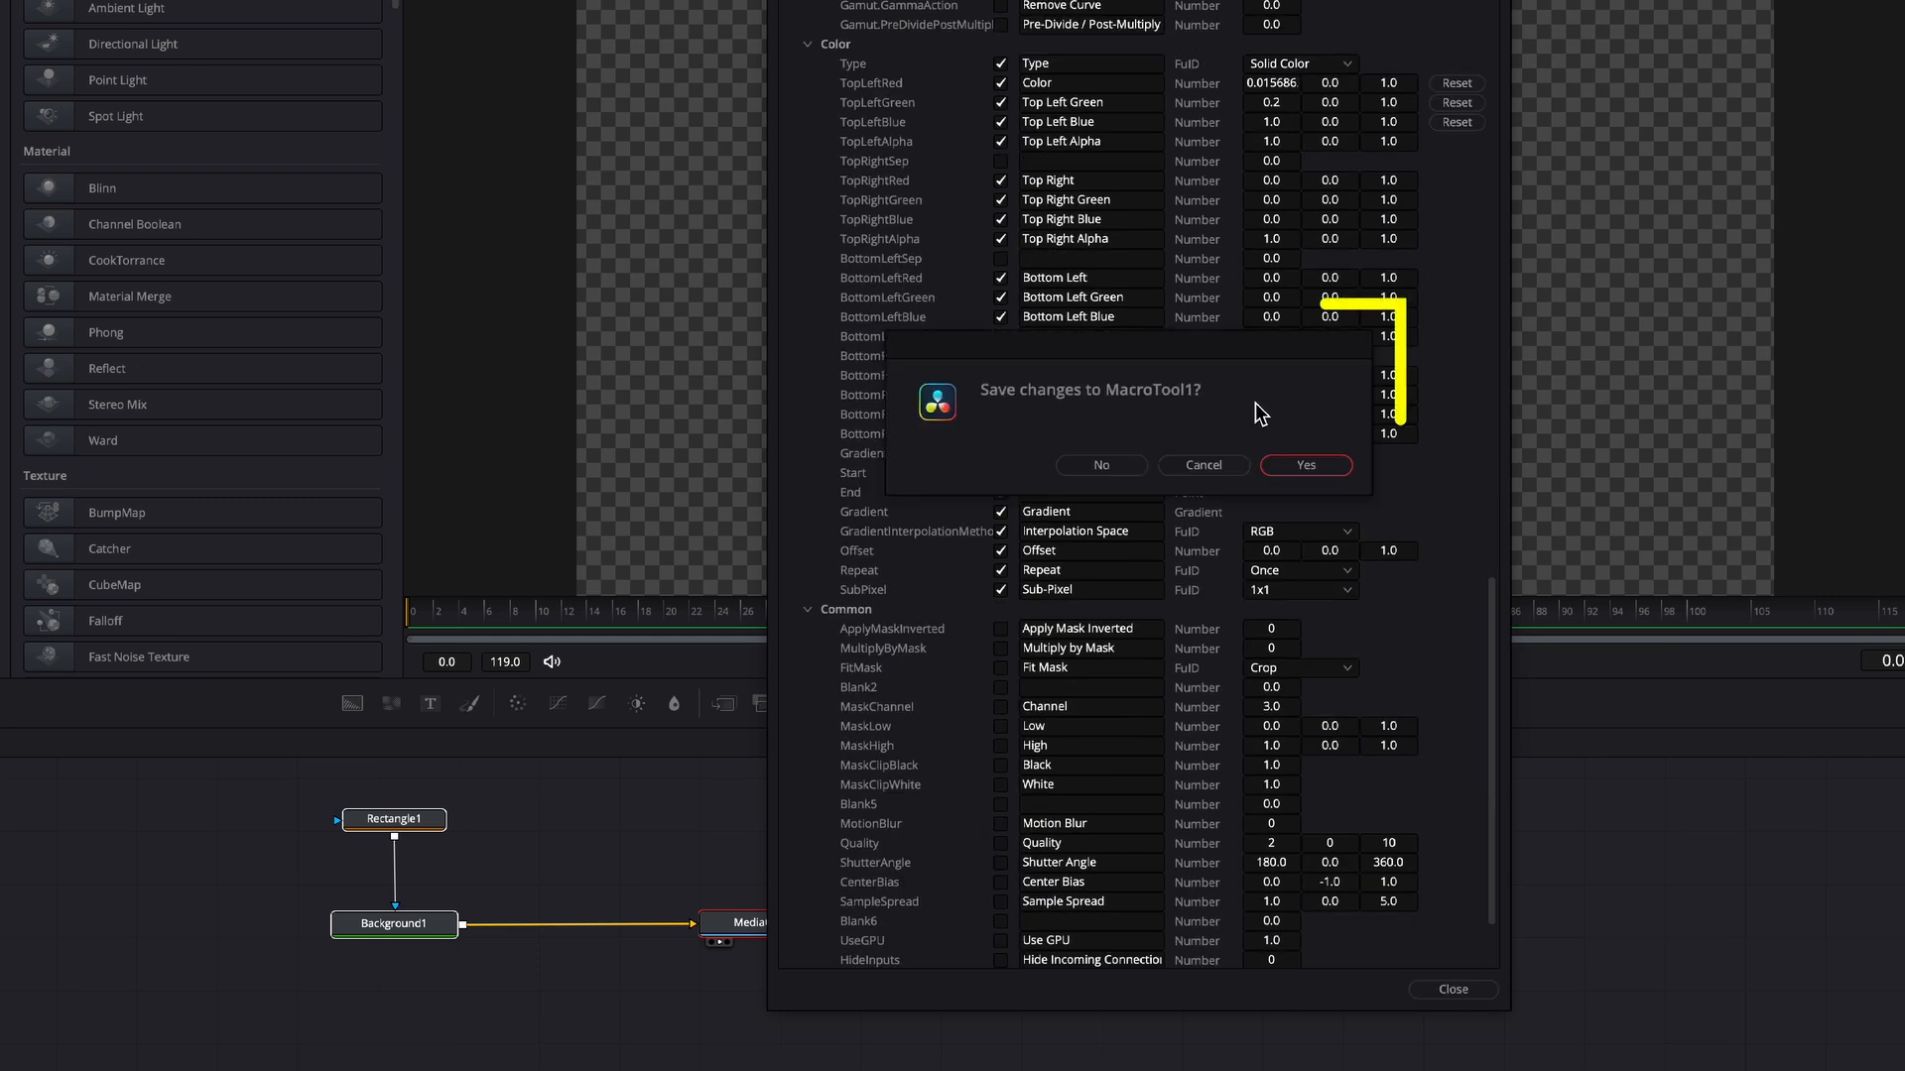
pyautogui.moveTo(1321, 421)
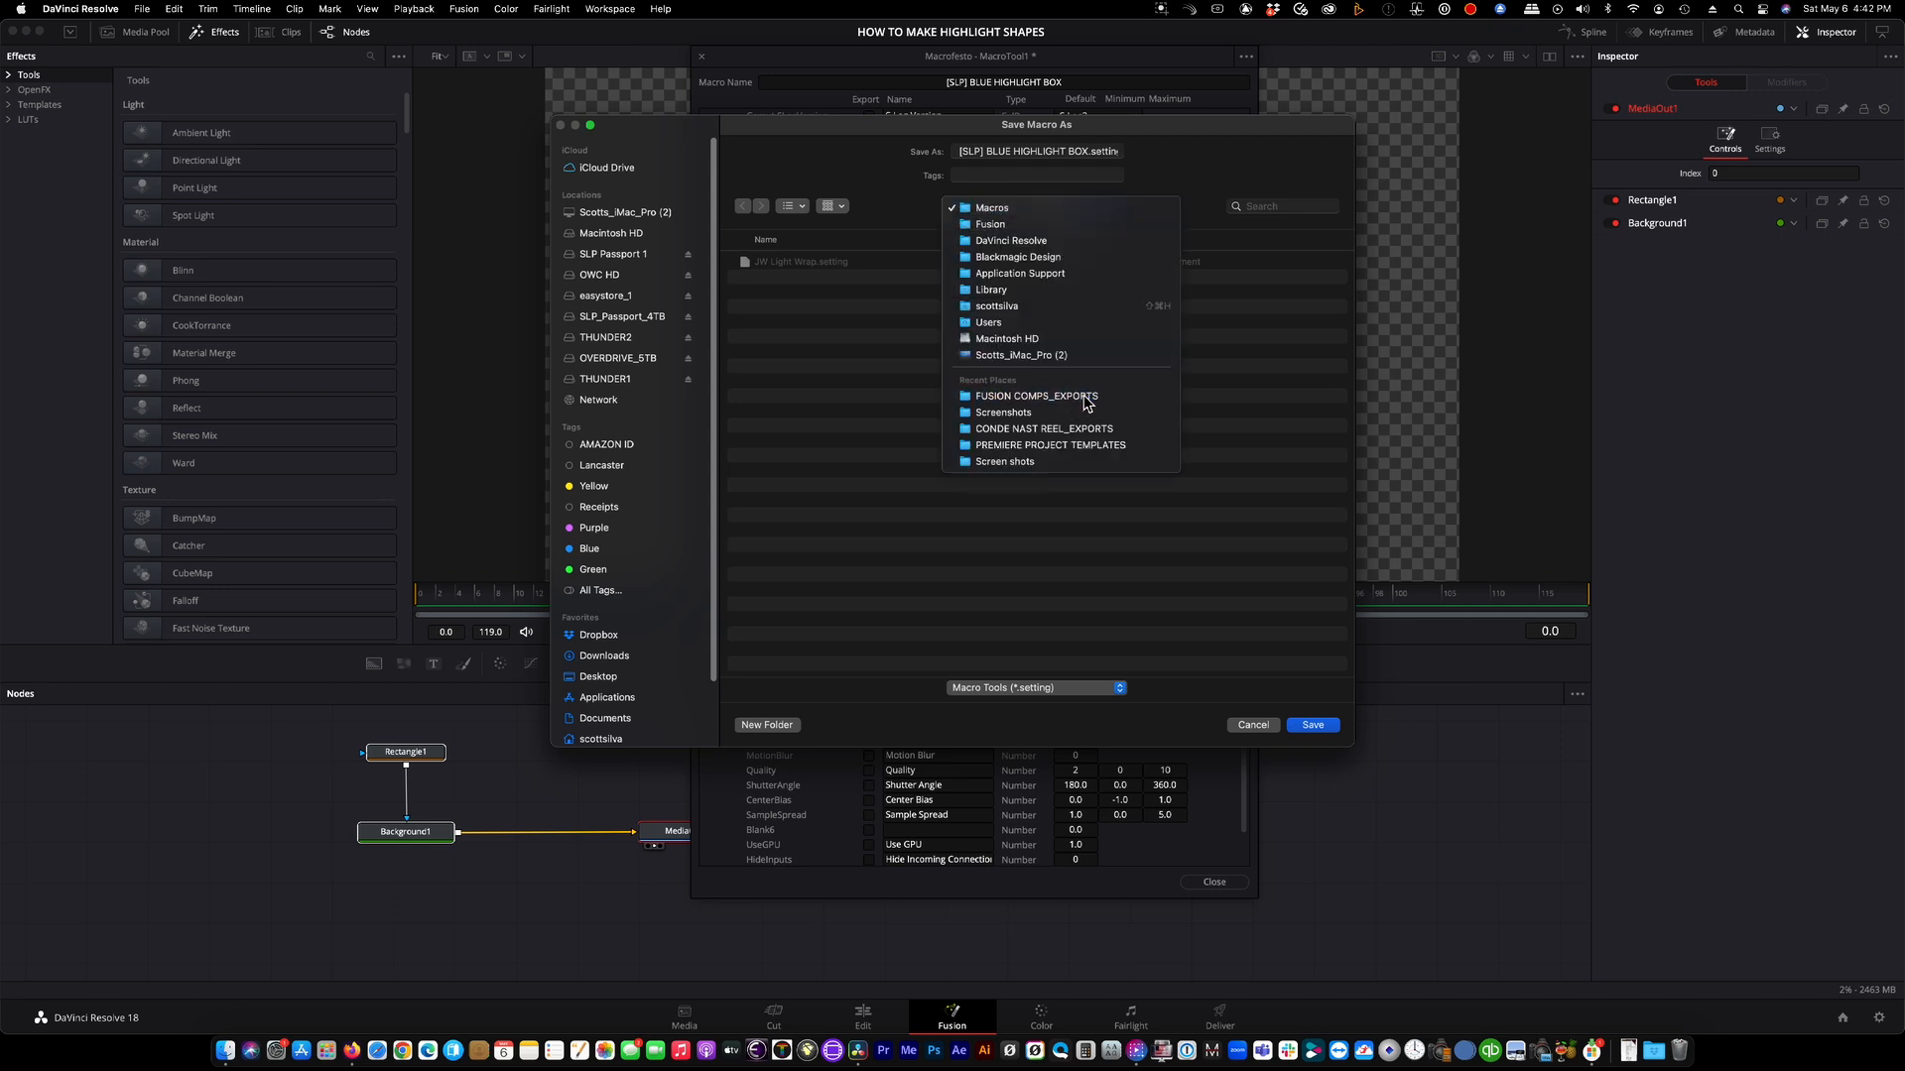
# - Save the macro as a .setting file in the FUSION COMPS_EXPORTS folder
pyautogui.click(1036, 396)
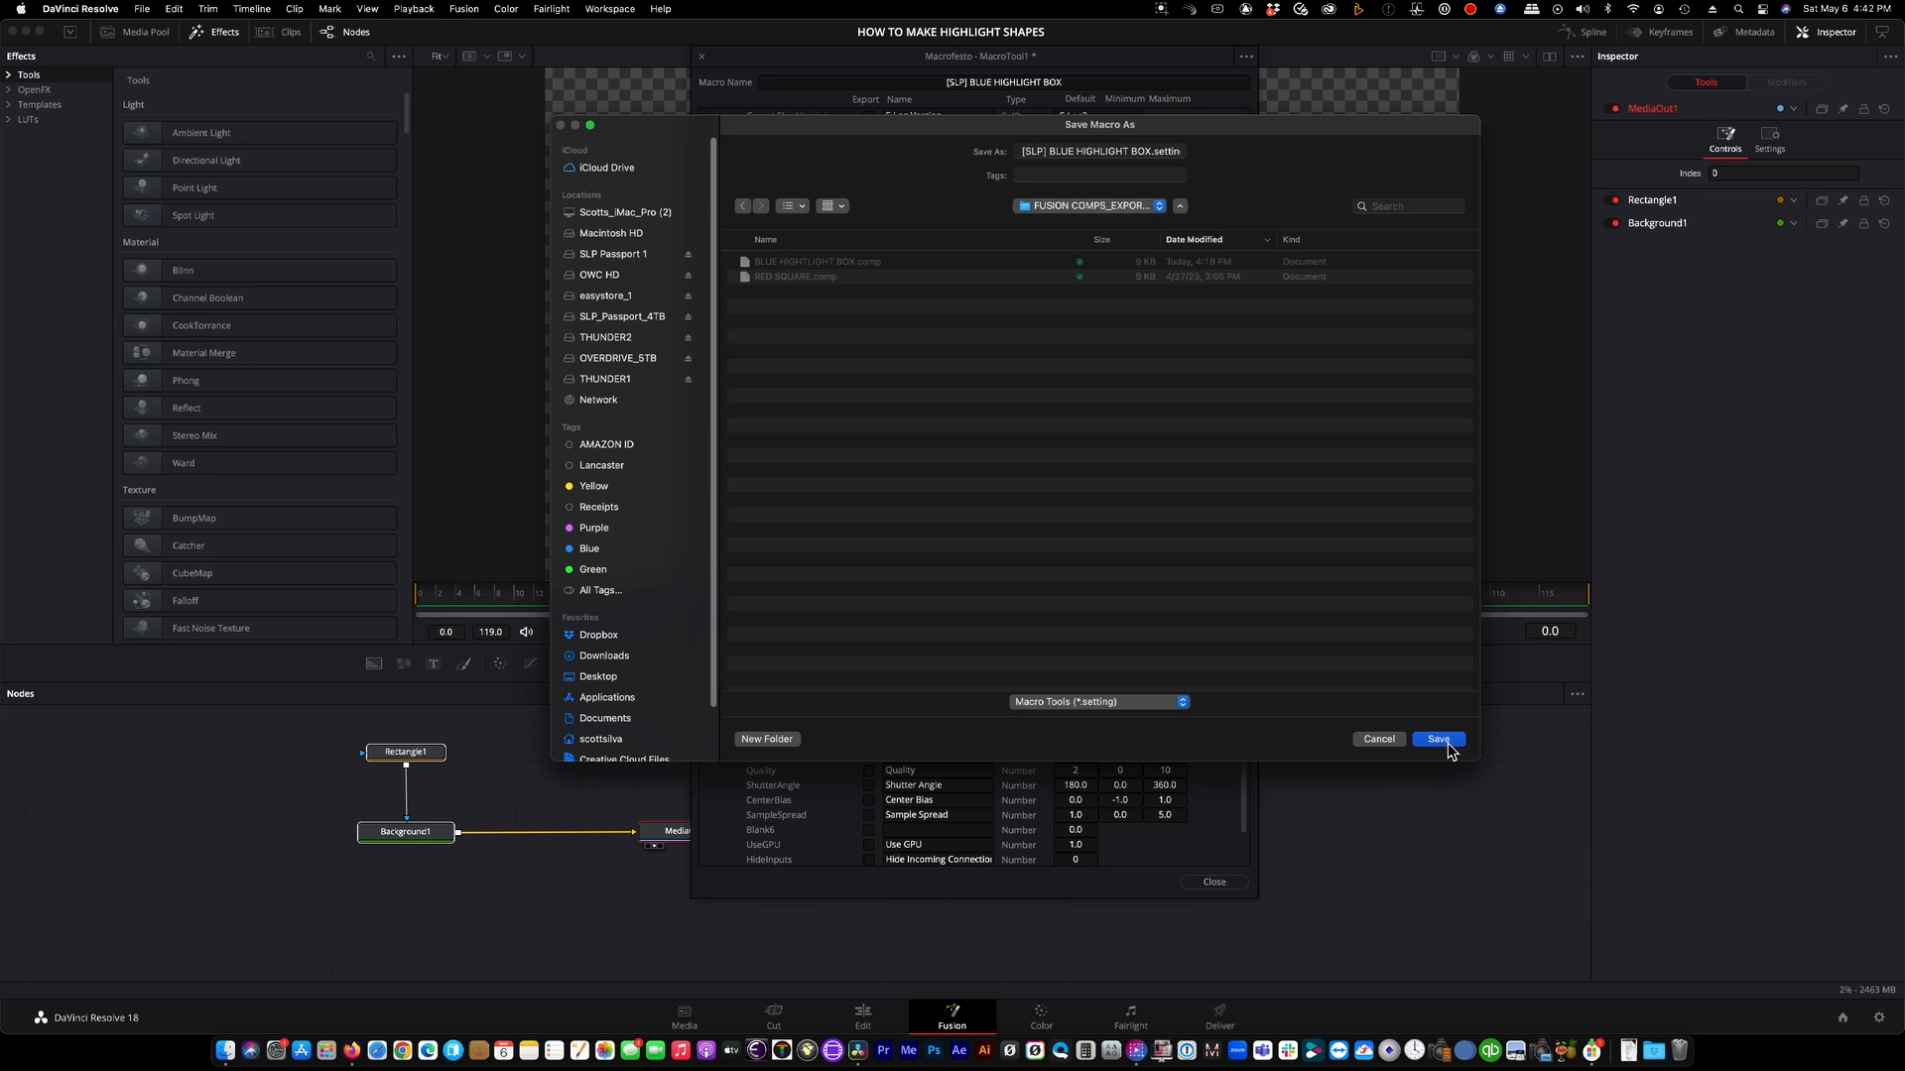
pyautogui.click(1439, 738)
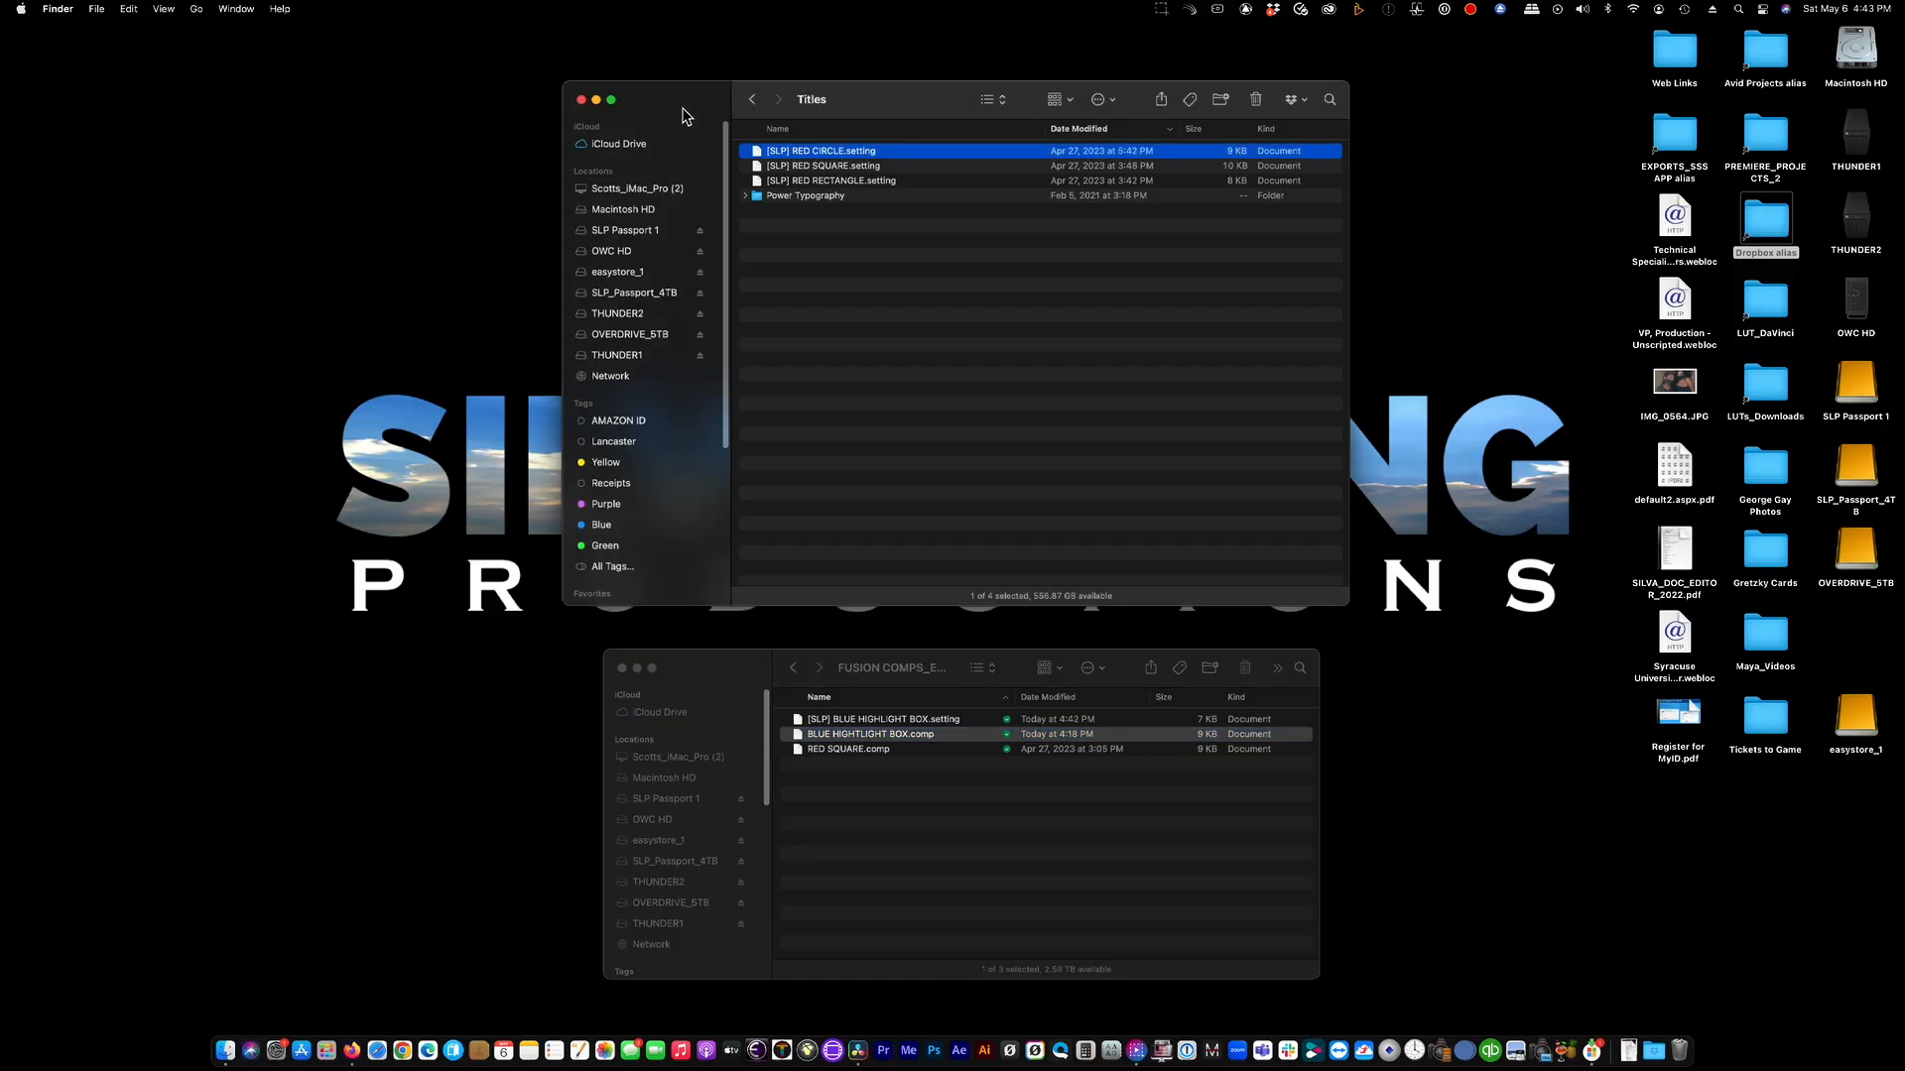
pyautogui.moveTo(1421, 806)
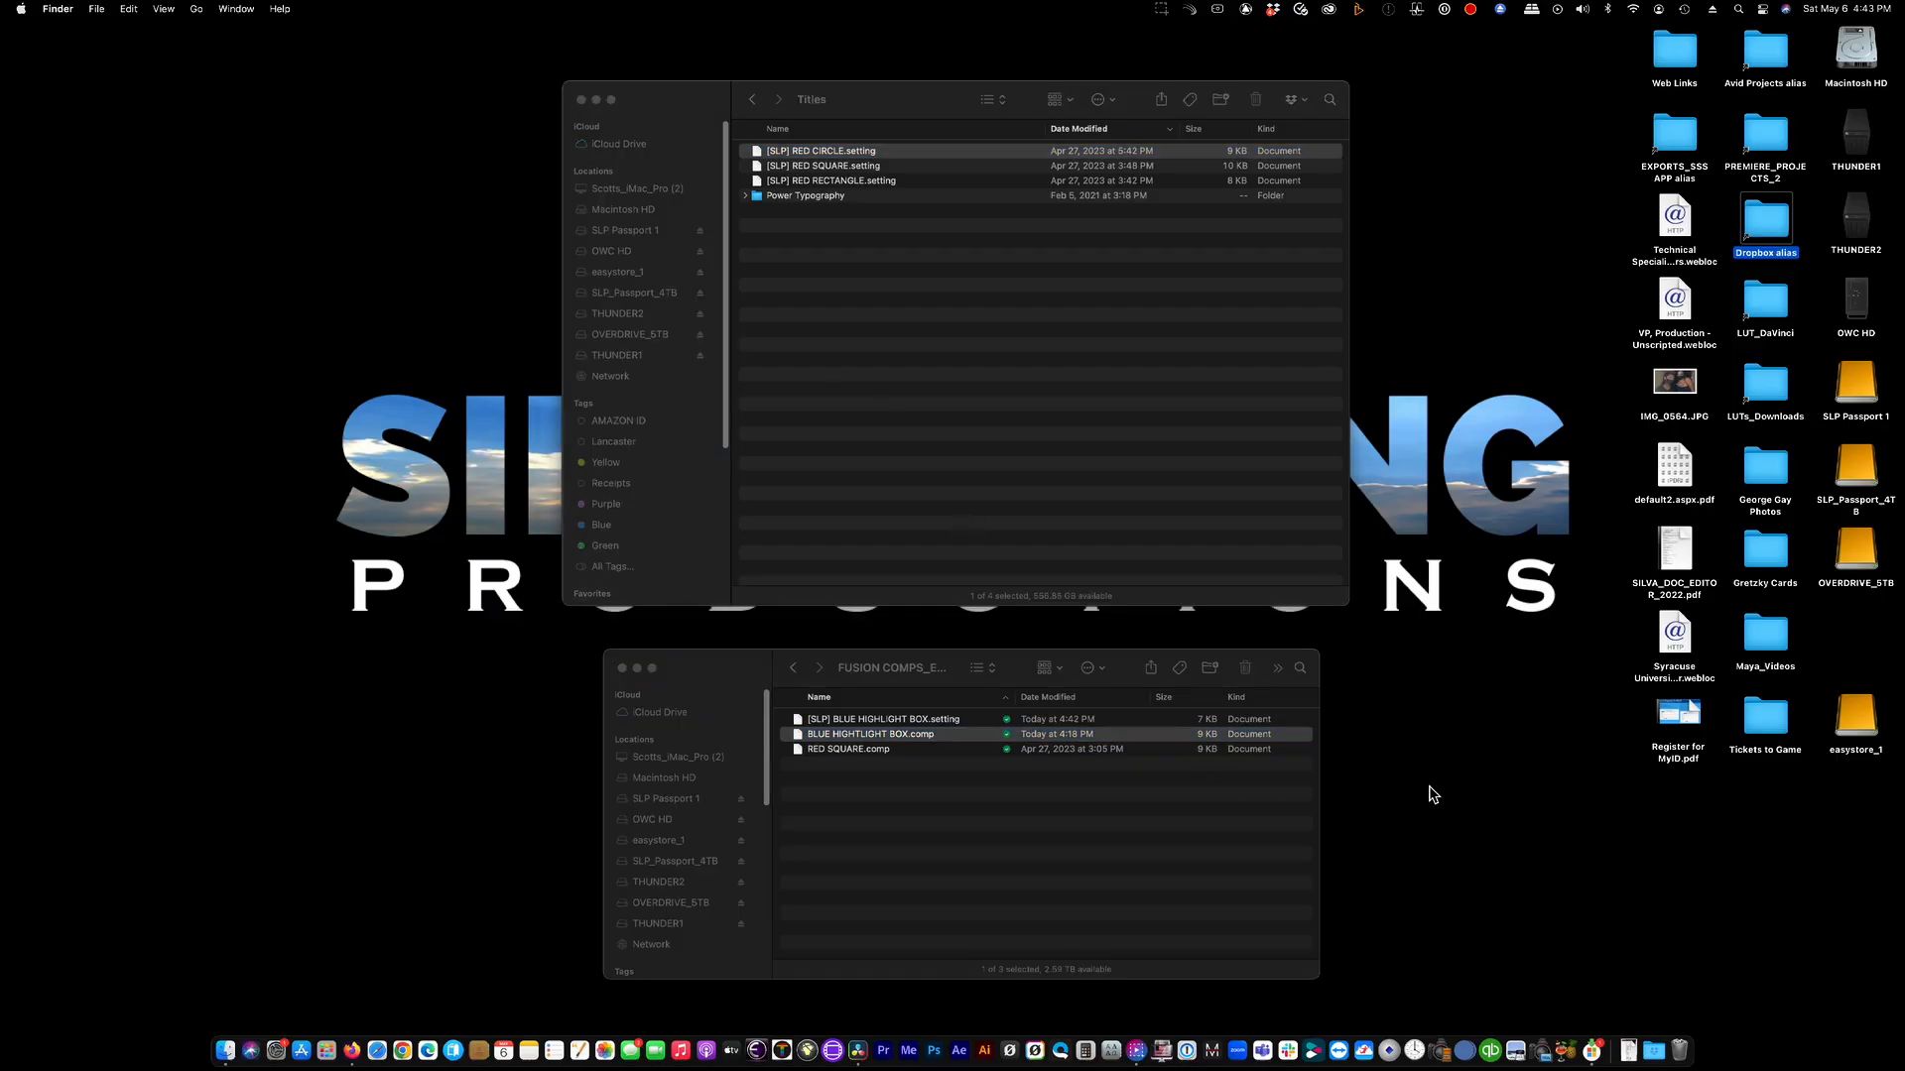
# - Navigate Finder into Library > Application Support > DaVinci Resolve
pyautogui.click(819, 151)
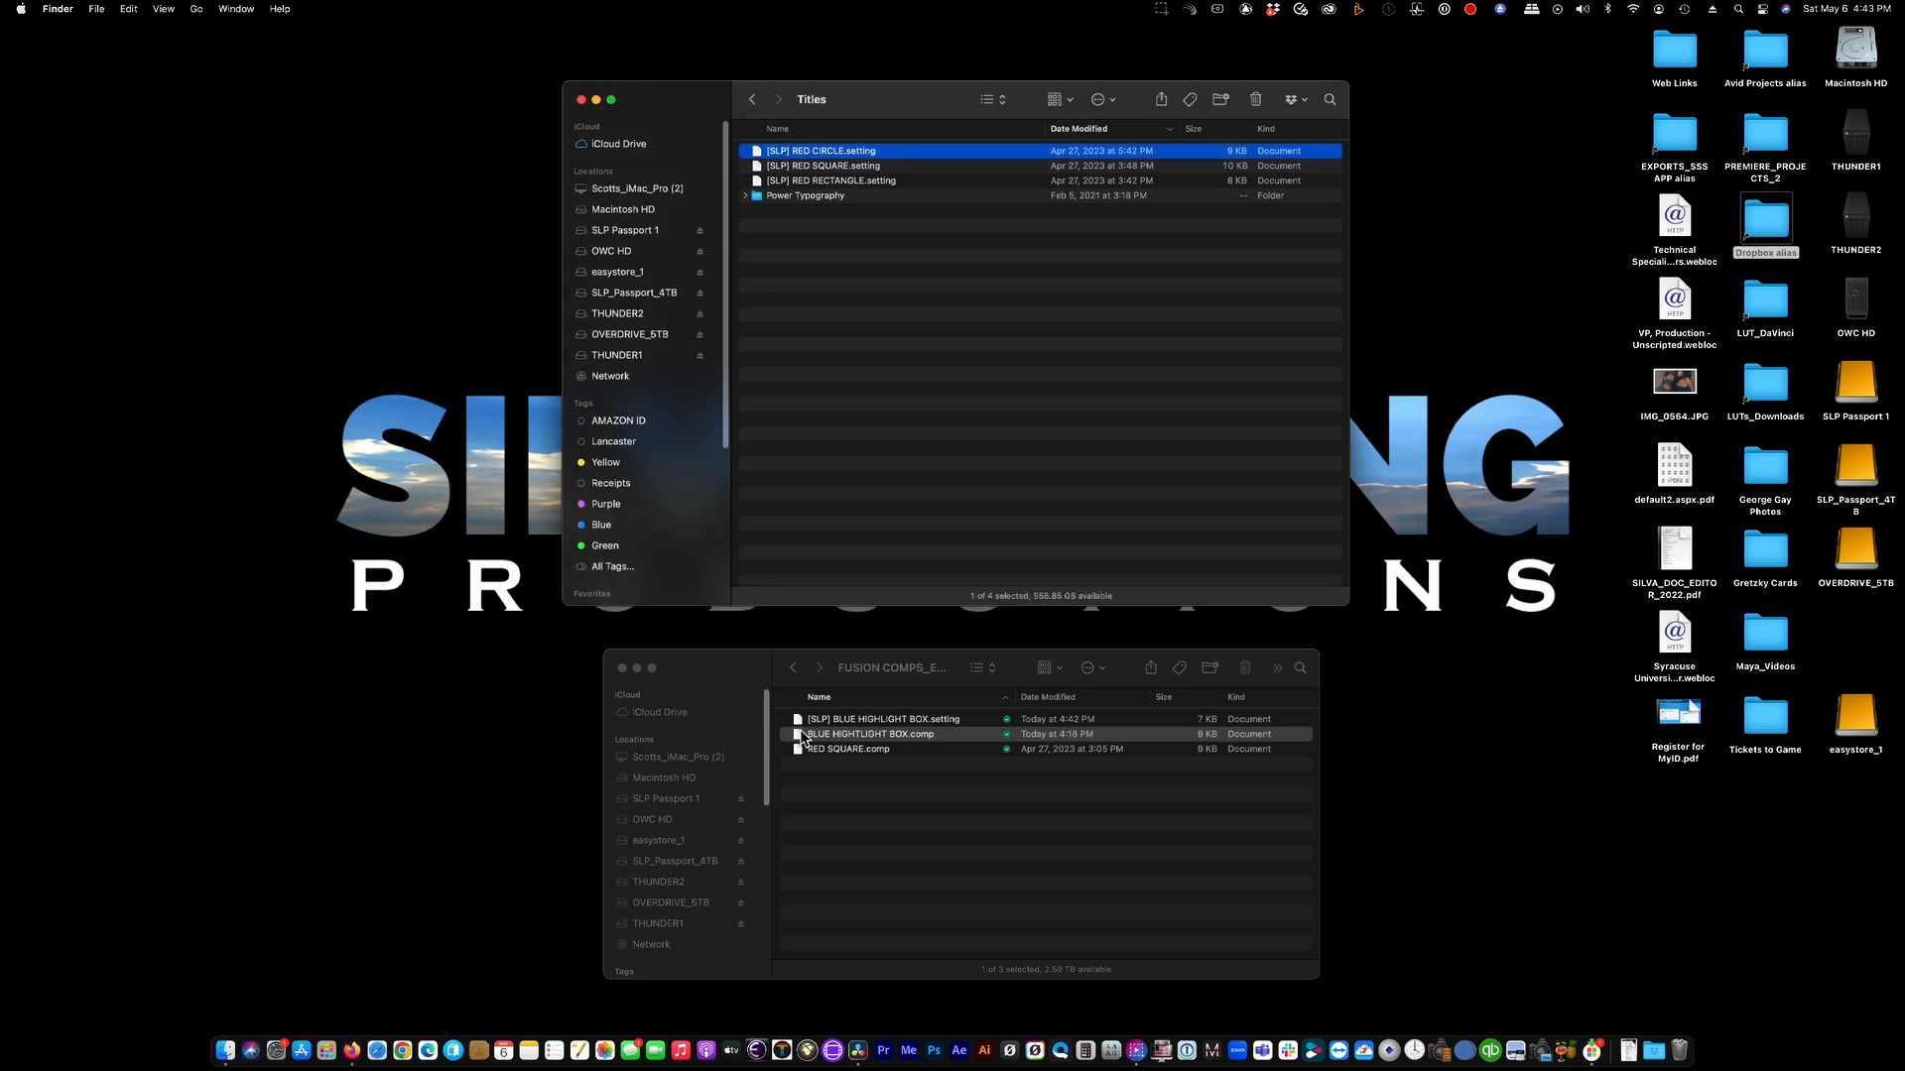
pyautogui.click(885, 719)
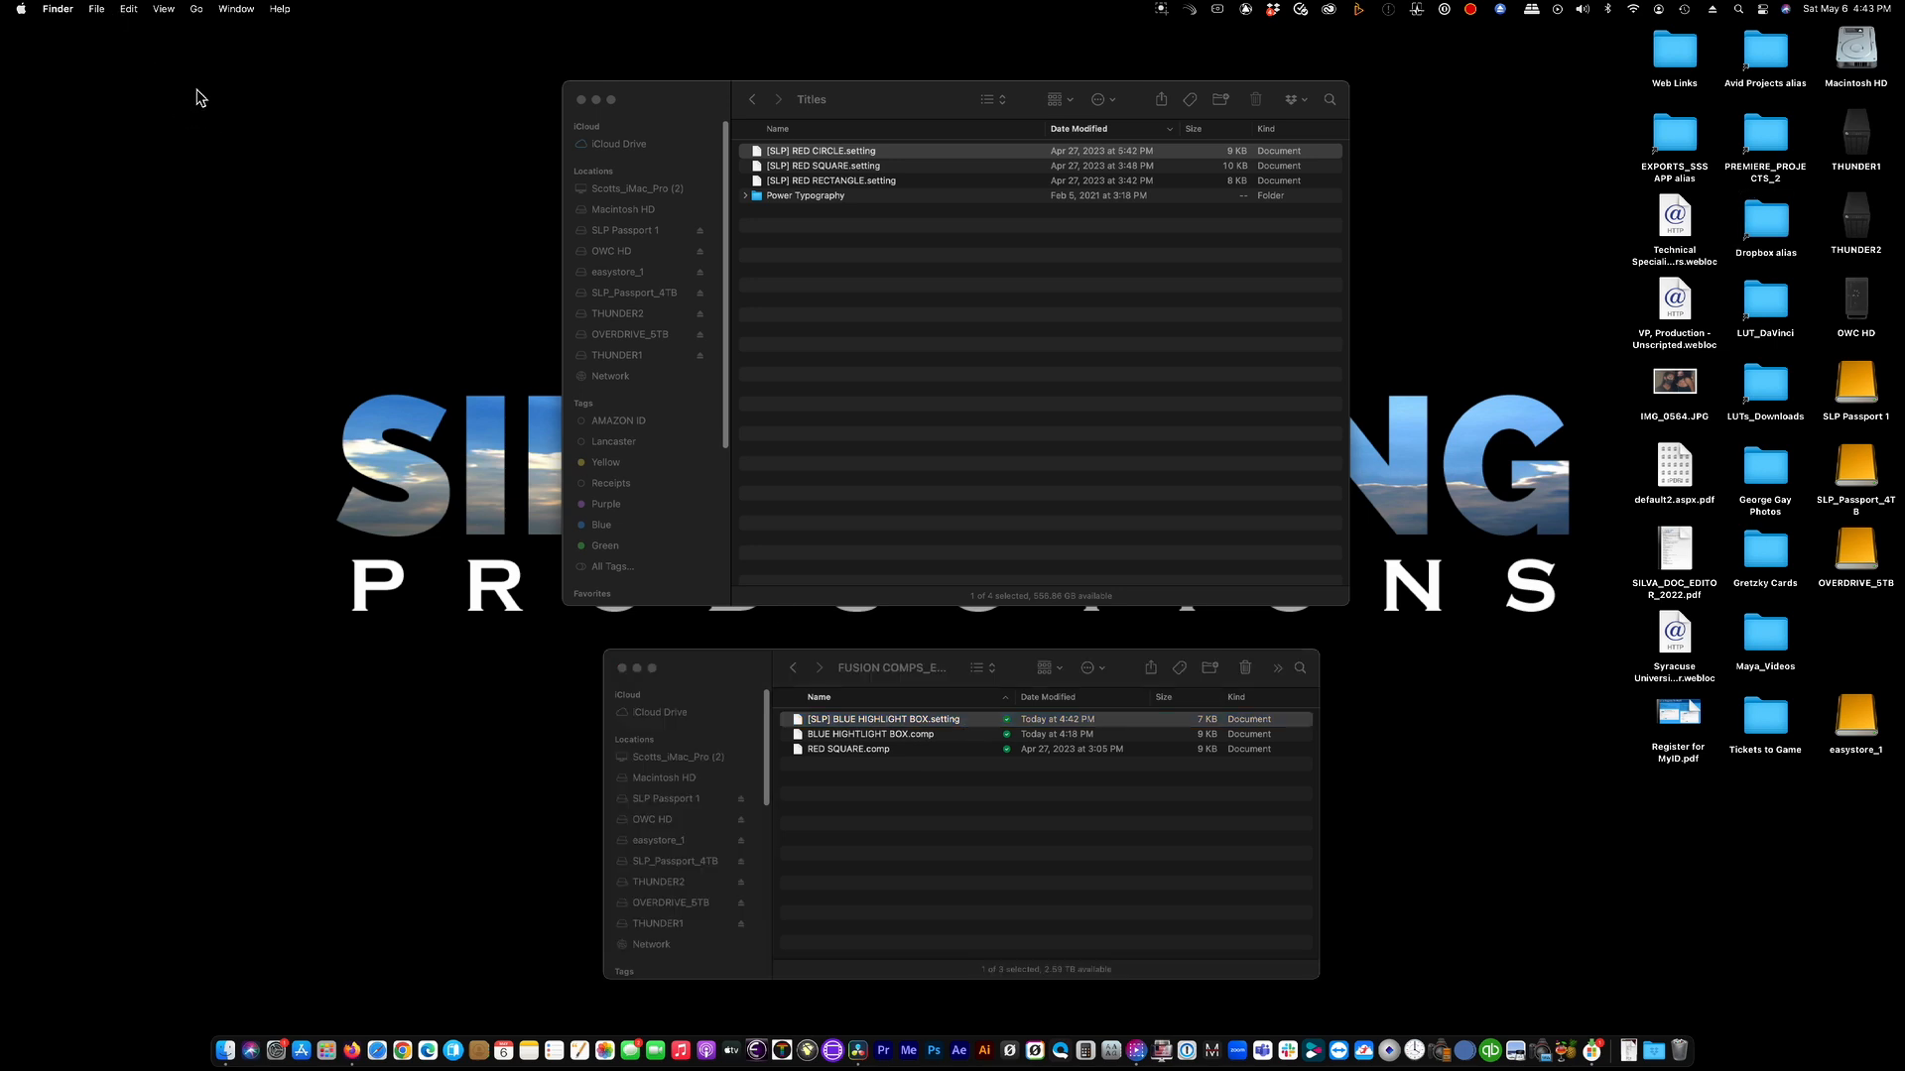
pyautogui.click(196, 8)
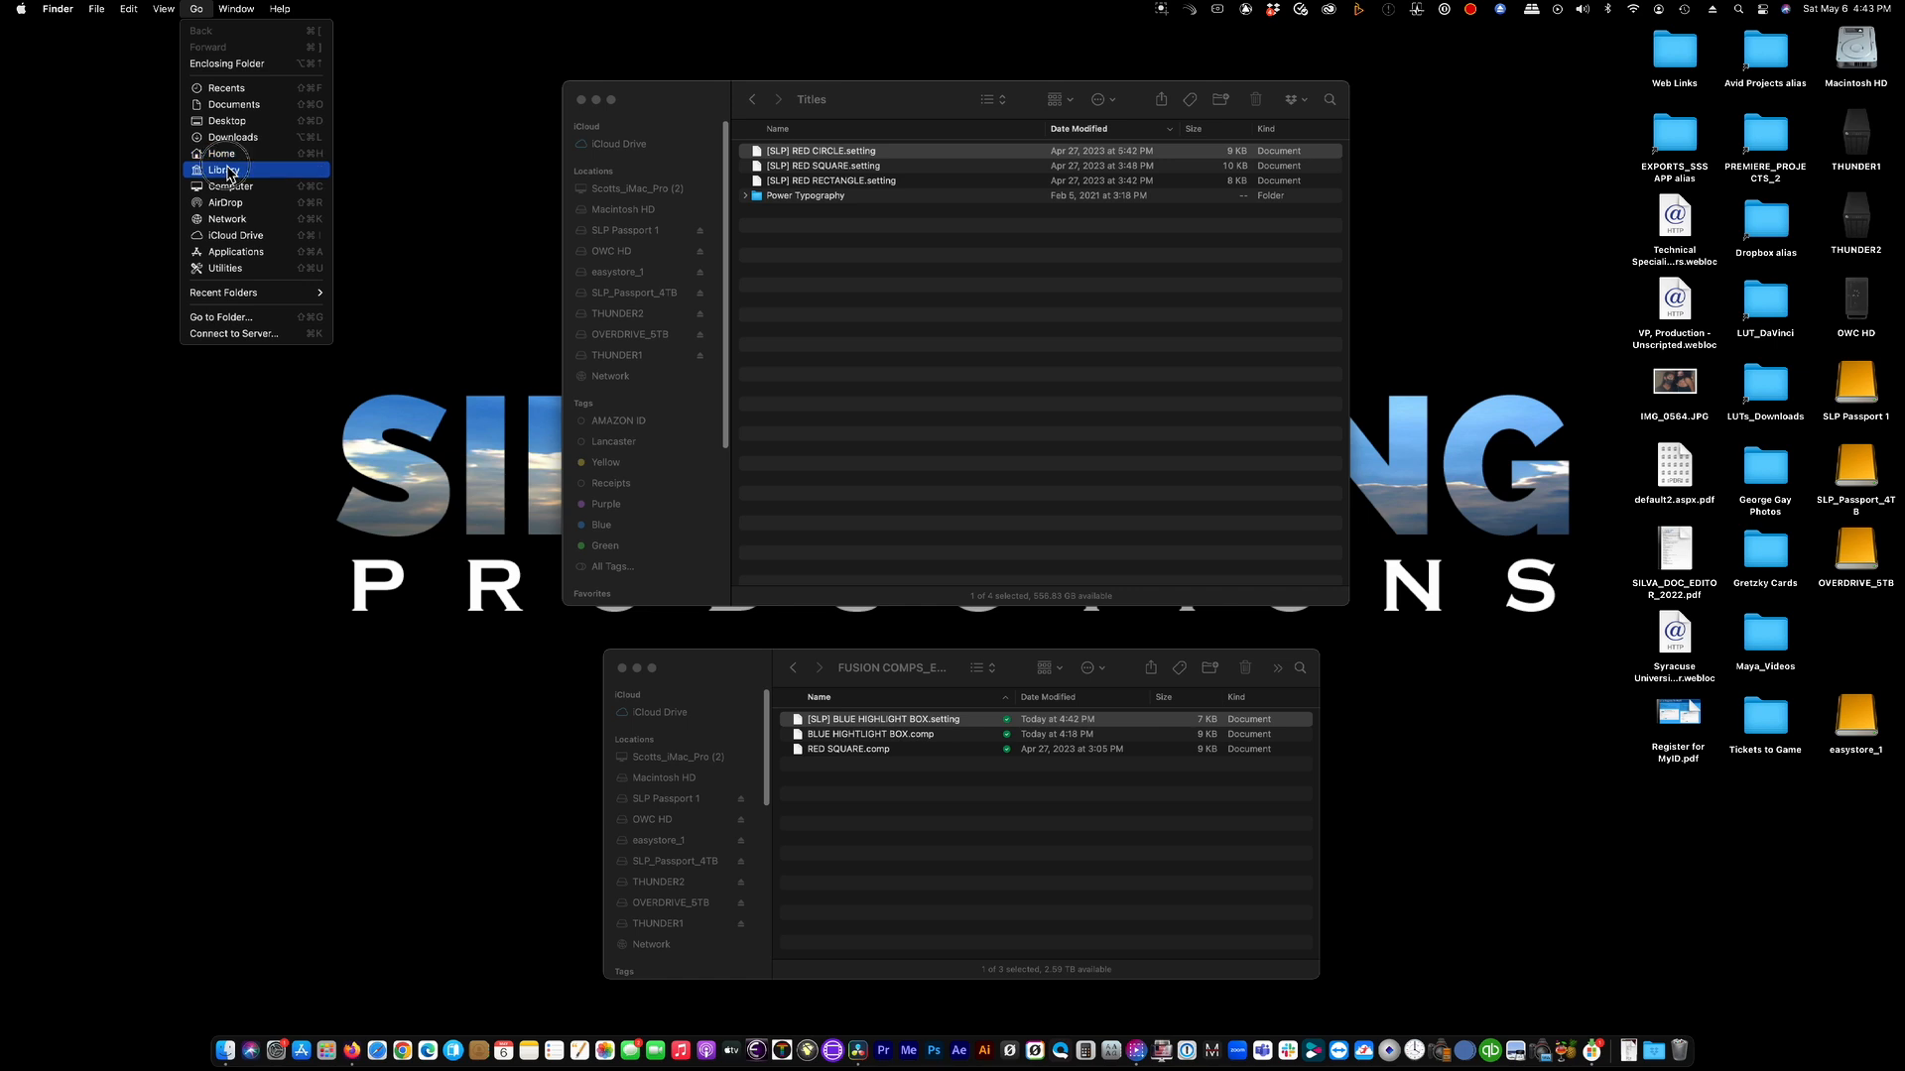
pyautogui.click(224, 171)
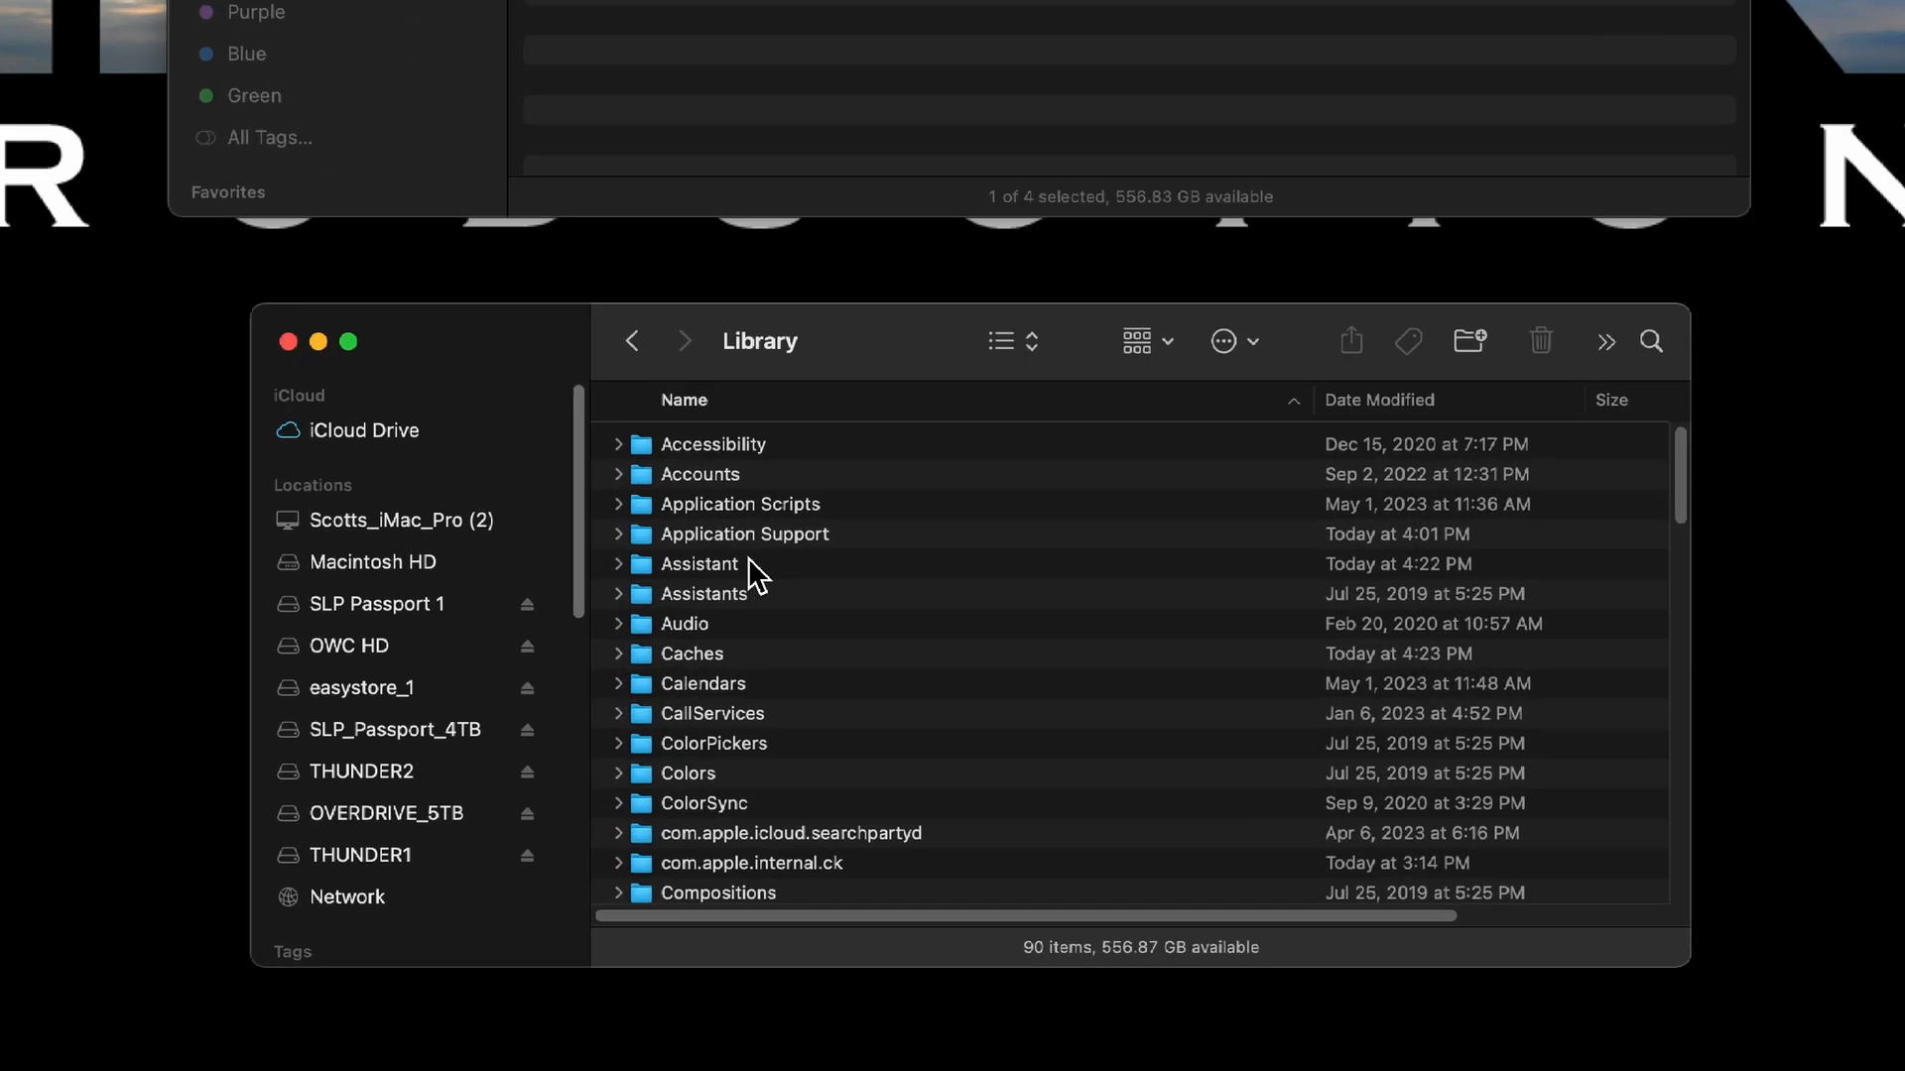
pyautogui.doubleClick(744, 533)
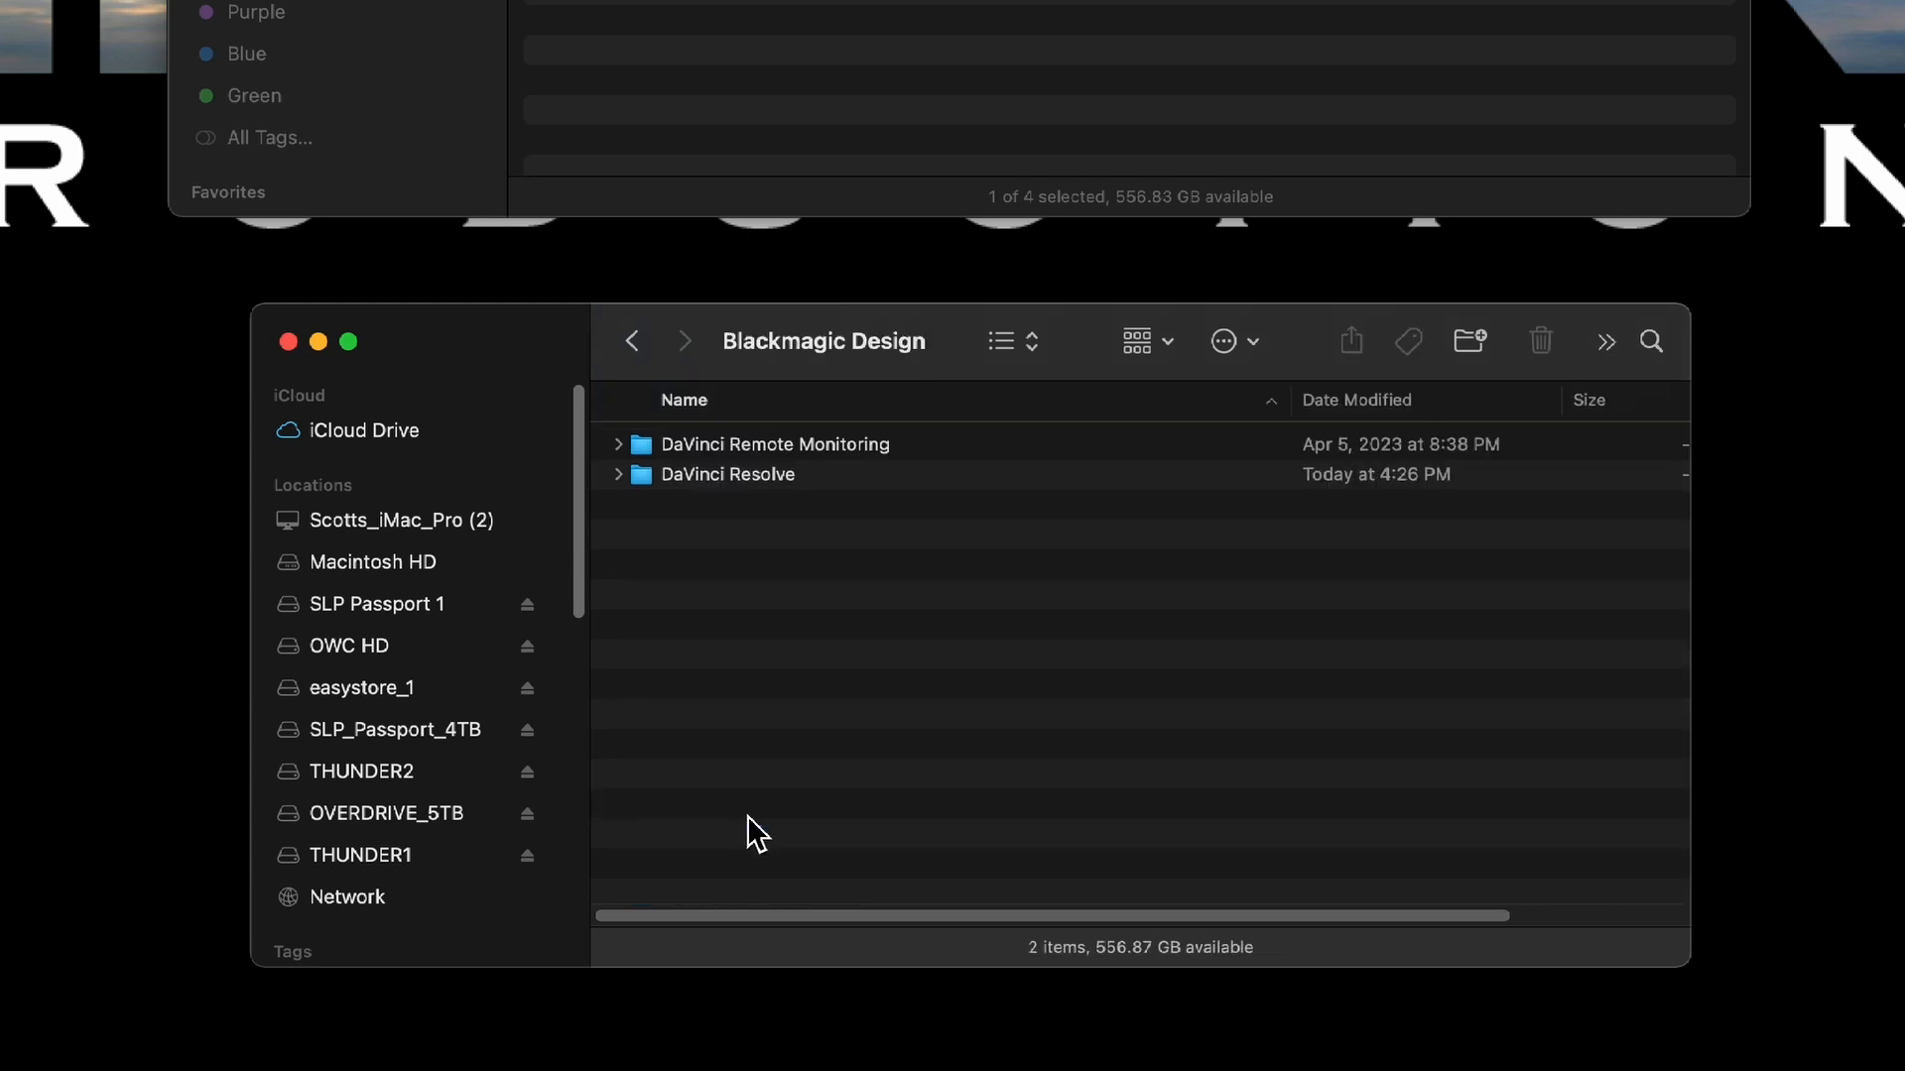
pyautogui.doubleClick(746, 474)
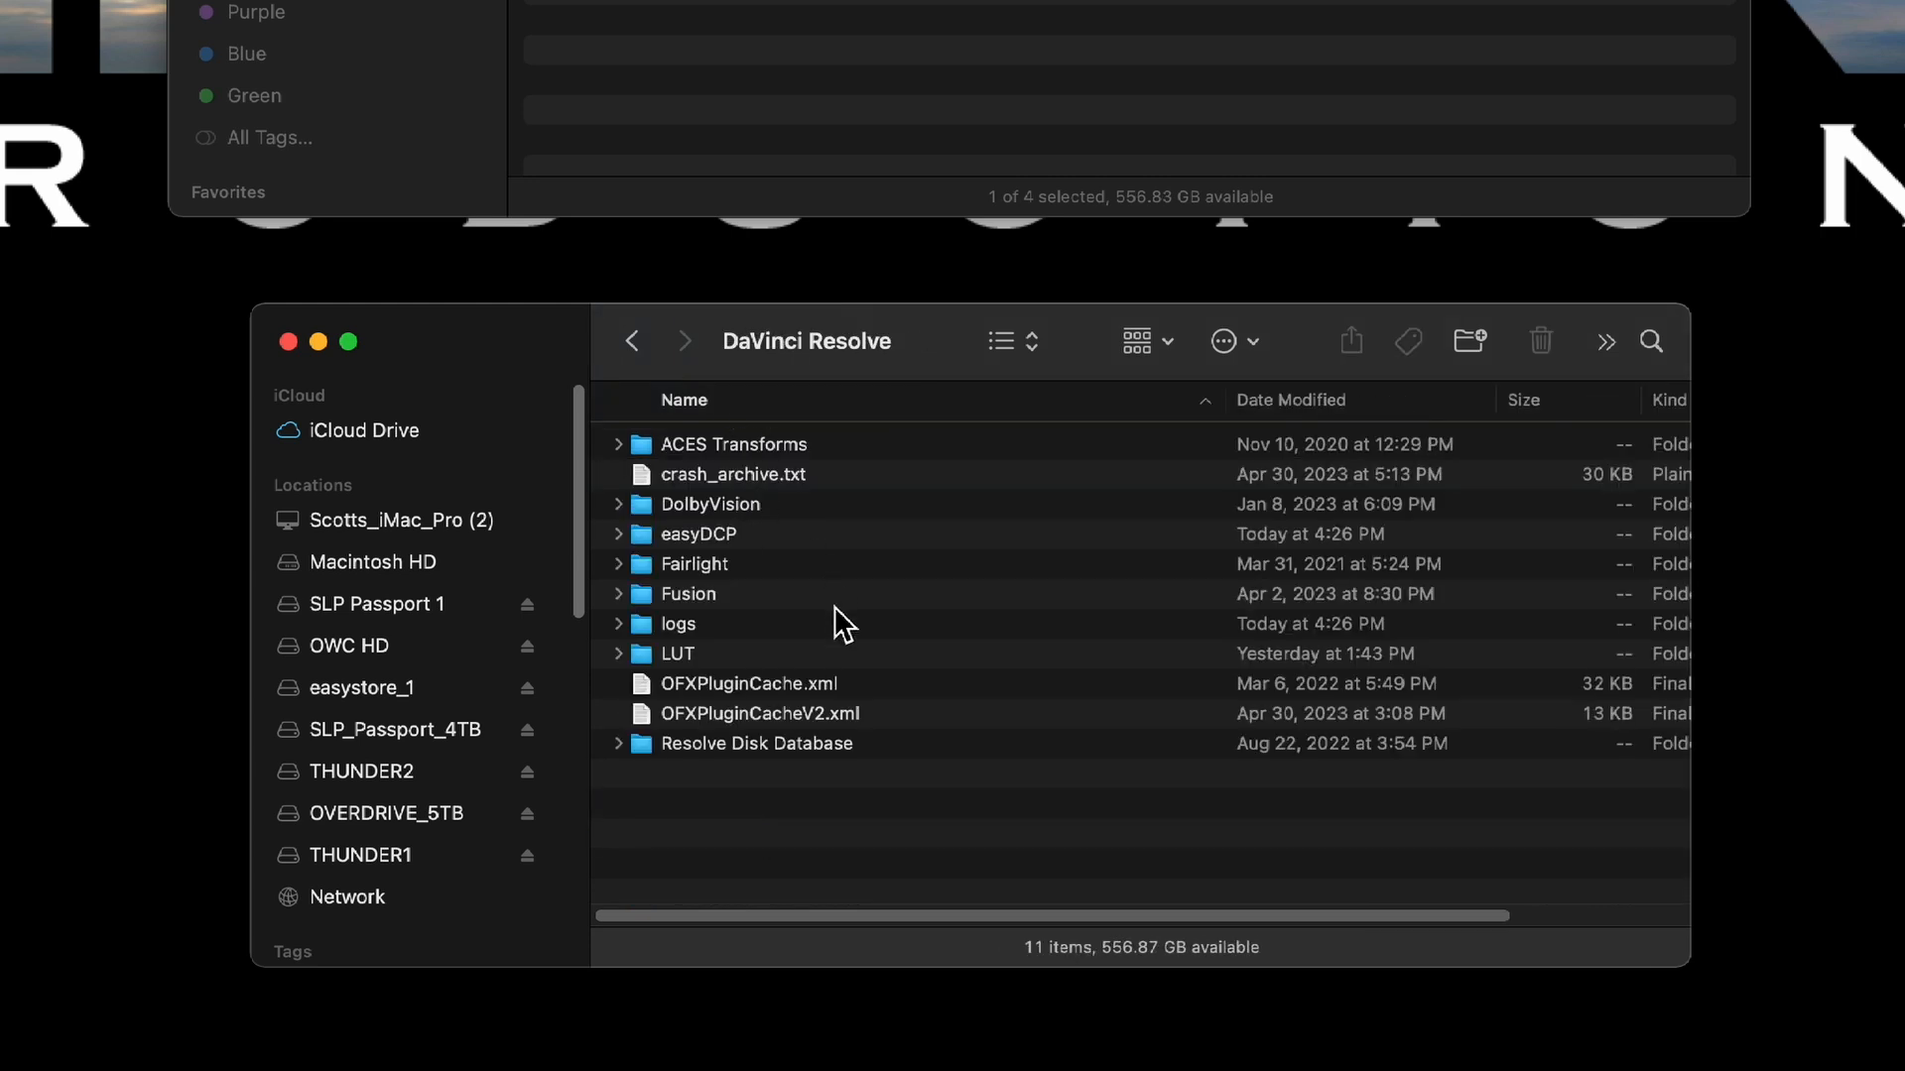
# - Continue into Fusion > Templates > Edit > Titles and copy the BLUE HIGHLIGHT BOX setting file there
pyautogui.click(688, 593)
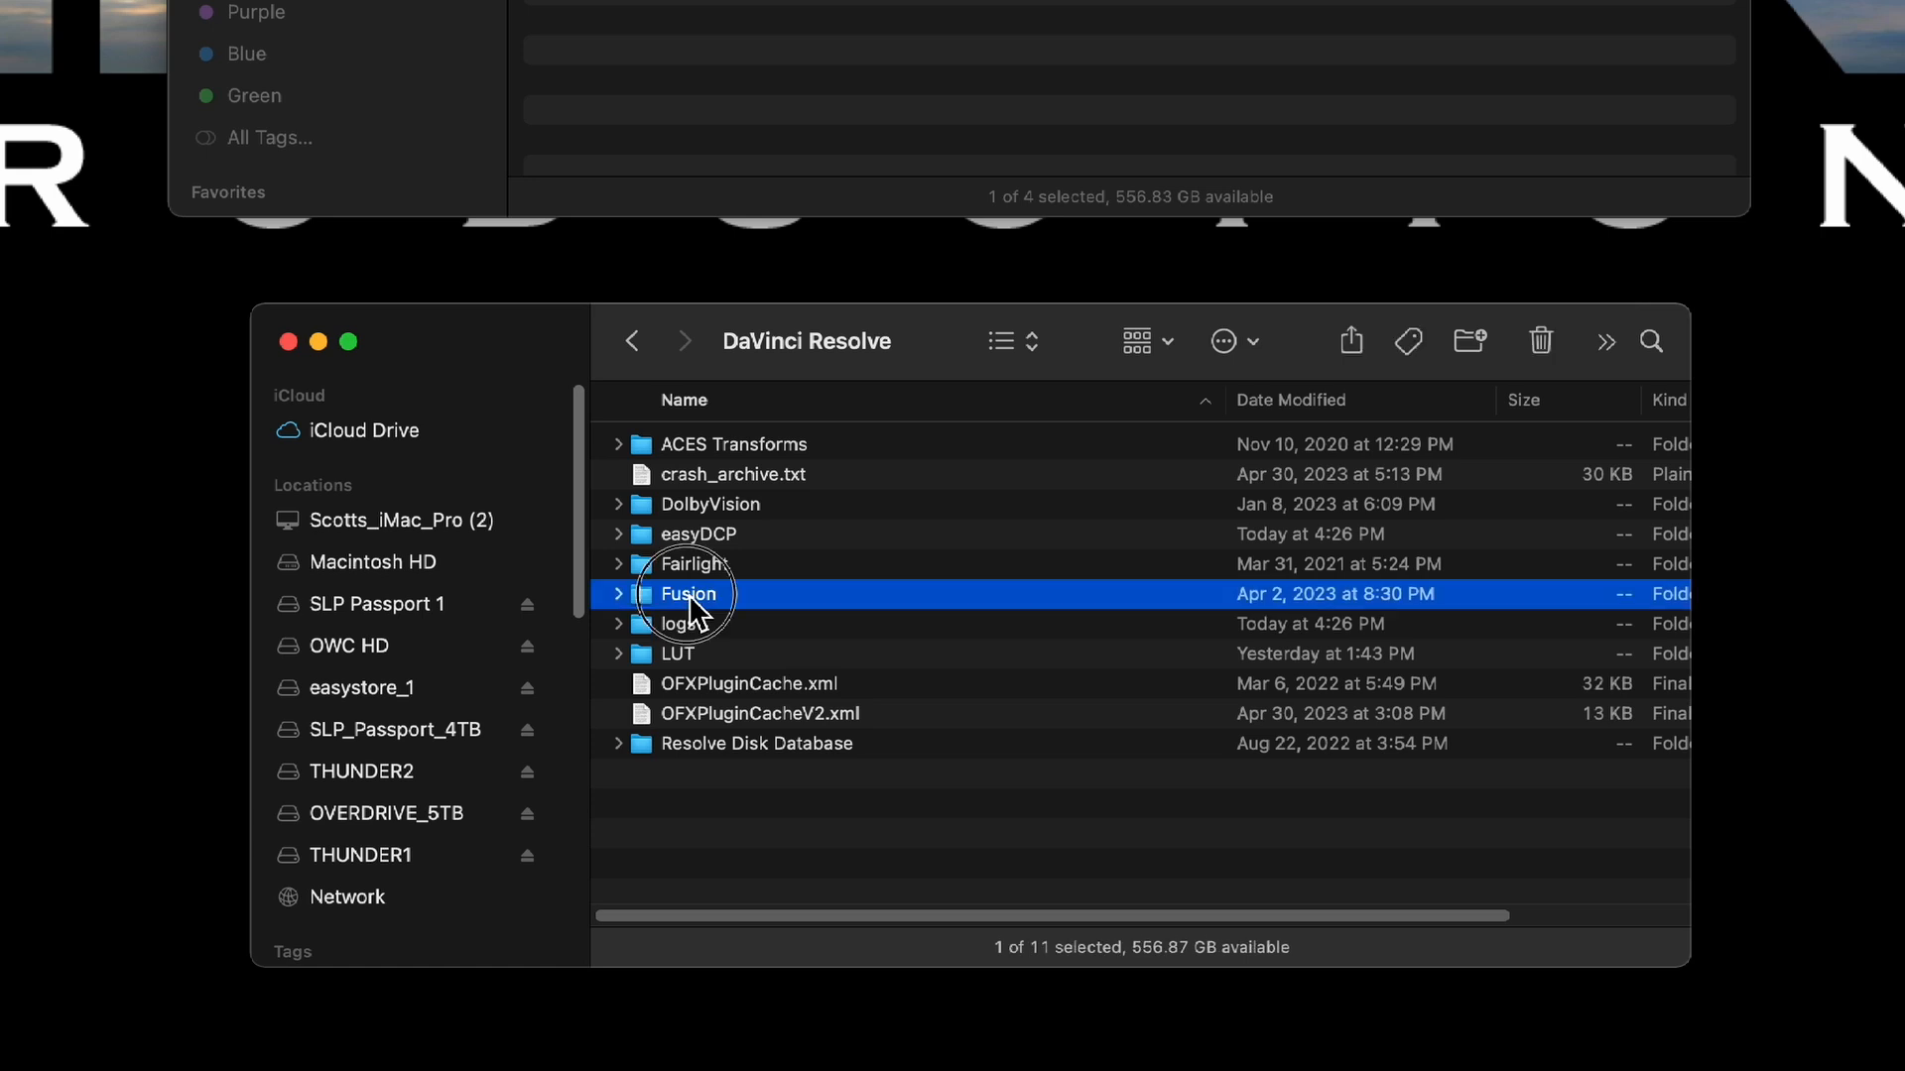
pyautogui.doubleClick(689, 593)
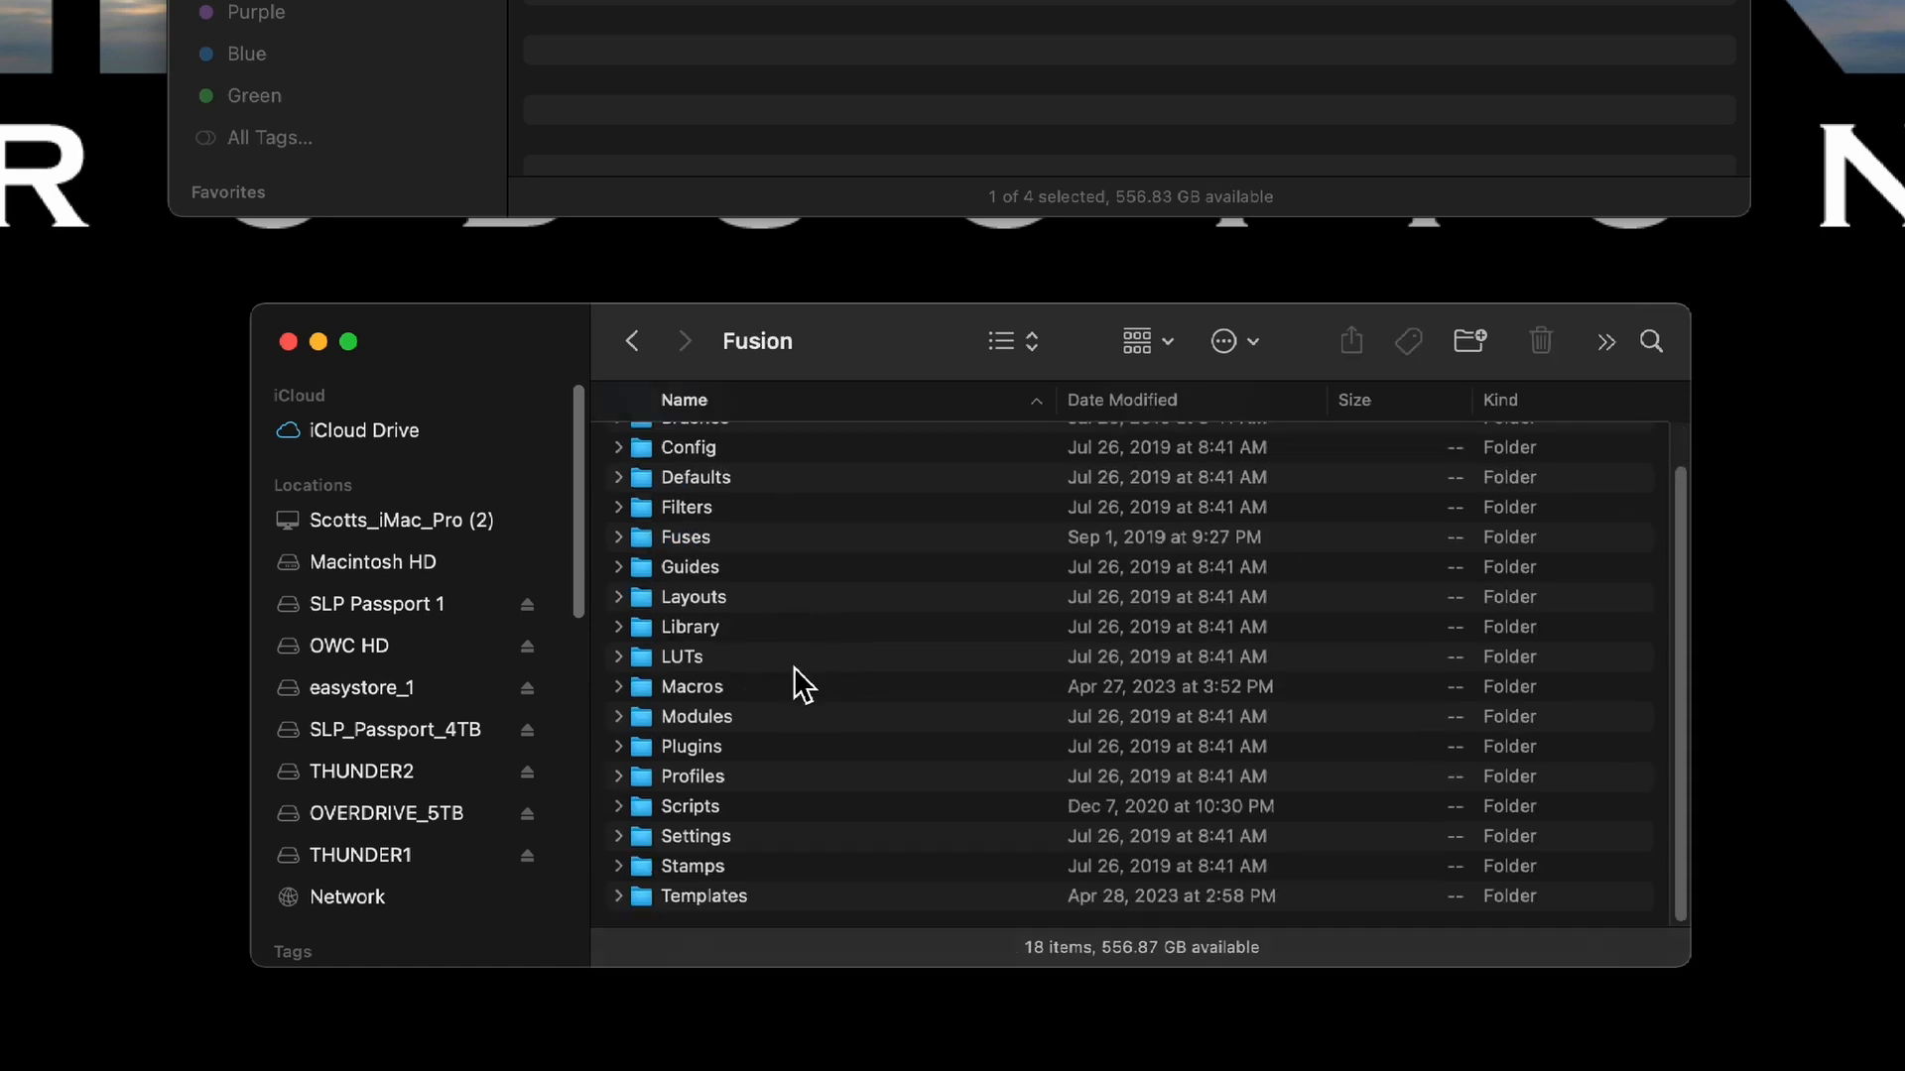
pyautogui.doubleClick(703, 895)
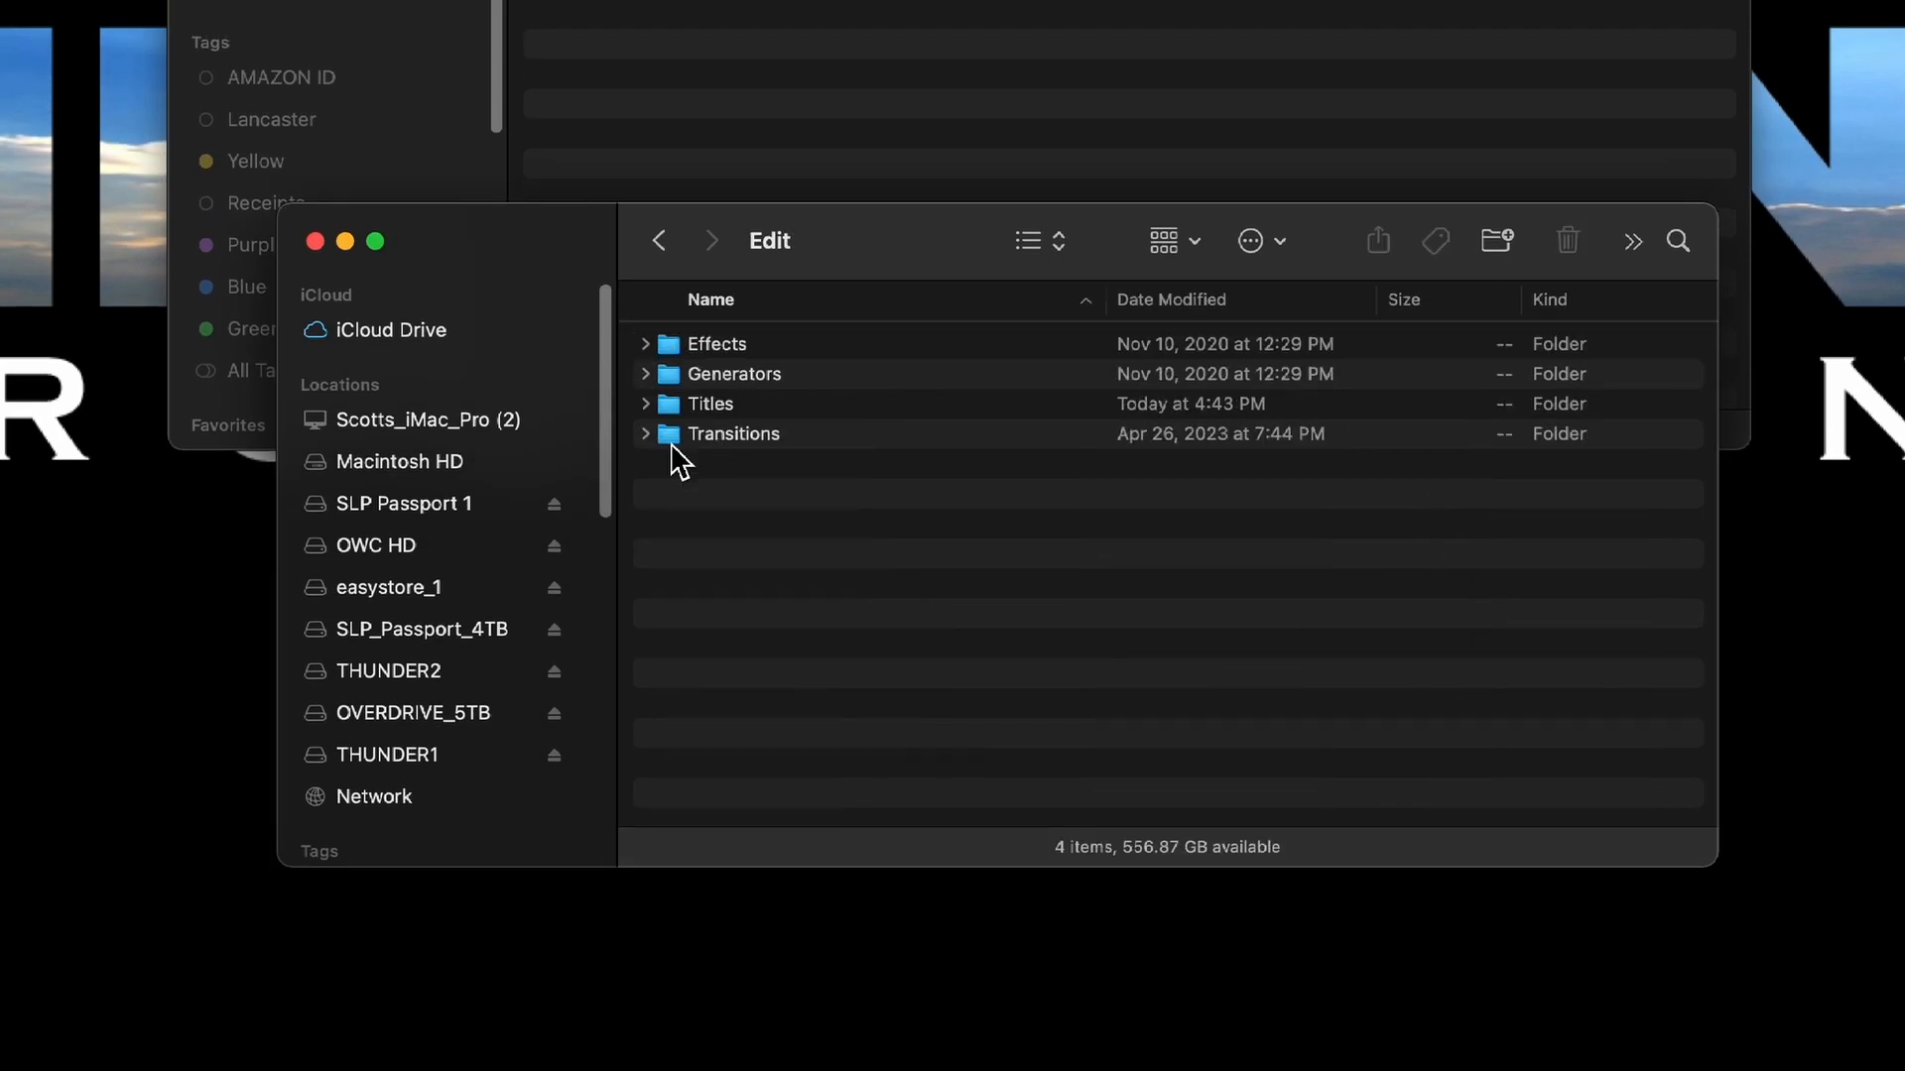
pyautogui.click(708, 403)
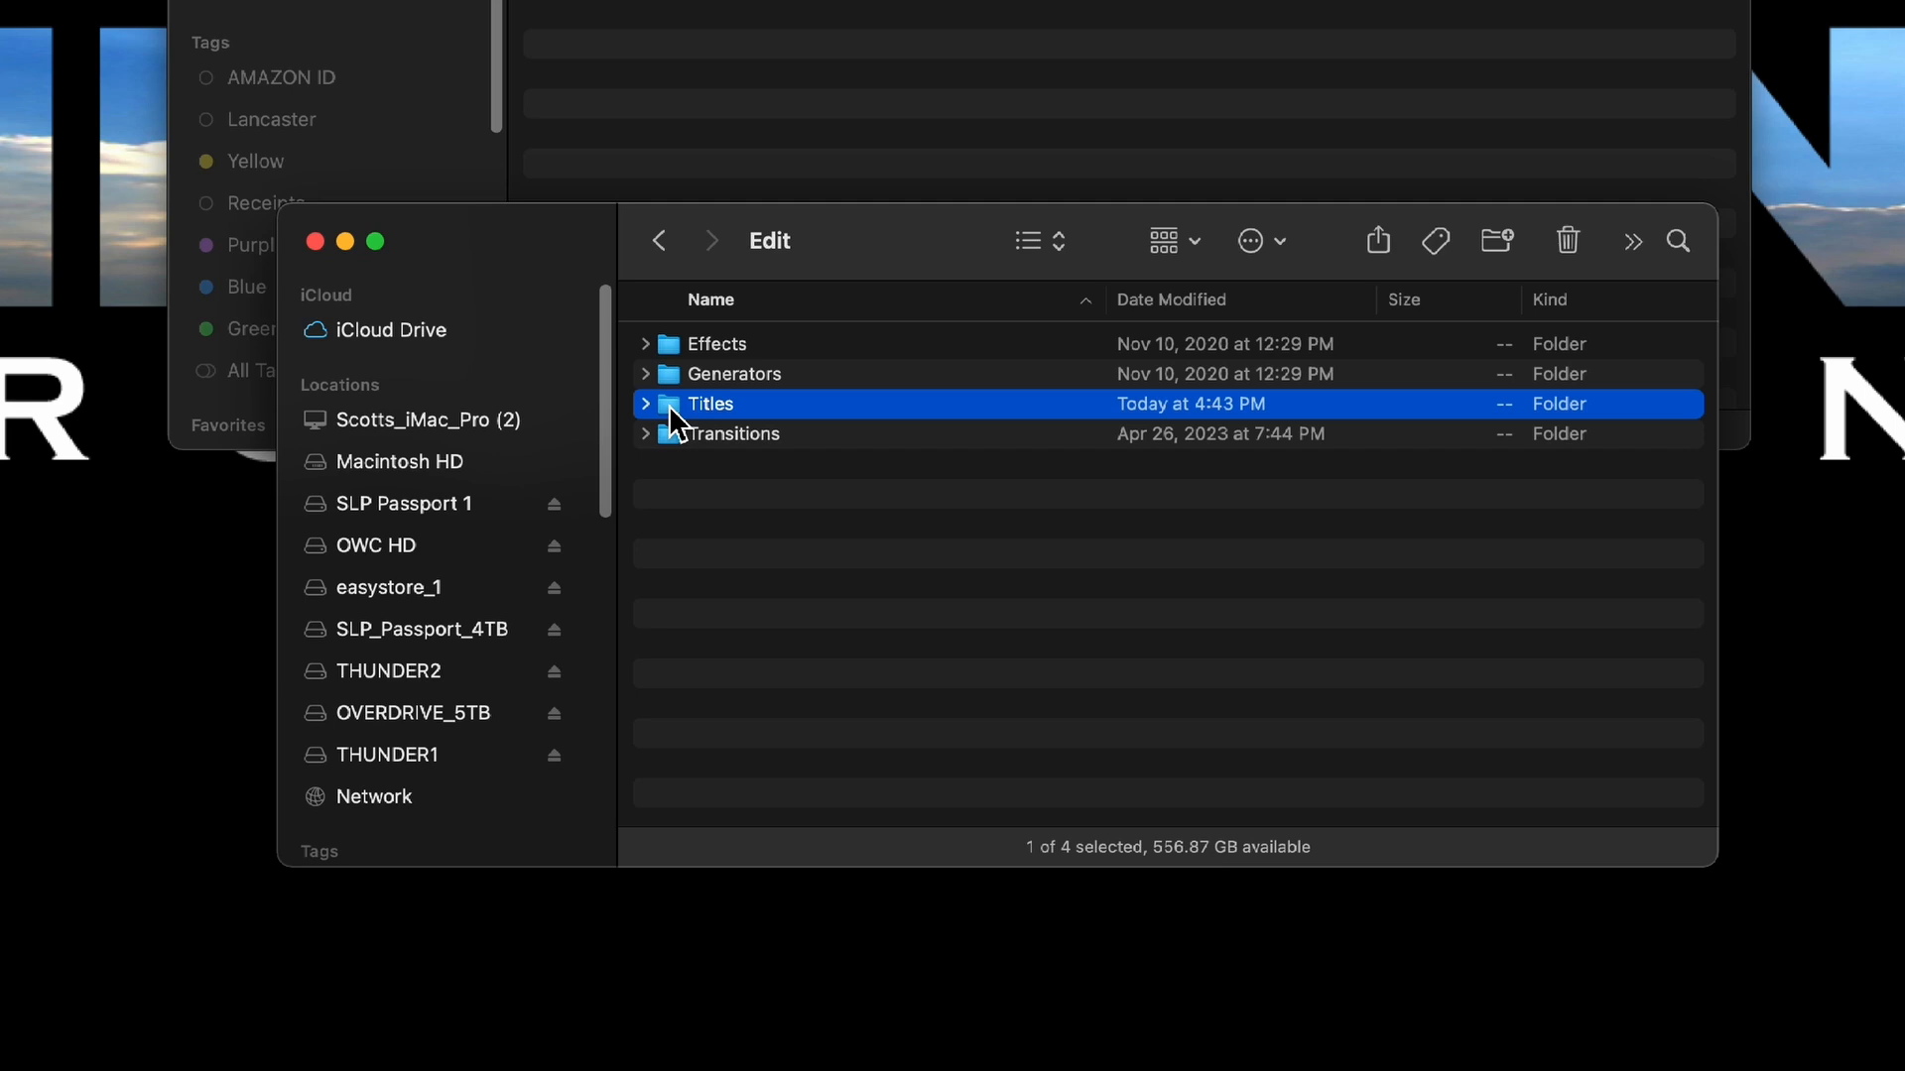
pyautogui.doubleClick(708, 403)
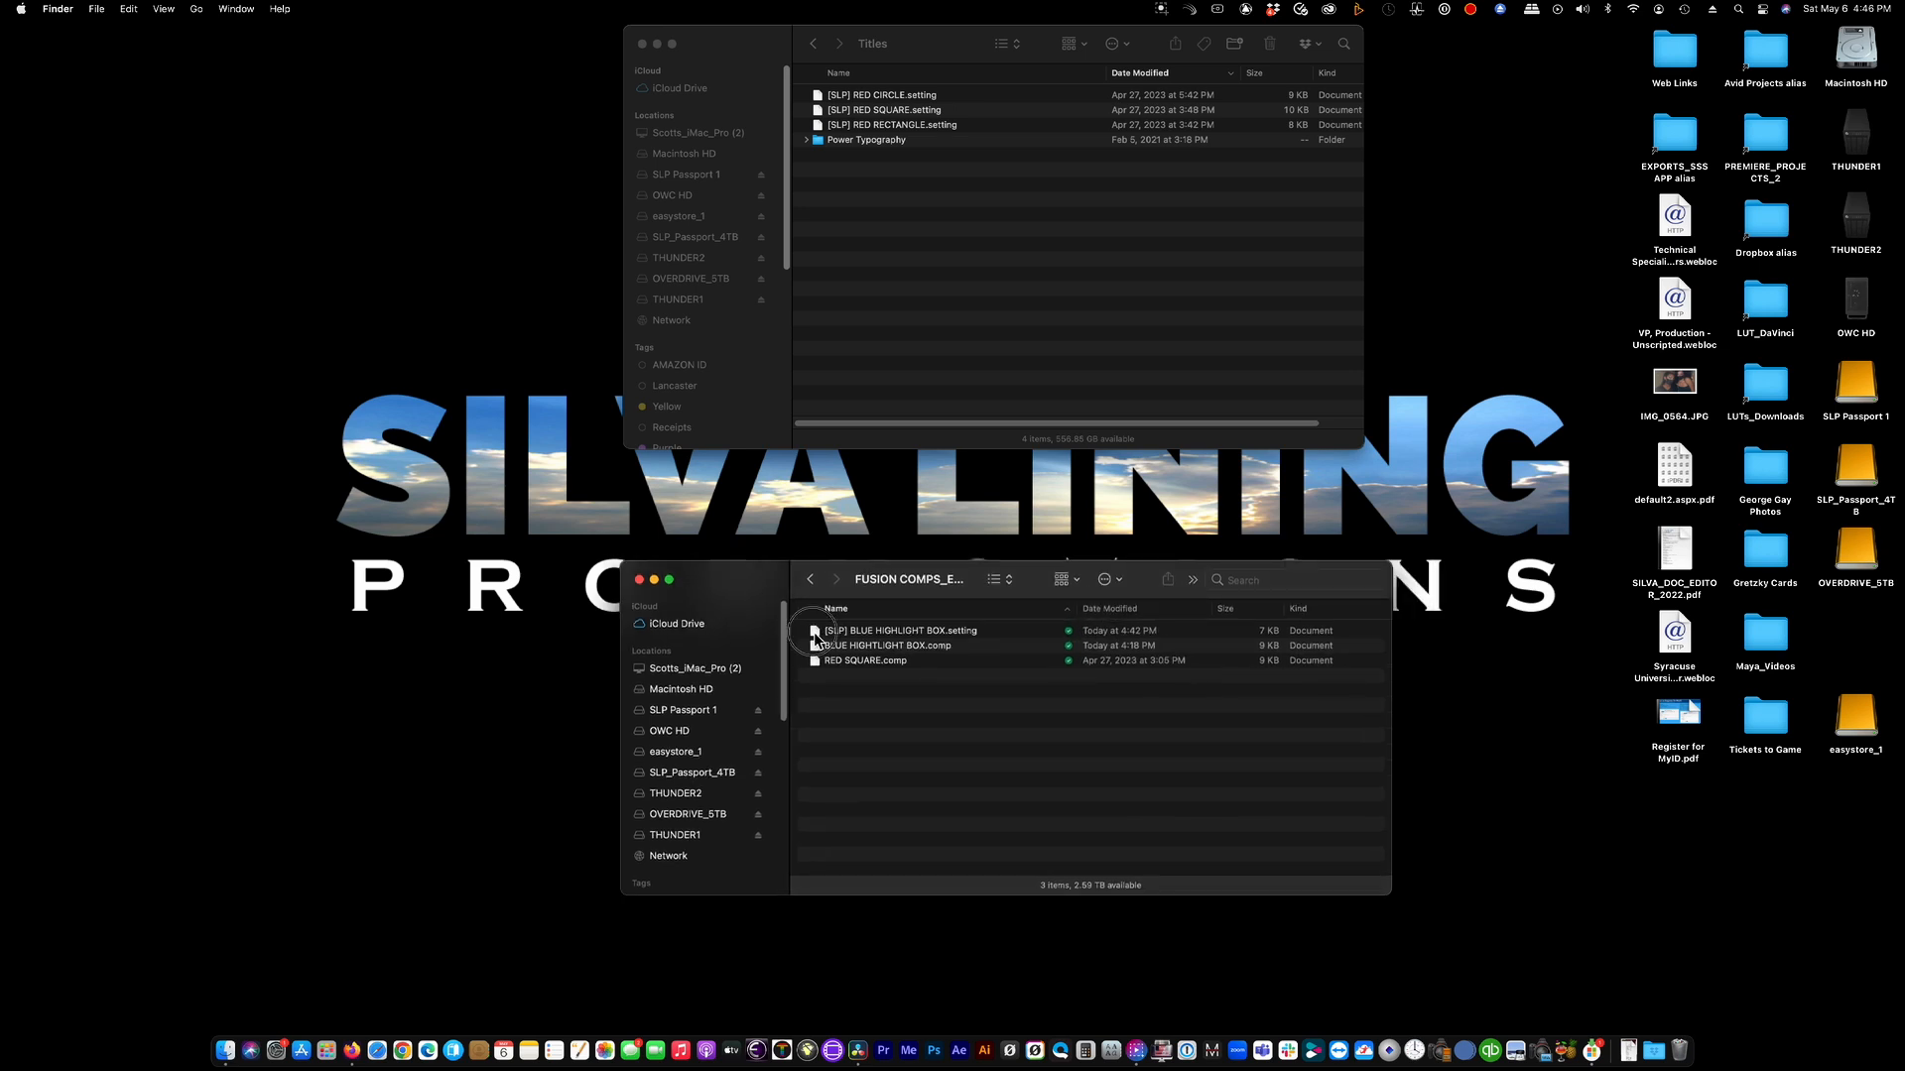
pyautogui.click(899, 631)
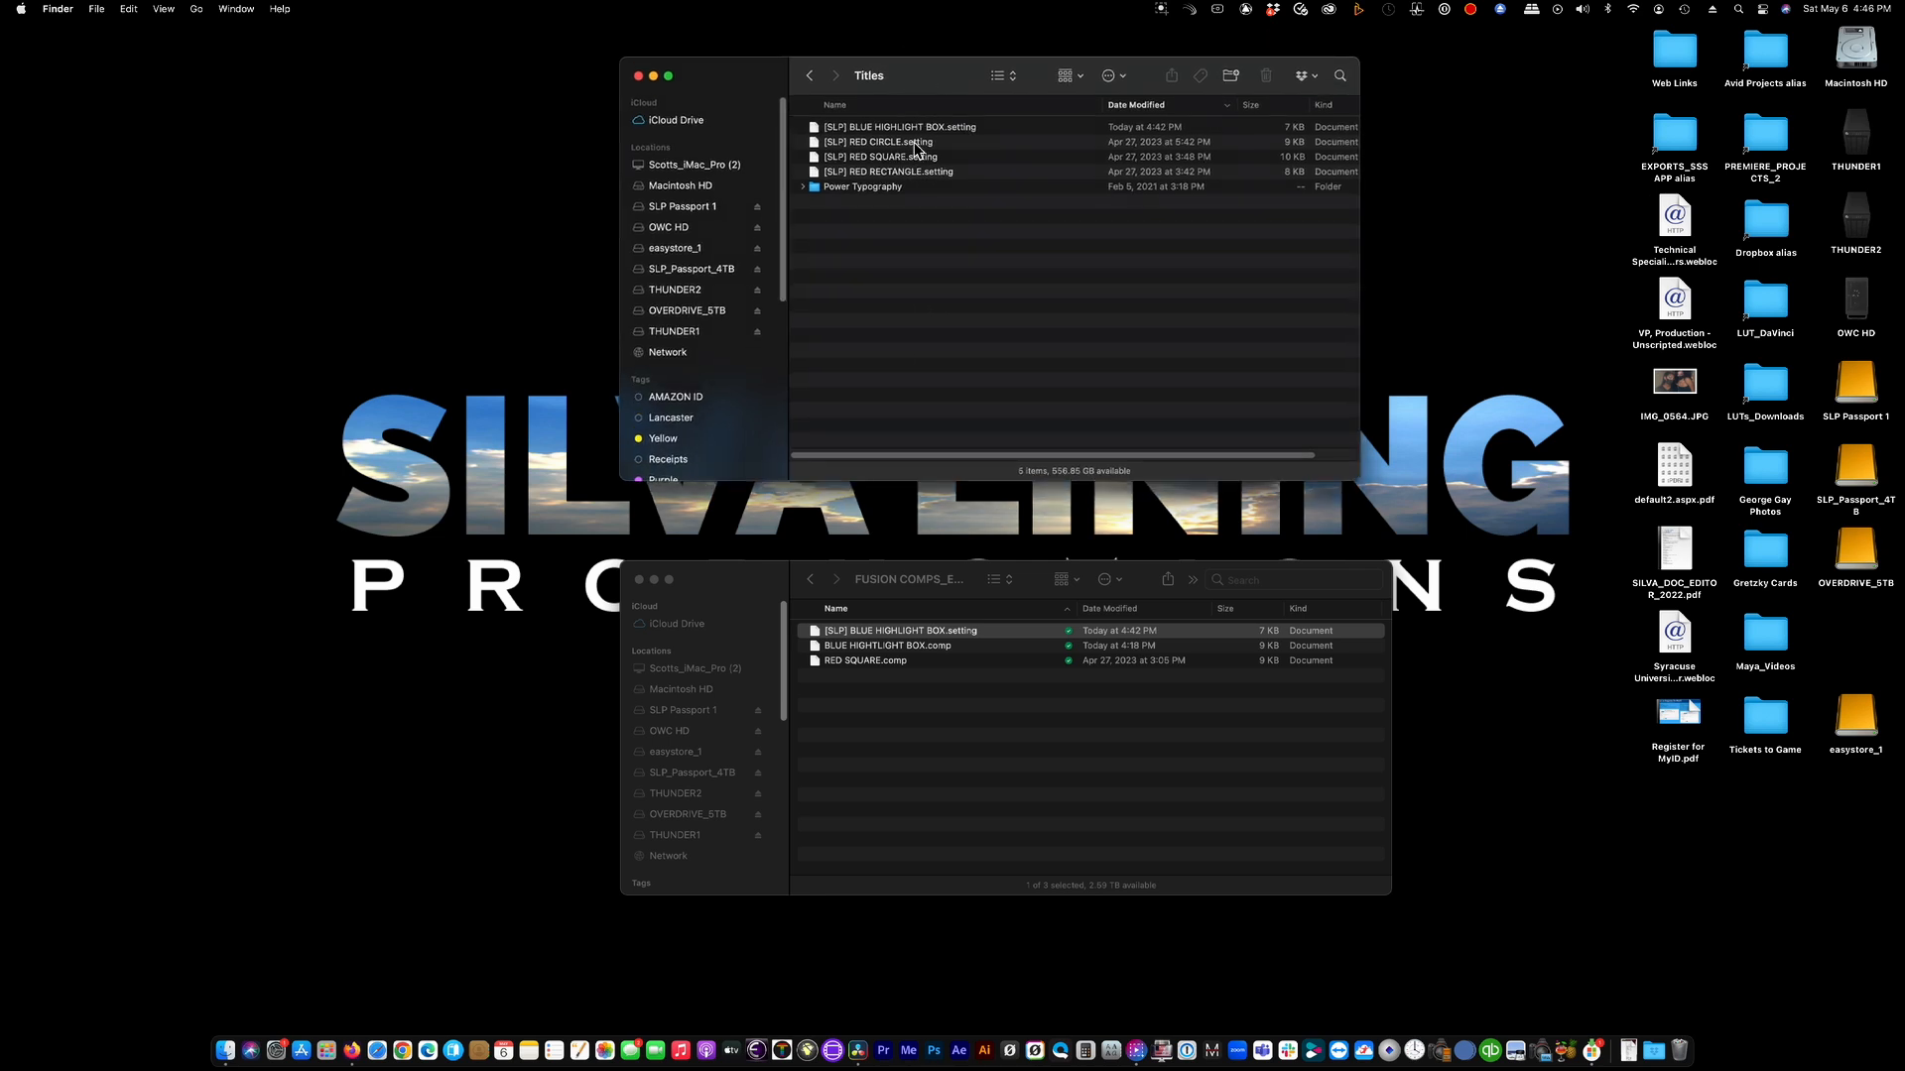
pyautogui.moveTo(859, 1051)
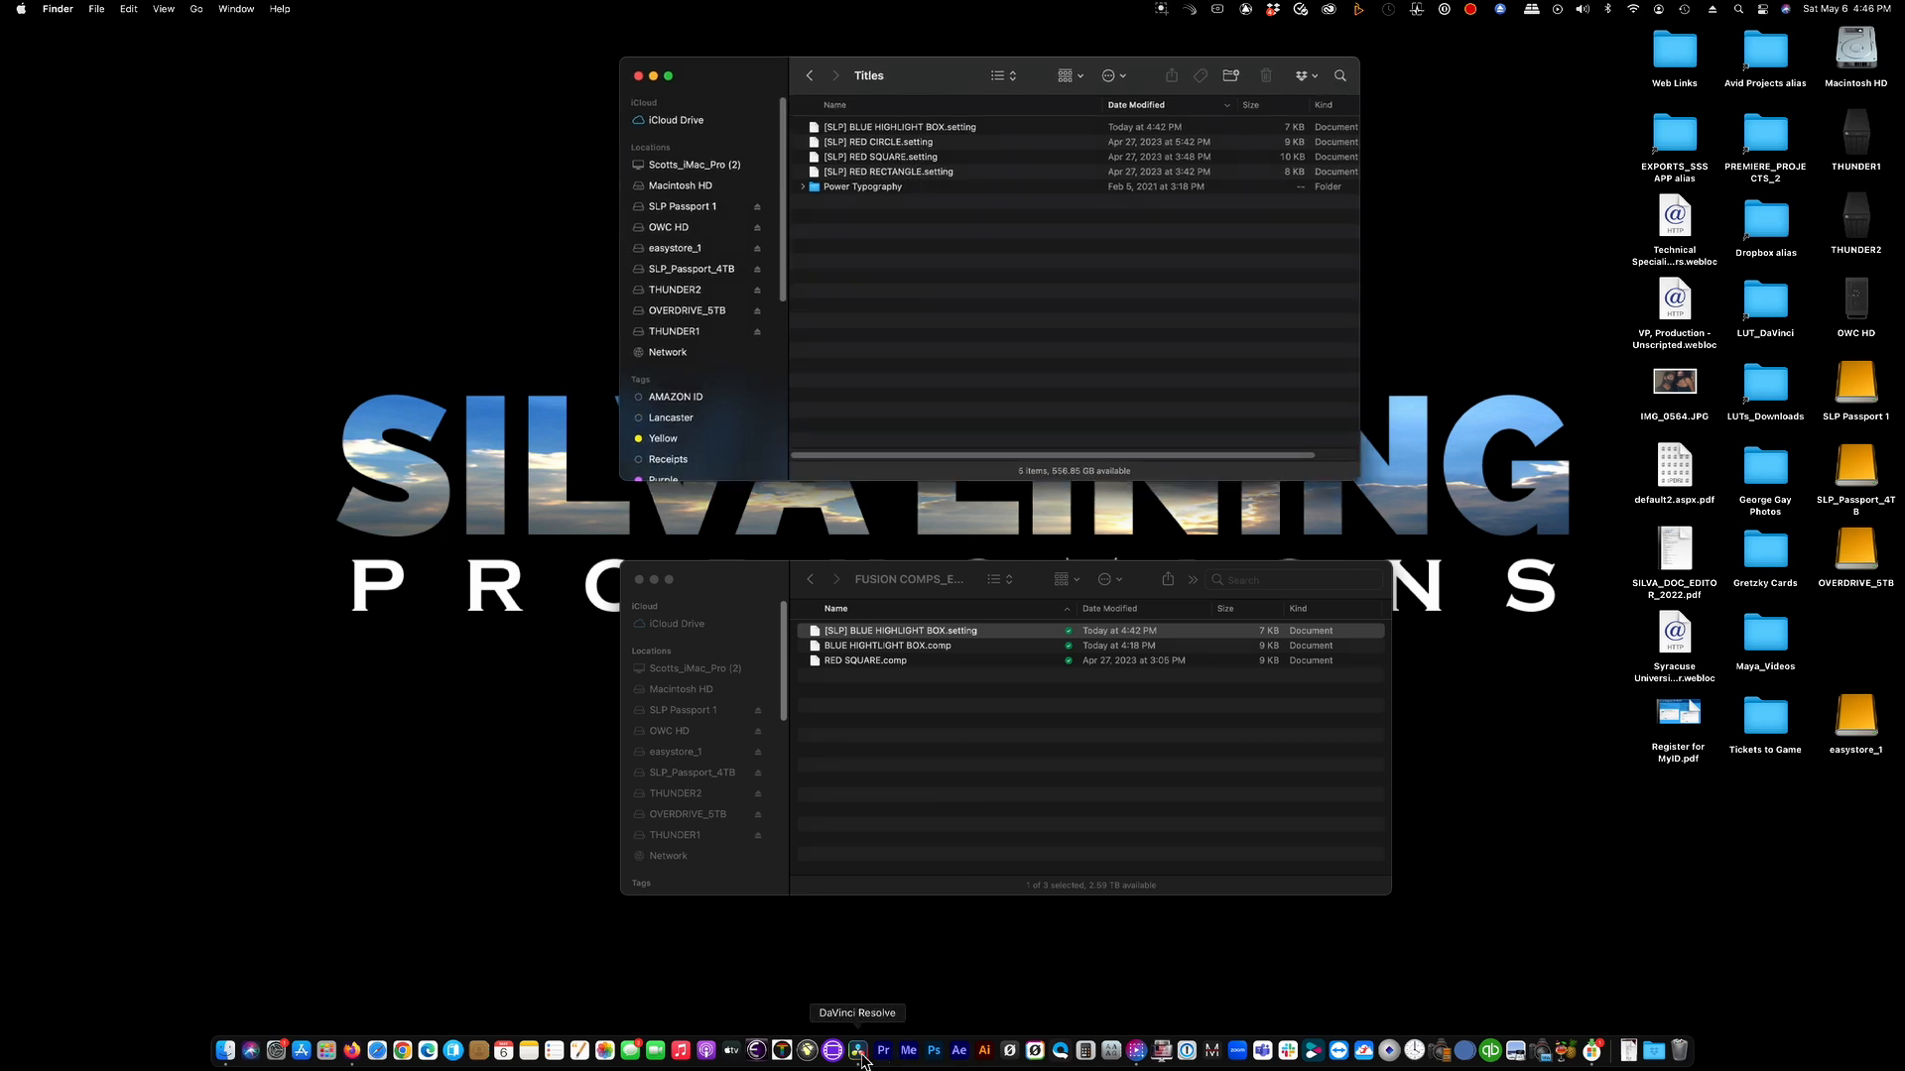
# - Switch back to DaVinci Resolve where the new title appears in the Titles palette
pyautogui.click(857, 1049)
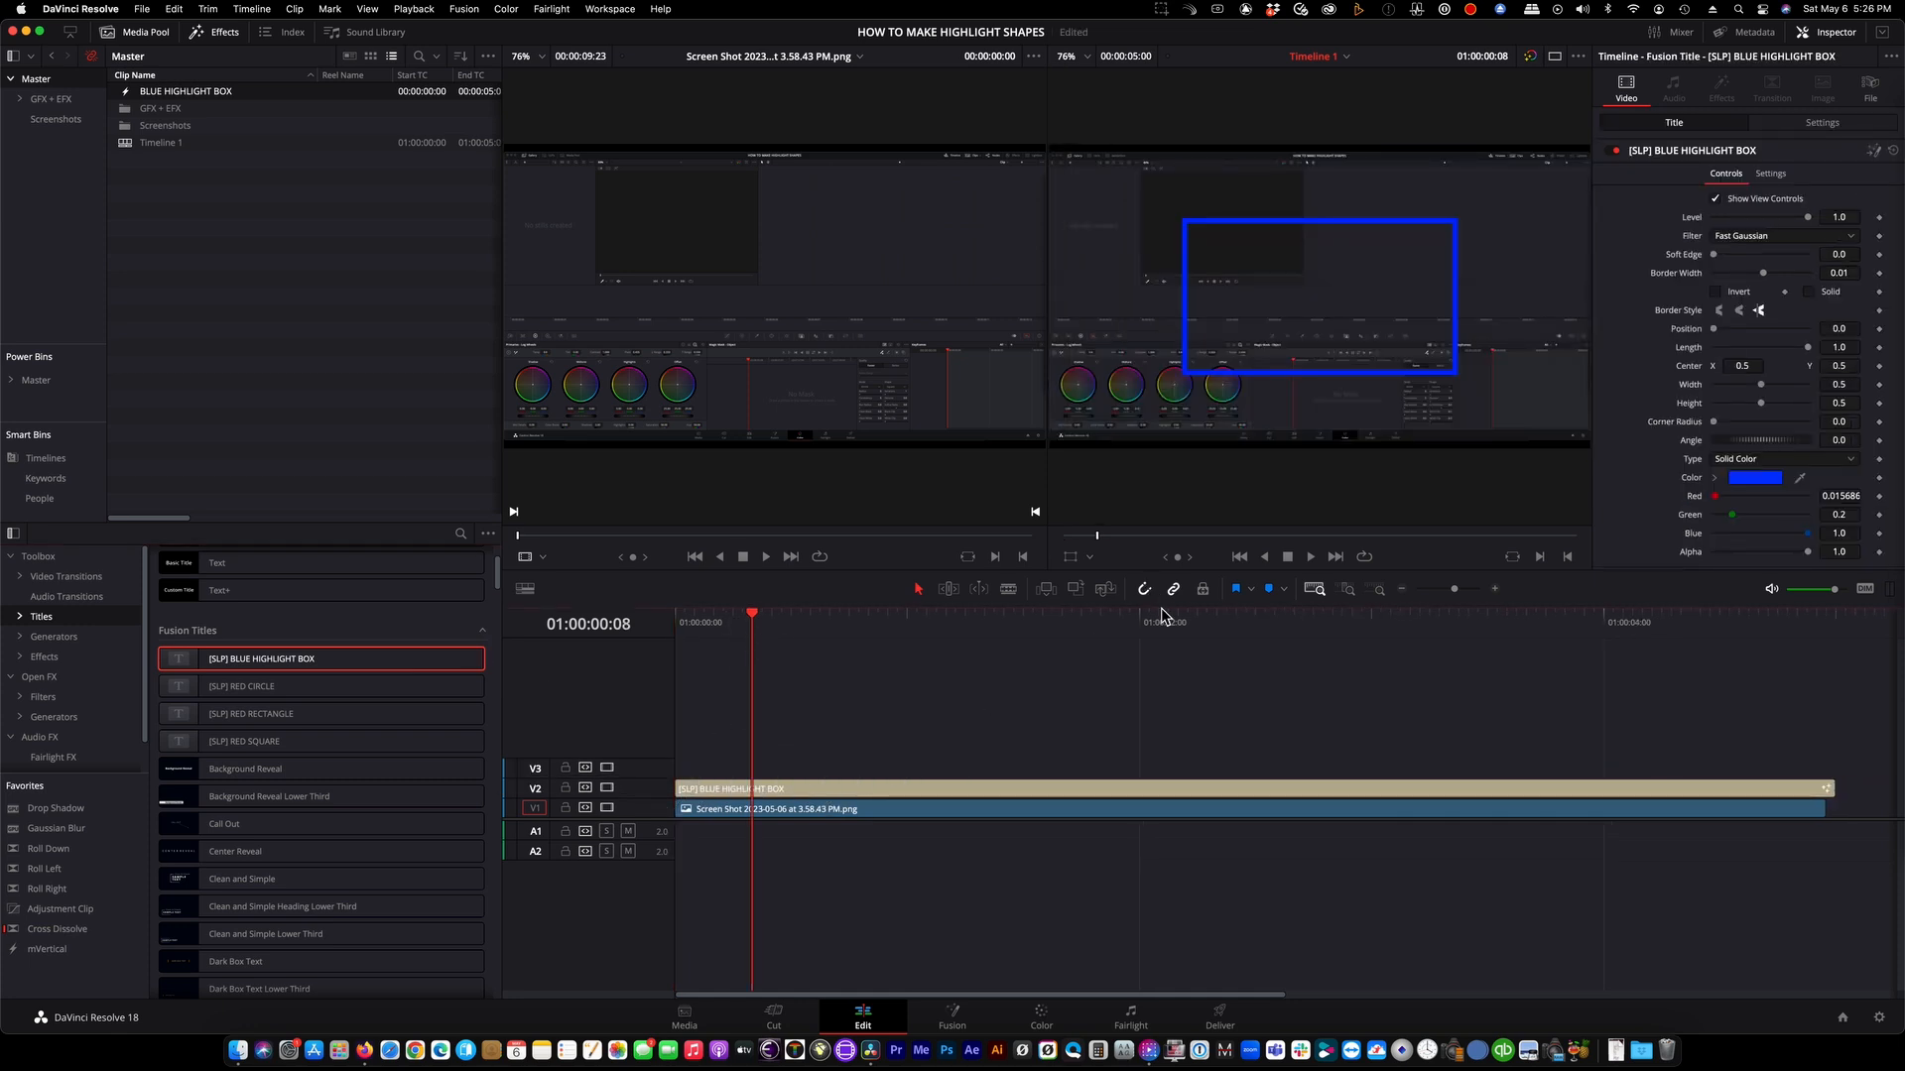
pyautogui.moveTo(1548, 347)
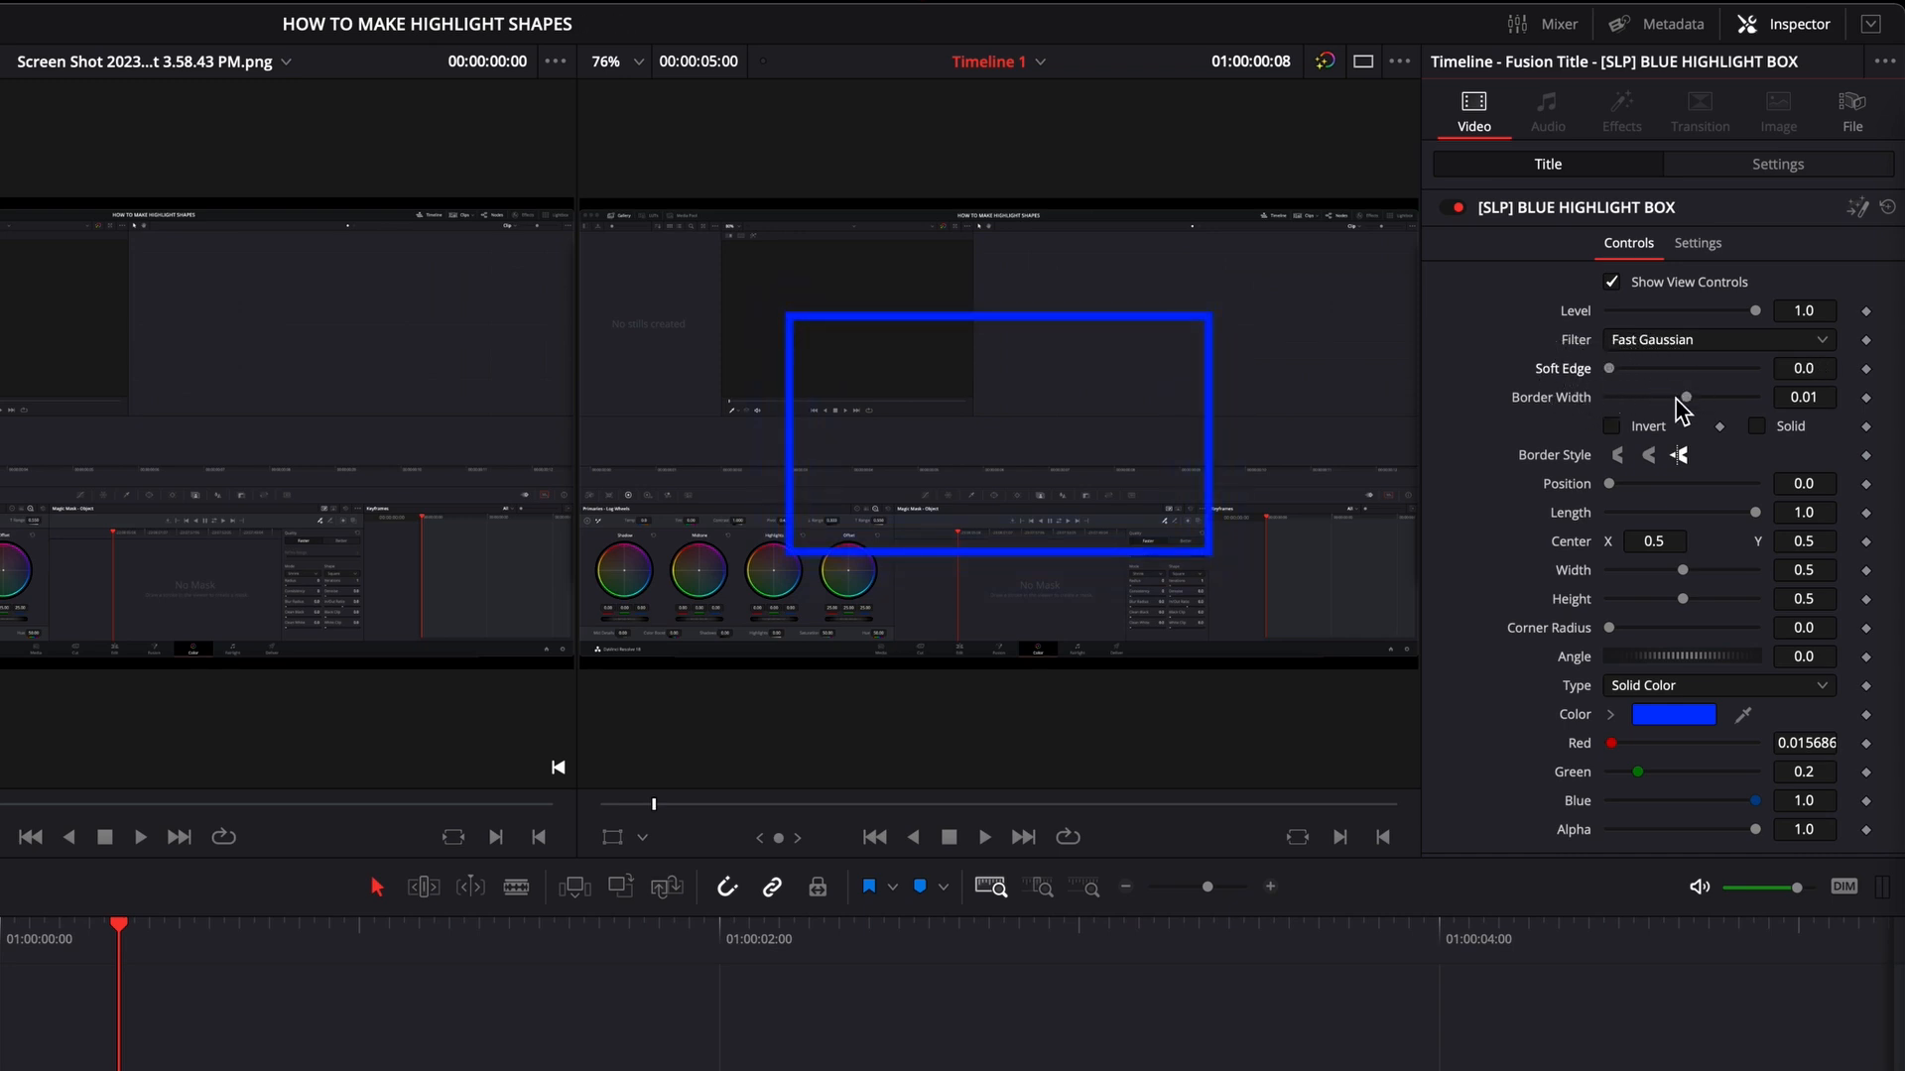
pyautogui.moveTo(1694, 407)
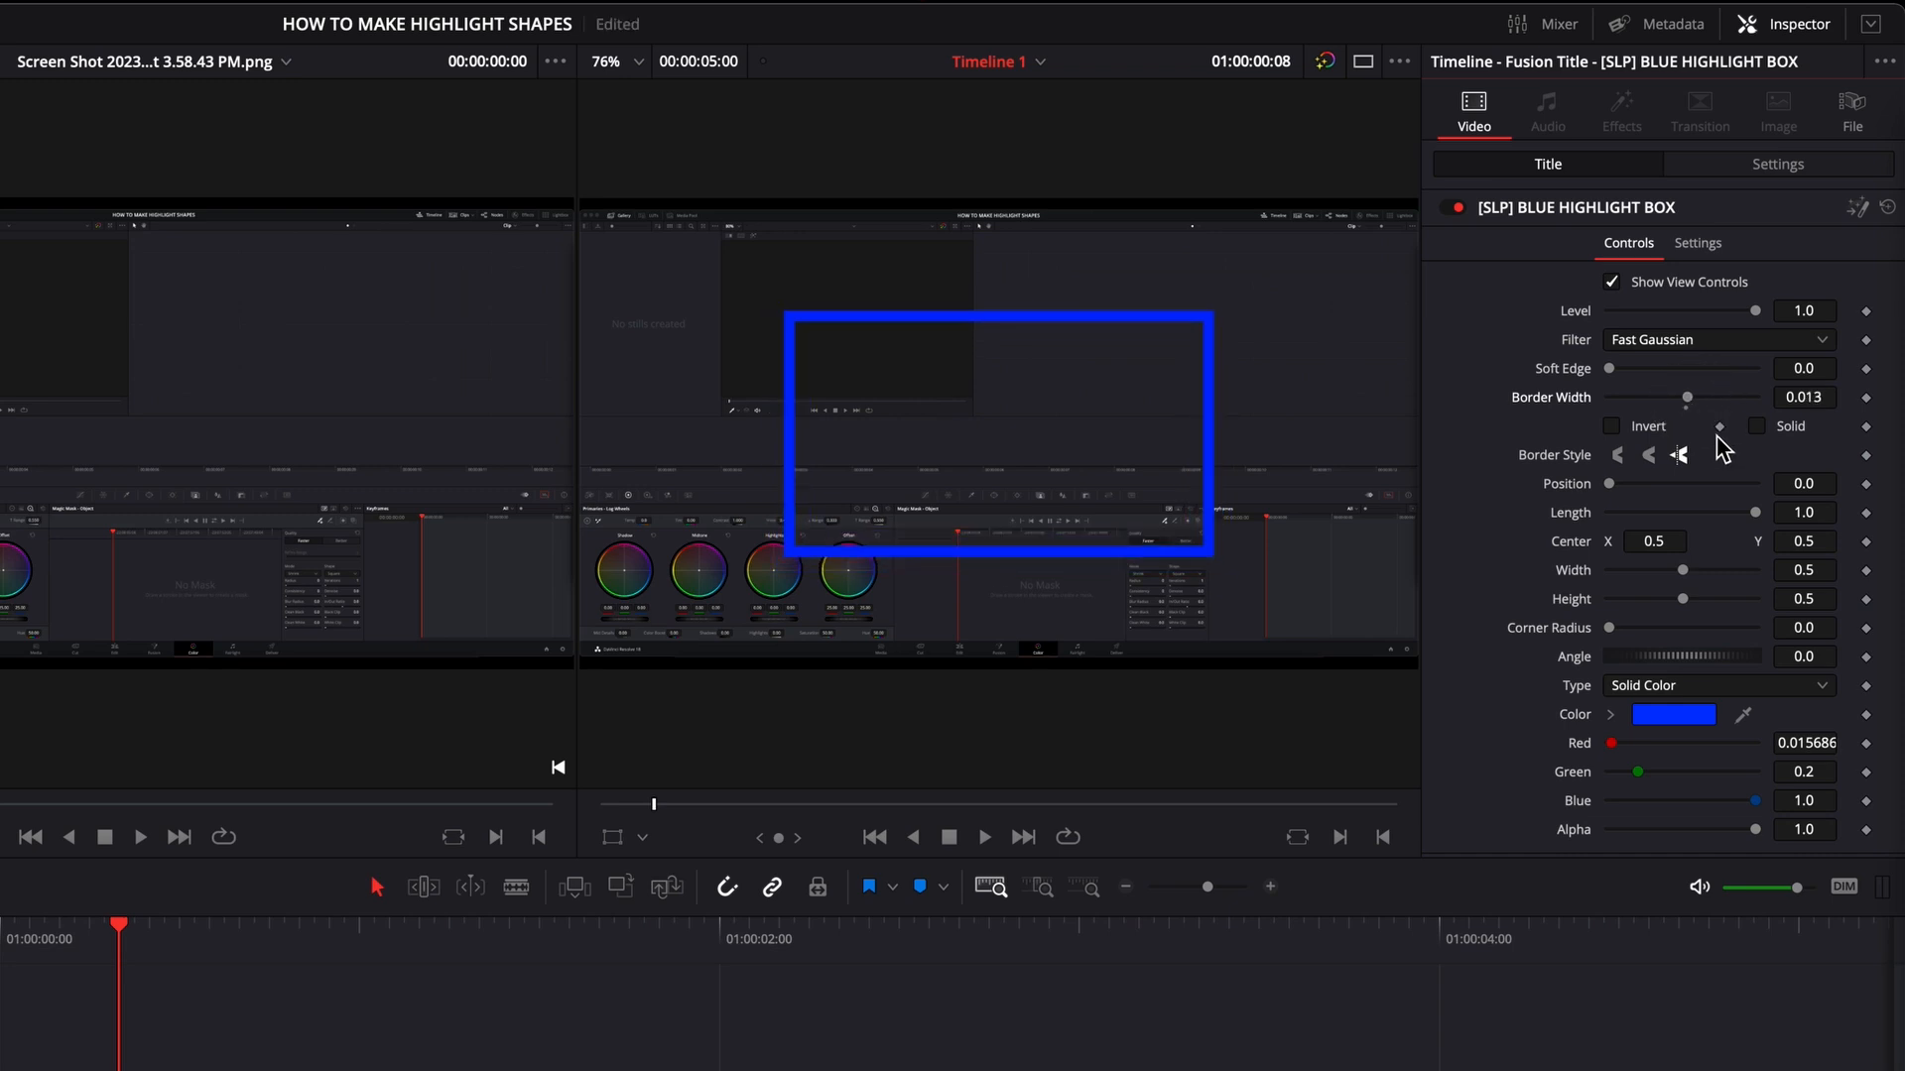
# - Try the Solid and Invert options, revert them, and adjust the box's vertical centre
pyautogui.click(1756, 427)
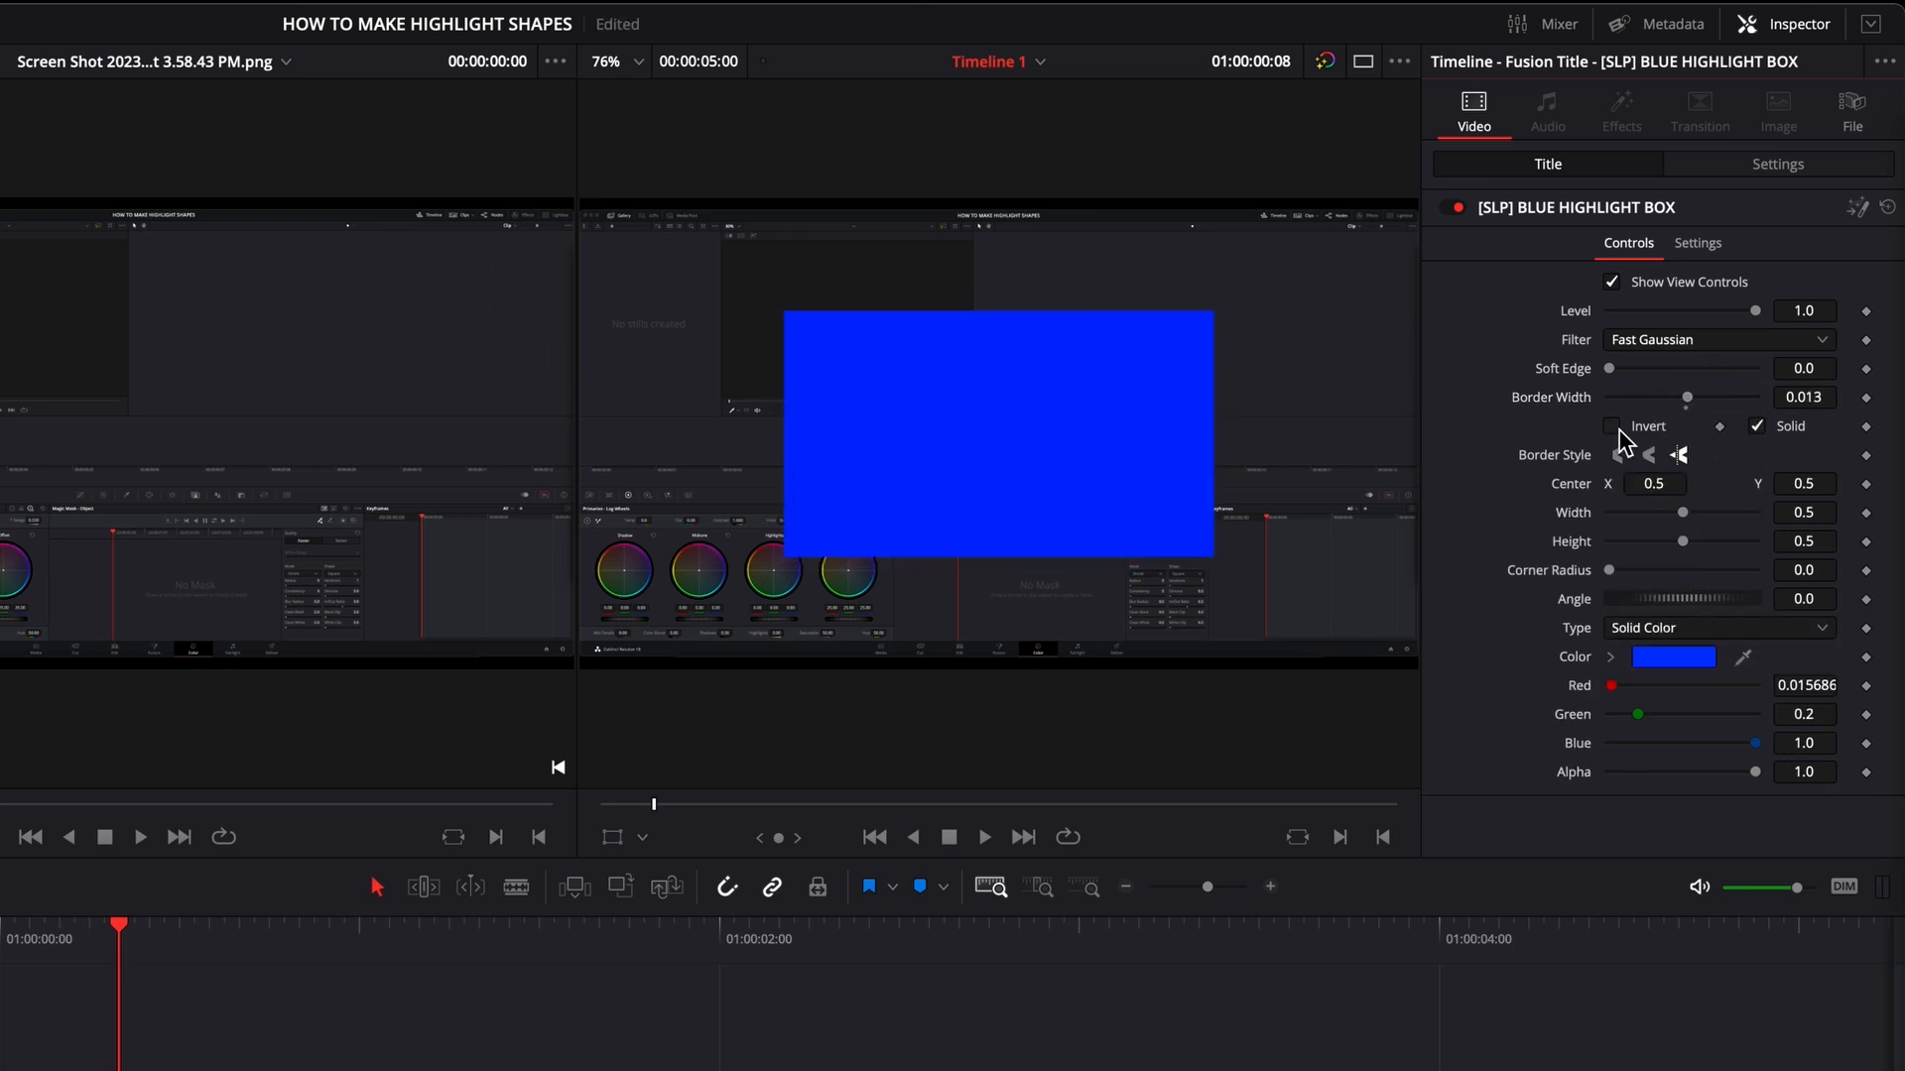
pyautogui.click(1611, 427)
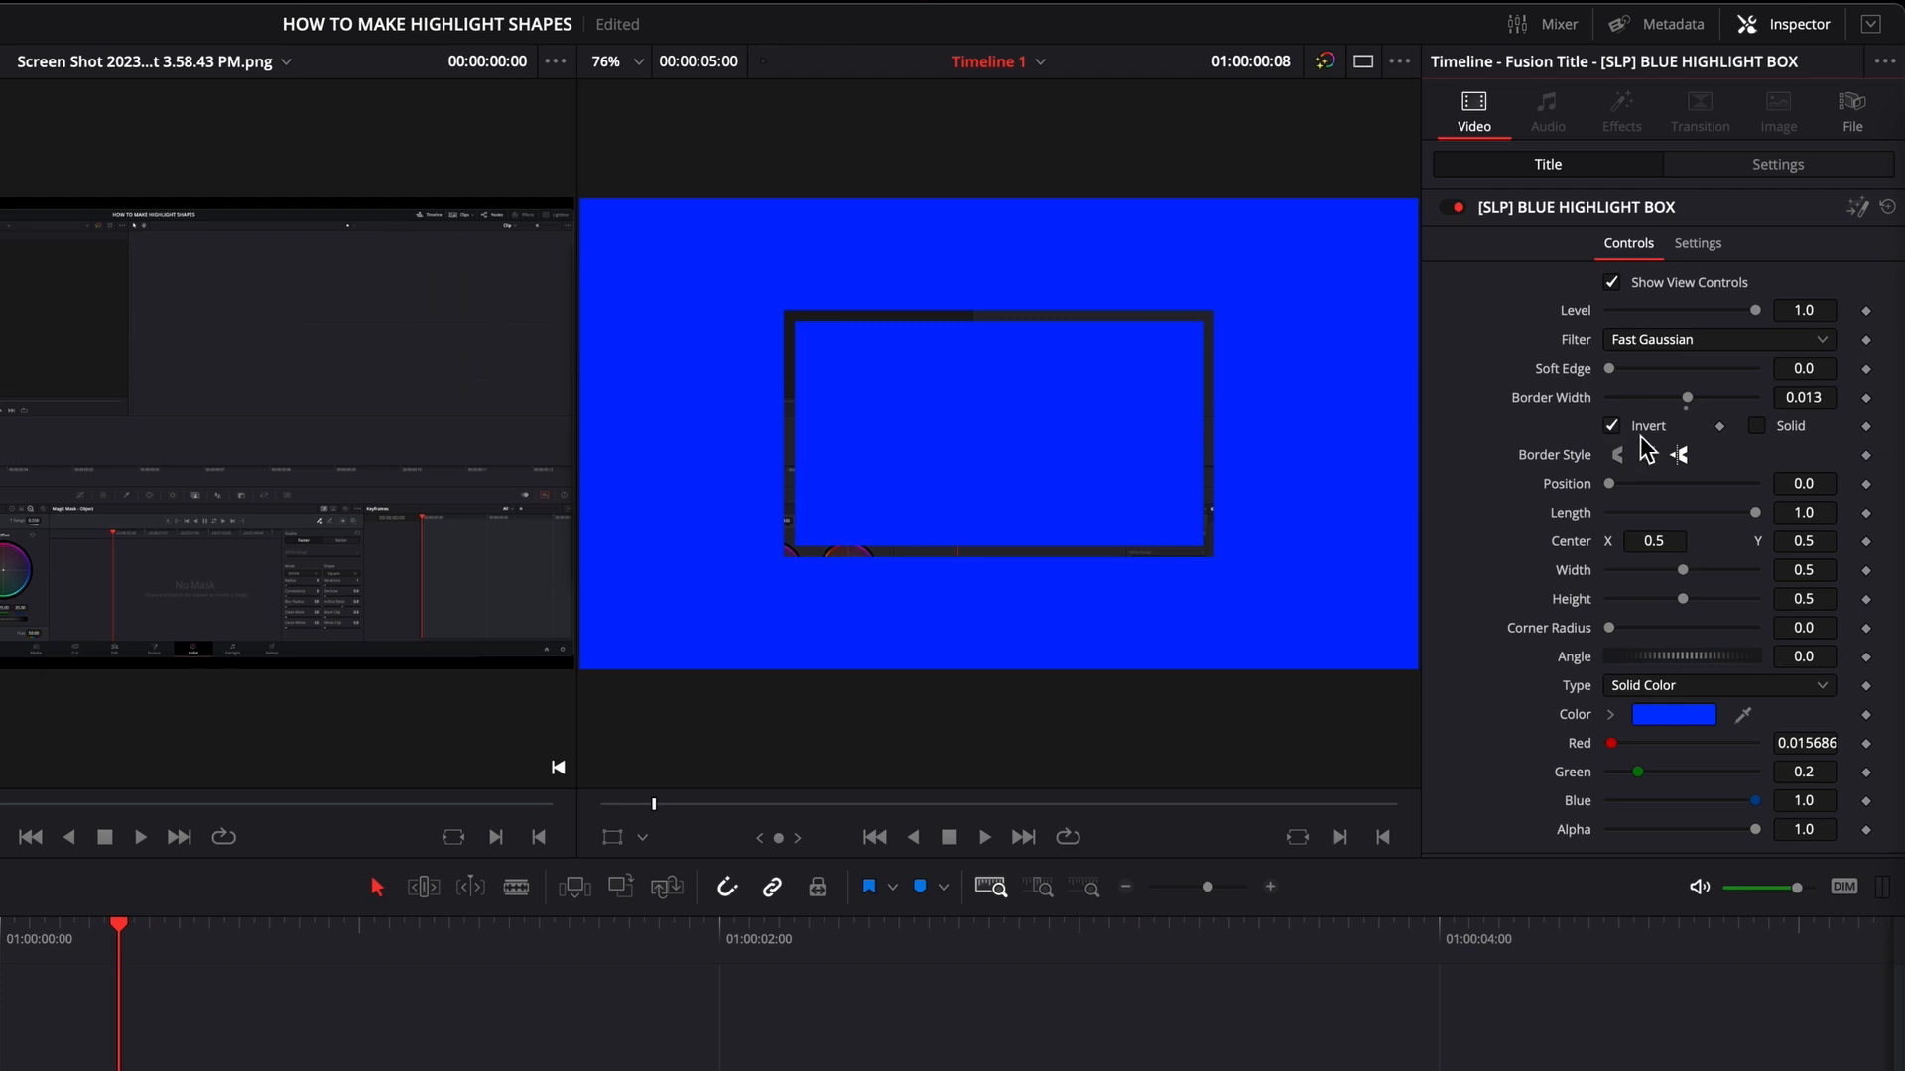
pyautogui.click(1756, 426)
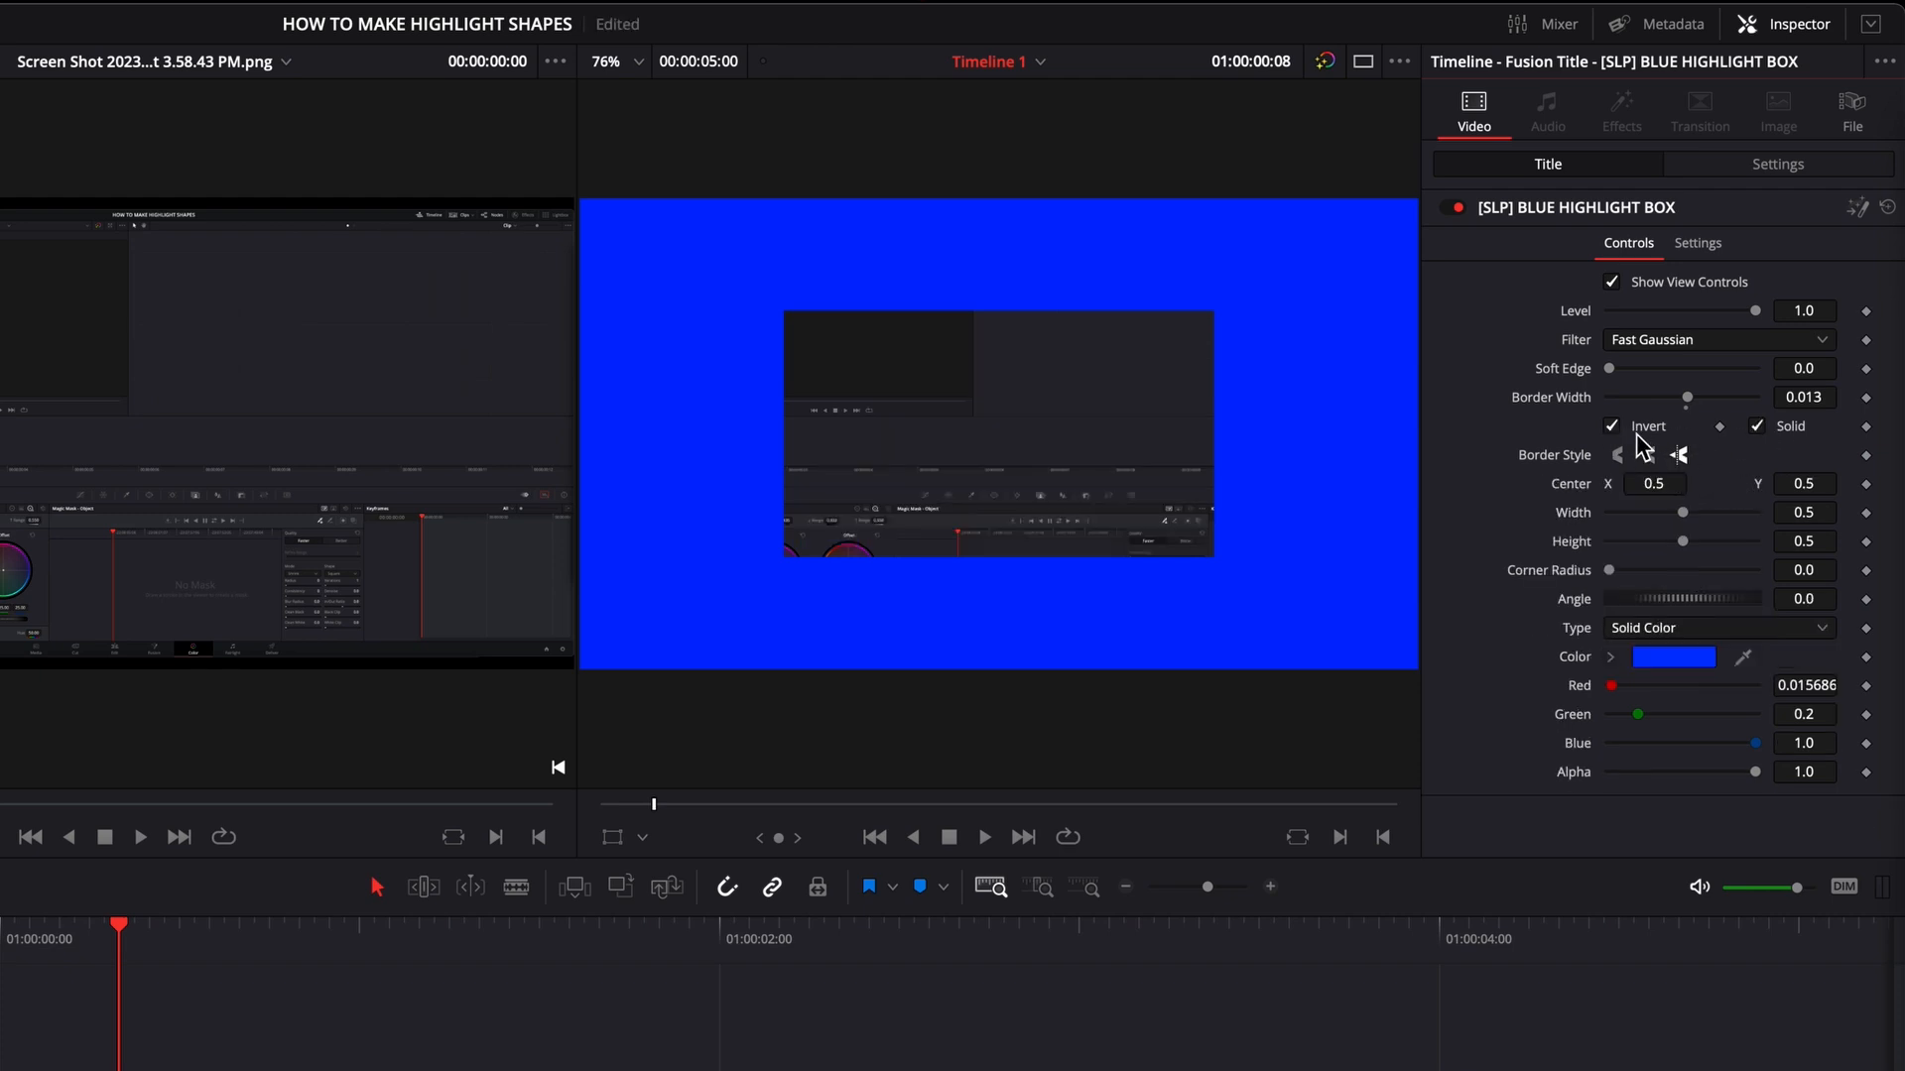
pyautogui.click(1611, 427)
pyautogui.write('3')
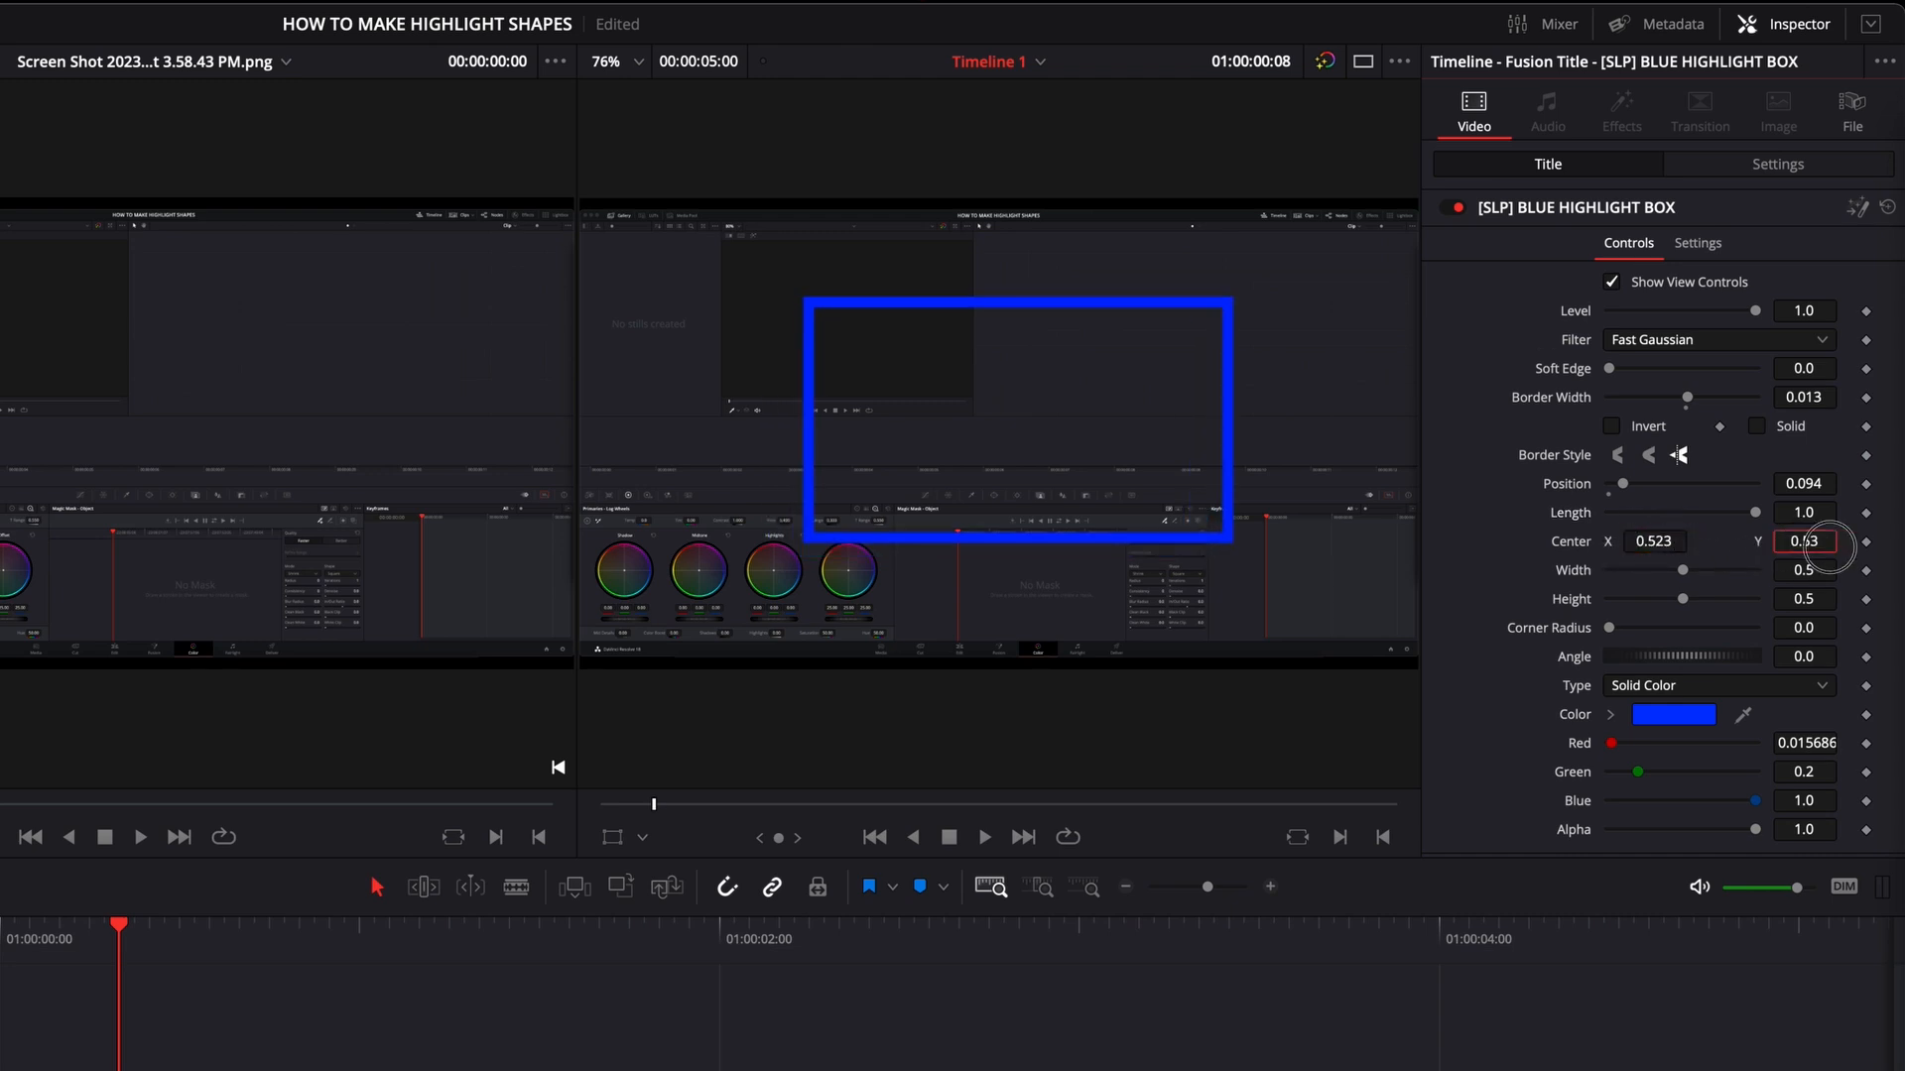
pyautogui.click(1804, 540)
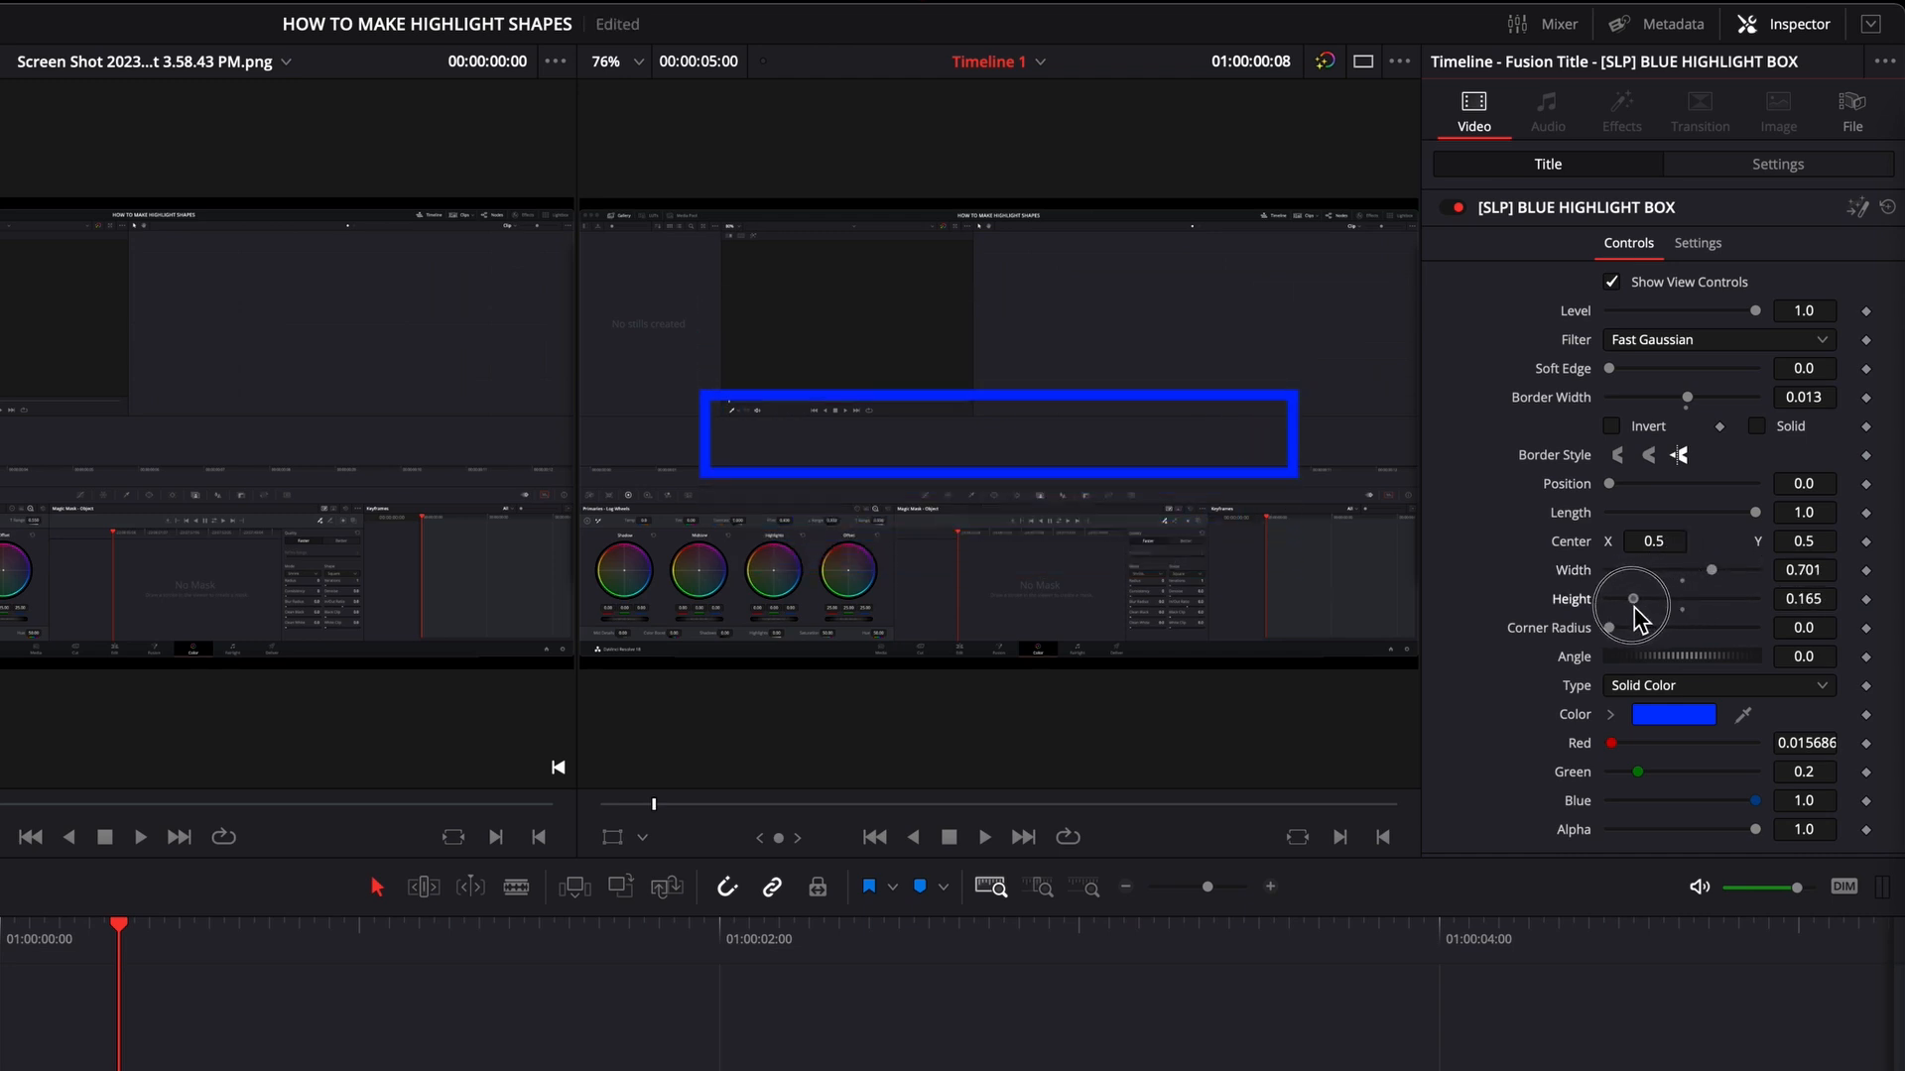
pyautogui.moveTo(1615, 643)
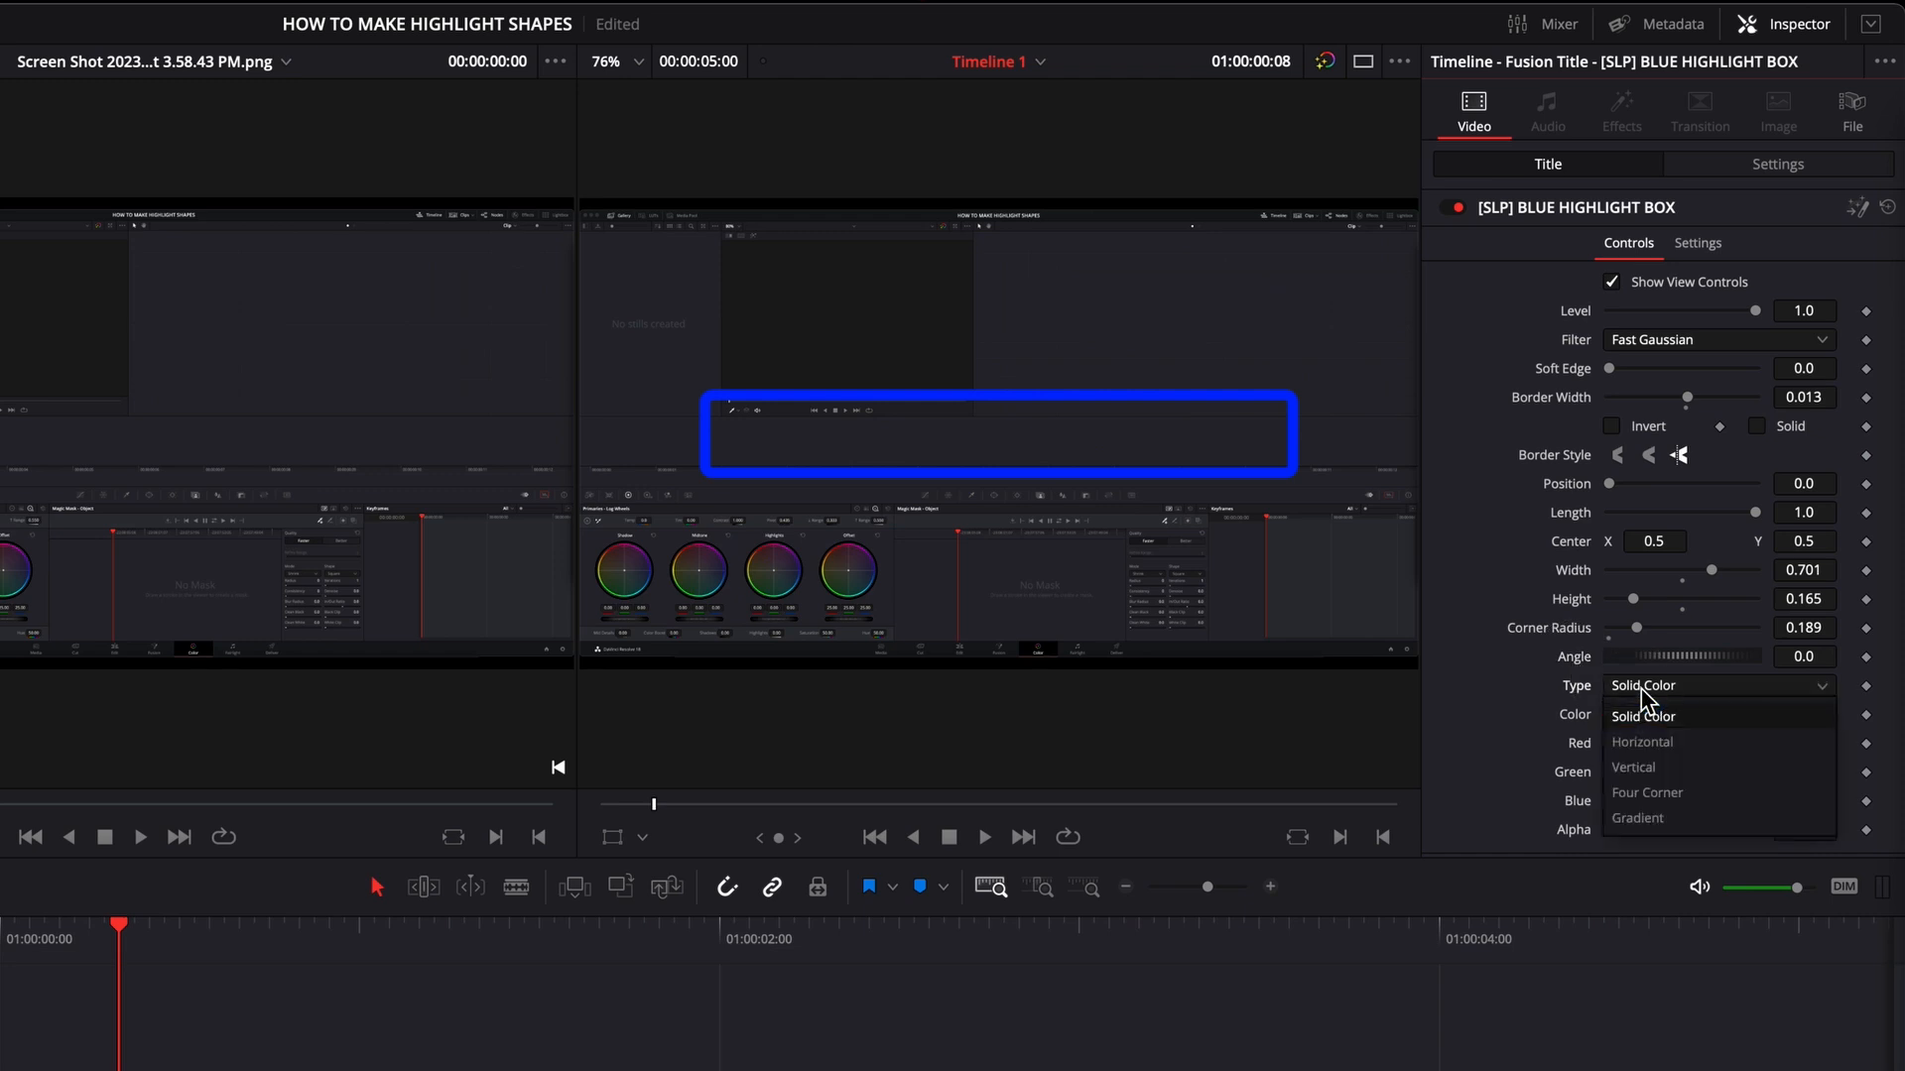
# - Keep solid colour fill type and recolour the box outline yellow
pyautogui.click(1643, 717)
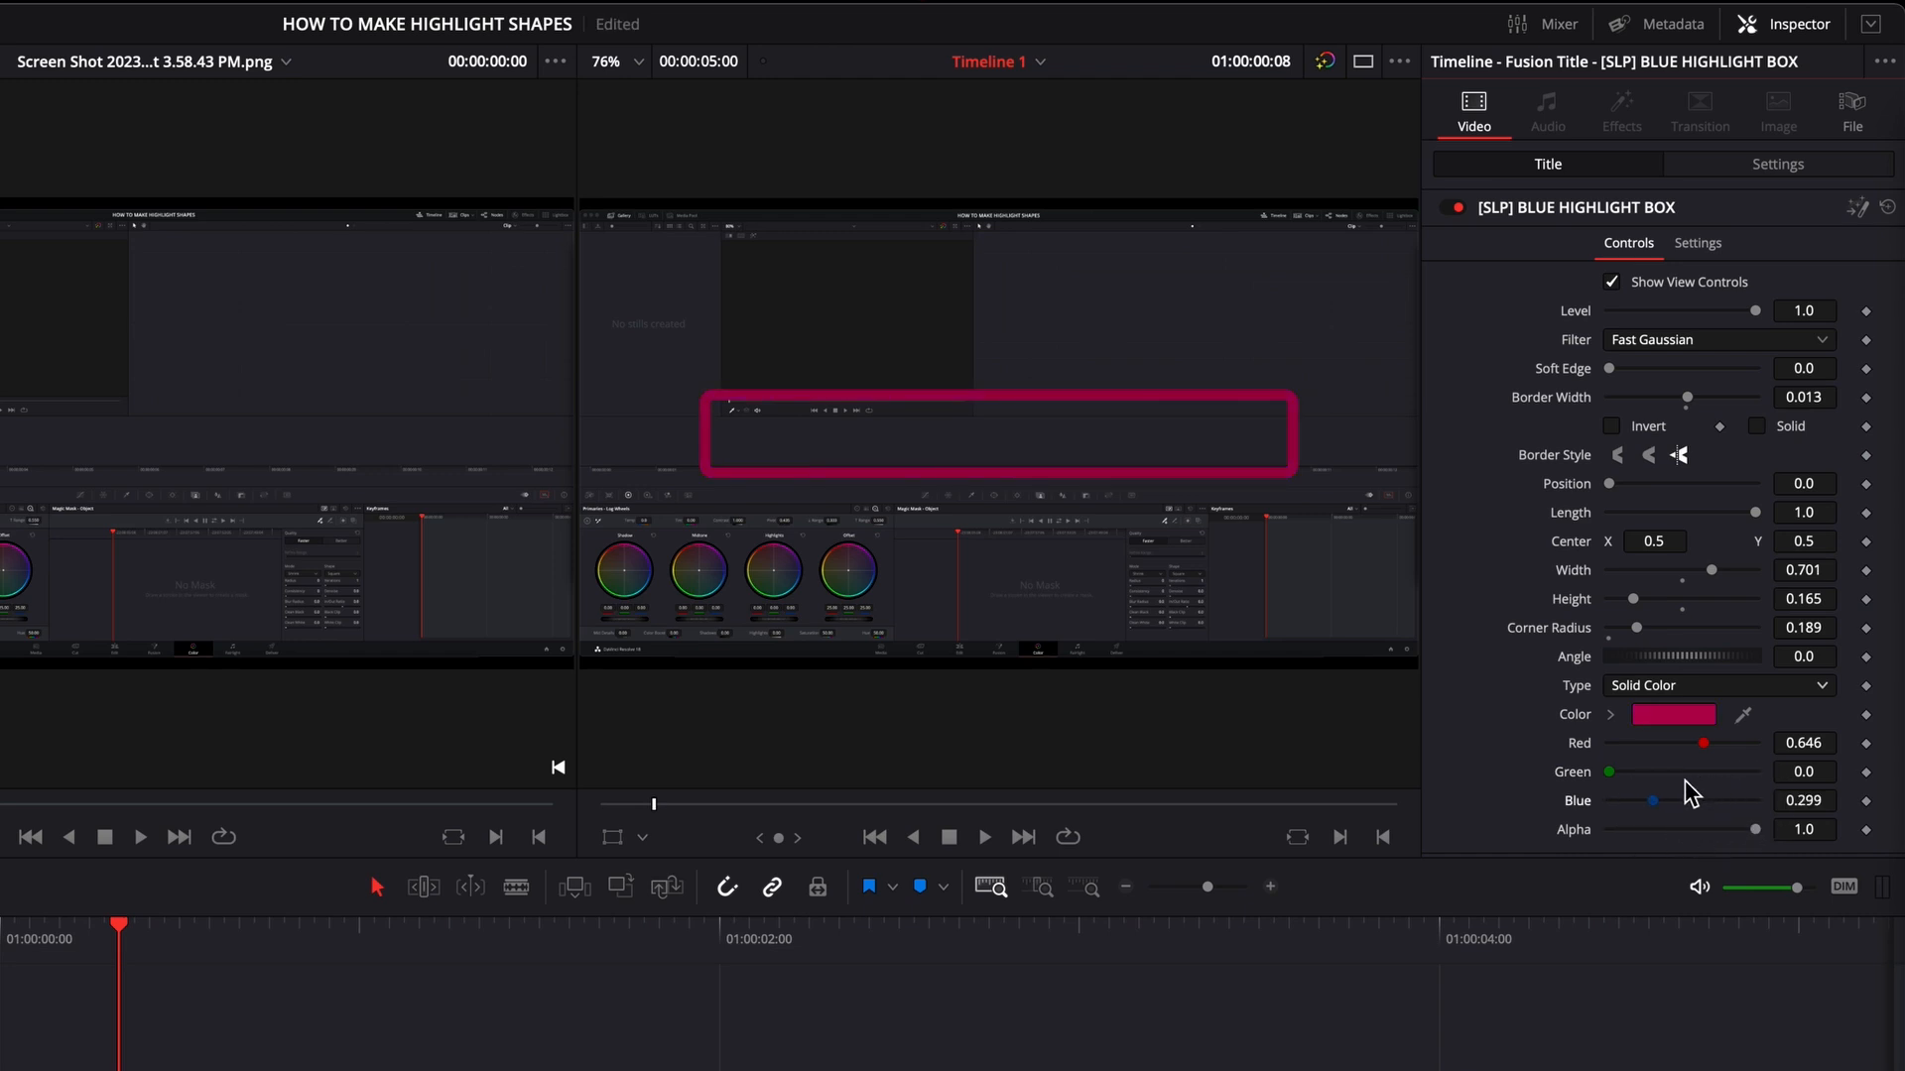
pyautogui.click(1675, 714)
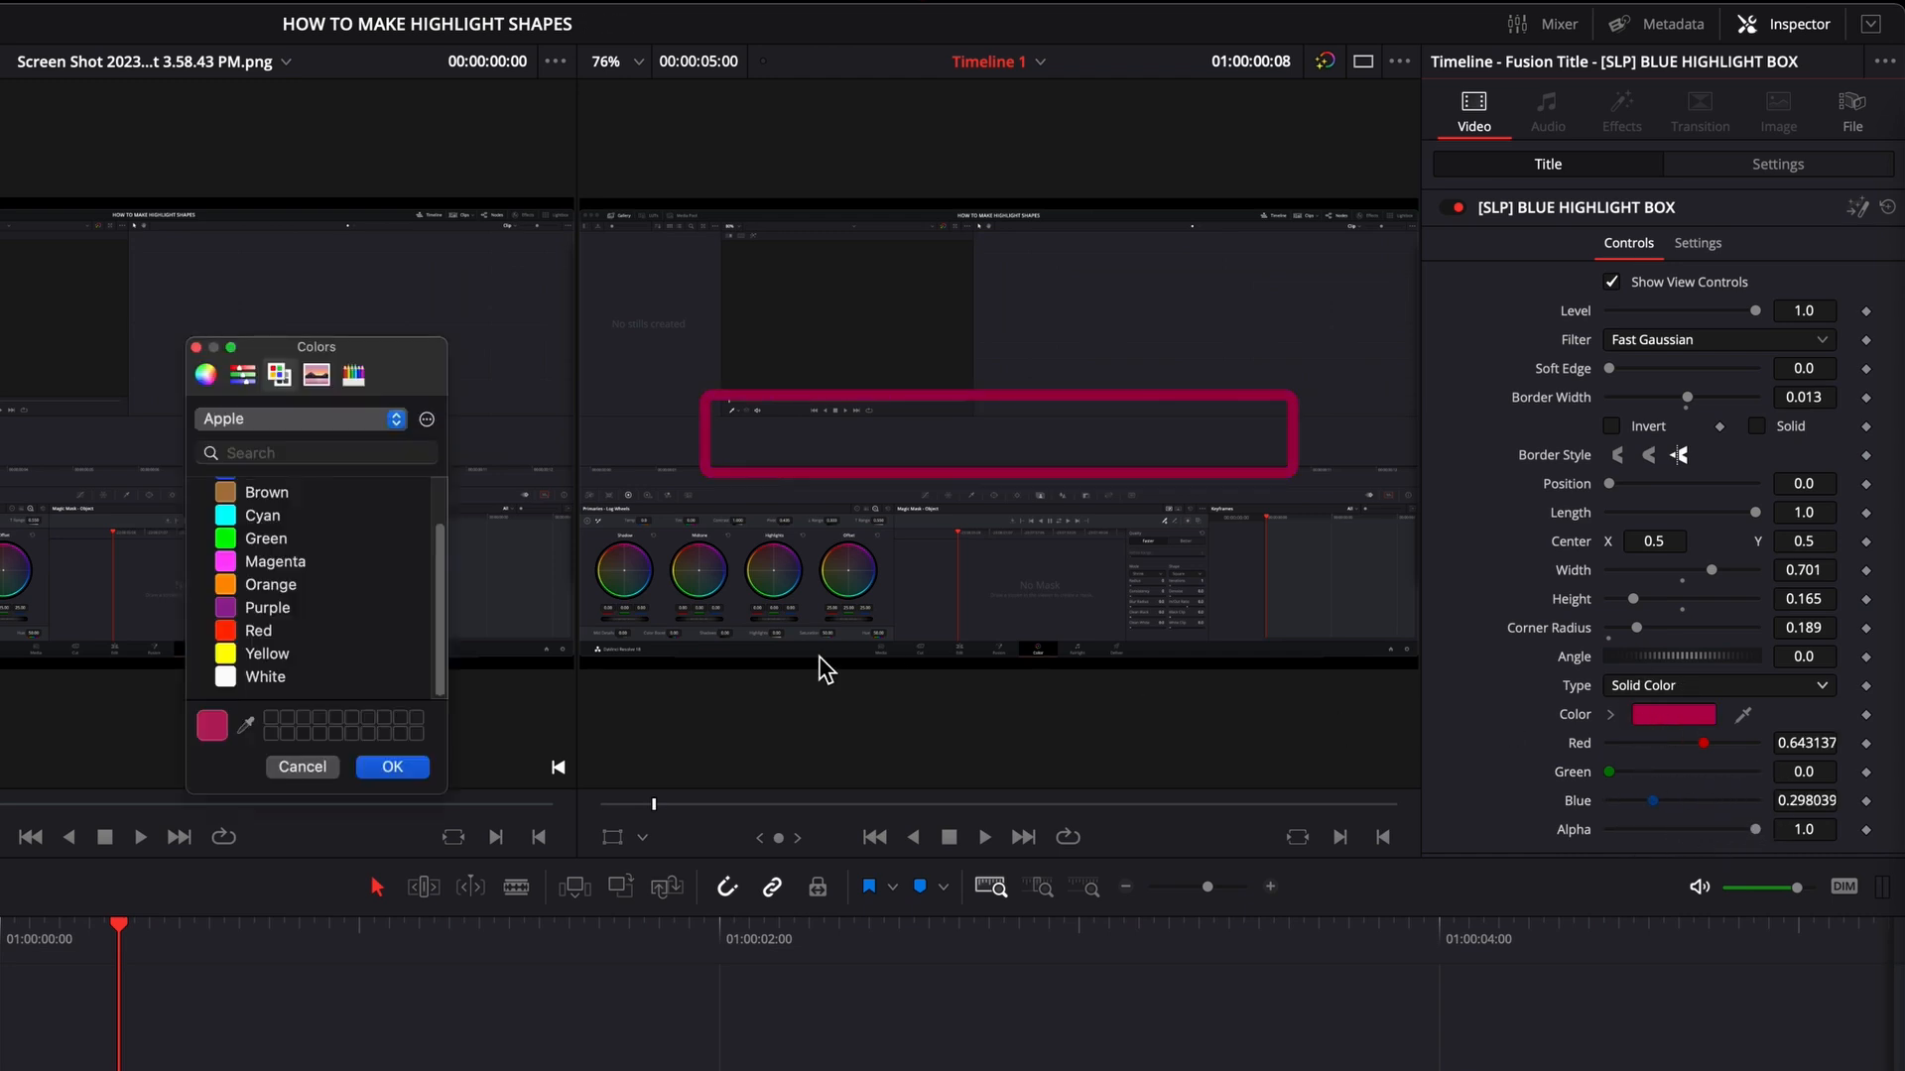
pyautogui.click(266, 653)
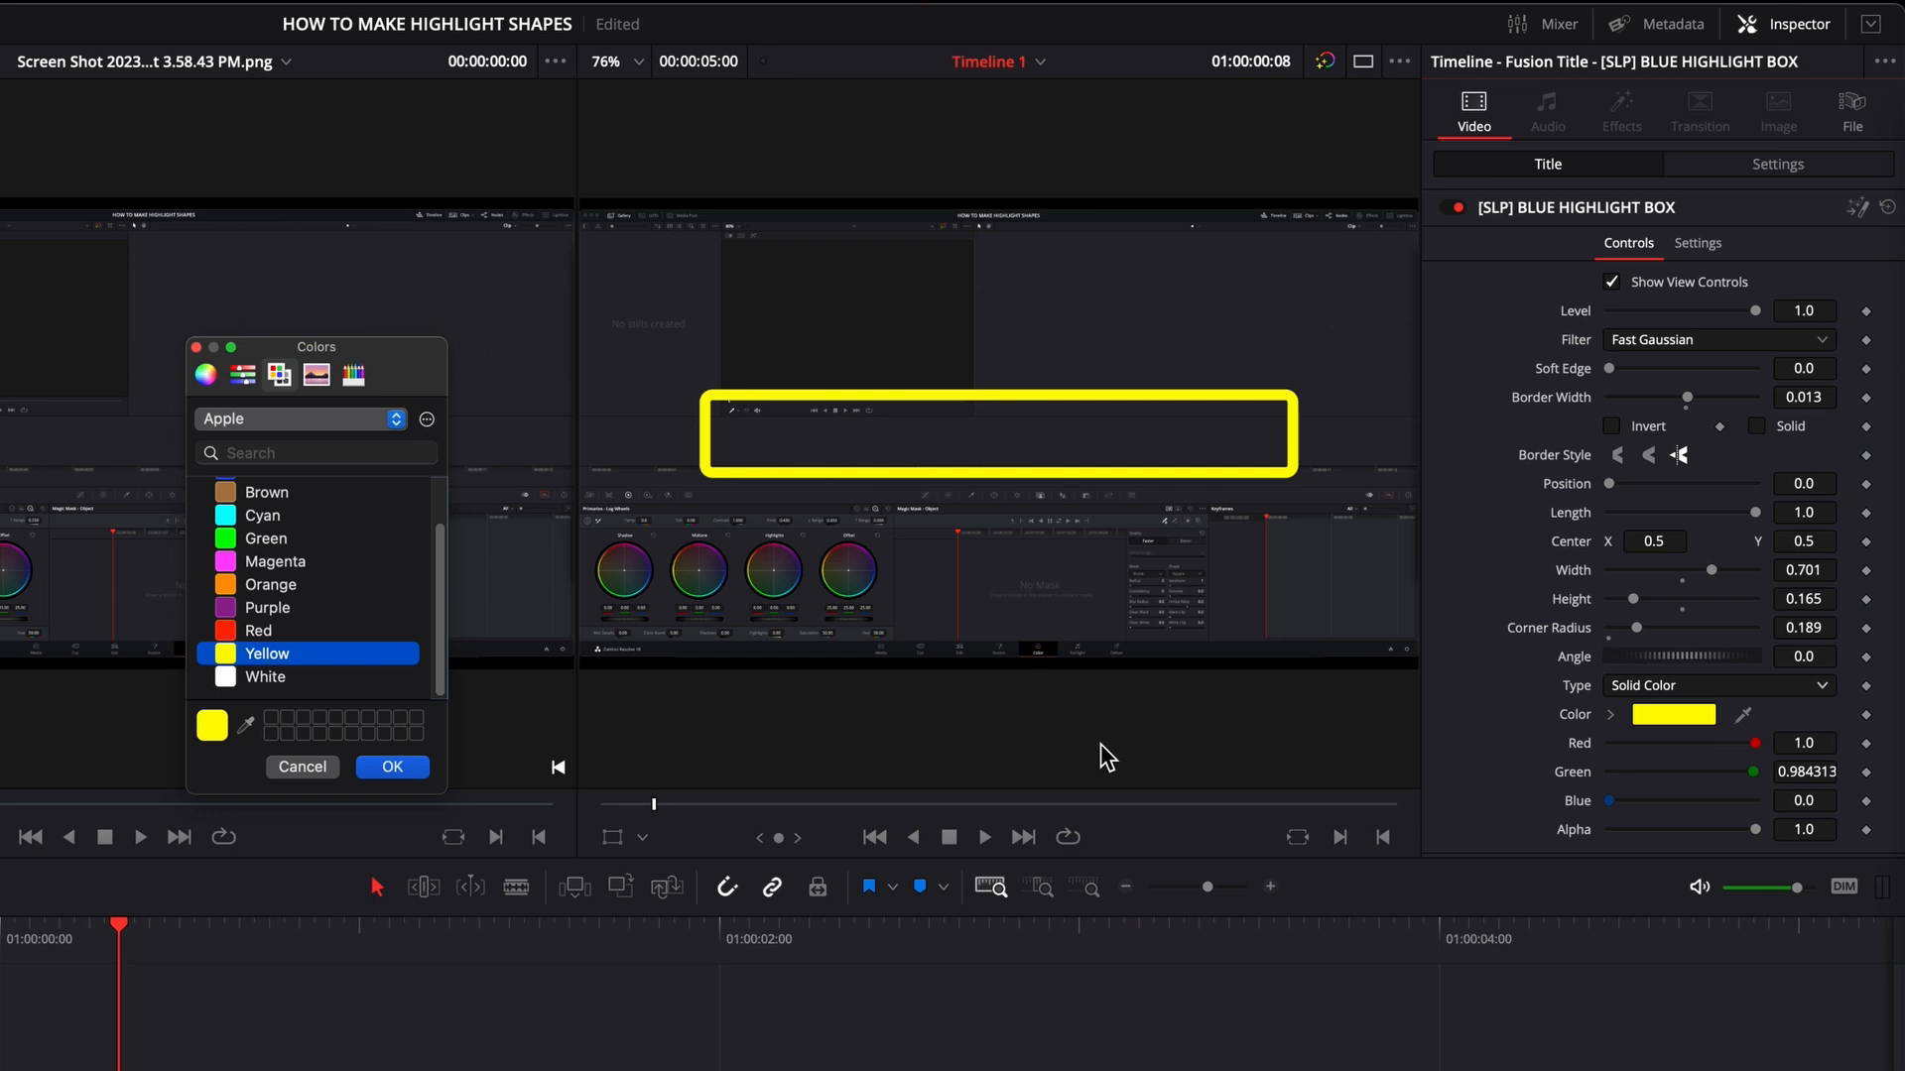
pyautogui.moveTo(466, 791)
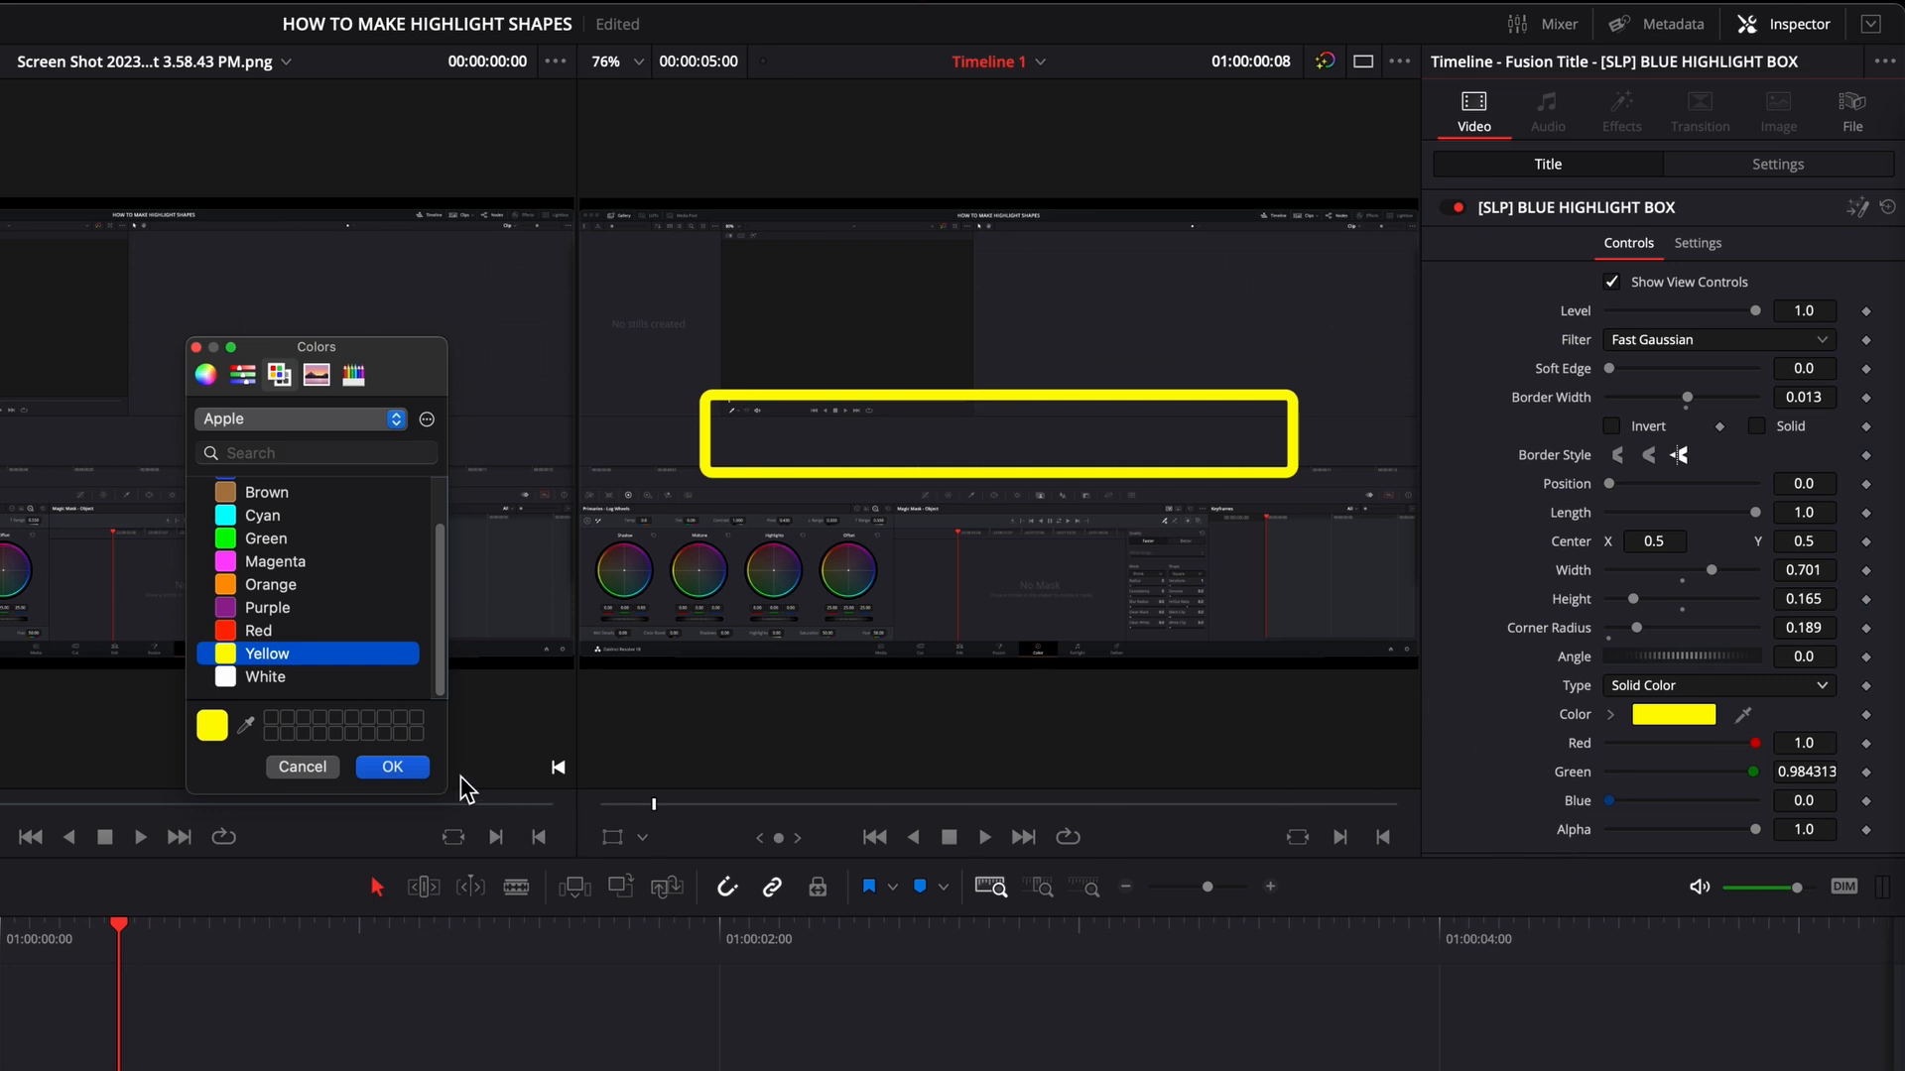
pyautogui.click(391, 766)
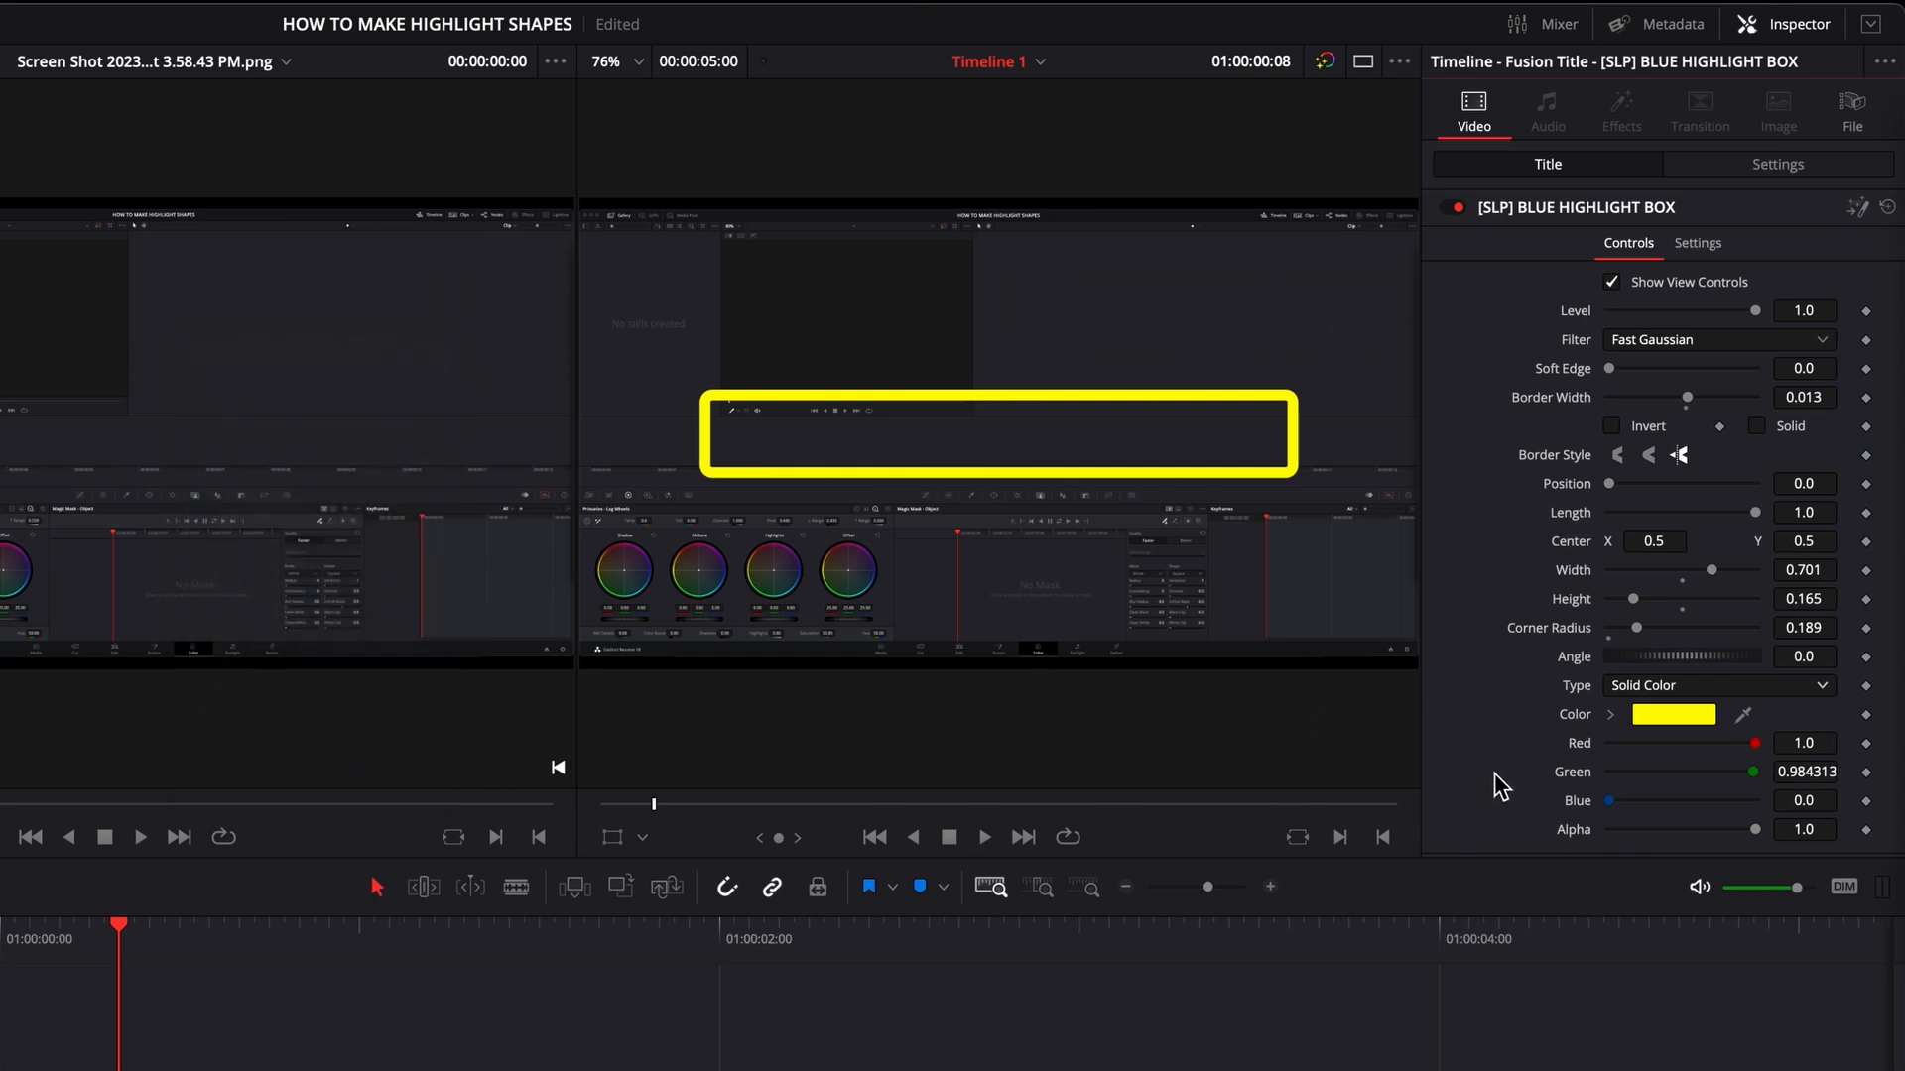
pyautogui.moveTo(1577, 728)
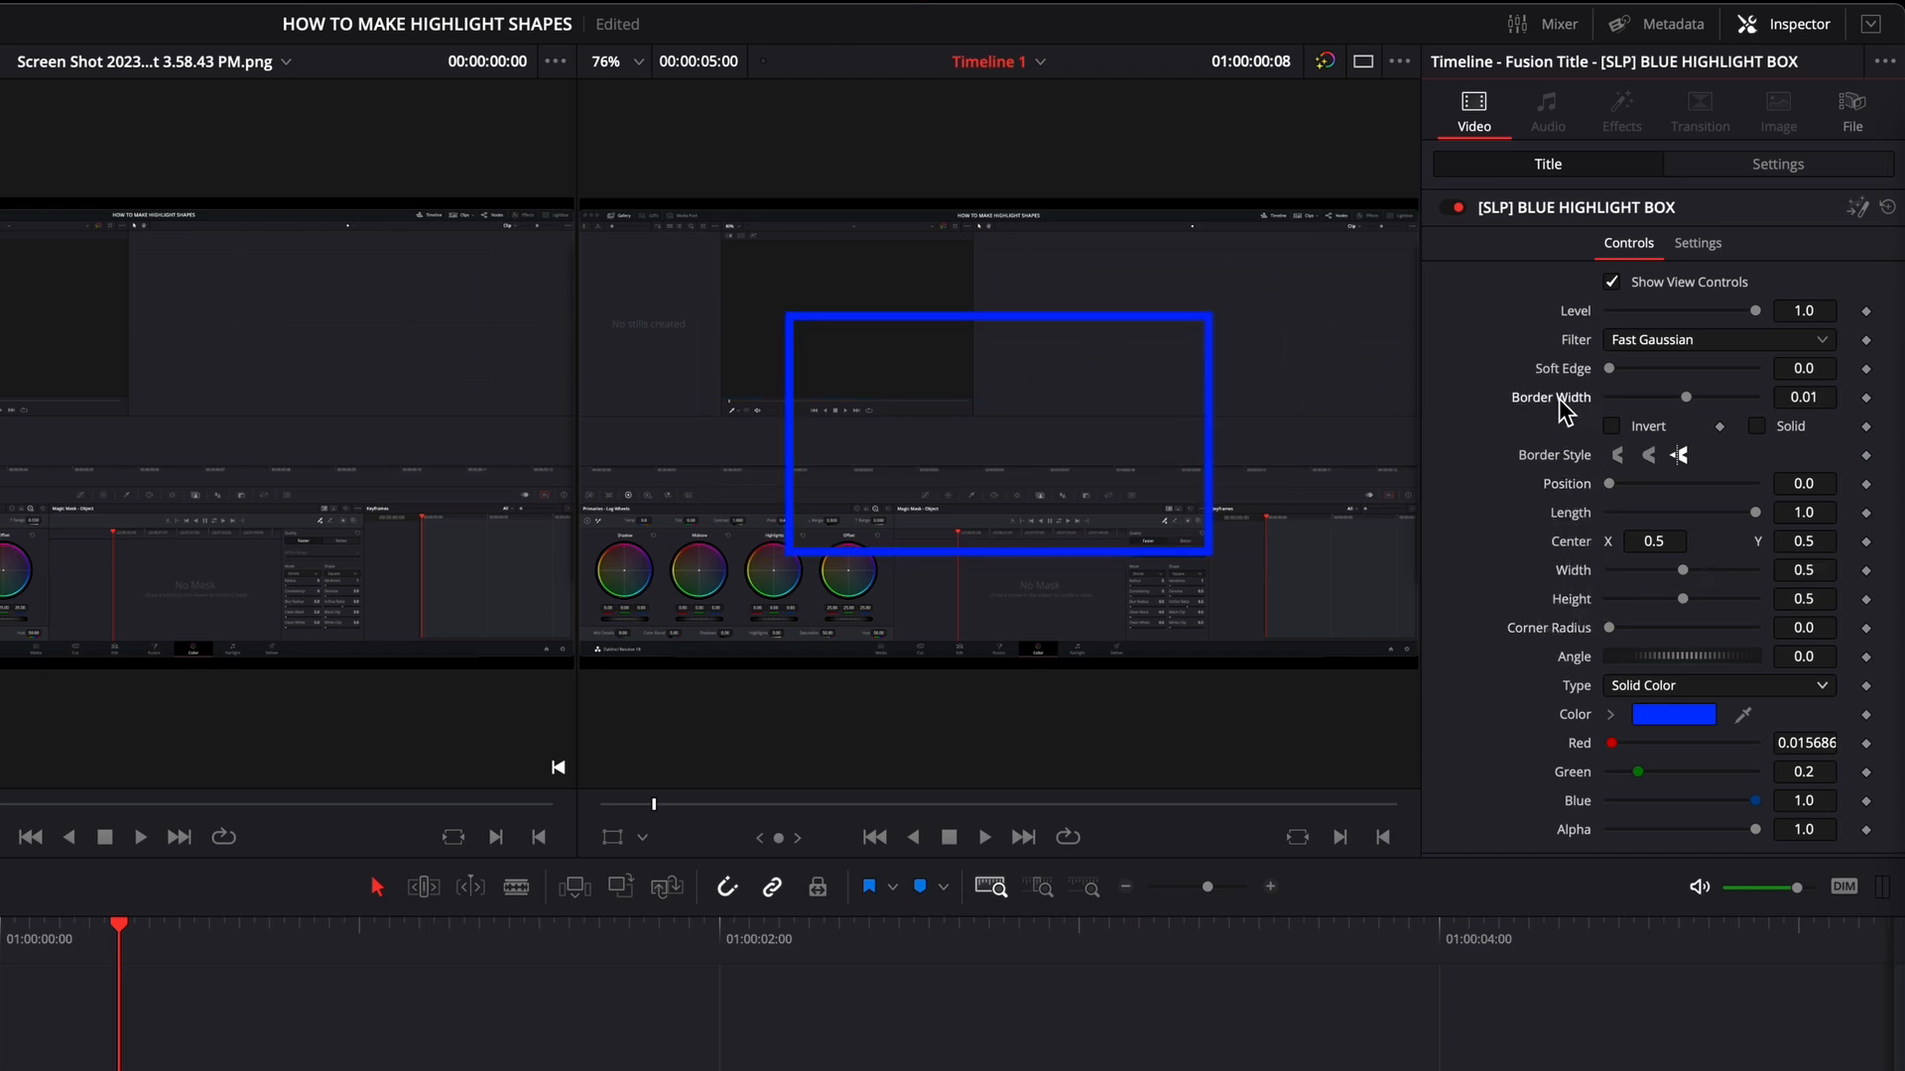
pyautogui.moveTo(1587, 408)
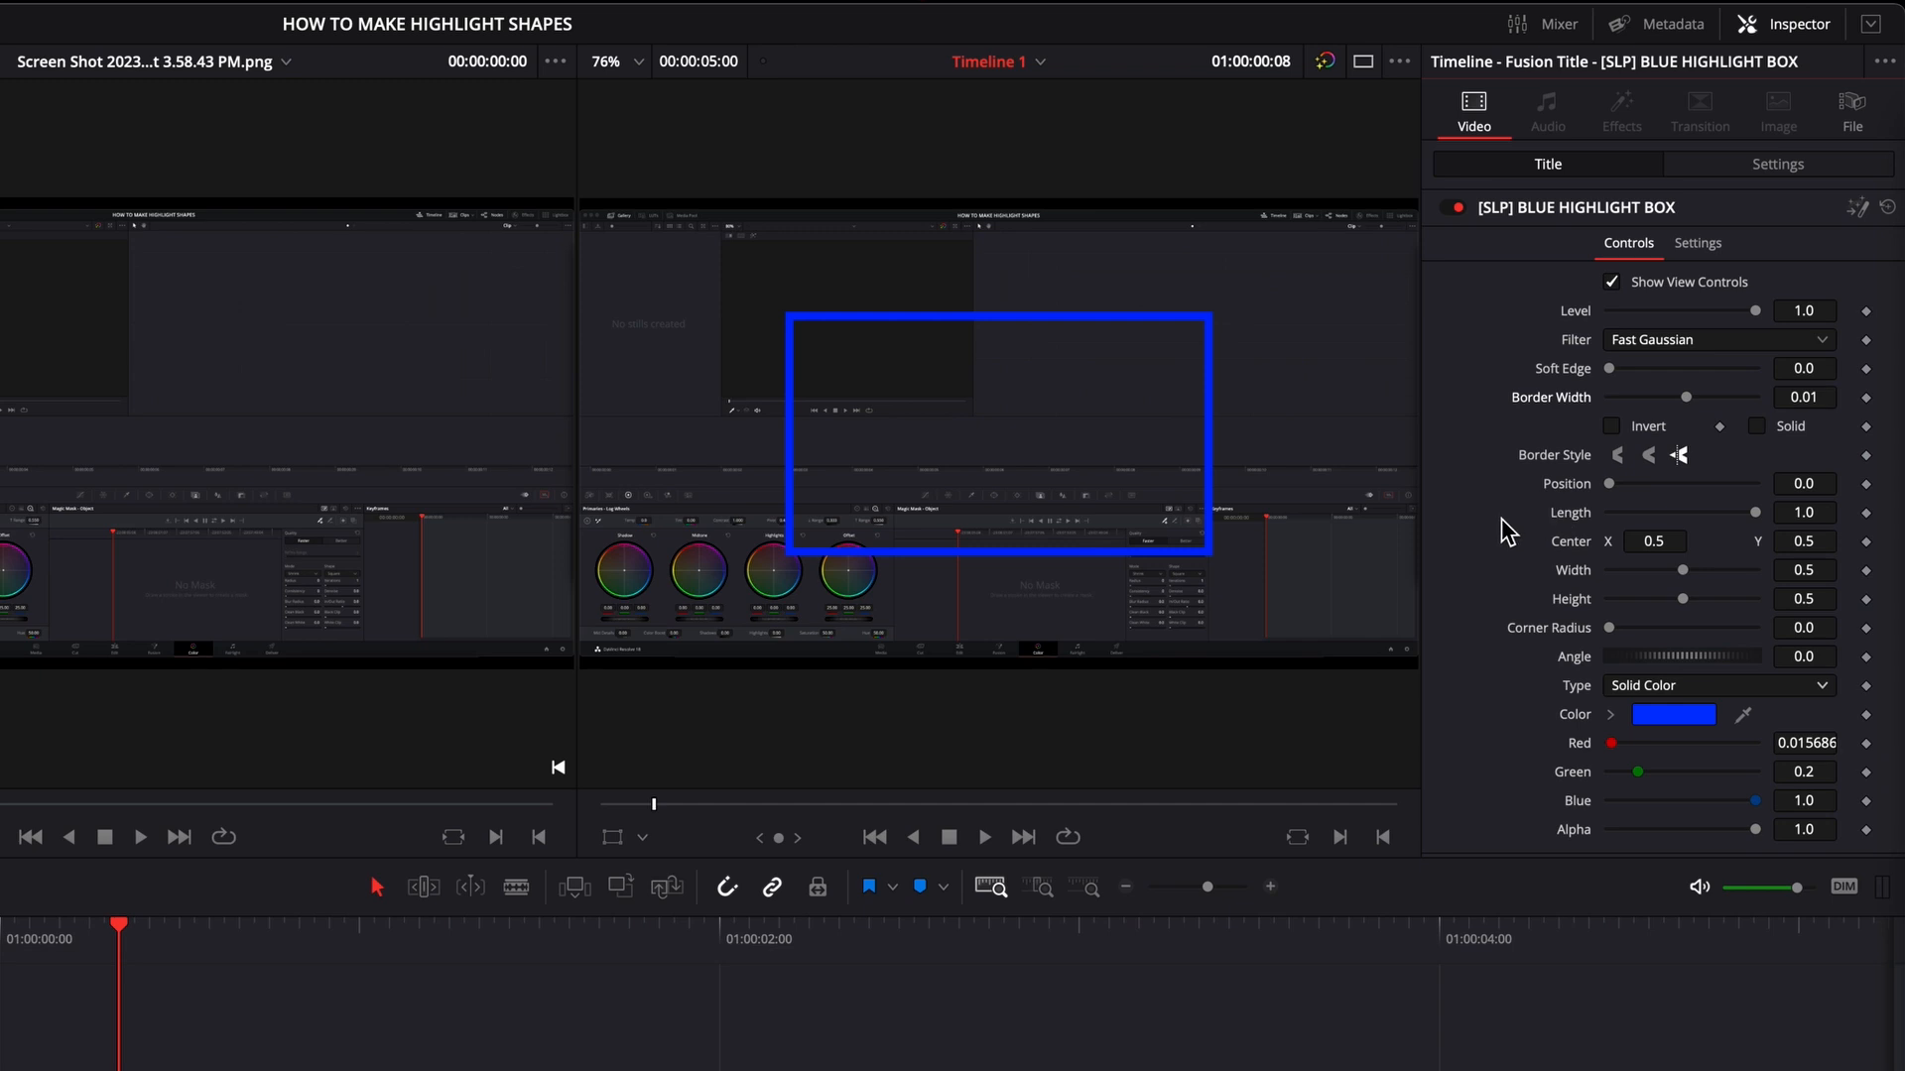
# - Reset the title's controls to the default blue square outline and return to the Title tab
pyautogui.click(1778, 165)
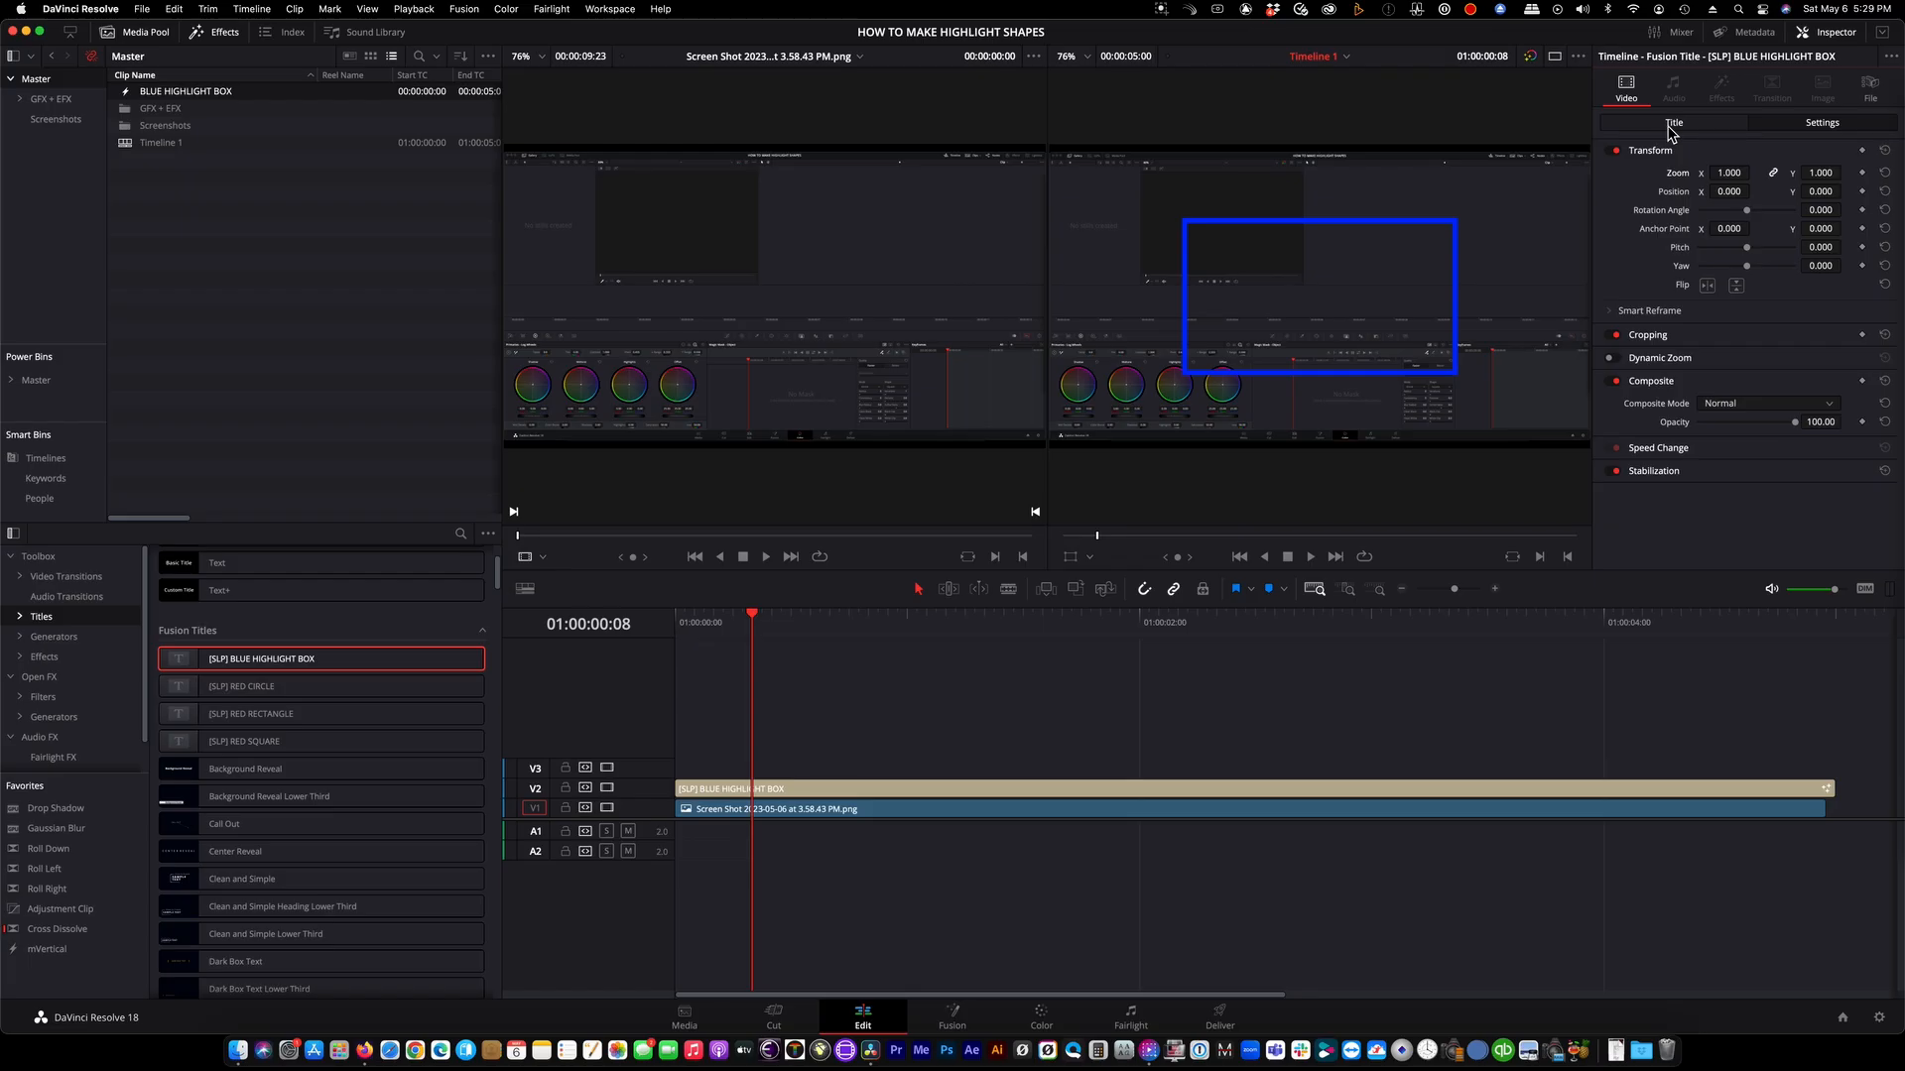
pyautogui.click(1672, 121)
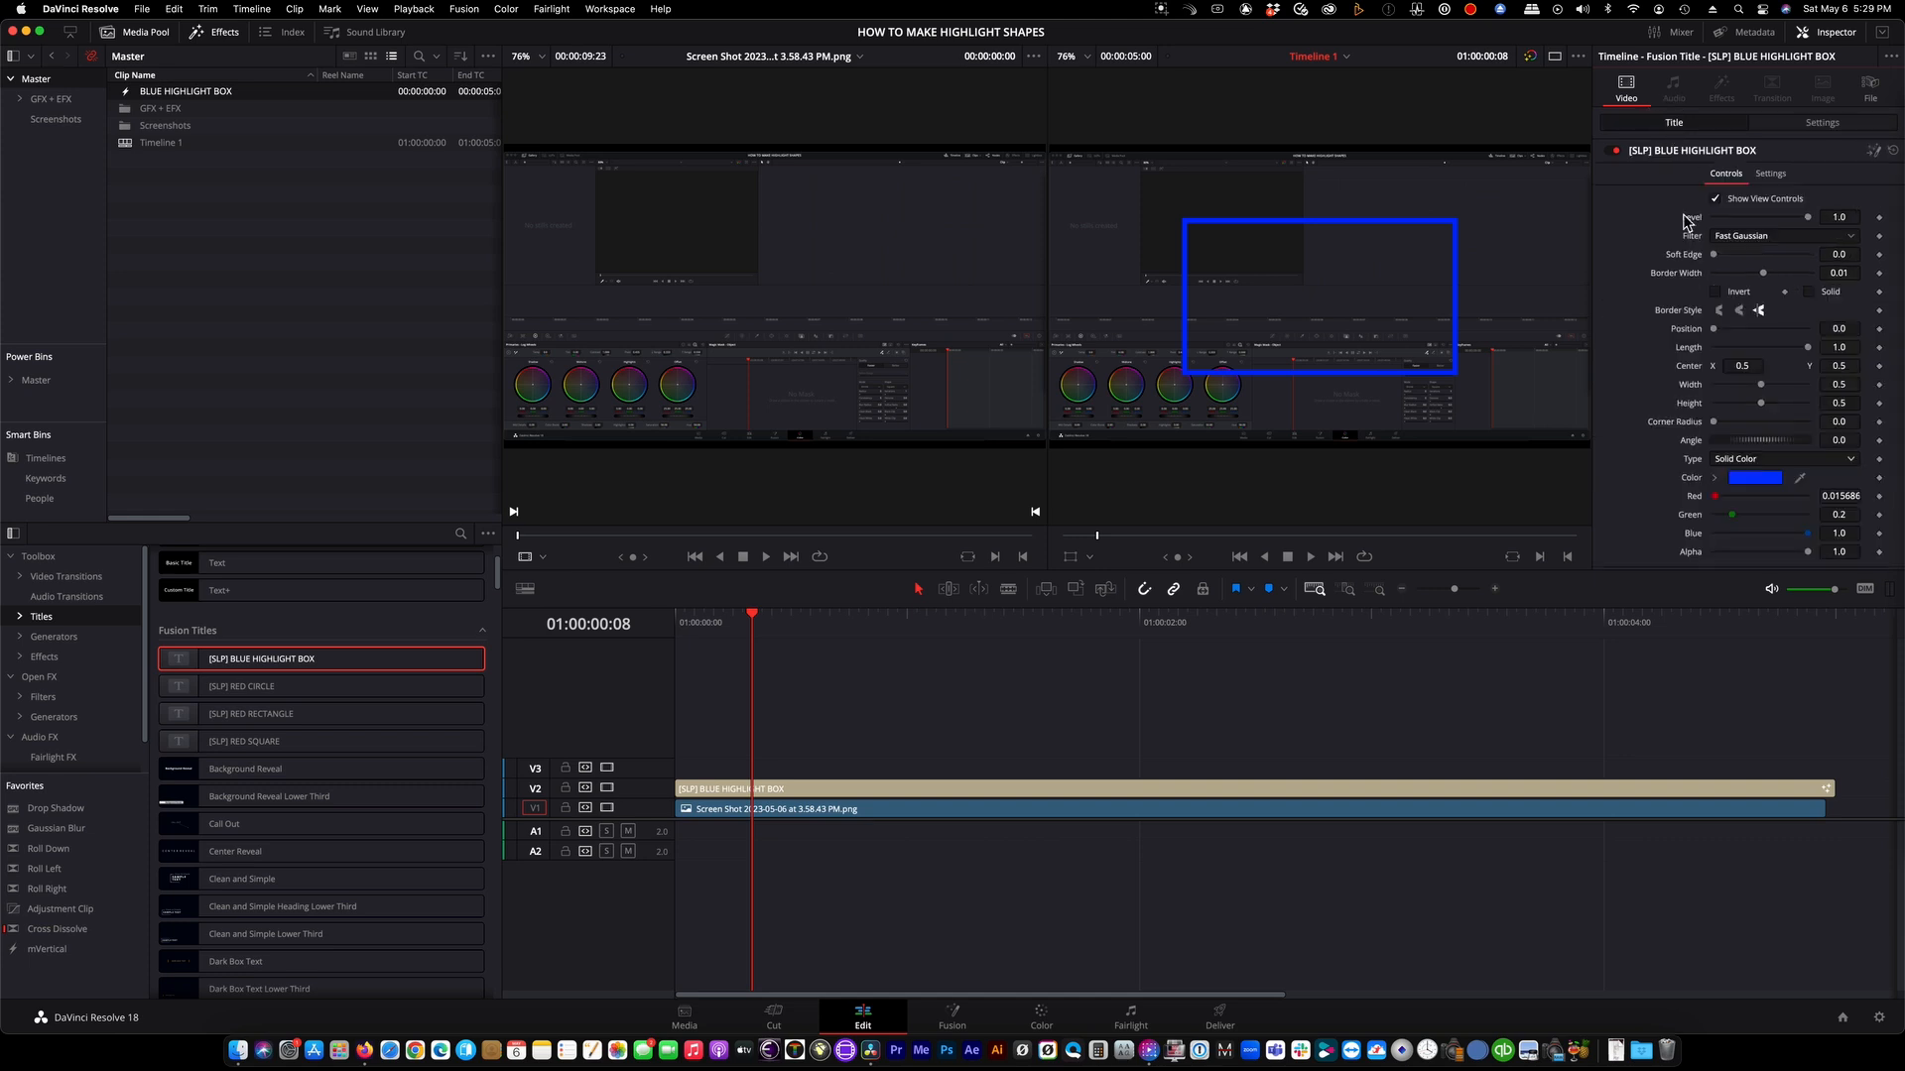